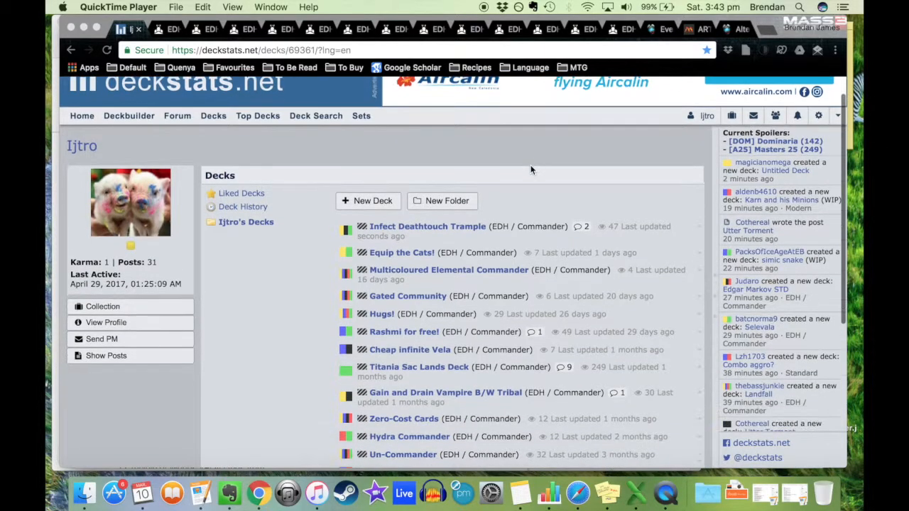
Open the deckstats.net Deckbuilder with an empty new deck
{"action": "scroll", "scroll_direction": "down", "scroll_amount": 3}
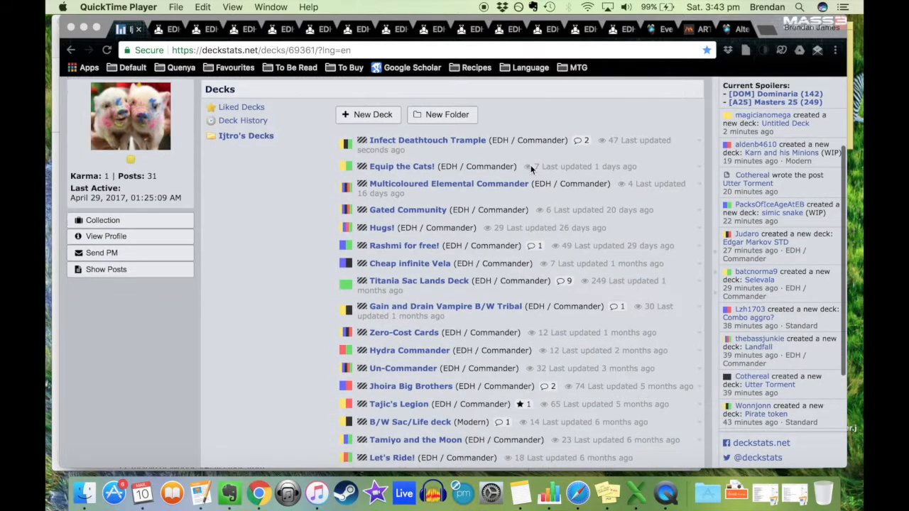
{"action": "mouse_move", "coordinate": [603, 122]}
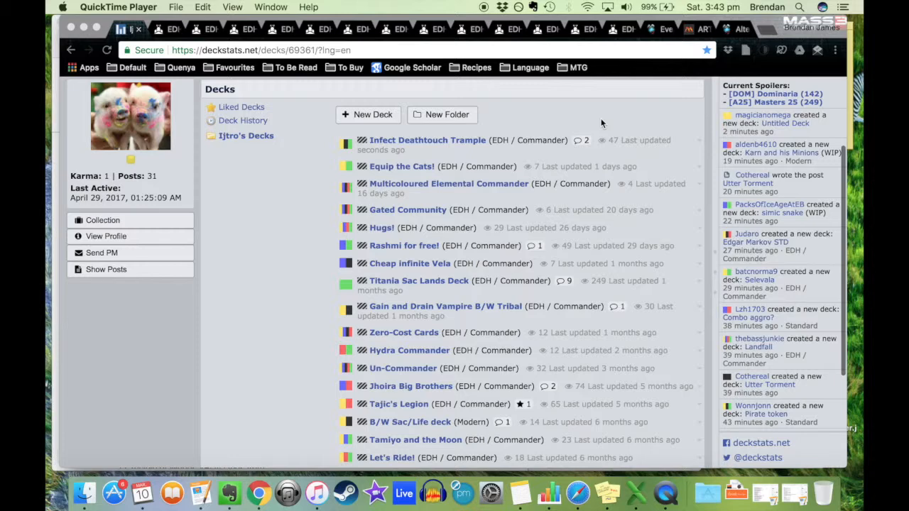
{"action": "scroll", "scroll_direction": "down", "scroll_amount": 3}
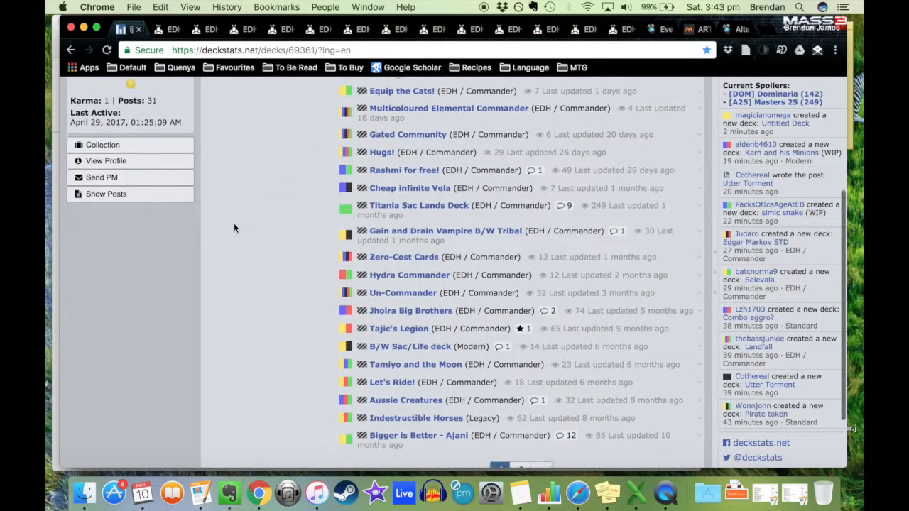
{"action": "scroll", "scroll_direction": "up", "scroll_amount": 3}
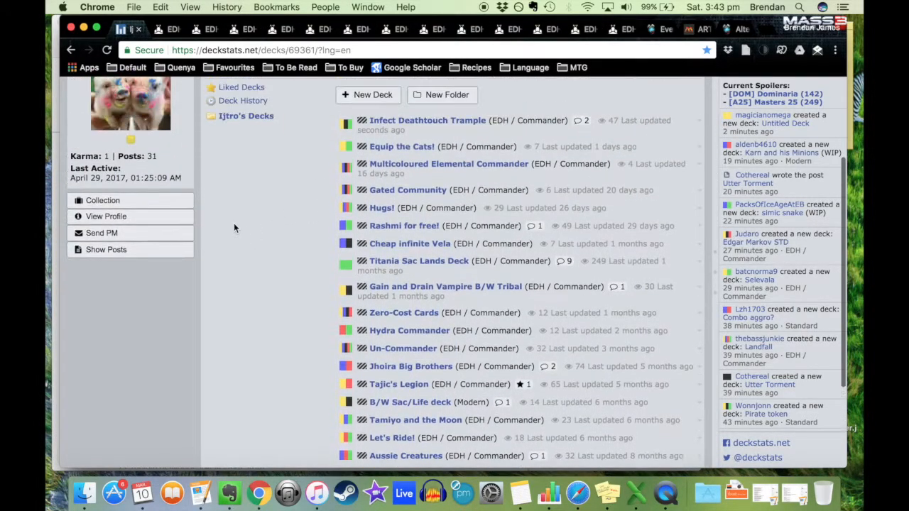
{"action": "scroll", "scroll_direction": "up", "scroll_amount": 3}
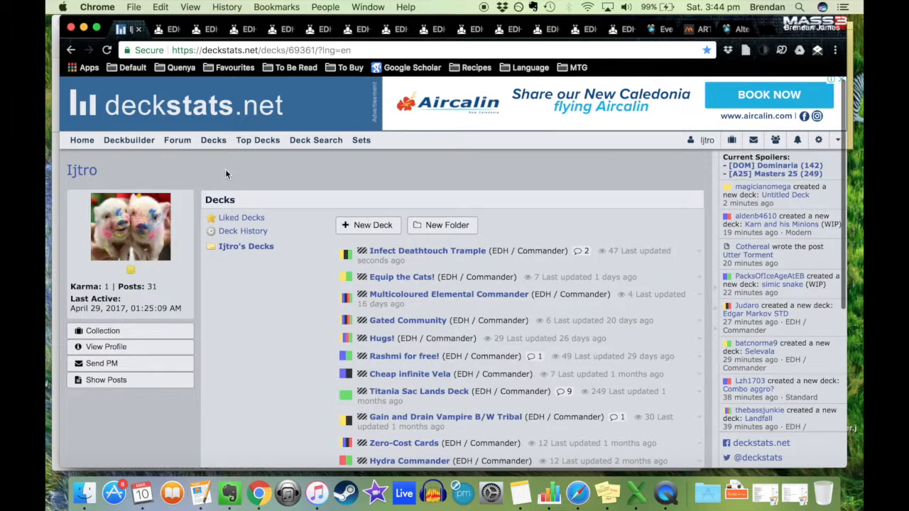
{"action": "left_click", "coordinate": [128, 141]}
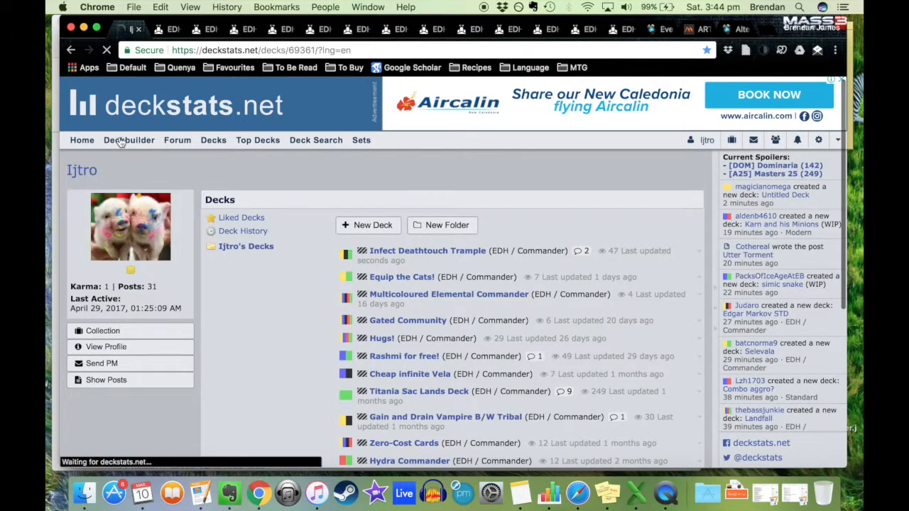
{"action": "left_click", "coordinate": [127, 141]}
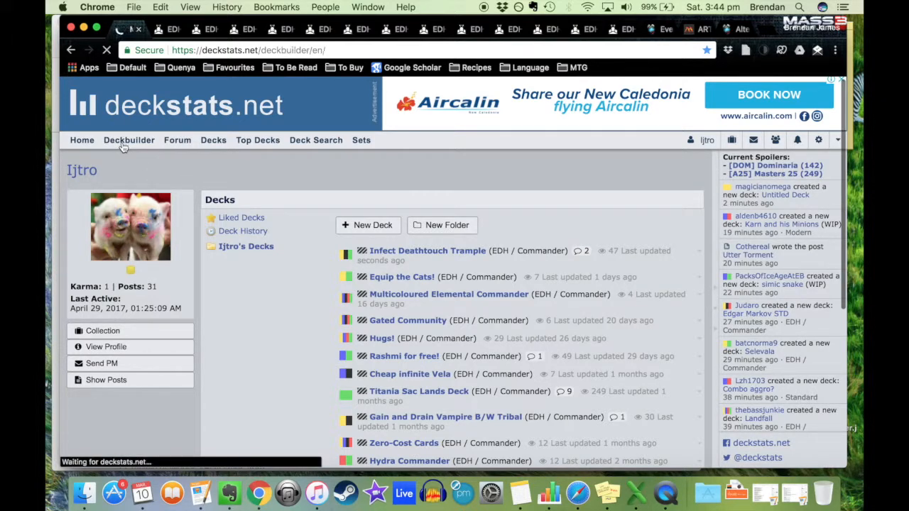
{"action": "left_click", "coordinate": [128, 140]}
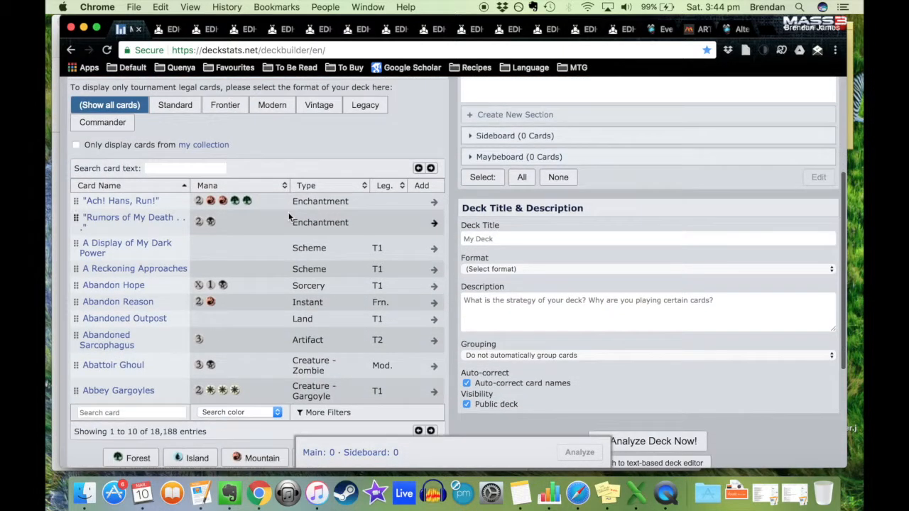
Filter the builder's card list by rules text 'trample', narrowing it to 701 cards
{"action": "left_click", "coordinate": [185, 167]}
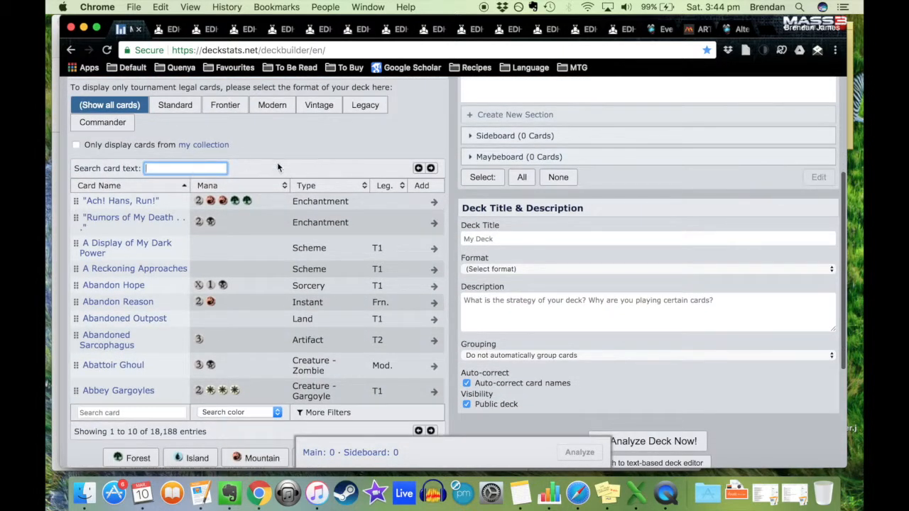
{"action": "scroll", "scroll_direction": "down", "scroll_amount": 3}
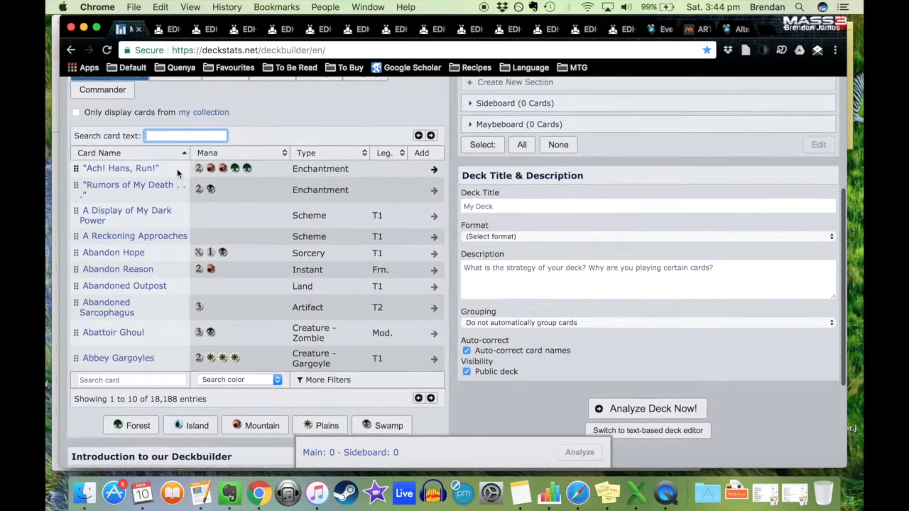
{"action": "type", "text": "trample"}
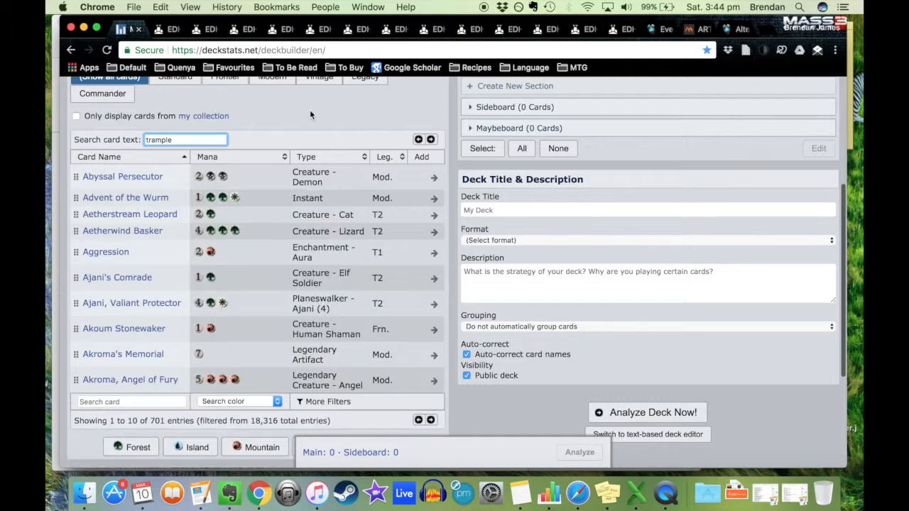
{"action": "scroll", "scroll_direction": "down", "scroll_amount": 3}
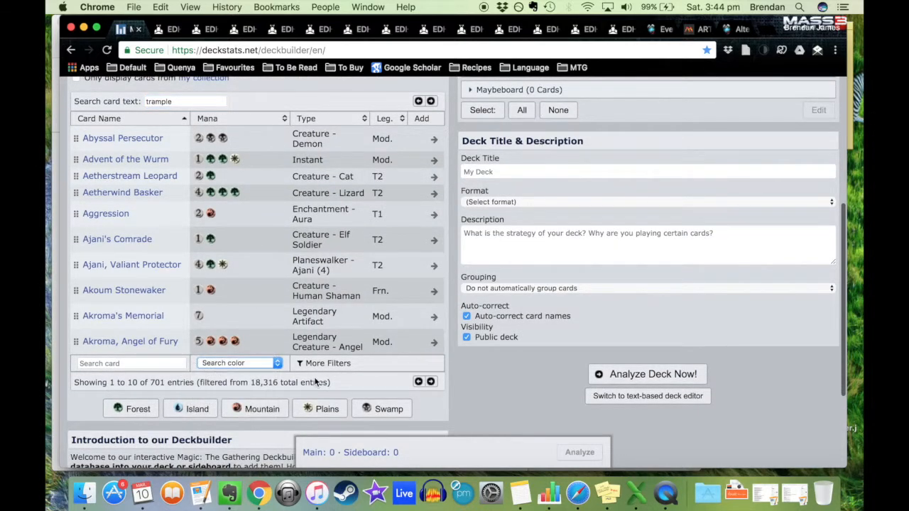
{"action": "left_click", "coordinate": [327, 364]}
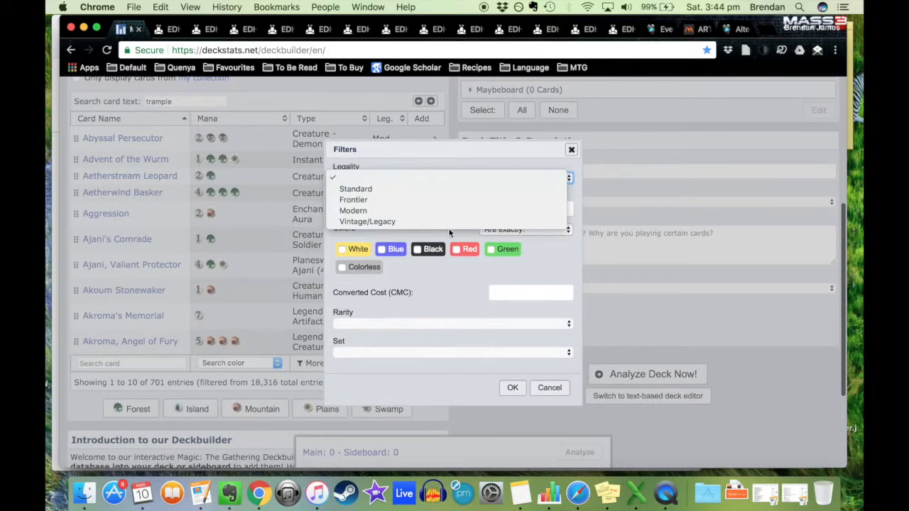
{"action": "mouse_move", "coordinate": [511, 188]}
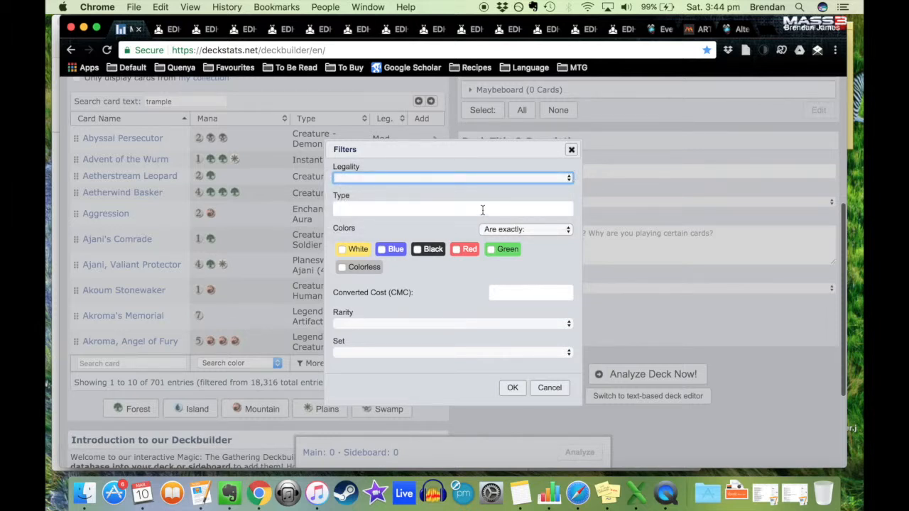
{"action": "type", "text": "en"}
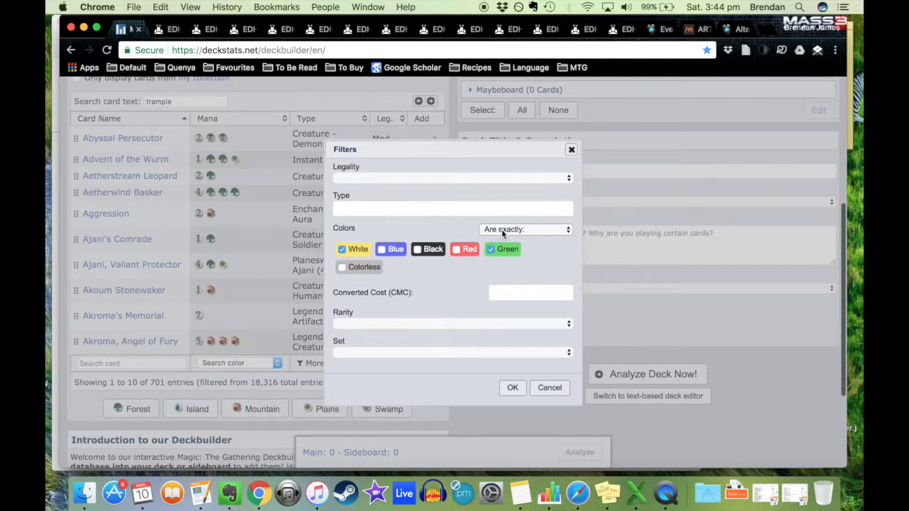
{"action": "left_click", "coordinate": [526, 228]}
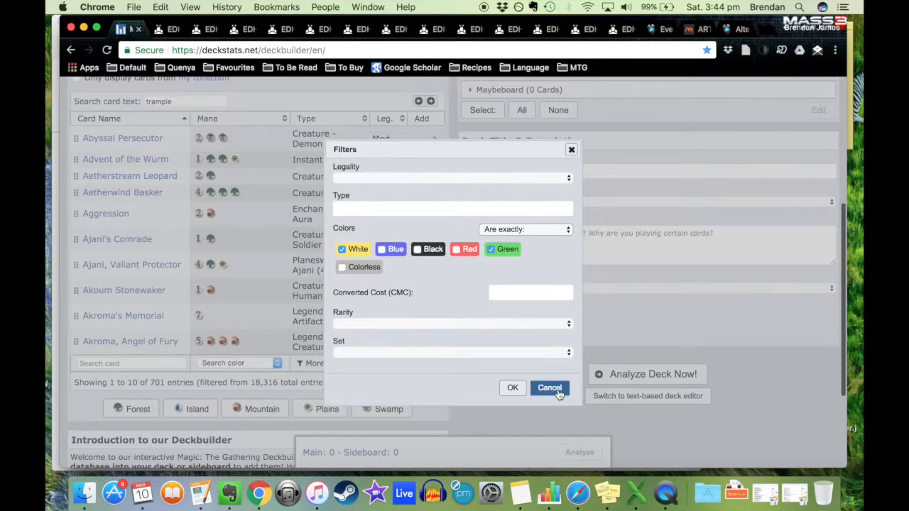
{"action": "left_click", "coordinate": [549, 388]}
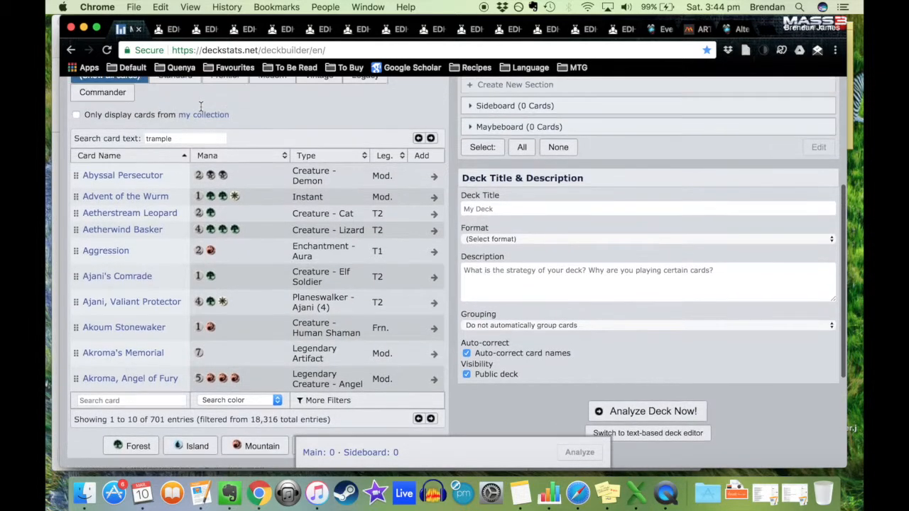
Open the Collection page from the profile sidebar and browse its card table
{"action": "scroll", "scroll_direction": "up", "scroll_amount": 3}
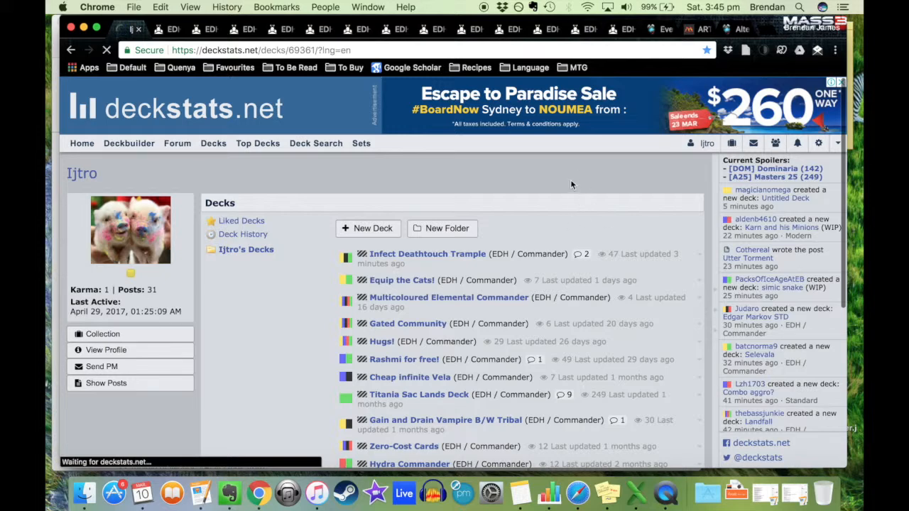
{"action": "left_click", "coordinate": [102, 334]}
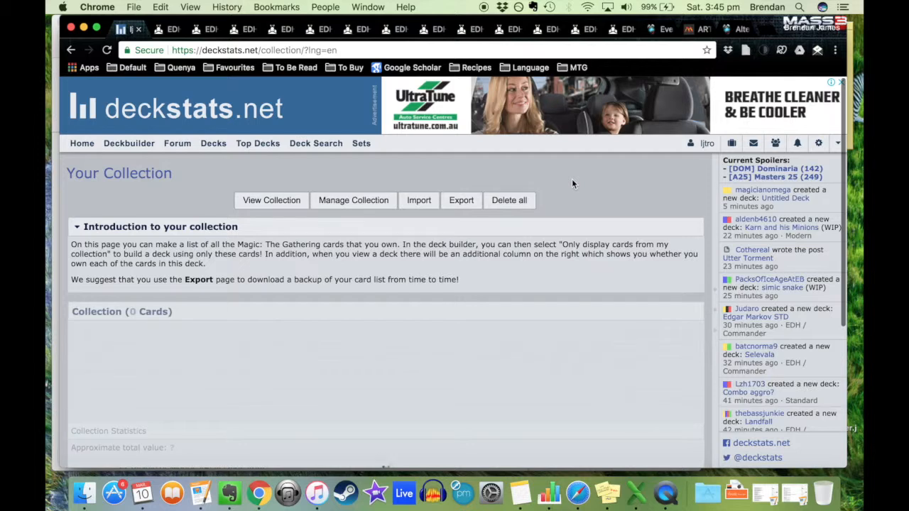
{"action": "scroll", "scroll_direction": "down", "scroll_amount": 3}
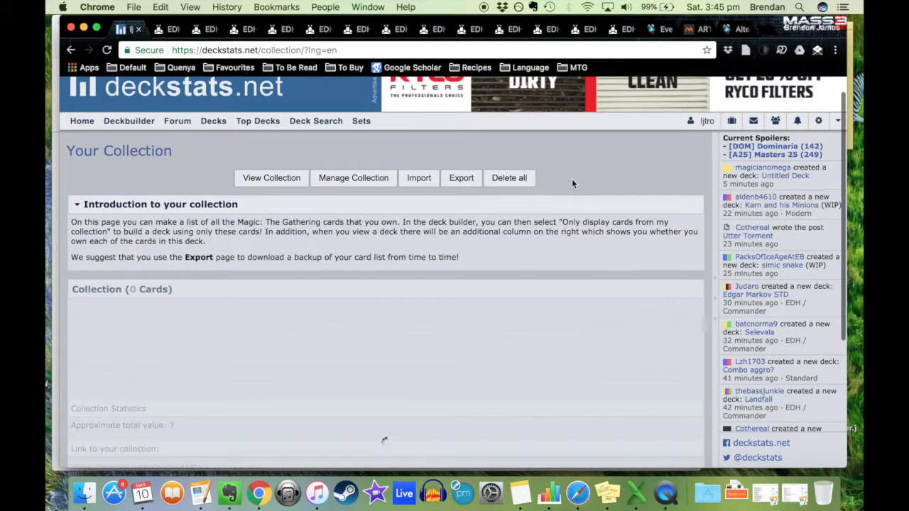
{"action": "mouse_move", "coordinate": [517, 244]}
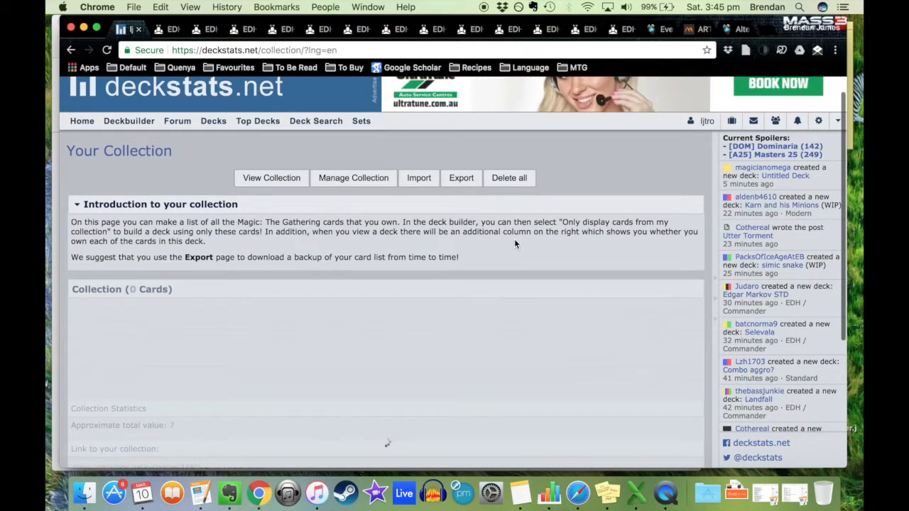
{"action": "left_click", "coordinate": [271, 177]}
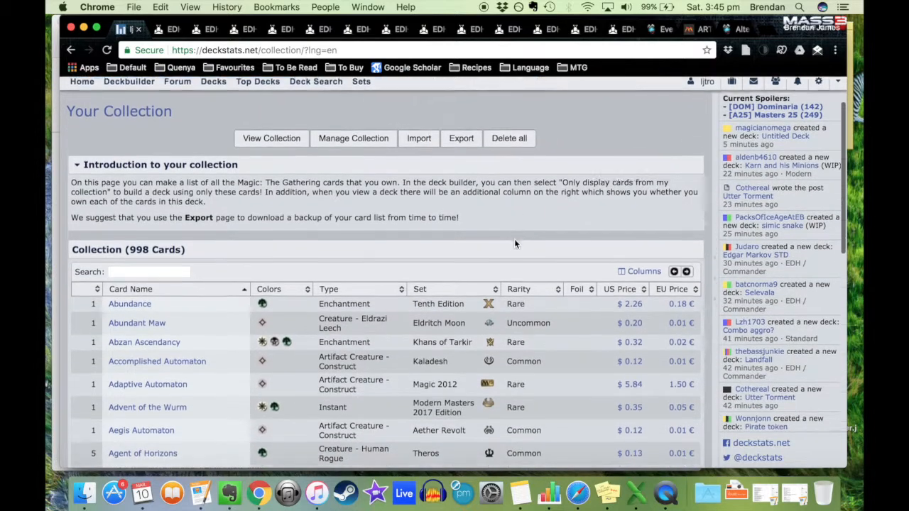
{"action": "scroll", "scroll_direction": "down", "scroll_amount": 3}
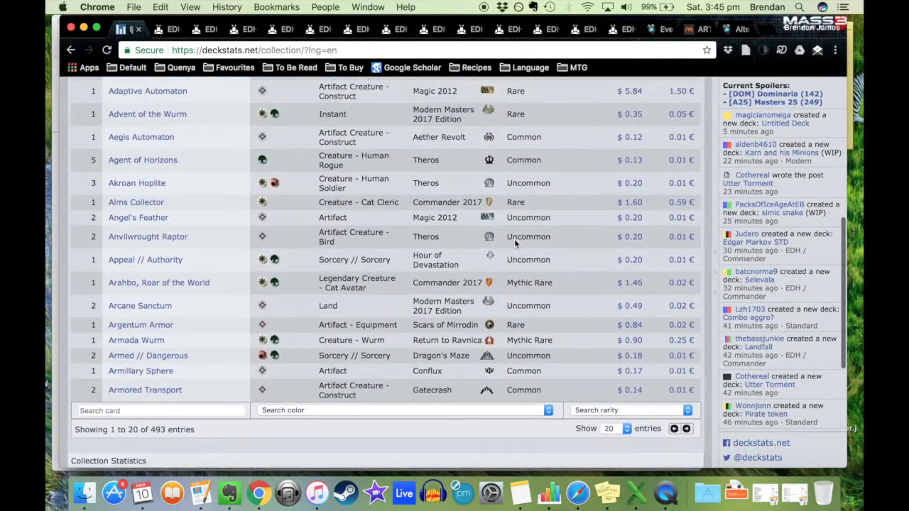
{"action": "scroll", "scroll_direction": "up", "scroll_amount": 3}
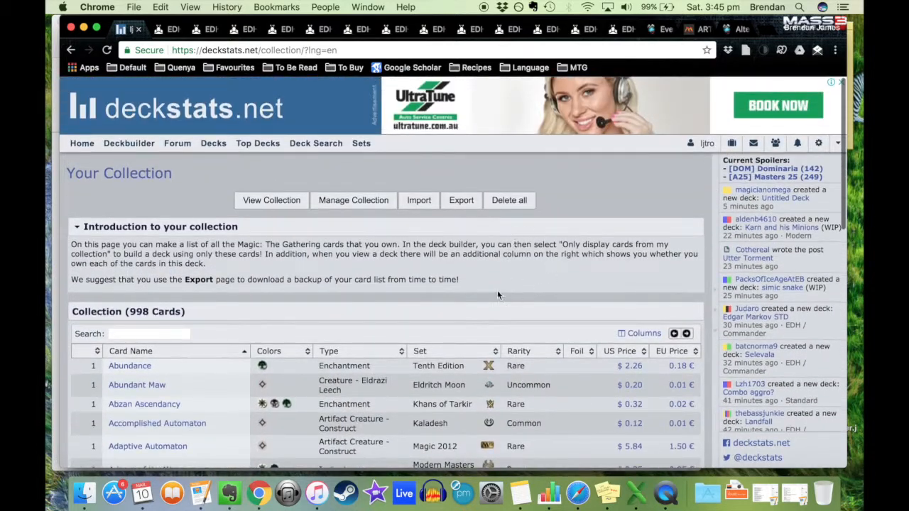
{"action": "scroll", "scroll_direction": "down", "scroll_amount": 3}
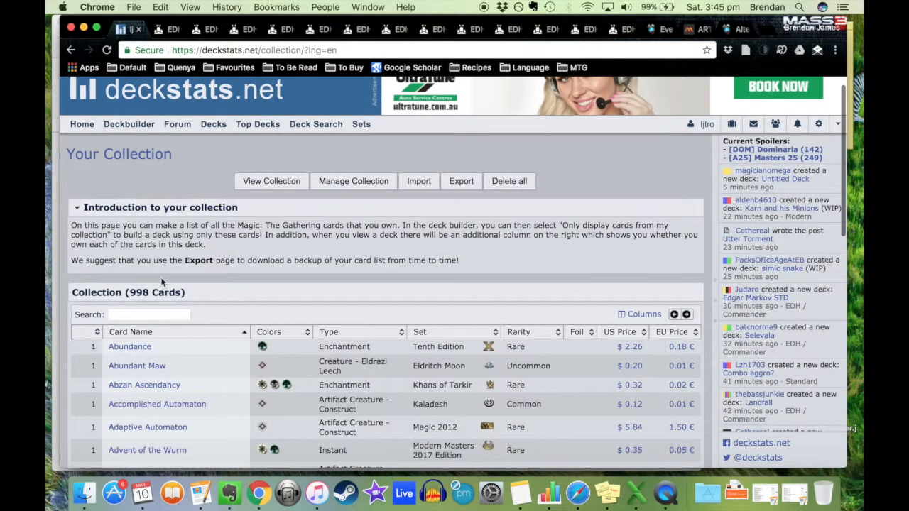
Highlight the collection's 998-card total, then head toward the deck builder
{"action": "double_click", "coordinate": [155, 293]}
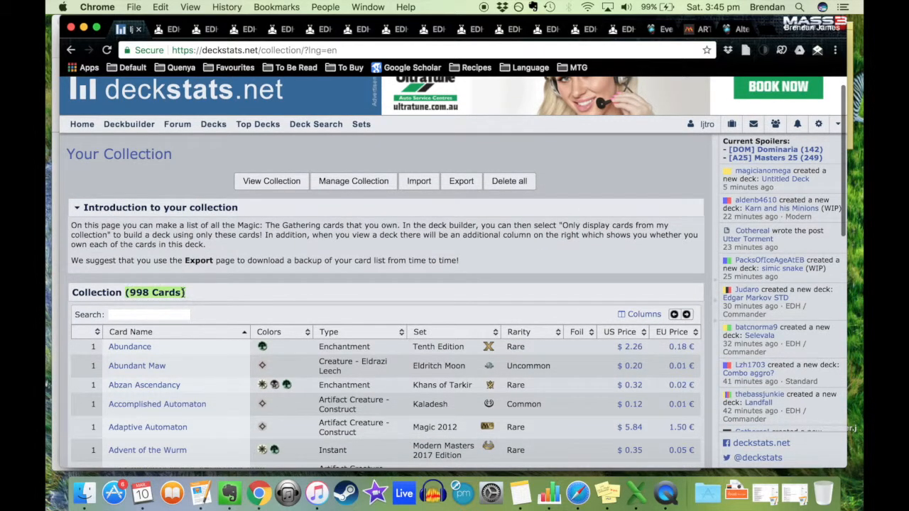
{"action": "scroll", "scroll_direction": "up", "scroll_amount": 3}
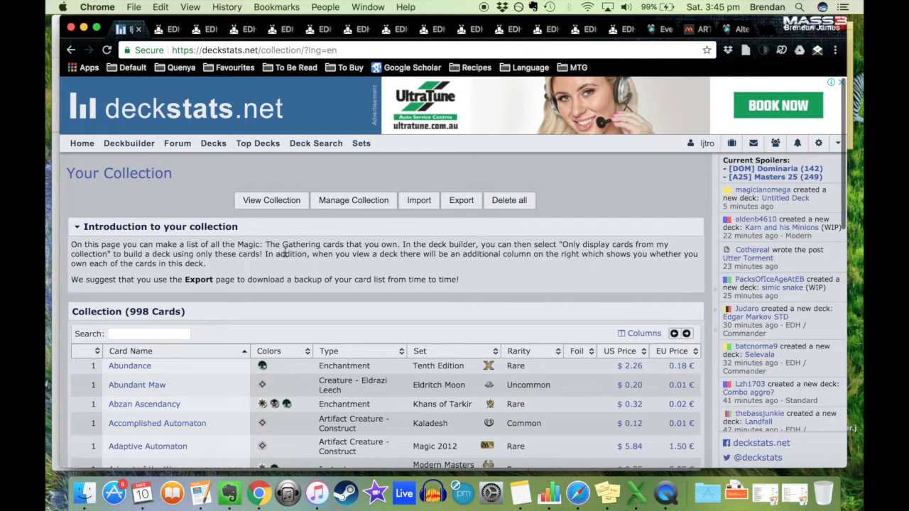
{"action": "mouse_move", "coordinate": [196, 182]}
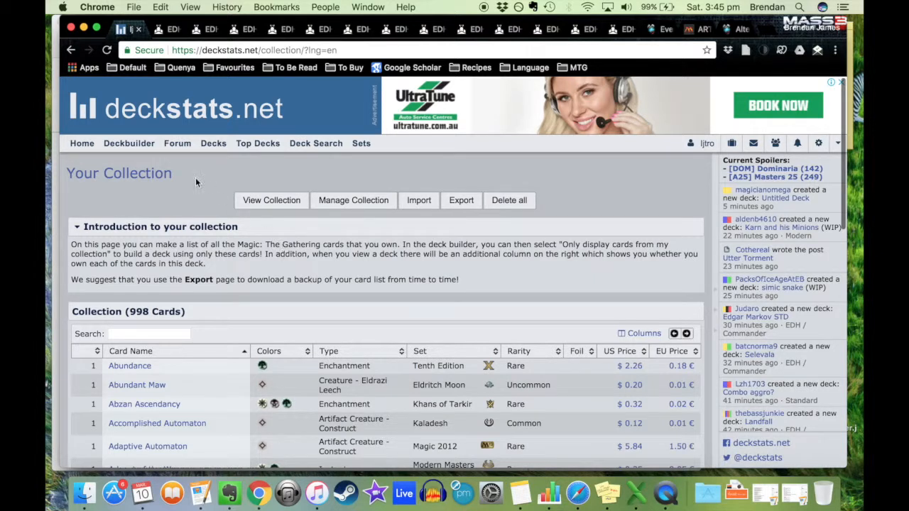
{"action": "left_click", "coordinate": [128, 142]}
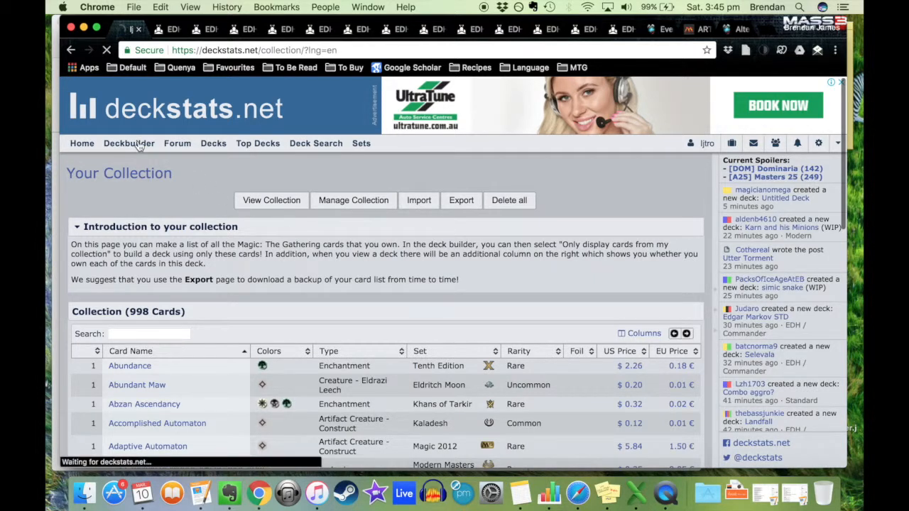
Open the profile's Decks page listing all saved Commander and Modern decks
{"action": "left_click", "coordinate": [128, 142]}
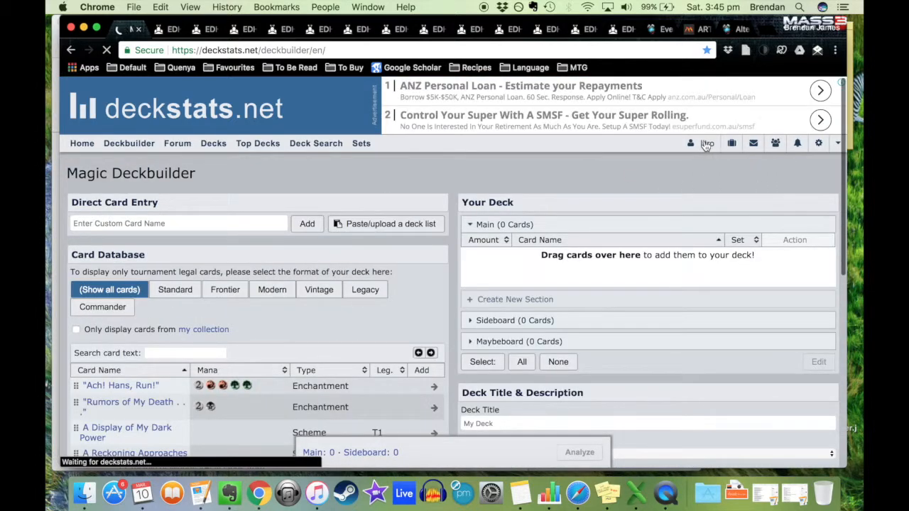
{"action": "left_click", "coordinate": [690, 142]}
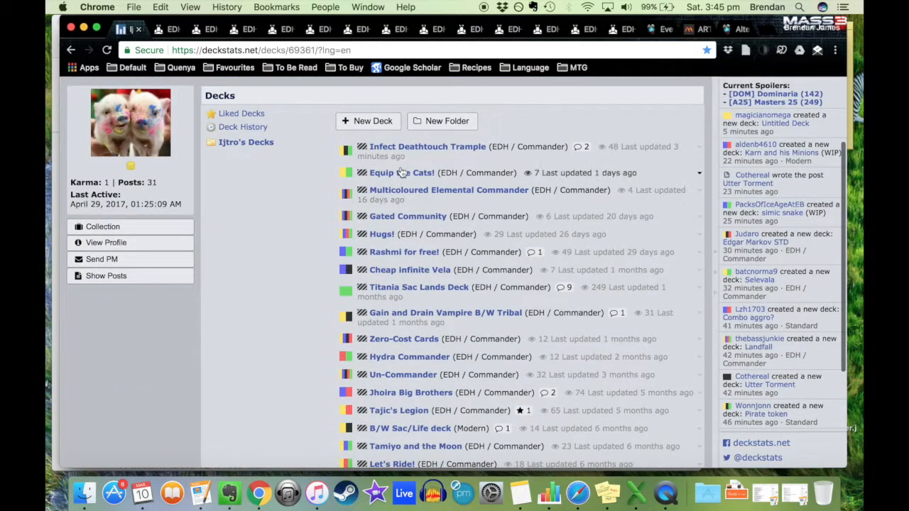
{"action": "mouse_move", "coordinate": [281, 241]}
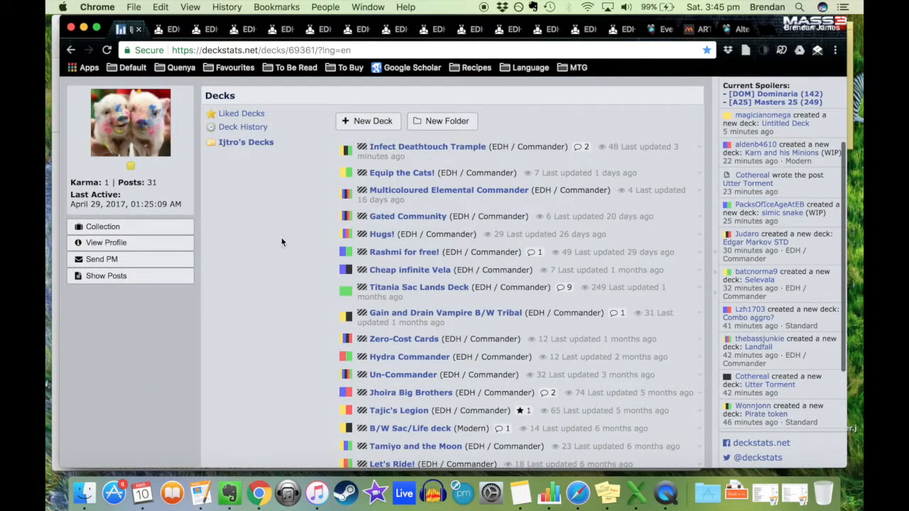
{"action": "scroll", "scroll_direction": "down", "scroll_amount": 3}
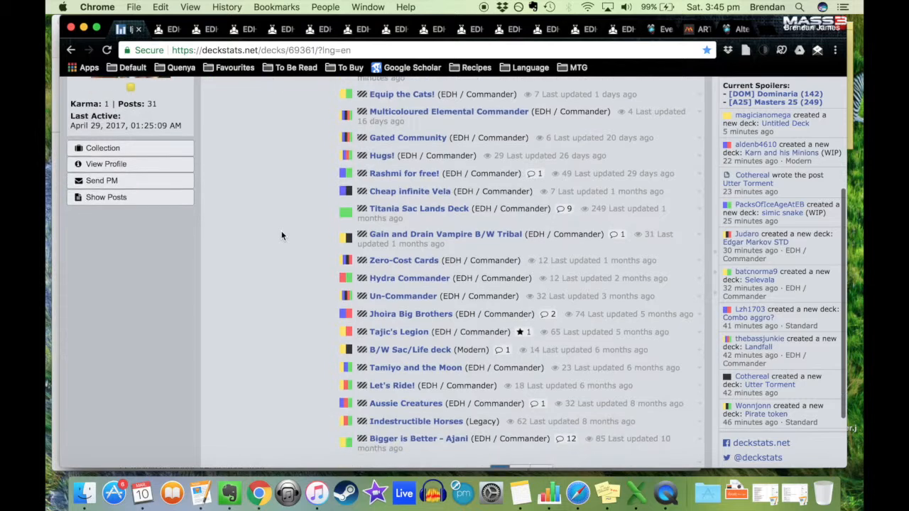
{"action": "scroll", "scroll_direction": "down", "scroll_amount": 3}
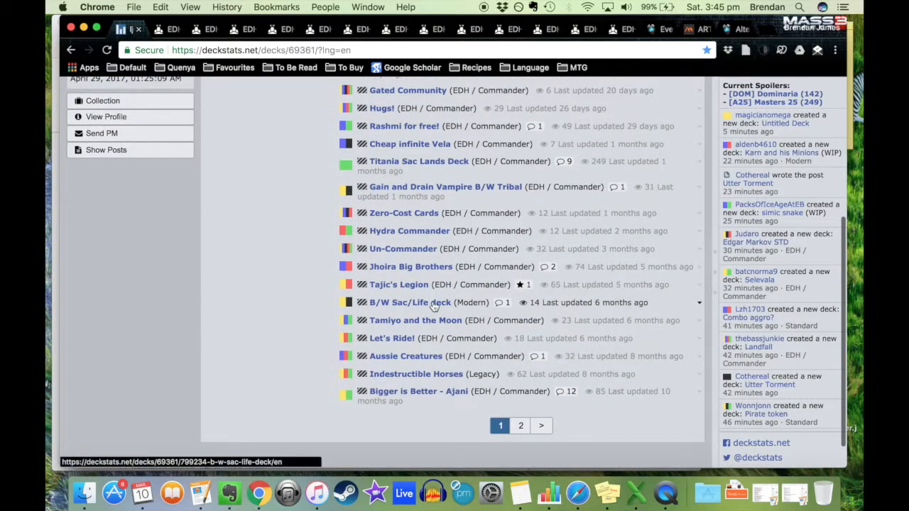
{"action": "mouse_move", "coordinate": [392, 357]}
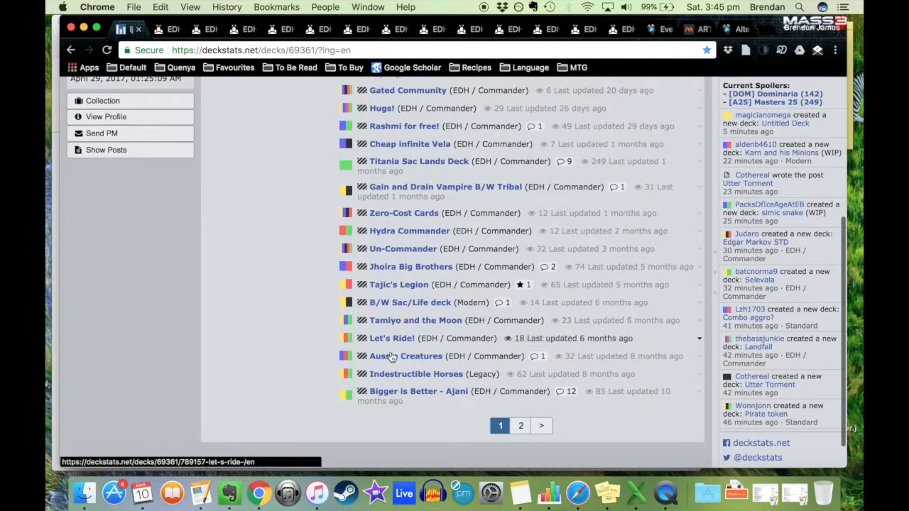
{"action": "mouse_move", "coordinate": [286, 321]}
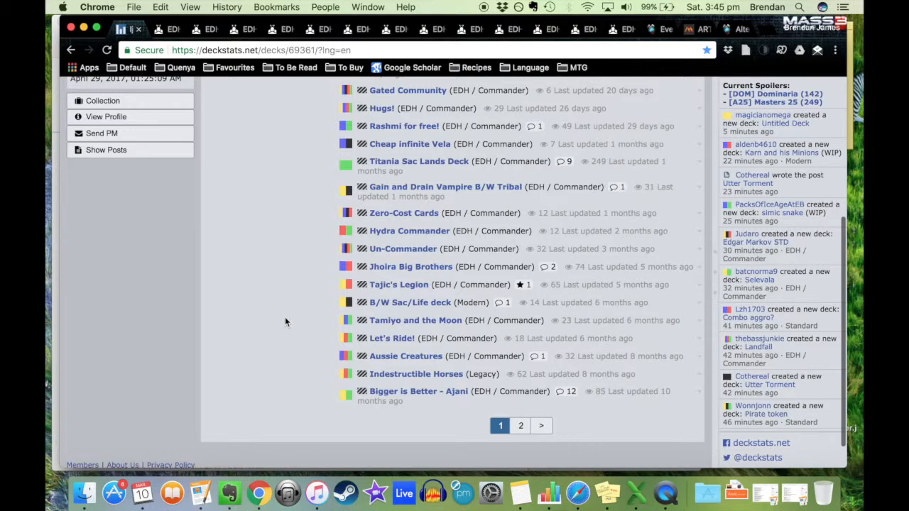
{"action": "scroll", "scroll_direction": "up", "scroll_amount": 3}
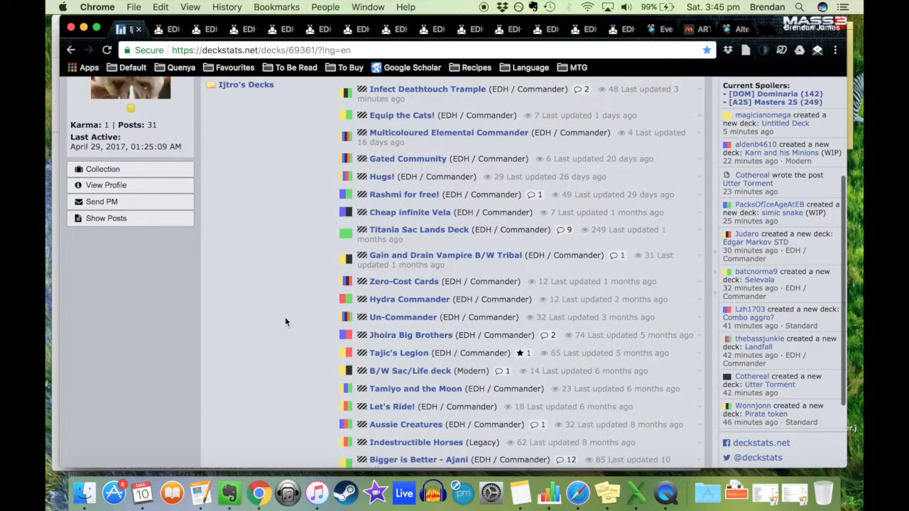
{"action": "scroll", "scroll_direction": "down", "scroll_amount": 3}
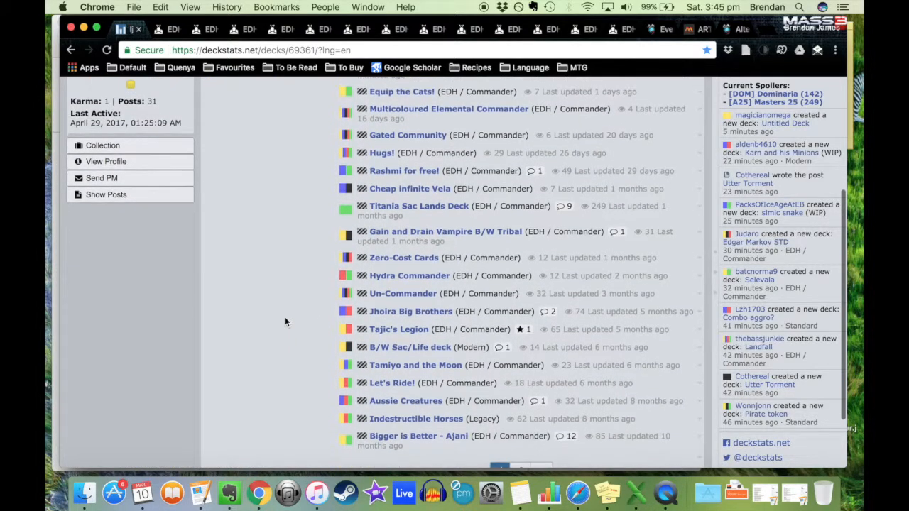
{"action": "scroll", "scroll_direction": "down", "scroll_amount": 3}
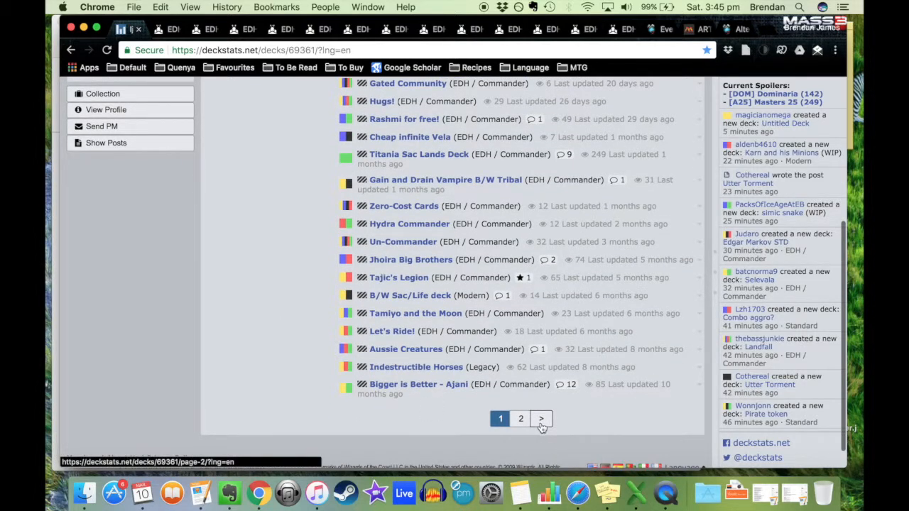
{"action": "scroll", "scroll_direction": "up", "scroll_amount": 3}
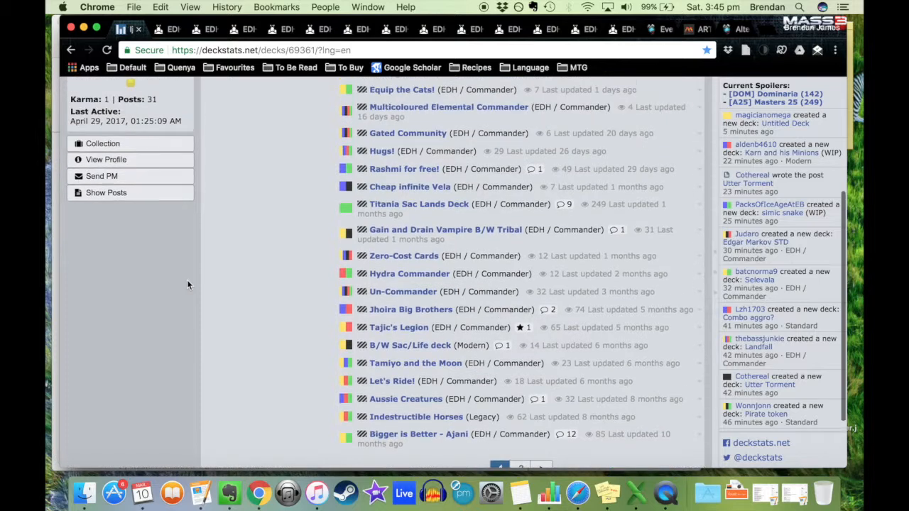
{"action": "scroll", "scroll_direction": "up", "scroll_amount": 3}
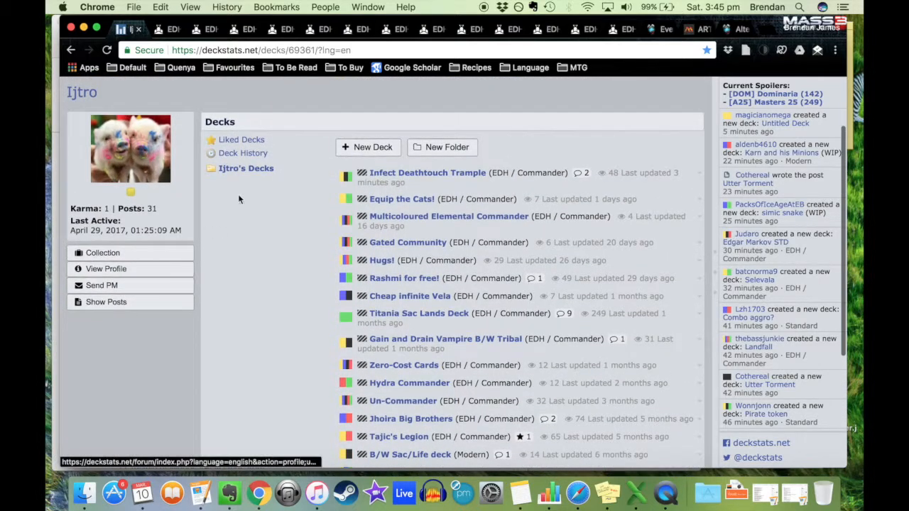
{"action": "mouse_move", "coordinate": [239, 293]}
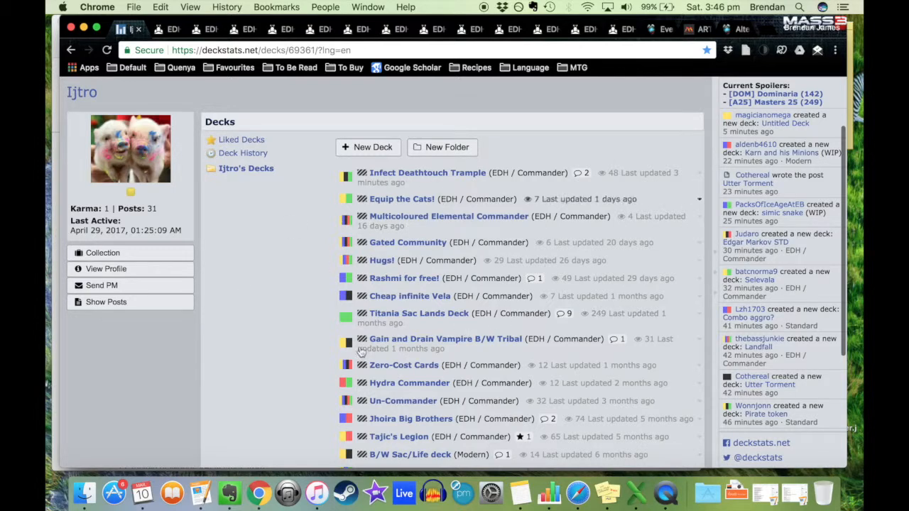
Browse up and down through the saved deck lists
{"action": "scroll", "scroll_direction": "down", "scroll_amount": 3}
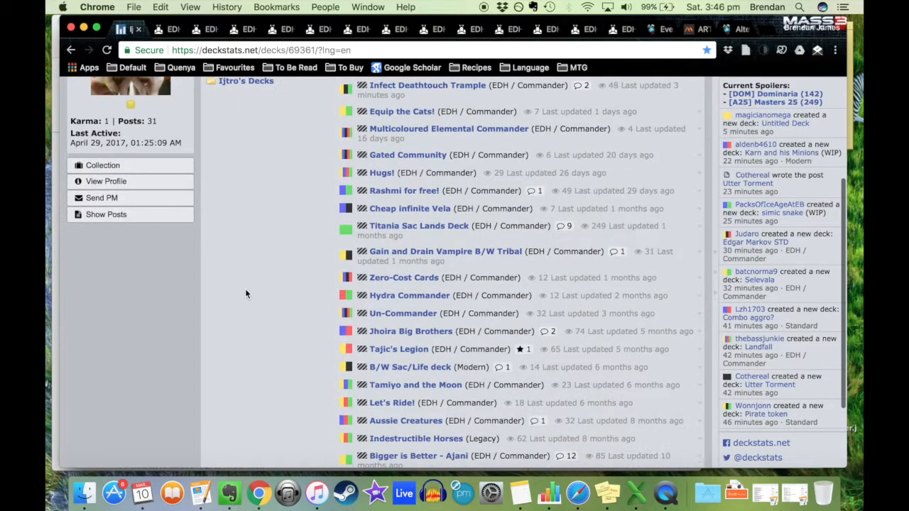
{"action": "scroll", "scroll_direction": "down", "scroll_amount": 3}
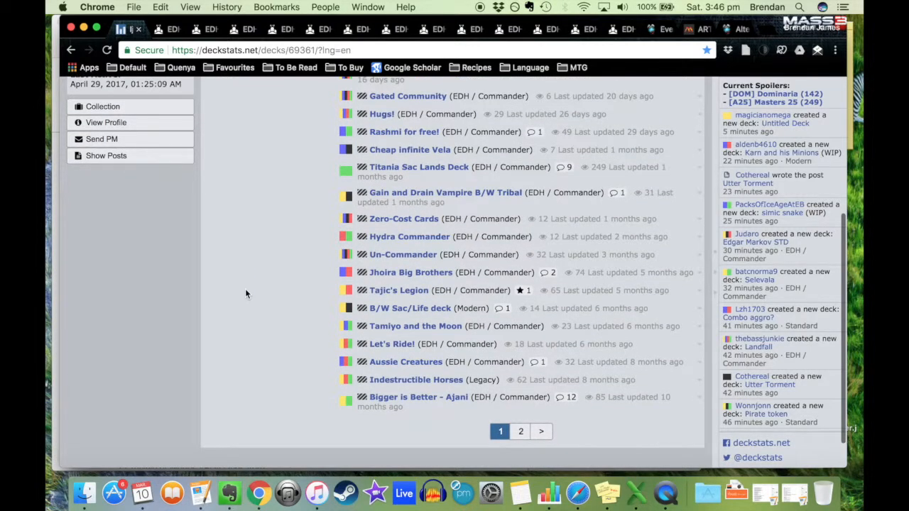
{"action": "scroll", "scroll_direction": "up", "scroll_amount": 3}
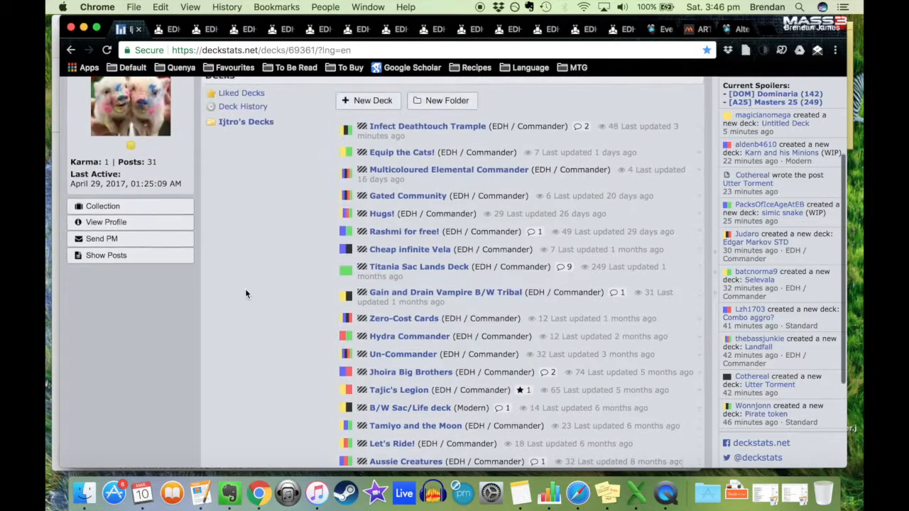
{"action": "scroll", "scroll_direction": "down", "scroll_amount": 3}
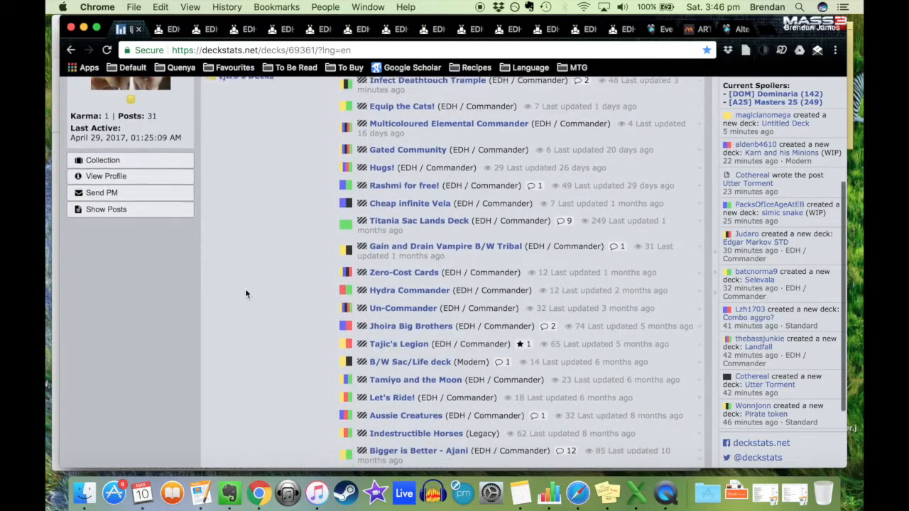
{"action": "scroll", "scroll_direction": "down", "scroll_amount": 3}
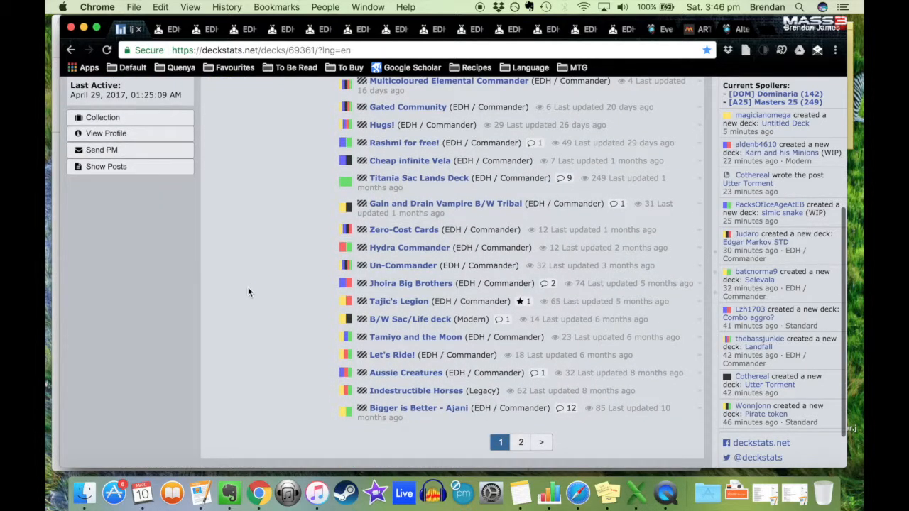
{"action": "mouse_move", "coordinate": [406, 372]}
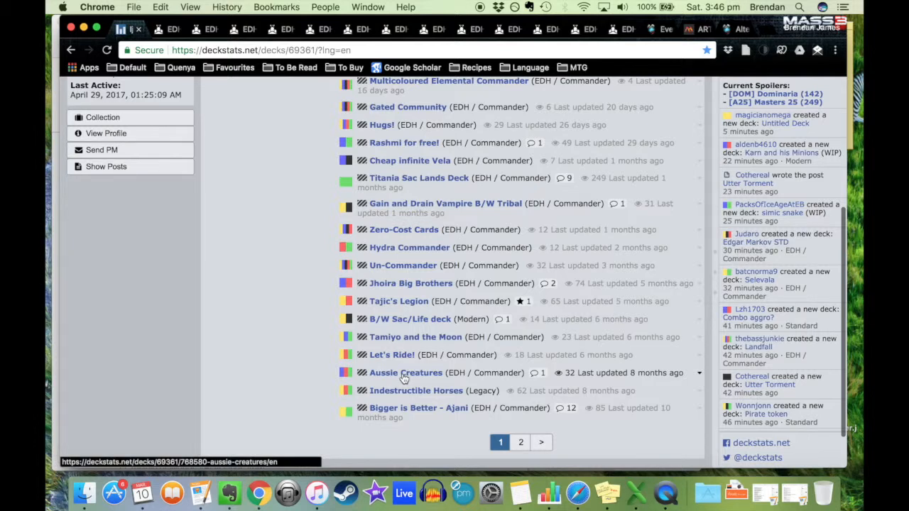
{"action": "mouse_move", "coordinate": [403, 412]}
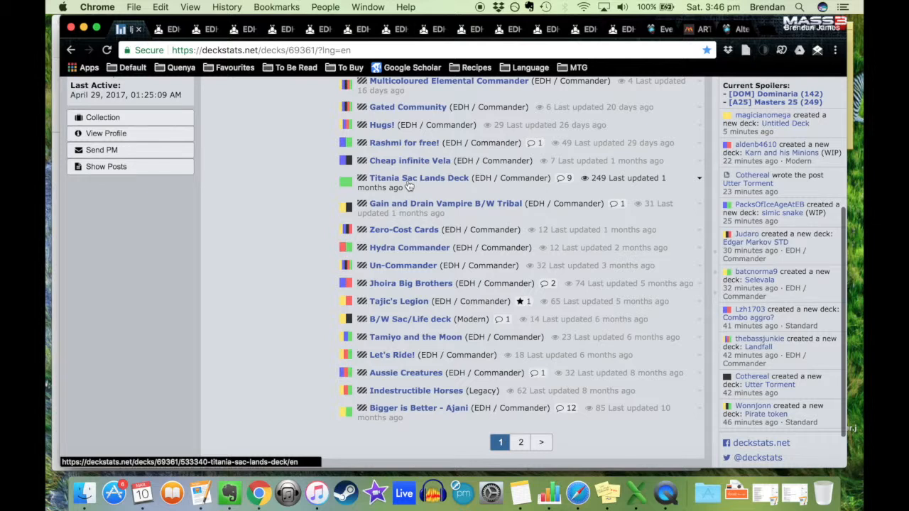
{"action": "mouse_move", "coordinate": [406, 208]}
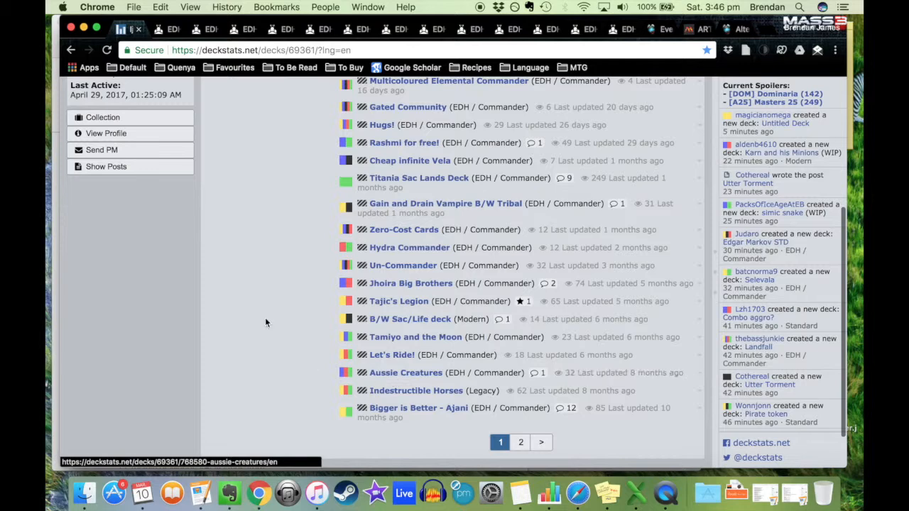
{"action": "scroll", "scroll_direction": "up", "scroll_amount": 3}
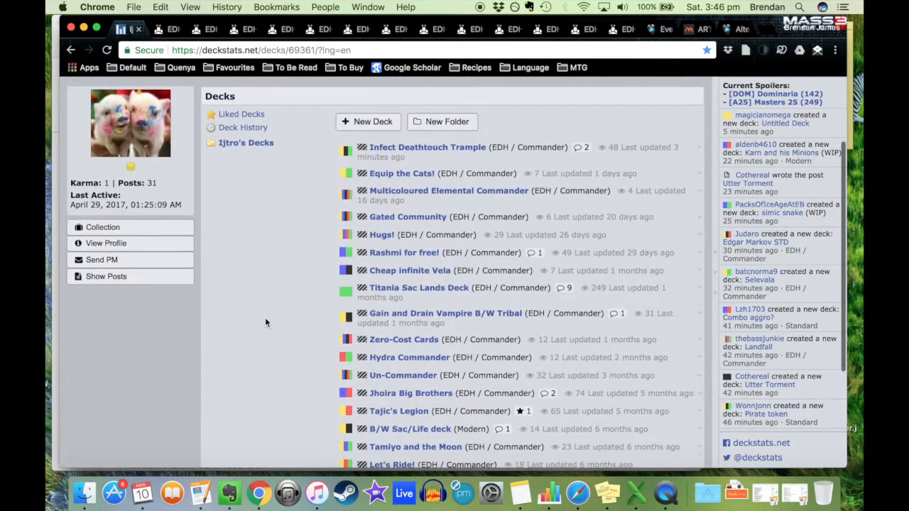
{"action": "scroll", "scroll_direction": "down", "scroll_amount": 3}
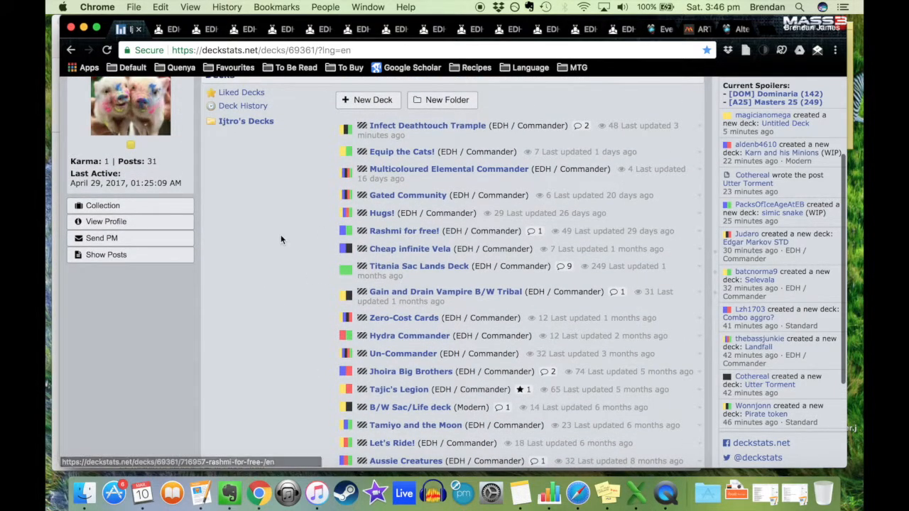
{"action": "scroll", "scroll_direction": "down", "scroll_amount": 3}
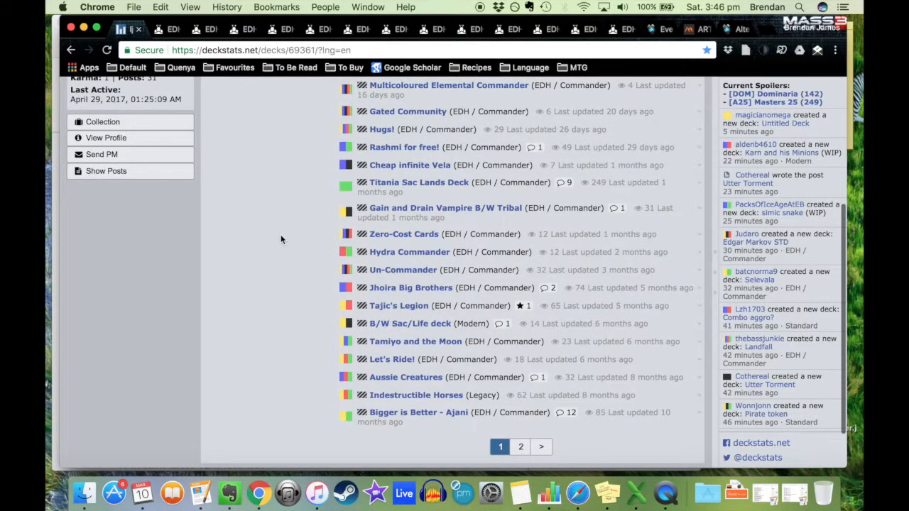
{"action": "scroll", "scroll_direction": "up", "scroll_amount": 3}
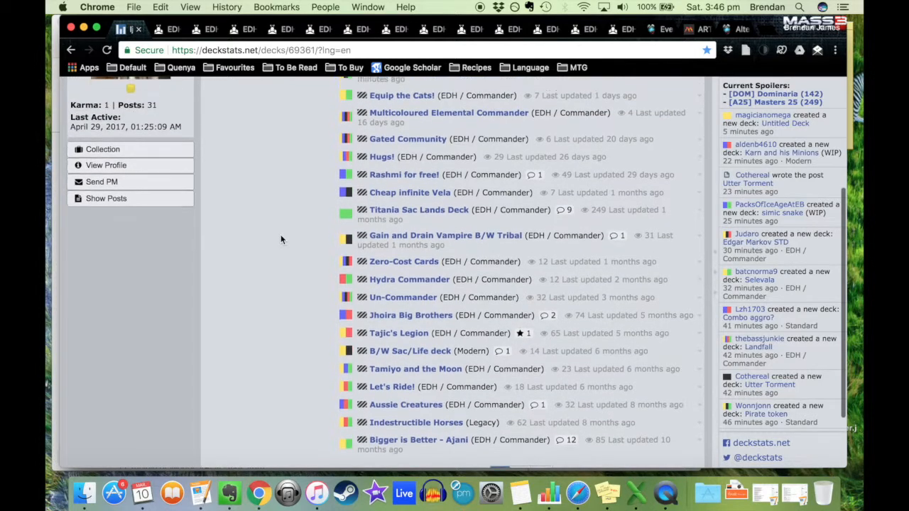
{"action": "scroll", "scroll_direction": "up", "scroll_amount": 3}
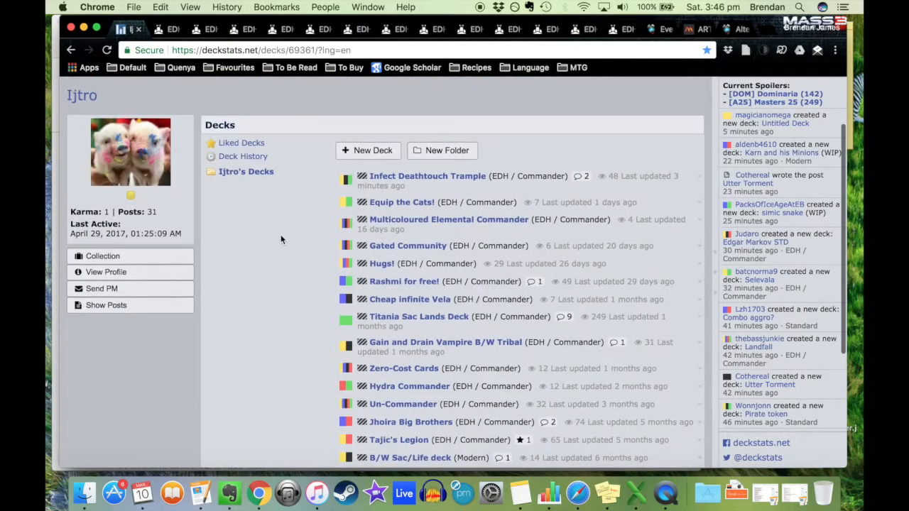
{"action": "scroll", "scroll_direction": "down", "scroll_amount": 3}
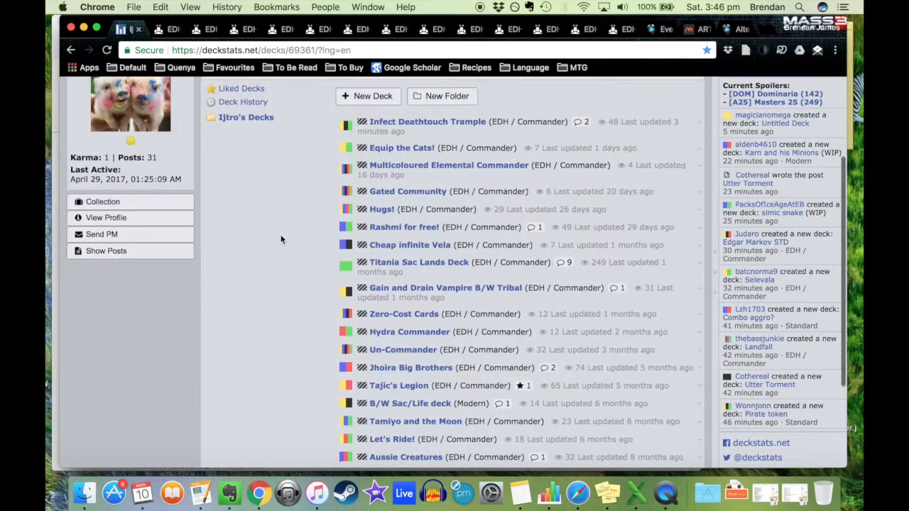
{"action": "scroll", "scroll_direction": "down", "scroll_amount": 3}
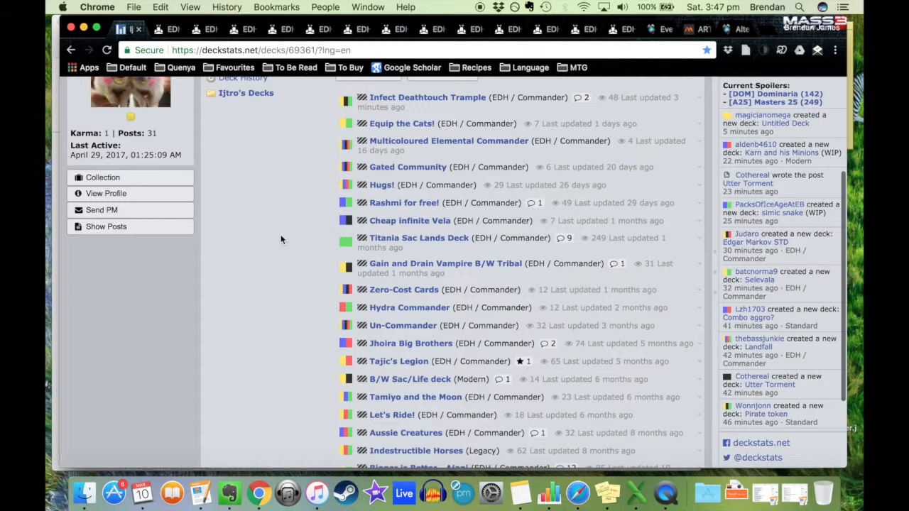
{"action": "scroll", "scroll_direction": "down", "scroll_amount": 3}
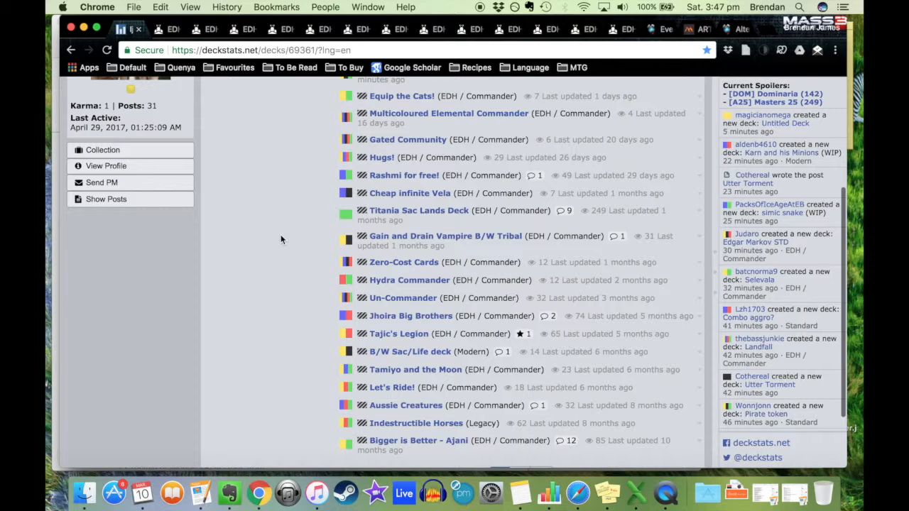
{"action": "scroll", "scroll_direction": "up", "scroll_amount": 3}
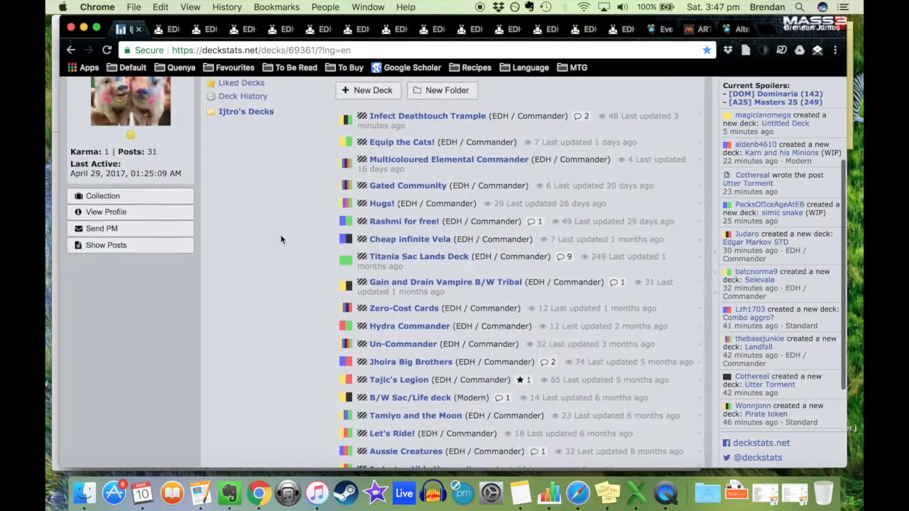
{"action": "scroll", "scroll_direction": "up", "scroll_amount": 3}
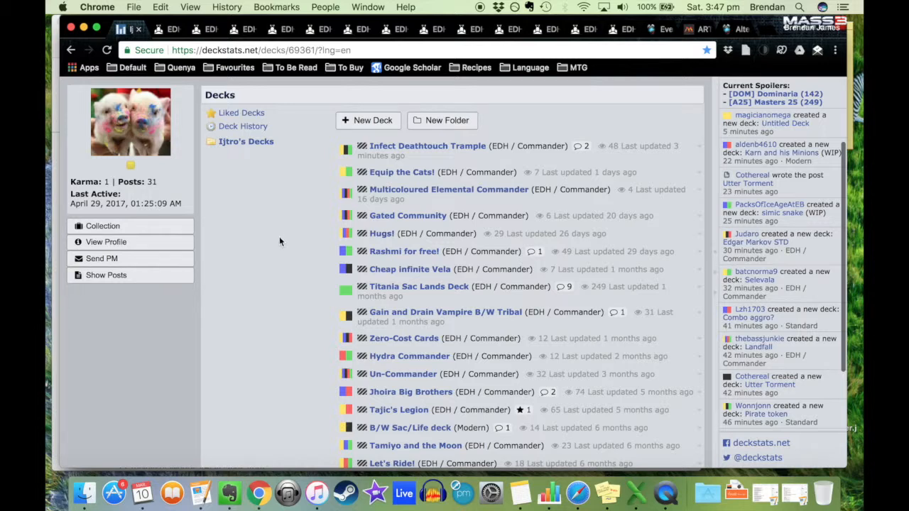
{"action": "mouse_move", "coordinate": [305, 270]}
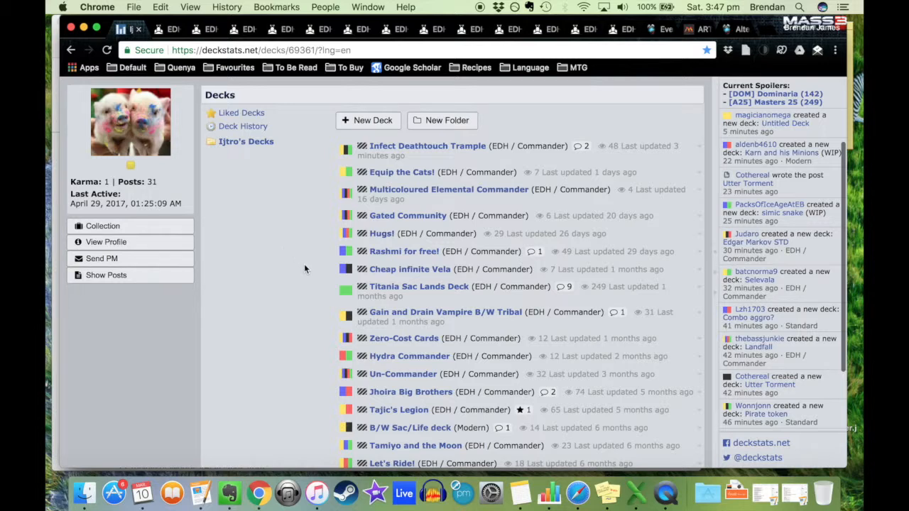
{"action": "mouse_move", "coordinate": [409, 270]}
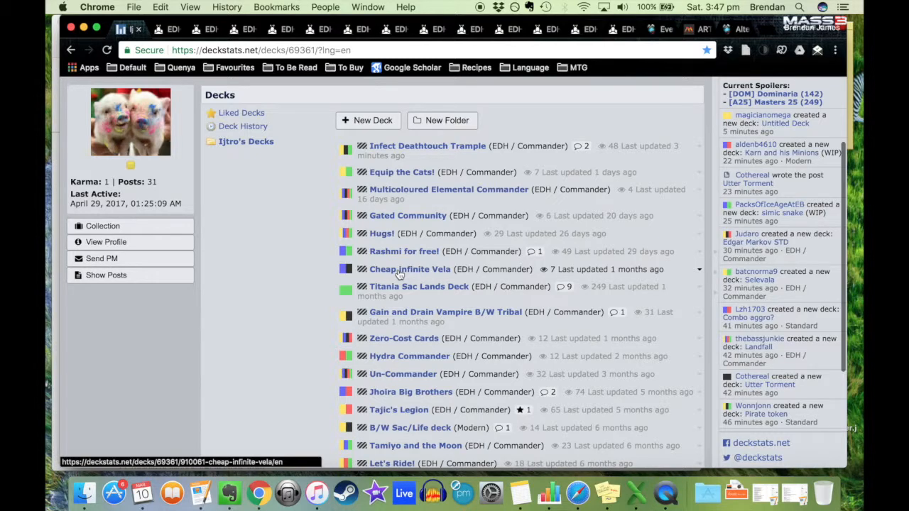
Open the 'Cheap infinite Vela' deck and read down to its Description, then back up
{"action": "left_click", "coordinate": [409, 269]}
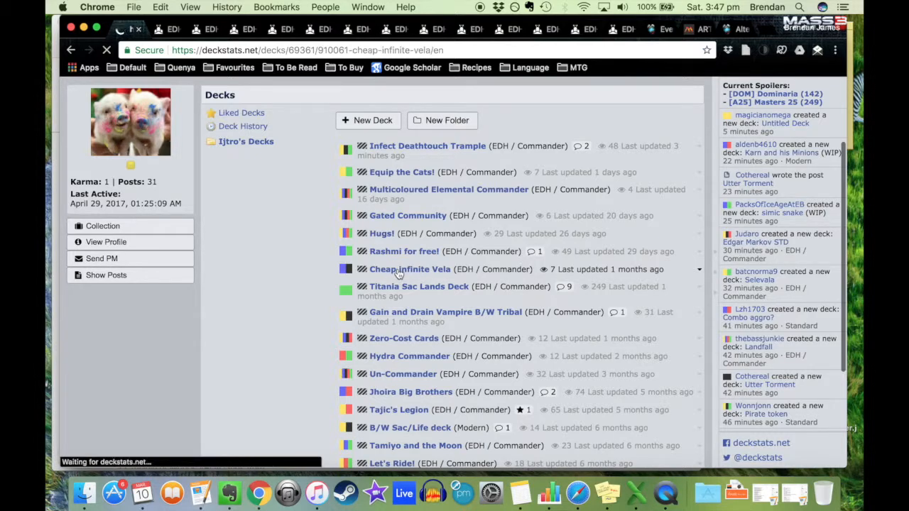
{"action": "left_click", "coordinate": [409, 270]}
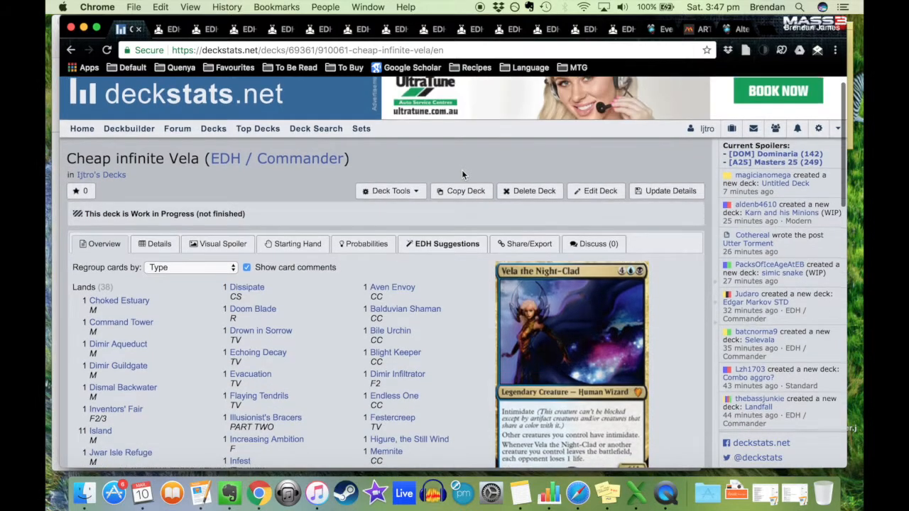
{"action": "scroll", "scroll_direction": "down", "scroll_amount": 3}
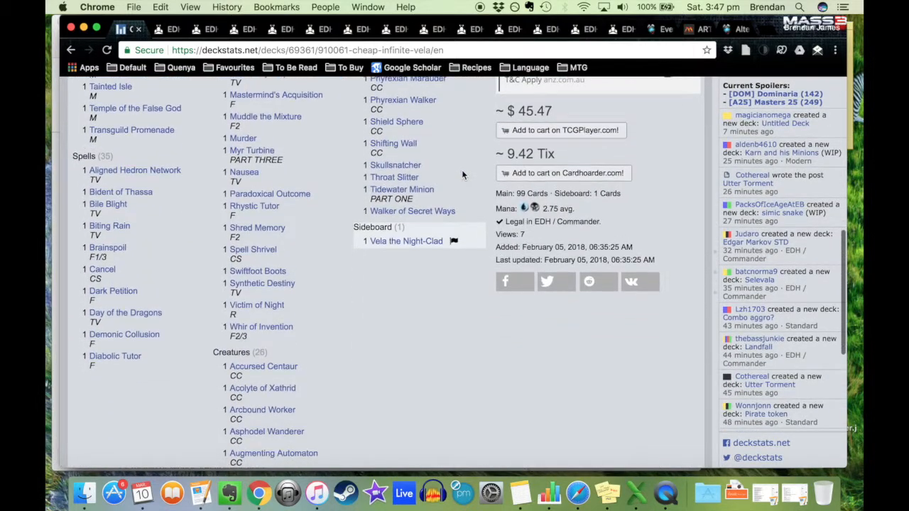
{"action": "scroll", "scroll_direction": "down", "scroll_amount": 3}
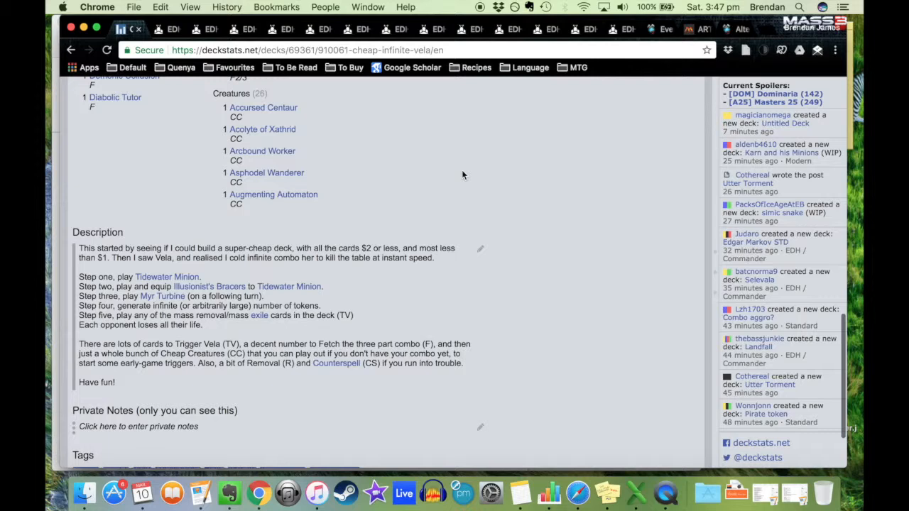
{"action": "scroll", "scroll_direction": "down", "scroll_amount": 3}
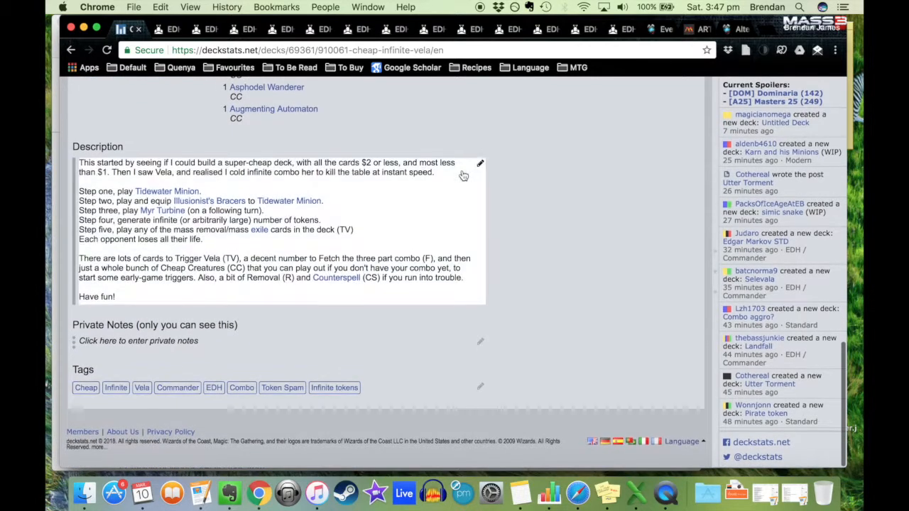
{"action": "scroll", "scroll_direction": "up", "scroll_amount": 3}
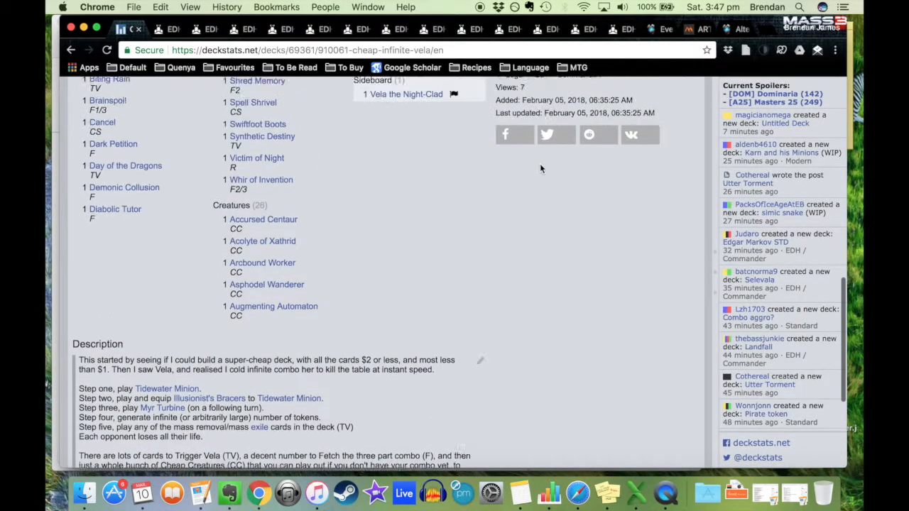
{"action": "scroll", "scroll_direction": "up", "scroll_amount": 3}
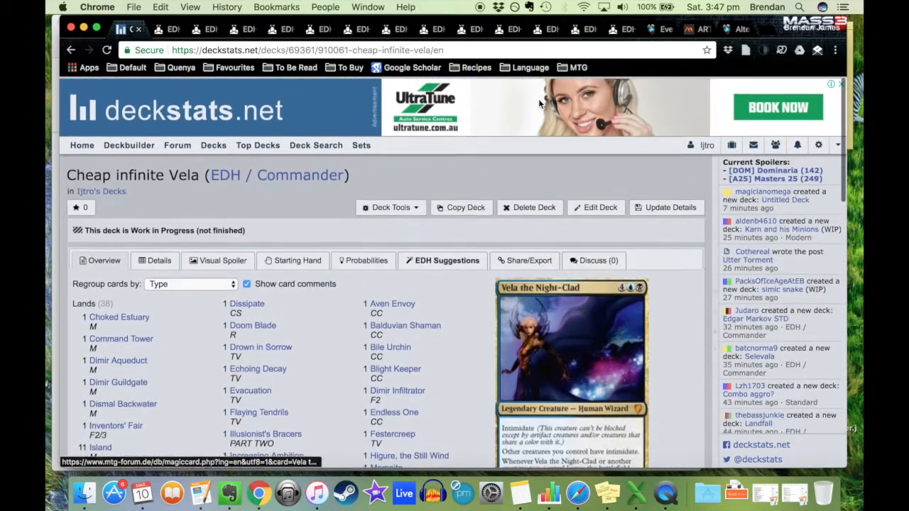
{"action": "scroll", "scroll_direction": "down", "scroll_amount": 3}
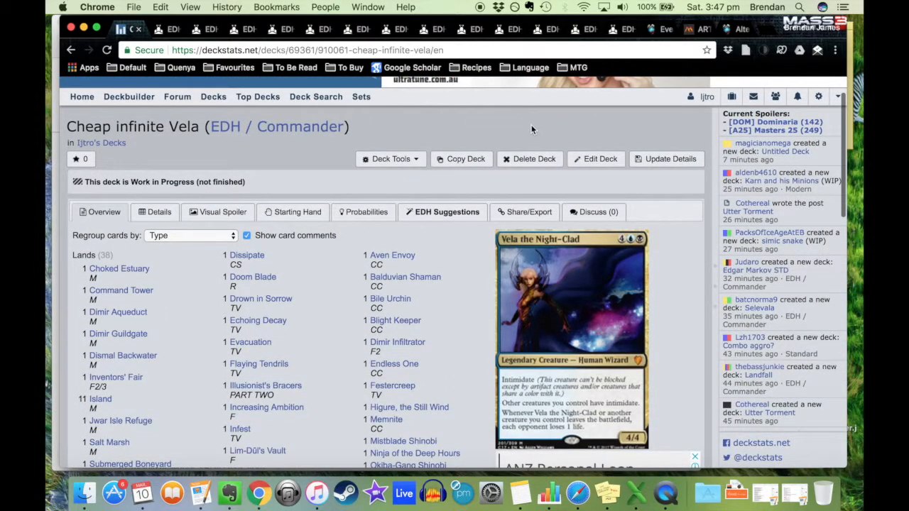
{"action": "scroll", "scroll_direction": "down", "scroll_amount": 3}
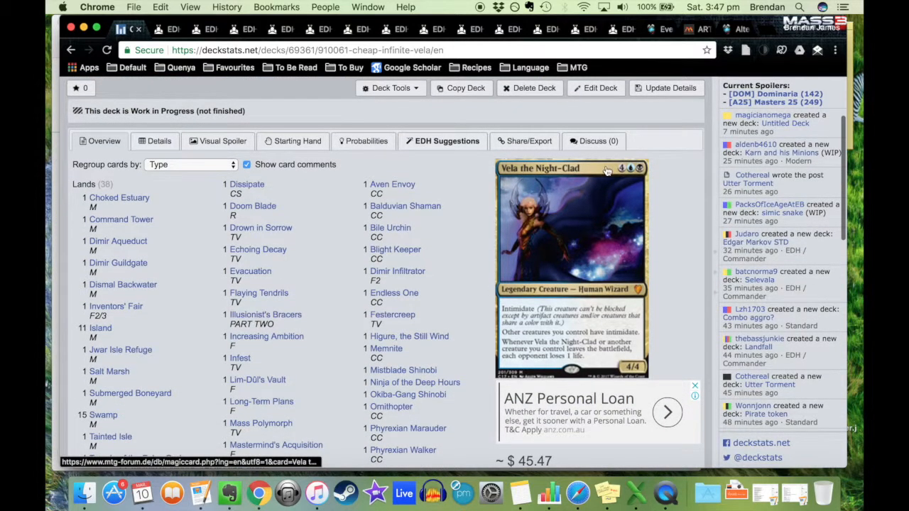
{"action": "mouse_move", "coordinate": [632, 171]}
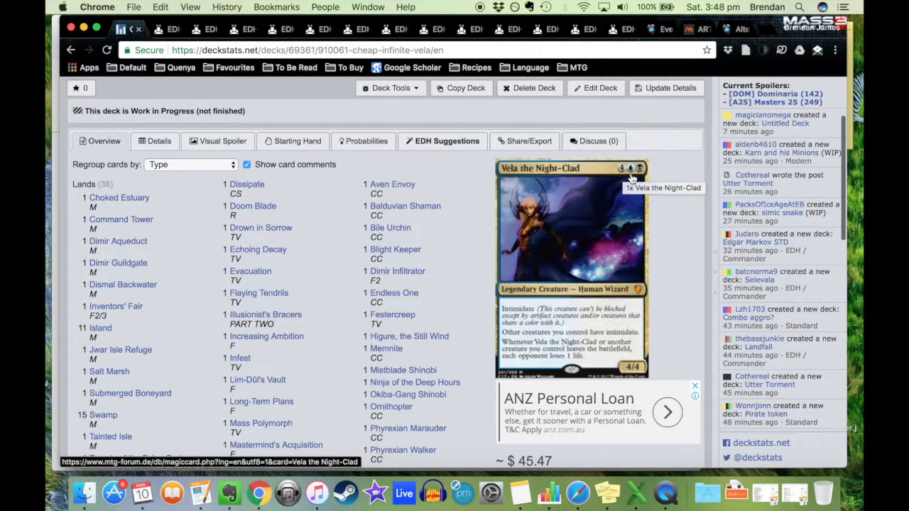
{"action": "mouse_move", "coordinate": [647, 187]}
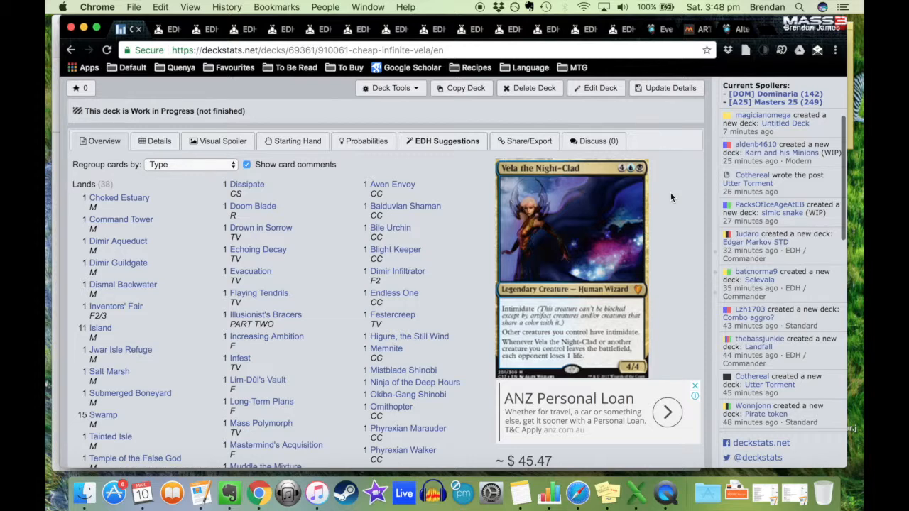
{"action": "scroll", "scroll_direction": "down", "scroll_amount": 3}
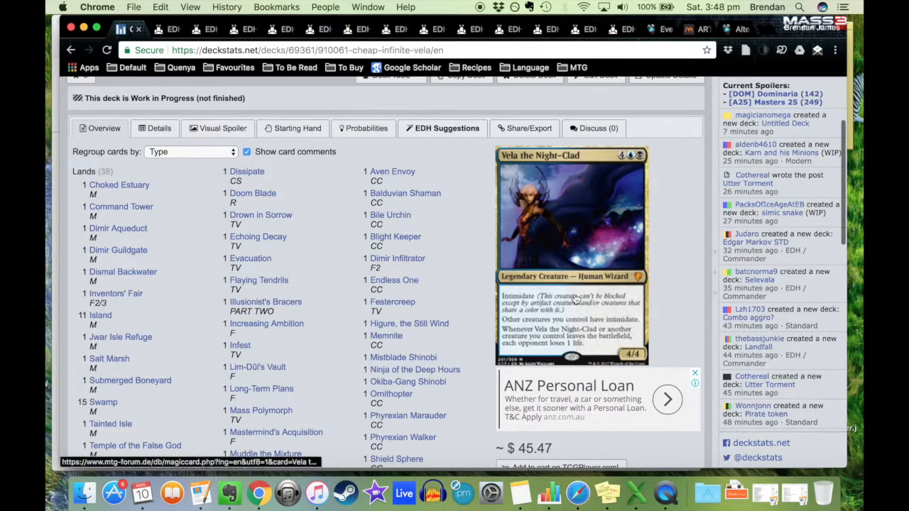
{"action": "mouse_move", "coordinate": [571, 310]}
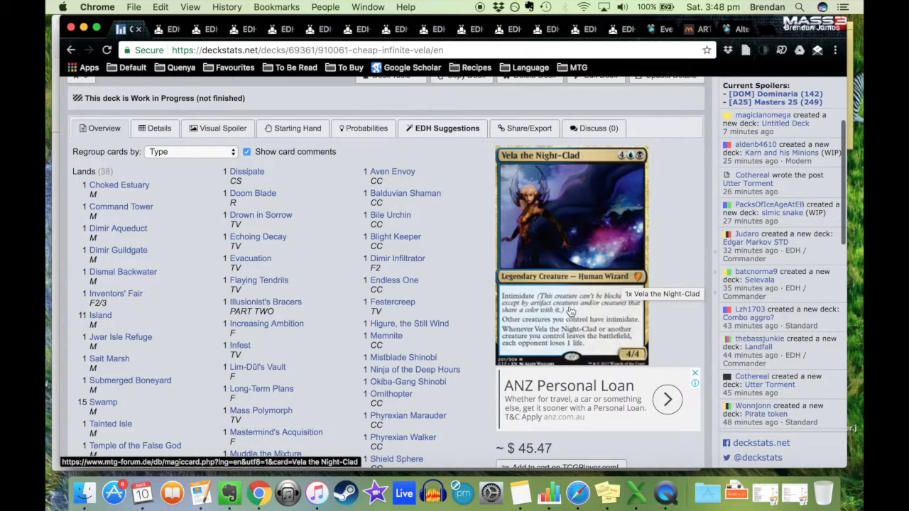
{"action": "mouse_move", "coordinate": [673, 297]}
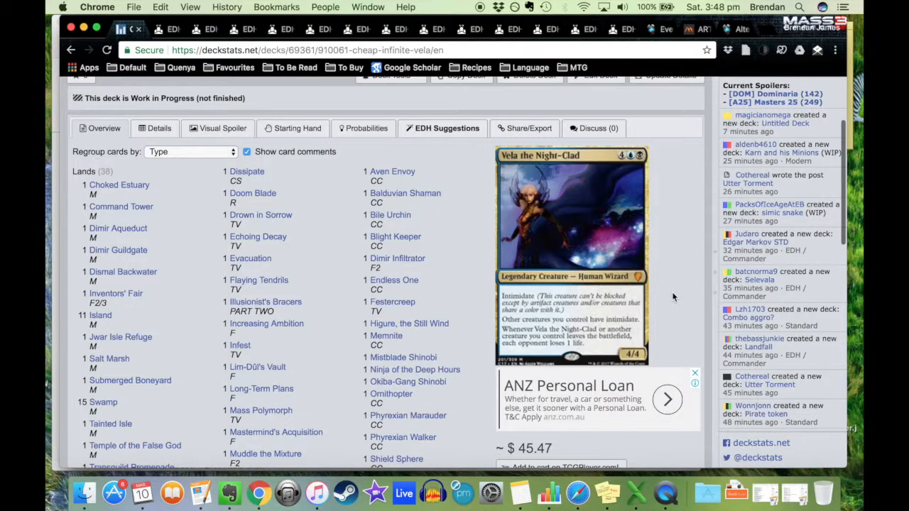
{"action": "mouse_move", "coordinate": [657, 301]}
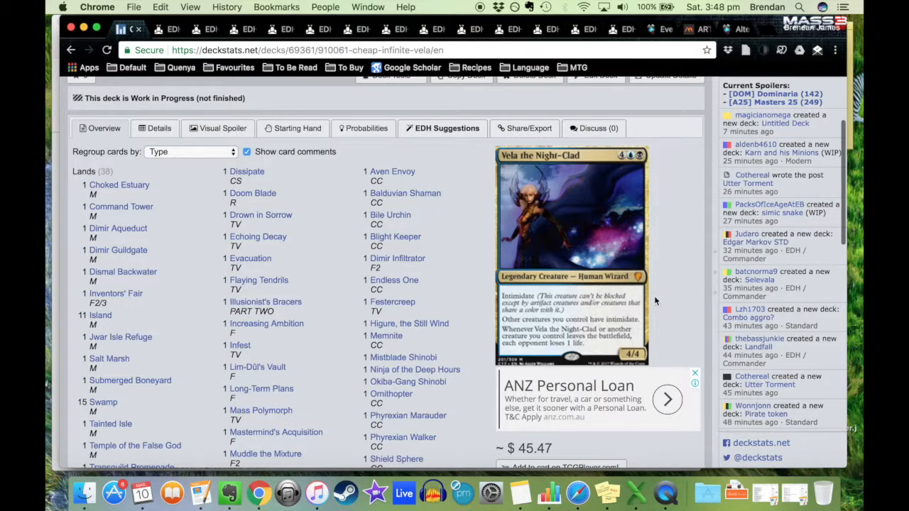
{"action": "mouse_move", "coordinate": [596, 315]}
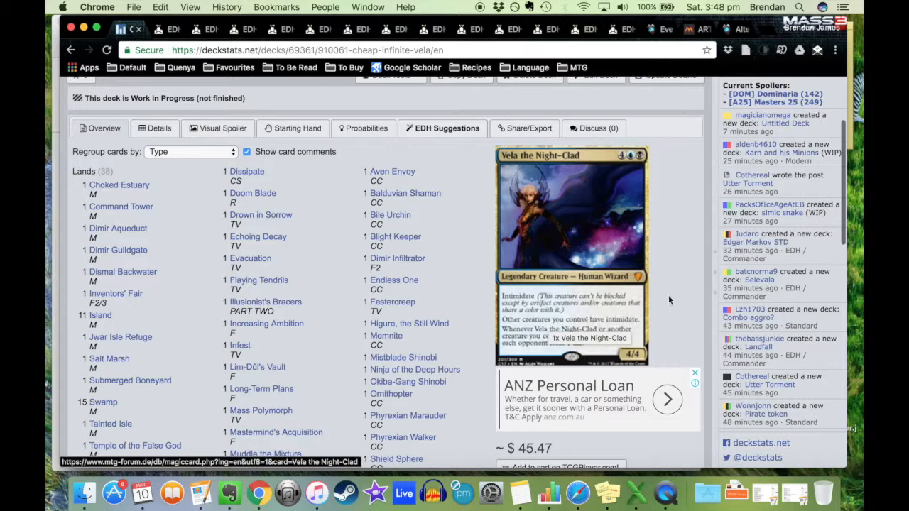
{"action": "mouse_move", "coordinate": [693, 275]}
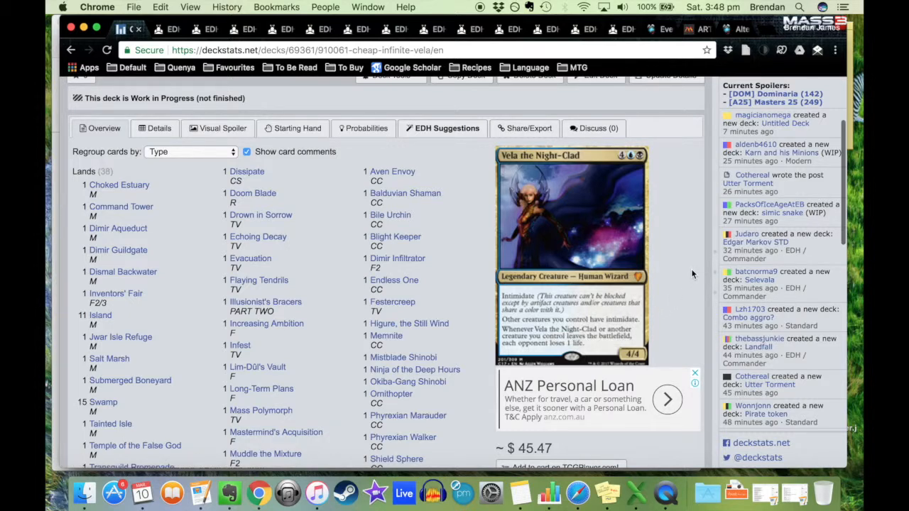
{"action": "mouse_move", "coordinate": [654, 290]}
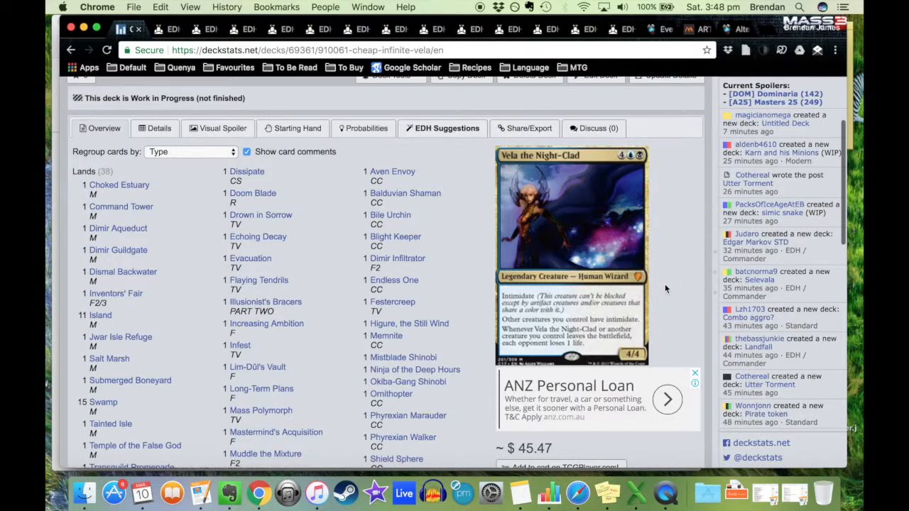
{"action": "mouse_move", "coordinate": [630, 156]}
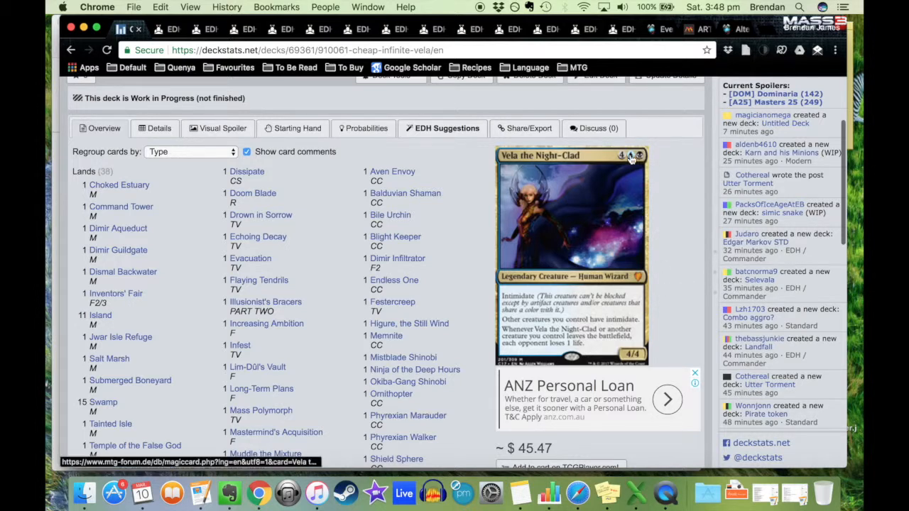
{"action": "mouse_move", "coordinate": [643, 157]}
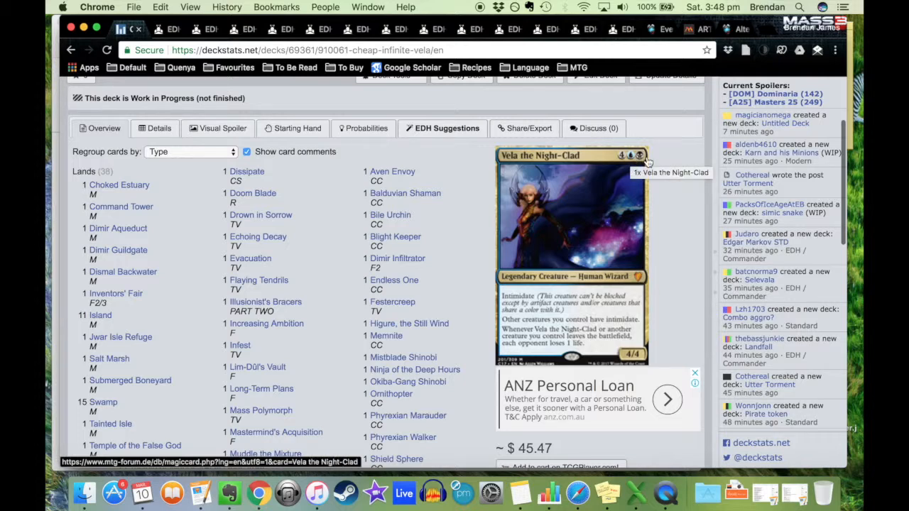
{"action": "mouse_move", "coordinate": [662, 213]}
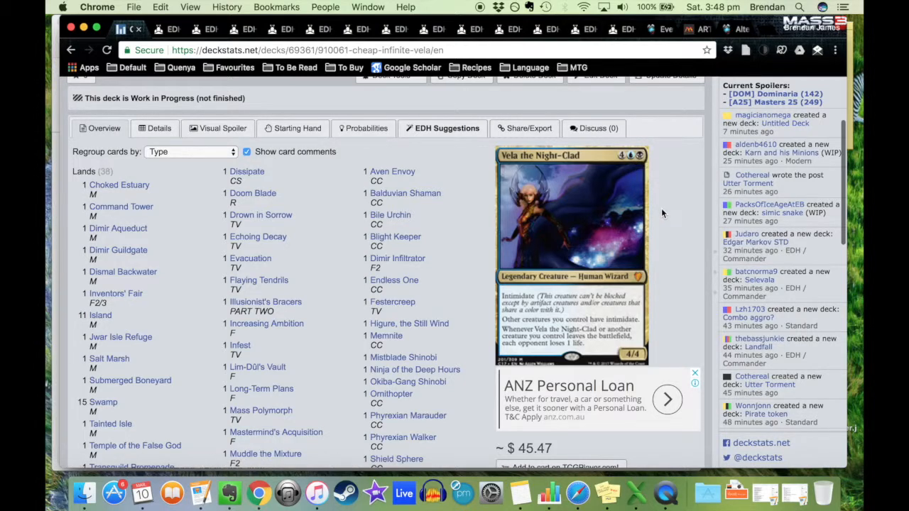
{"action": "scroll", "scroll_direction": "down", "scroll_amount": 3}
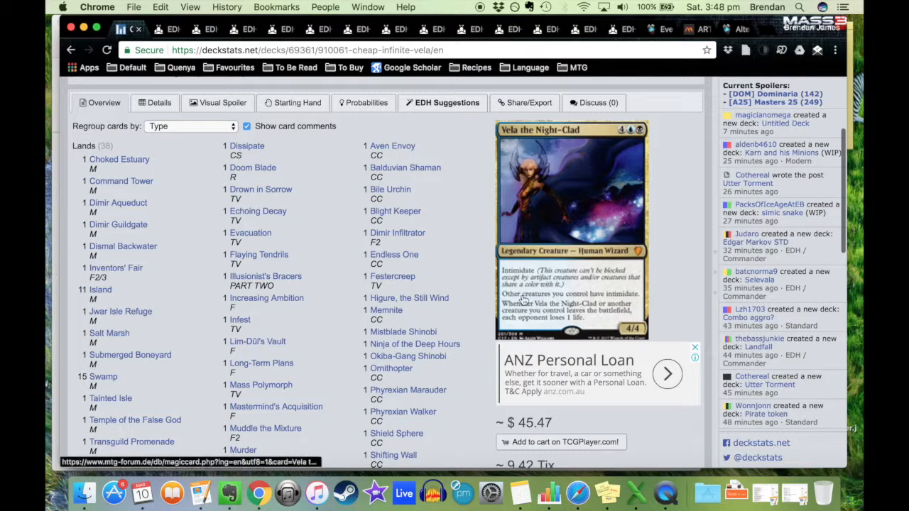
{"action": "mouse_move", "coordinate": [611, 302]}
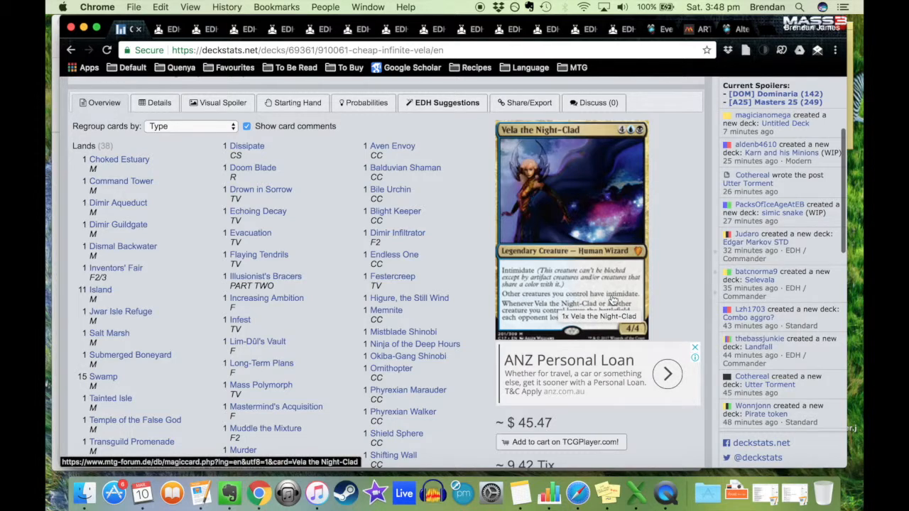
{"action": "mouse_move", "coordinate": [665, 284]}
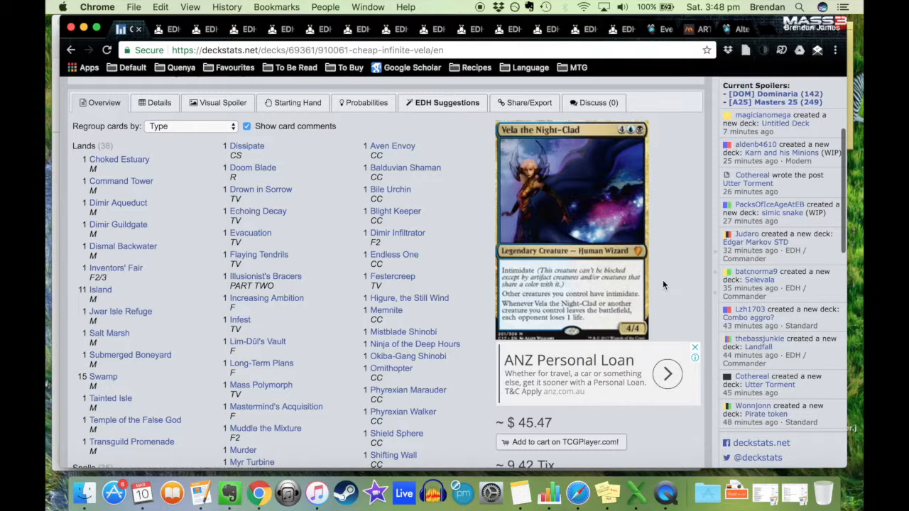
{"action": "mouse_move", "coordinate": [637, 301]}
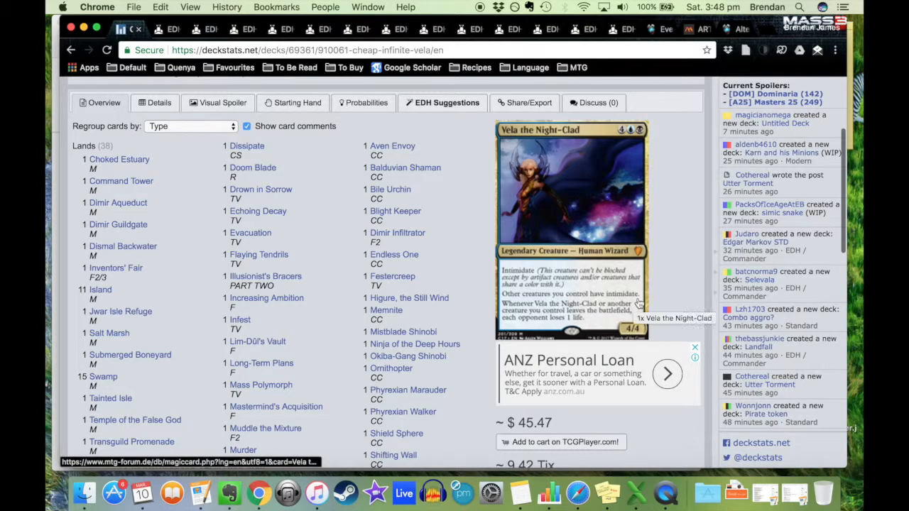
{"action": "mouse_move", "coordinate": [613, 324]}
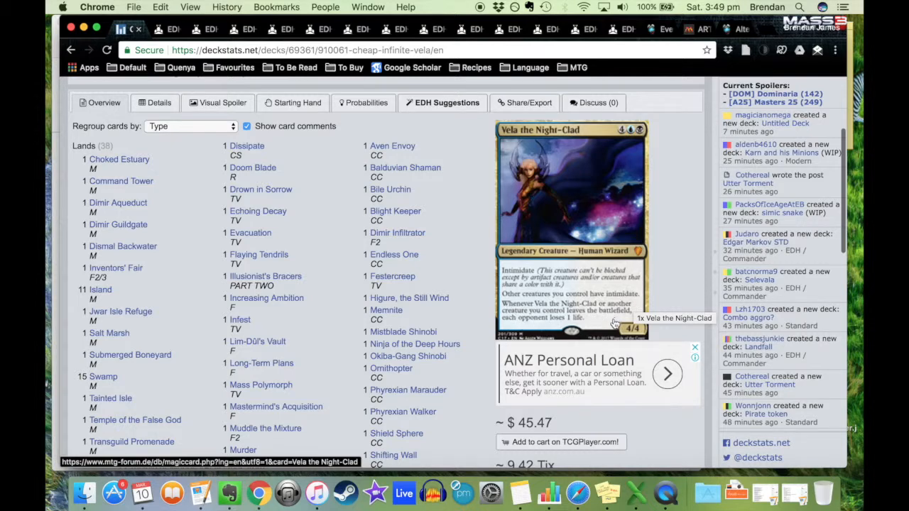
{"action": "mouse_move", "coordinate": [682, 304]}
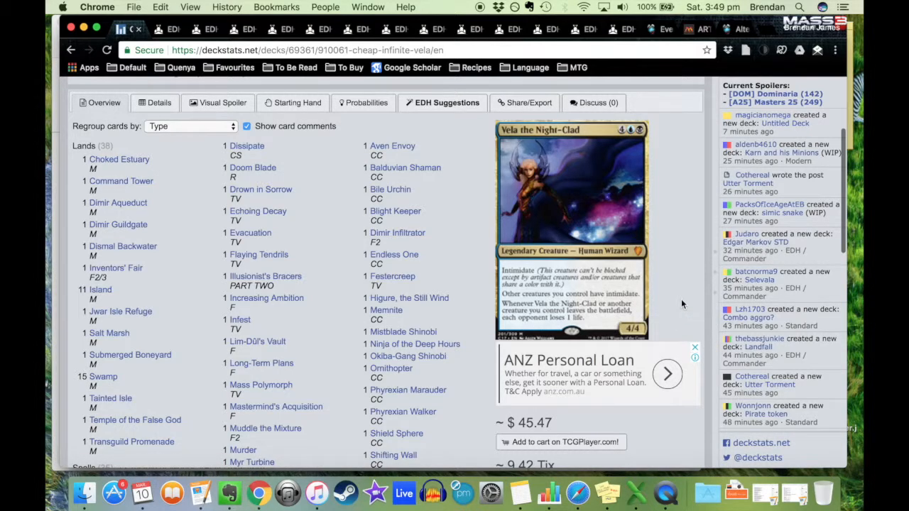
{"action": "mouse_move", "coordinate": [668, 313]}
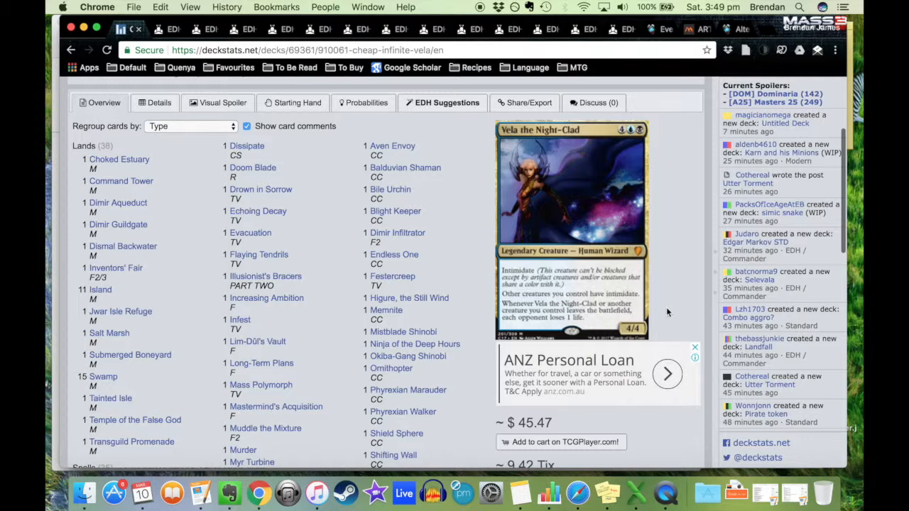
{"action": "mouse_move", "coordinate": [590, 324]}
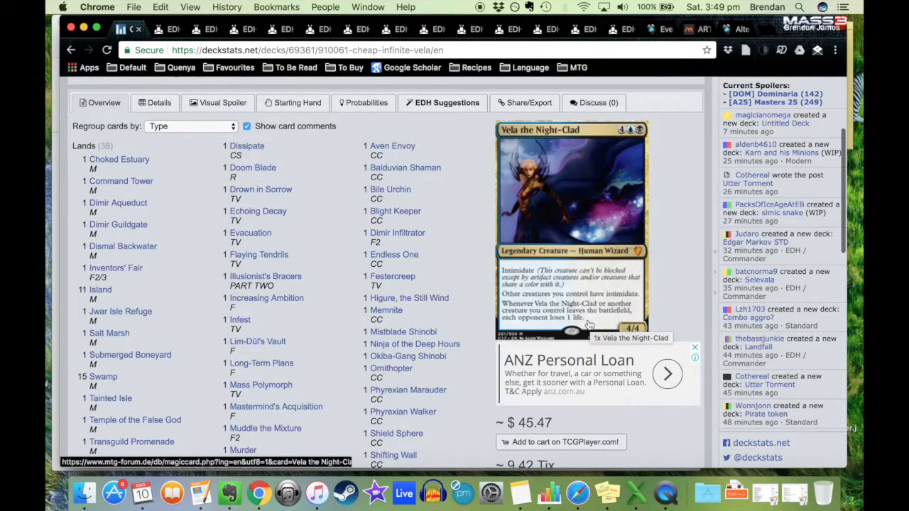
{"action": "mouse_move", "coordinate": [557, 327]}
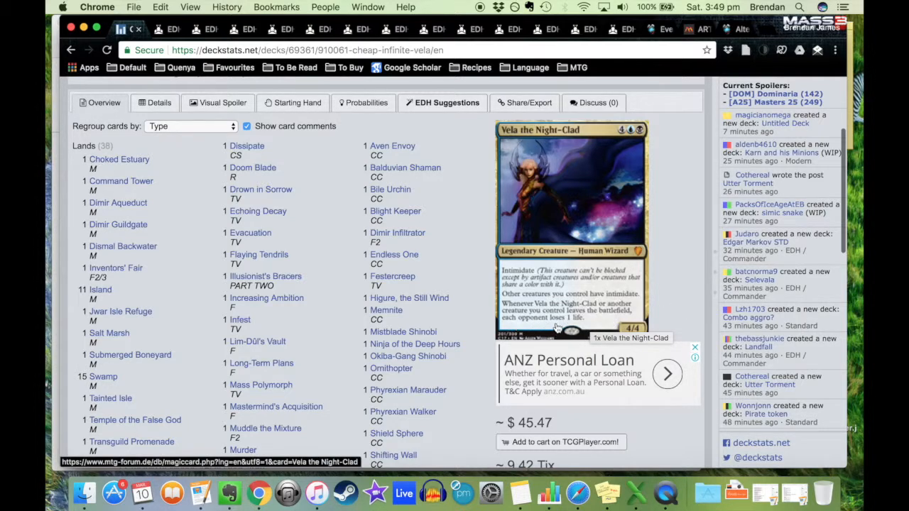
{"action": "mouse_move", "coordinate": [581, 327]}
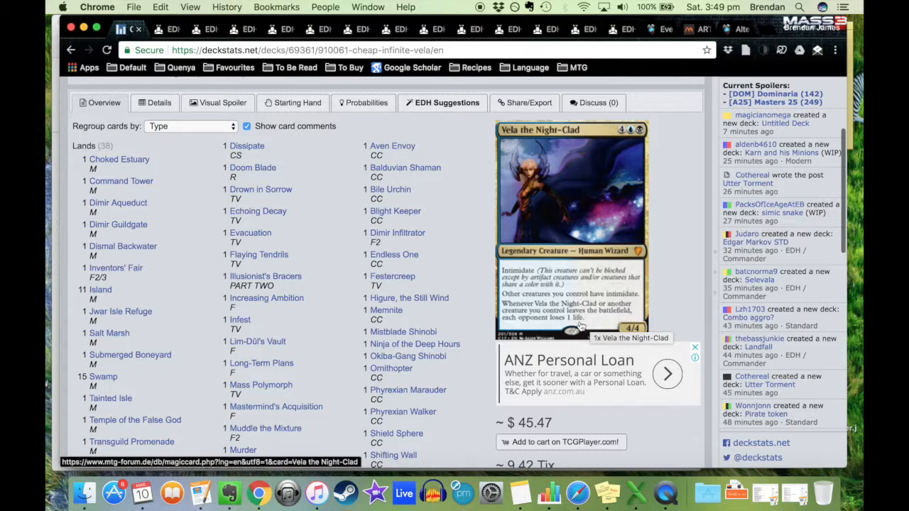
{"action": "mouse_move", "coordinate": [691, 275]}
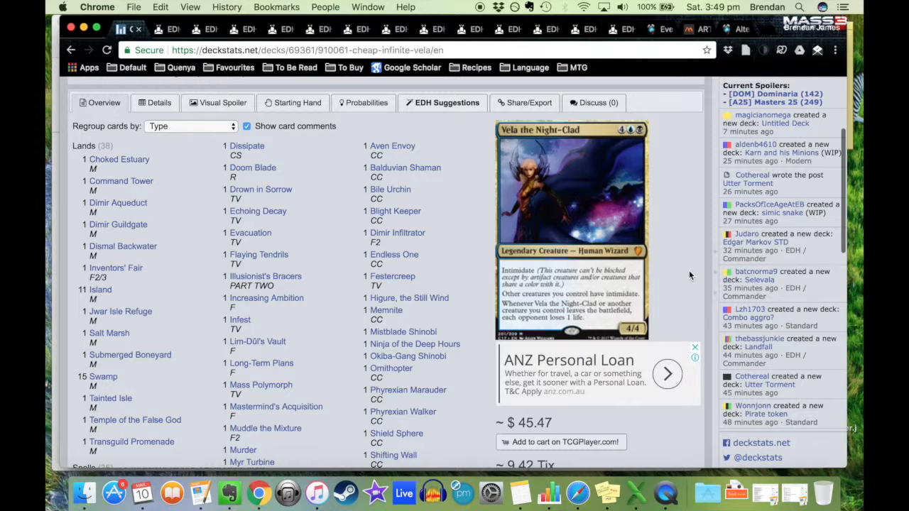
{"action": "mouse_move", "coordinate": [466, 284]}
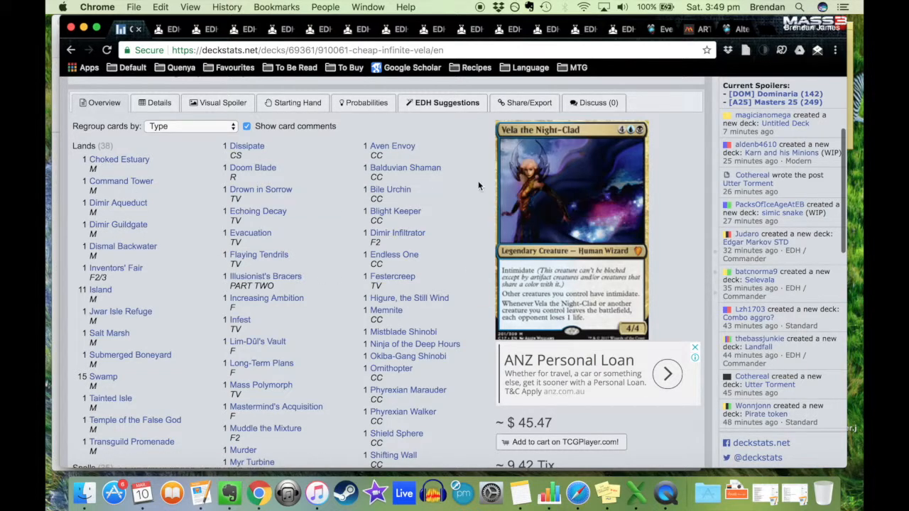
{"action": "mouse_move", "coordinate": [159, 102]}
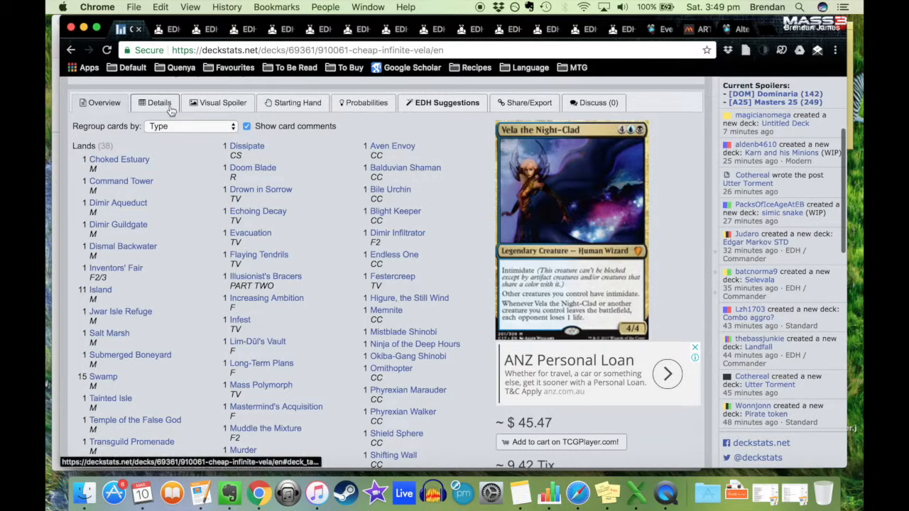
Switch the Vela deck to its Overview tab showing mana curve, card type and mana source charts
{"action": "scroll", "scroll_direction": "up", "scroll_amount": 3}
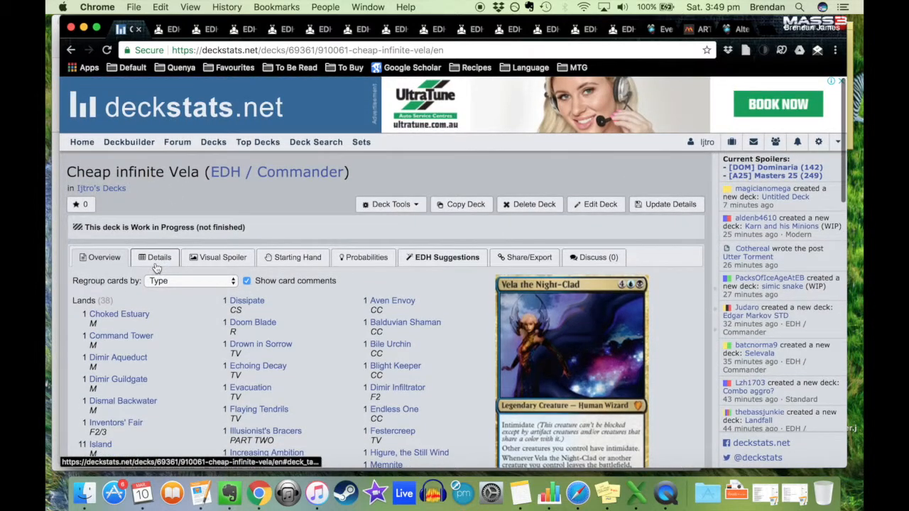
{"action": "left_click", "coordinate": [159, 257]}
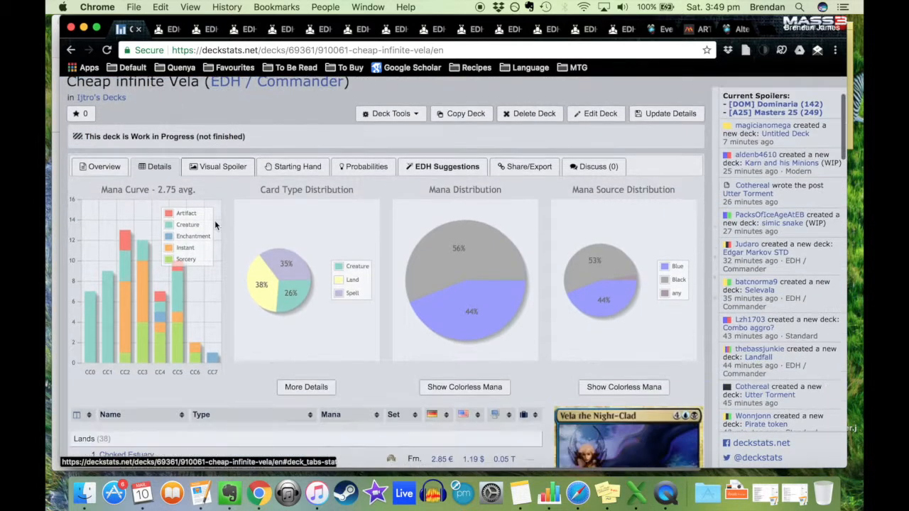
{"action": "scroll", "scroll_direction": "down", "scroll_amount": 3}
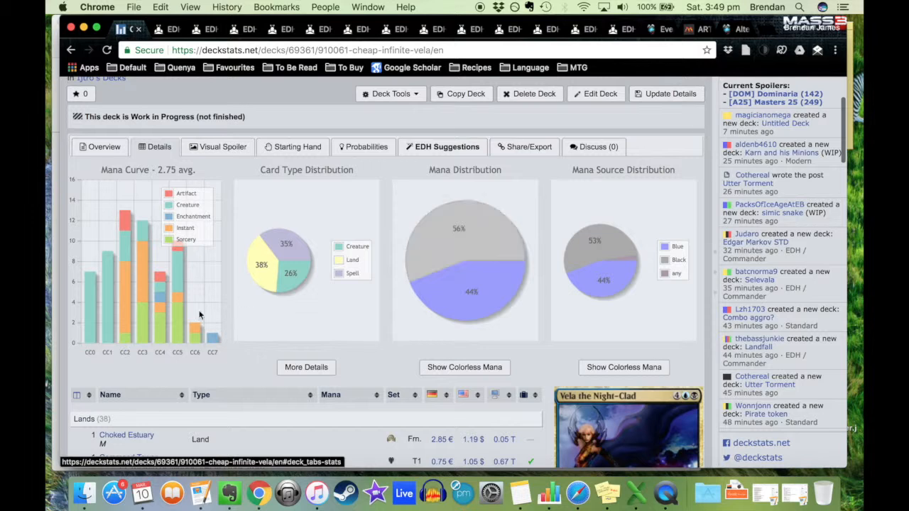
{"action": "mouse_move", "coordinate": [213, 342]}
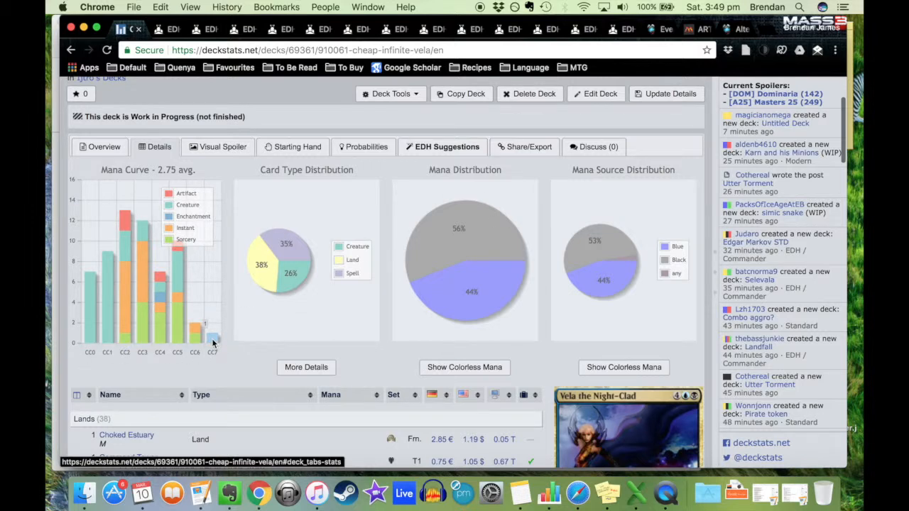
{"action": "mouse_move", "coordinate": [97, 366]}
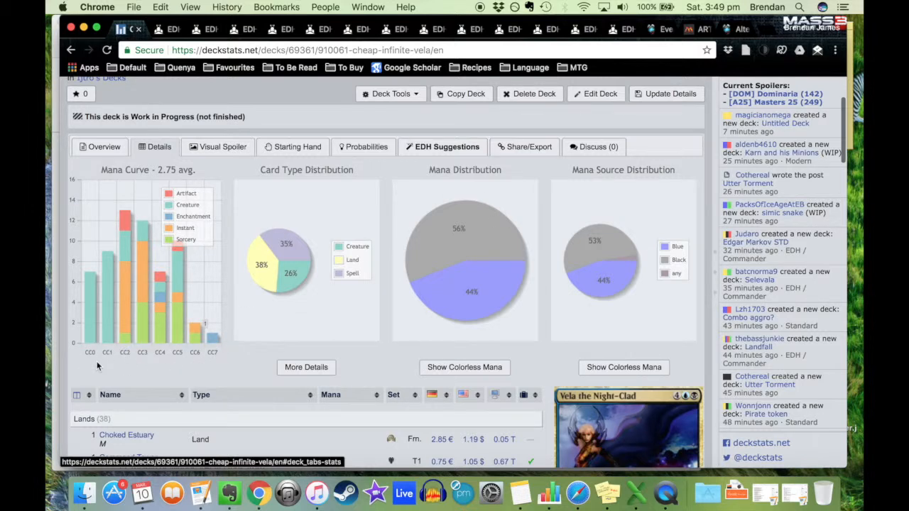
{"action": "scroll", "scroll_direction": "down", "scroll_amount": 3}
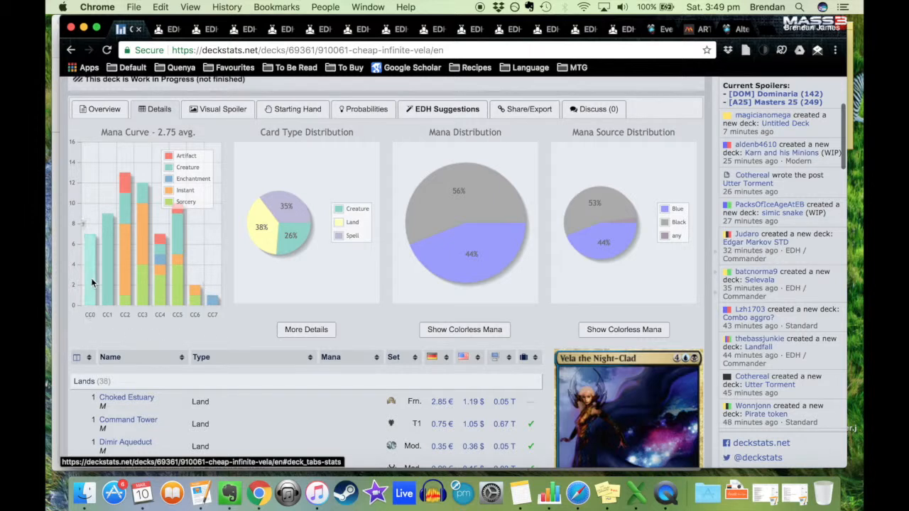
{"action": "mouse_move", "coordinate": [108, 310]}
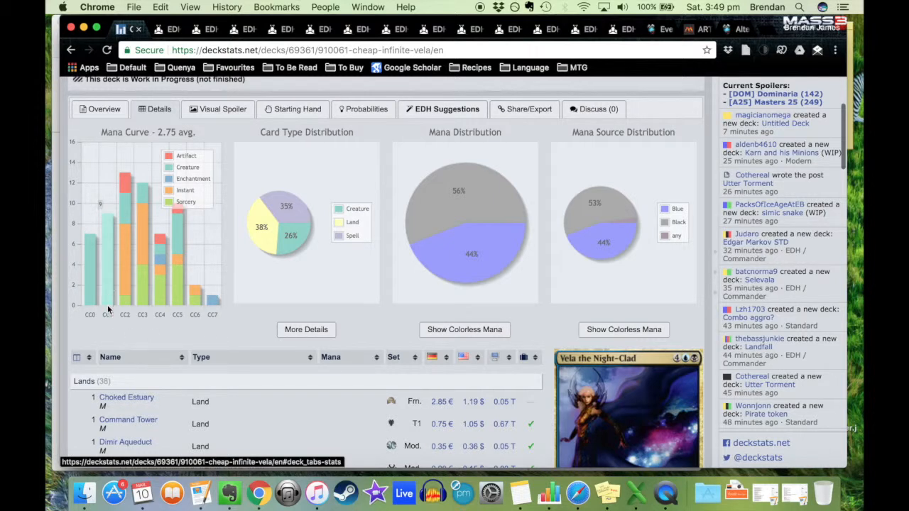
{"action": "mouse_move", "coordinate": [315, 325]}
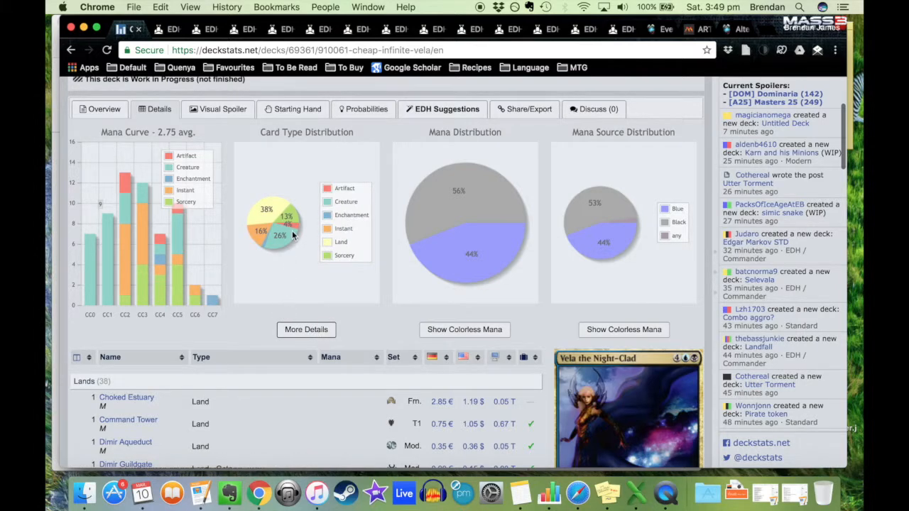
{"action": "mouse_move", "coordinate": [276, 287]}
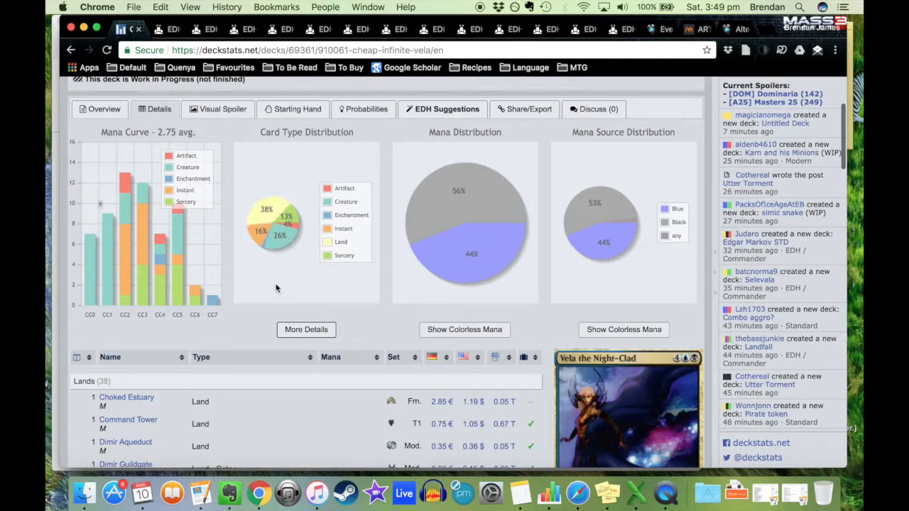
{"action": "scroll", "scroll_direction": "down", "scroll_amount": 3}
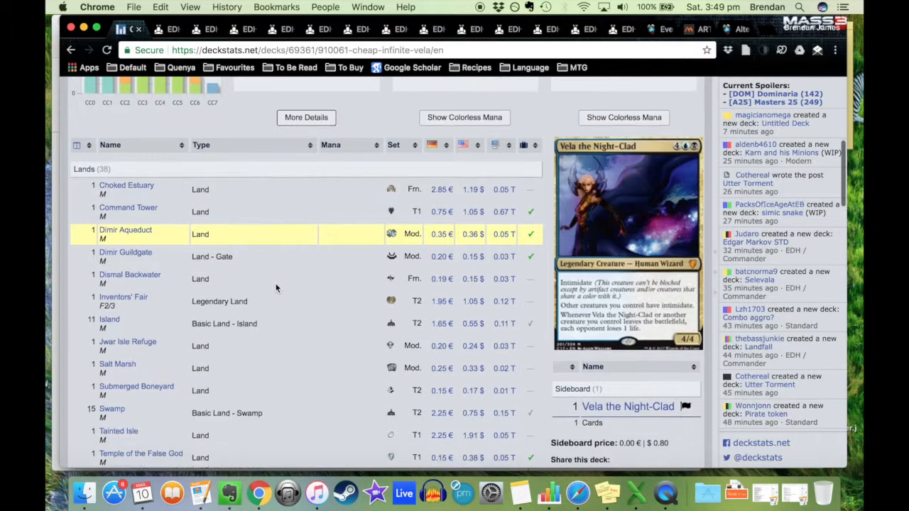
{"action": "scroll", "scroll_direction": "down", "scroll_amount": 3}
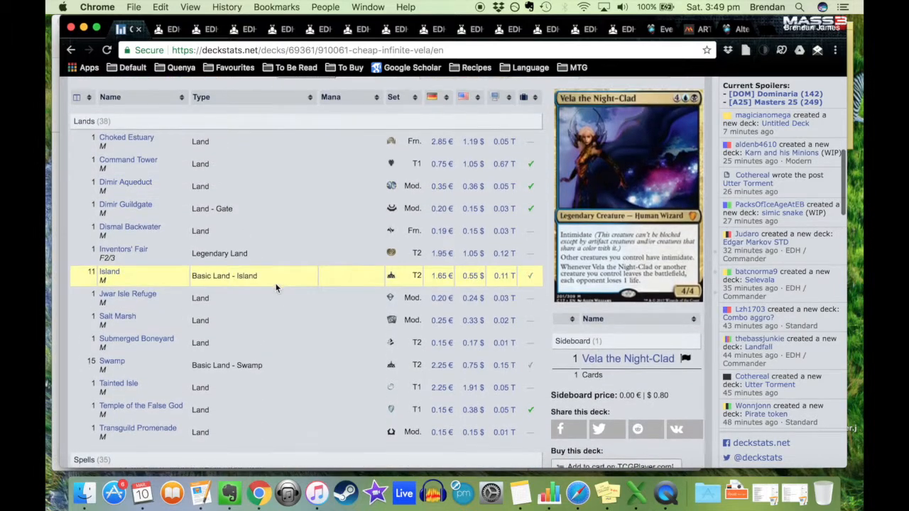
{"action": "scroll", "scroll_direction": "up", "scroll_amount": 3}
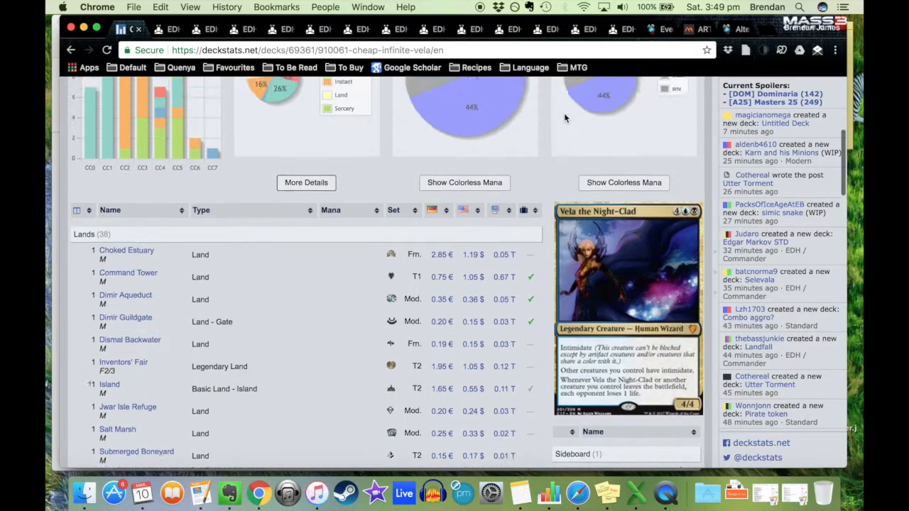
{"action": "scroll", "scroll_direction": "up", "scroll_amount": 3}
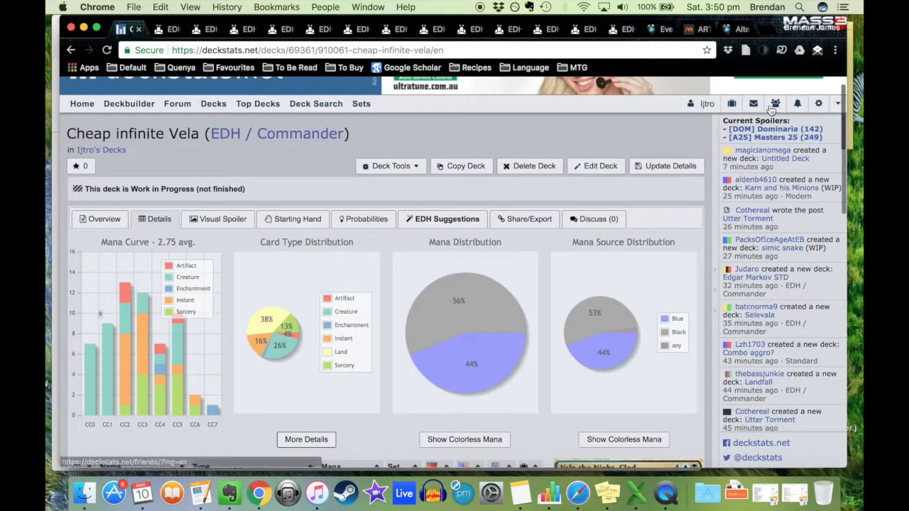
{"action": "scroll", "scroll_direction": "down", "scroll_amount": 3}
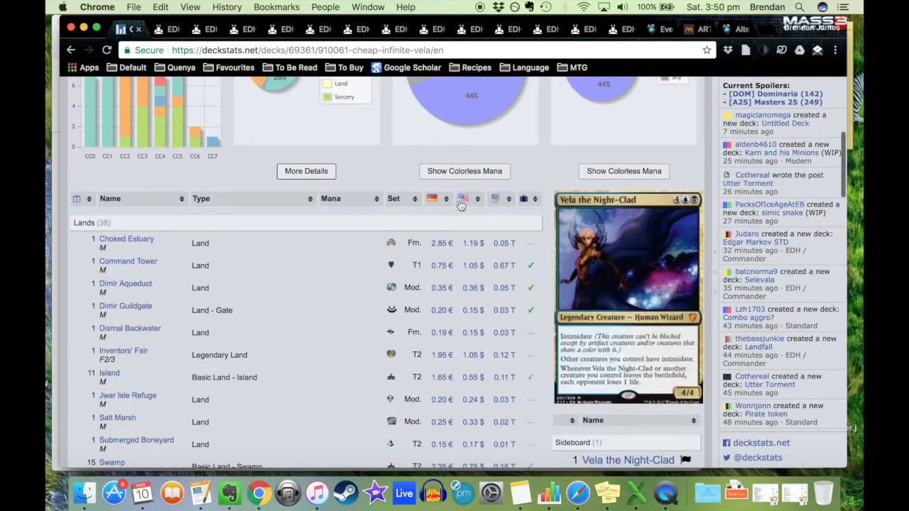
{"action": "scroll", "scroll_direction": "down", "scroll_amount": 3}
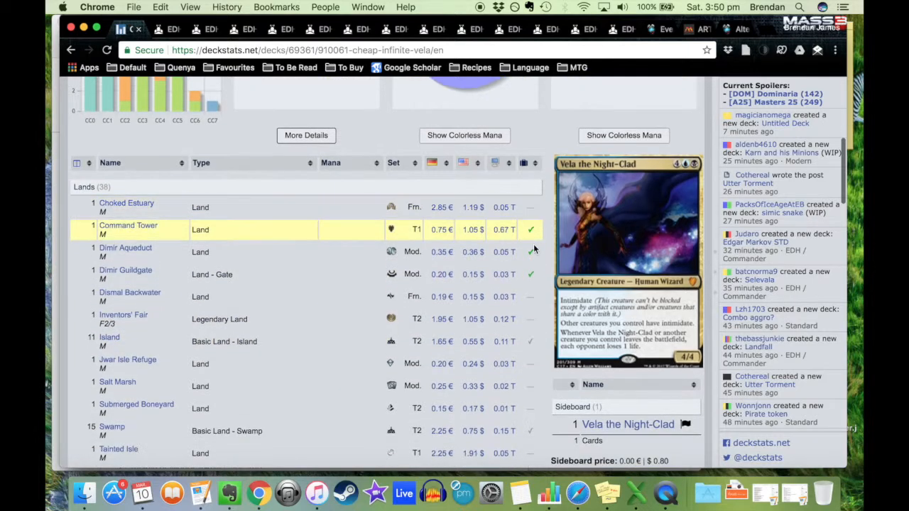
{"action": "scroll", "scroll_direction": "down", "scroll_amount": 3}
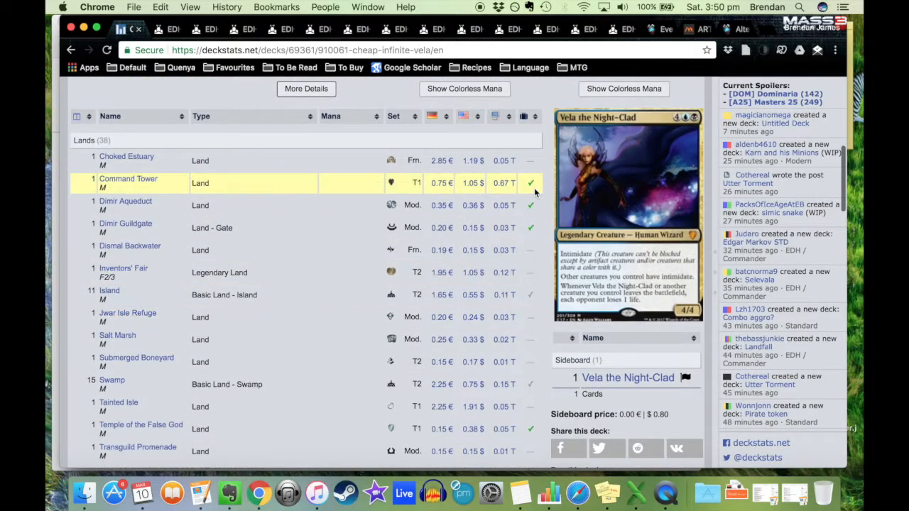
{"action": "scroll", "scroll_direction": "down", "scroll_amount": 3}
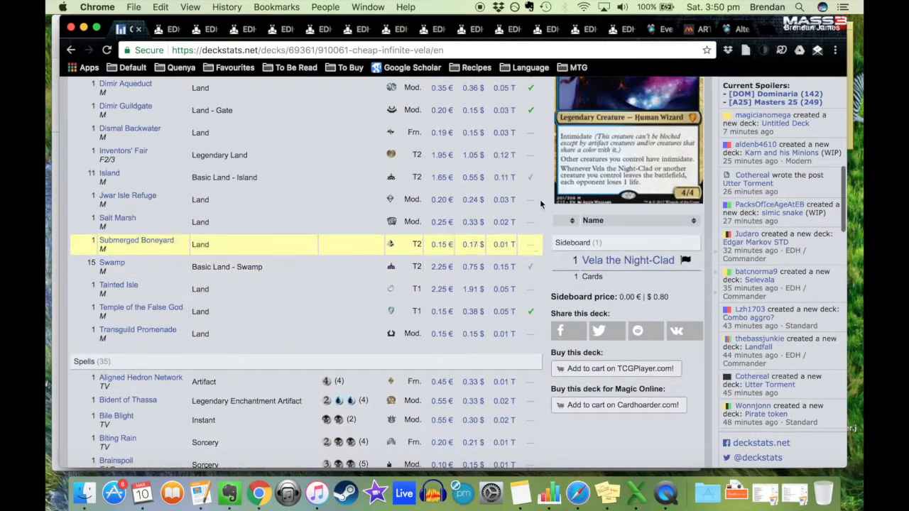
Scroll the detailed card table to the Lands section, 99-card total and Commander legality note
{"action": "scroll", "scroll_direction": "down", "scroll_amount": 3}
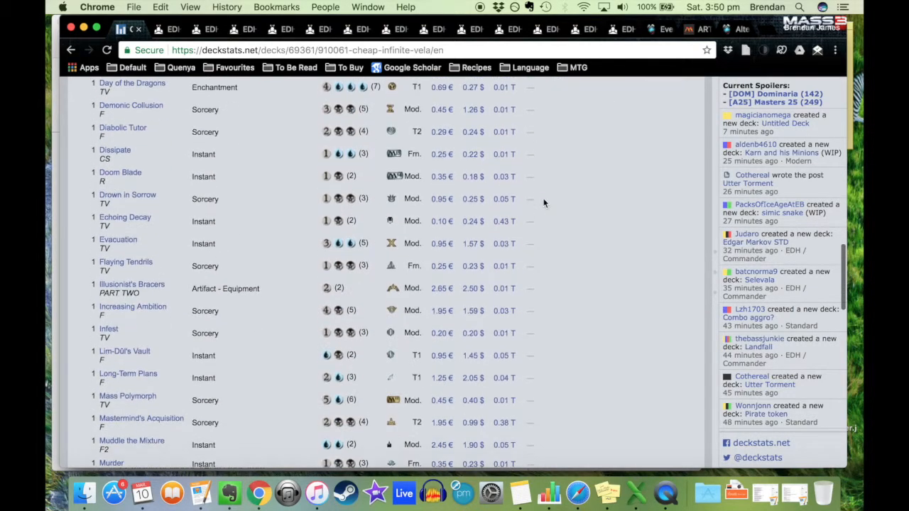
{"action": "scroll", "scroll_direction": "down", "scroll_amount": 3}
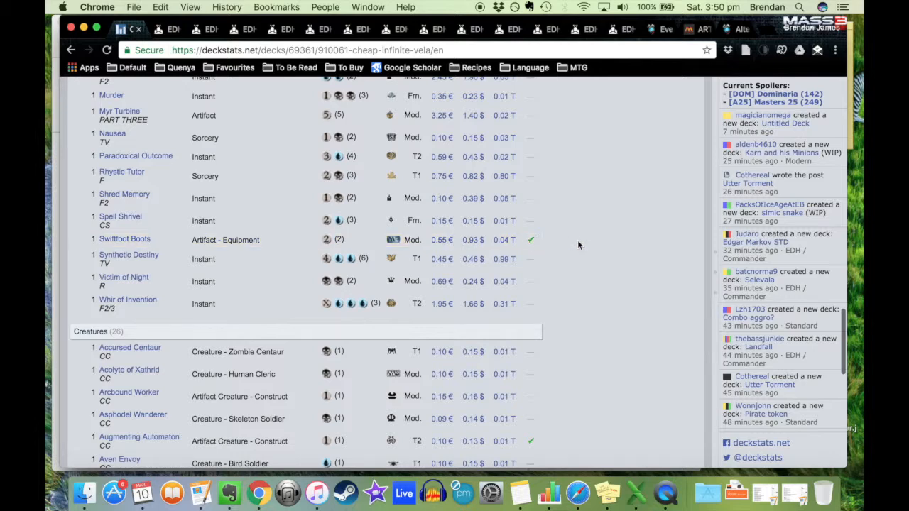
{"action": "scroll", "scroll_direction": "down", "scroll_amount": 3}
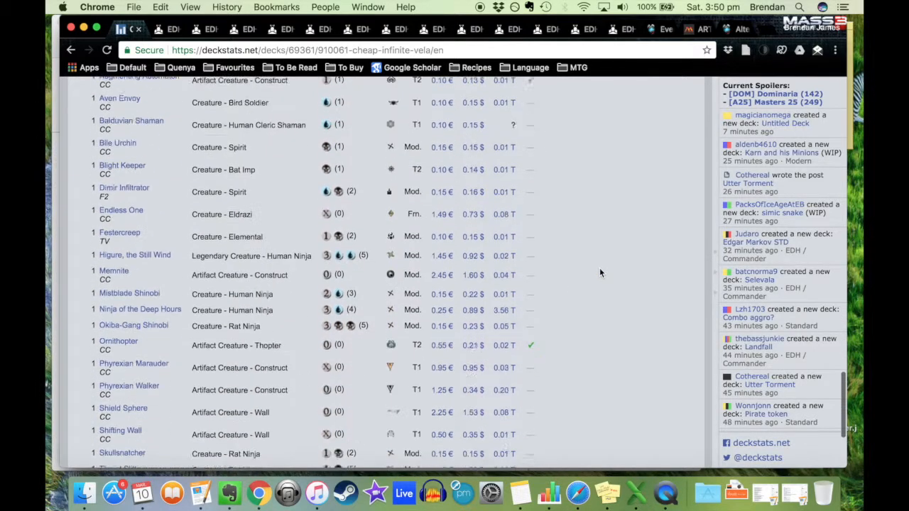
{"action": "scroll", "scroll_direction": "down", "scroll_amount": 3}
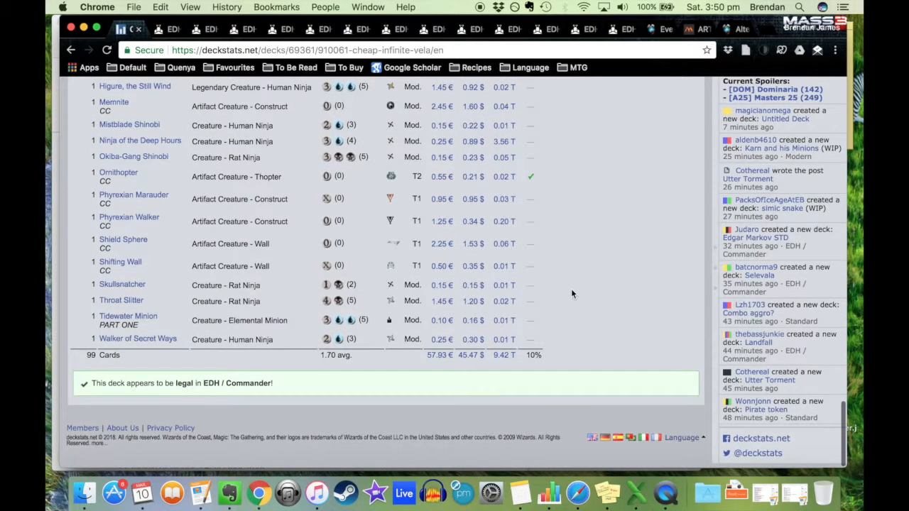
{"action": "scroll", "scroll_direction": "up", "scroll_amount": 3}
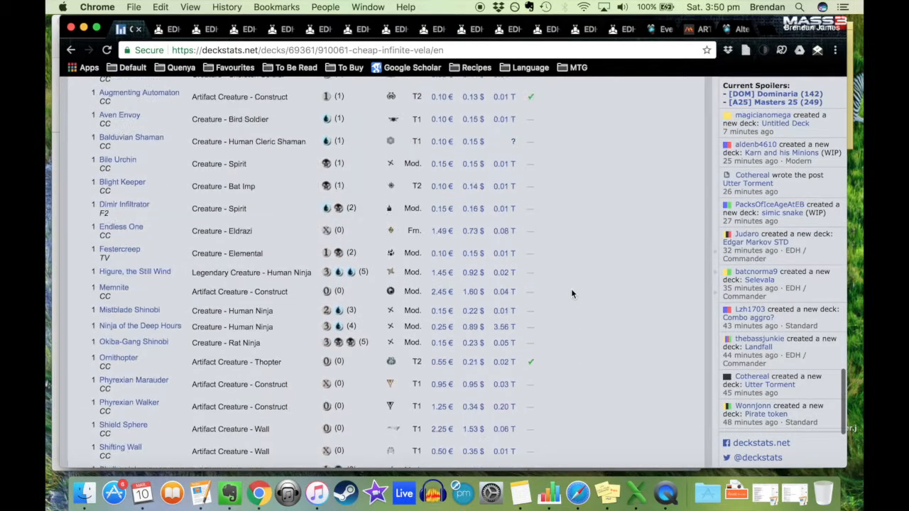
{"action": "scroll", "scroll_direction": "down", "scroll_amount": 3}
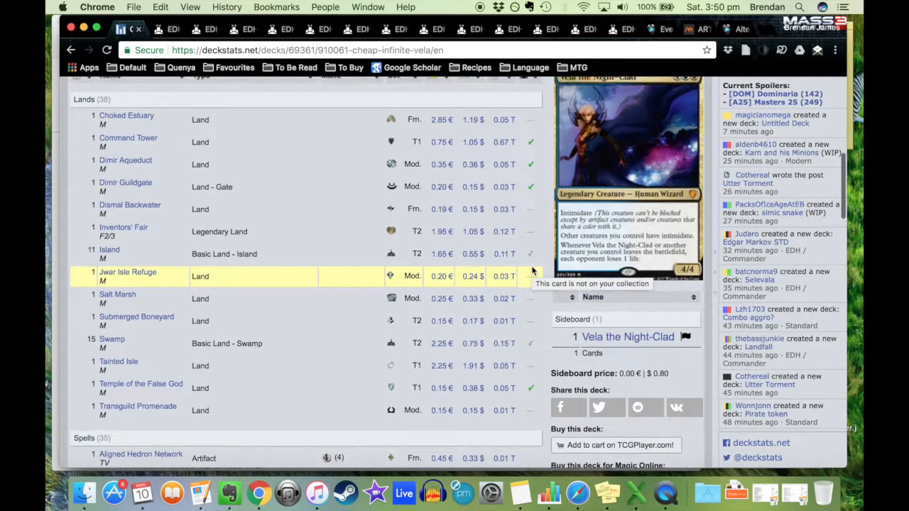
{"action": "scroll", "scroll_direction": "up", "scroll_amount": 3}
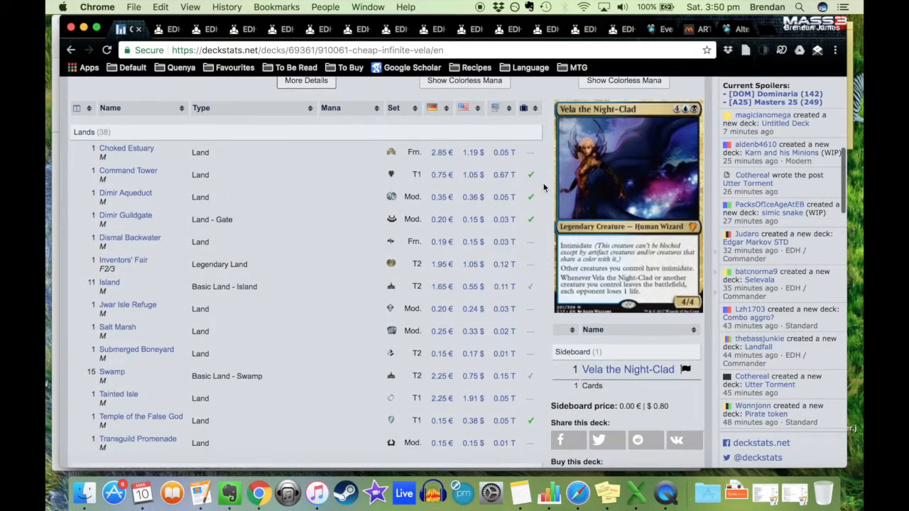
{"action": "scroll", "scroll_direction": "down", "scroll_amount": 3}
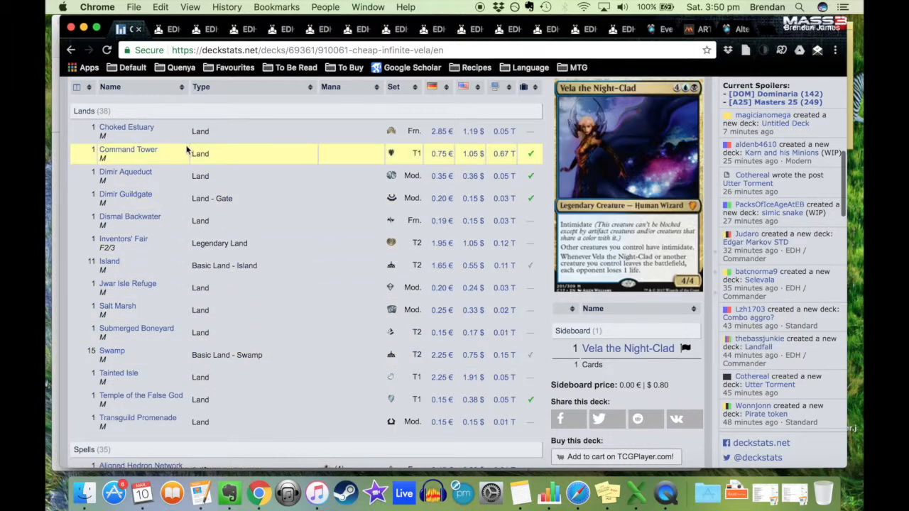
{"action": "mouse_move", "coordinate": [127, 128]}
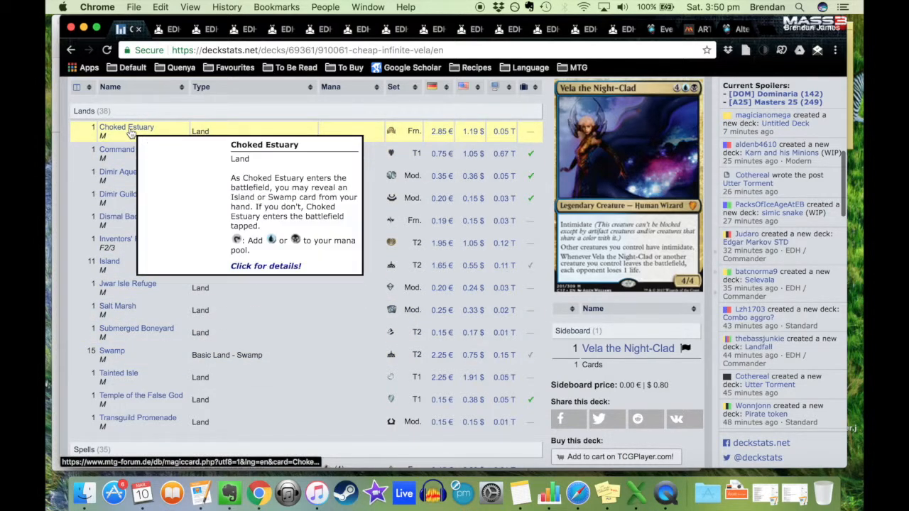
Switch the Vela deck to the Visual Spoiler view of full card images
{"action": "scroll", "scroll_direction": "down", "scroll_amount": 3}
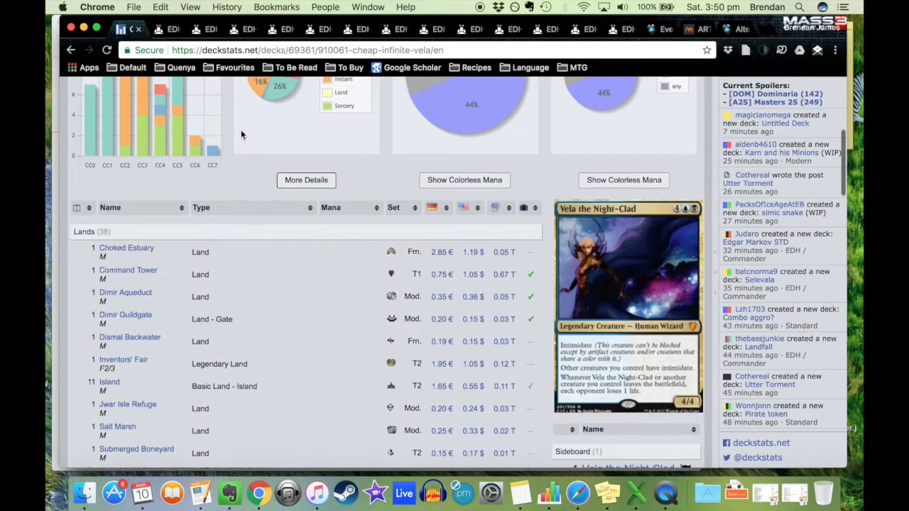
{"action": "left_click", "coordinate": [223, 122]}
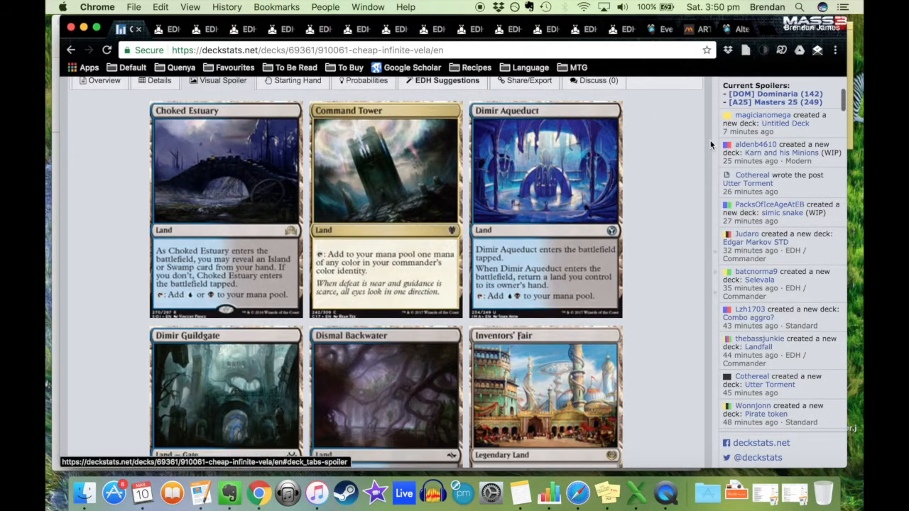
{"action": "scroll", "scroll_direction": "up", "scroll_amount": 3}
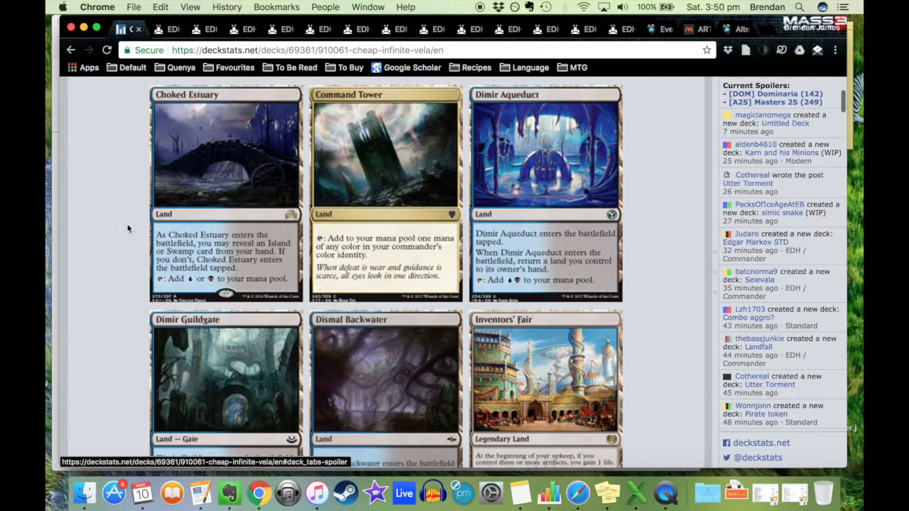
{"action": "scroll", "scroll_direction": "down", "scroll_amount": 3}
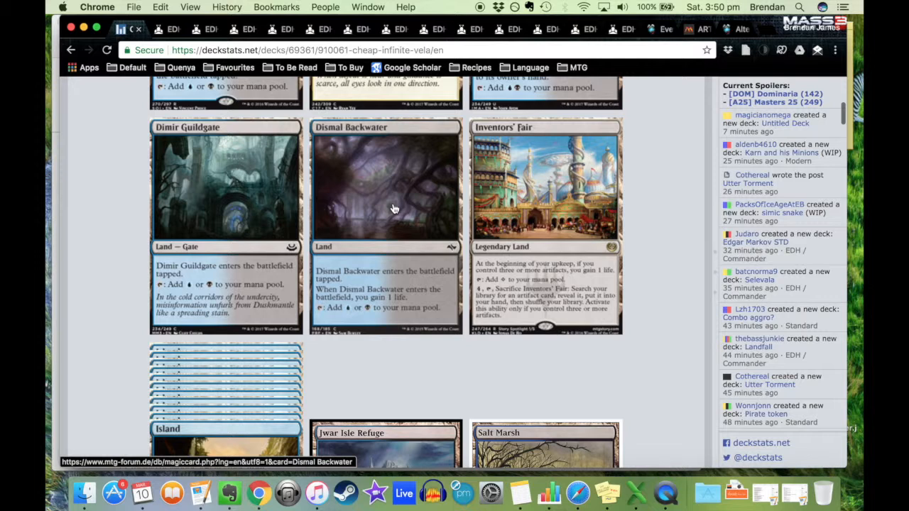
{"action": "mouse_move", "coordinate": [608, 211]}
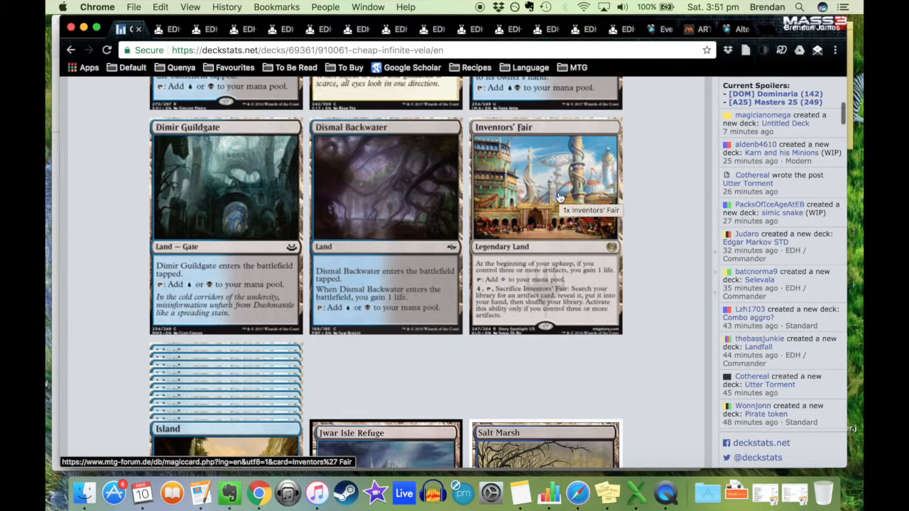
{"action": "scroll", "scroll_direction": "up", "scroll_amount": 3}
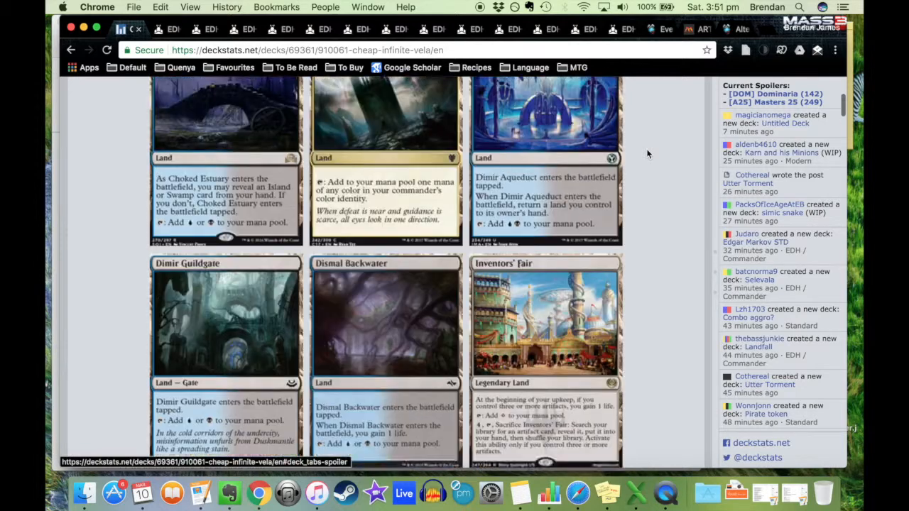
Return the Vela deck to its Overview list of card names grouped by type
{"action": "scroll", "scroll_direction": "up", "scroll_amount": 3}
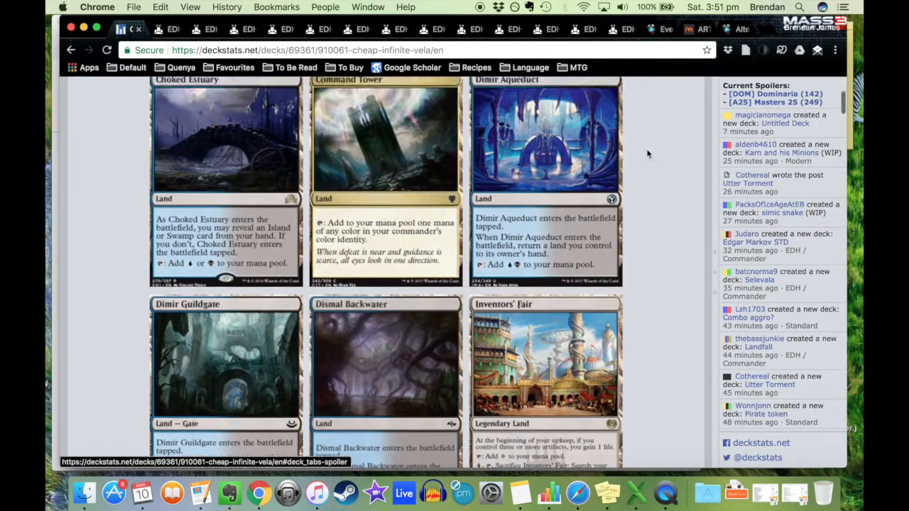
{"action": "left_click", "coordinate": [105, 122]}
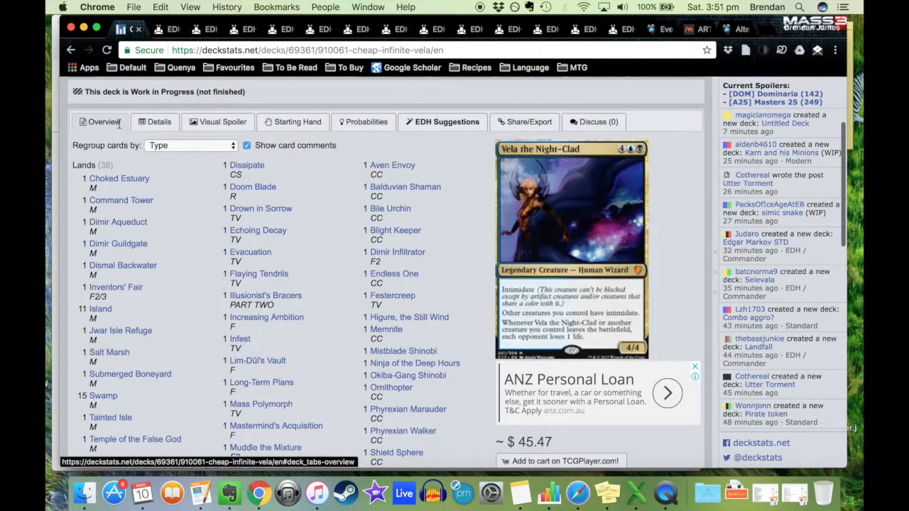
{"action": "mouse_move", "coordinate": [100, 309]}
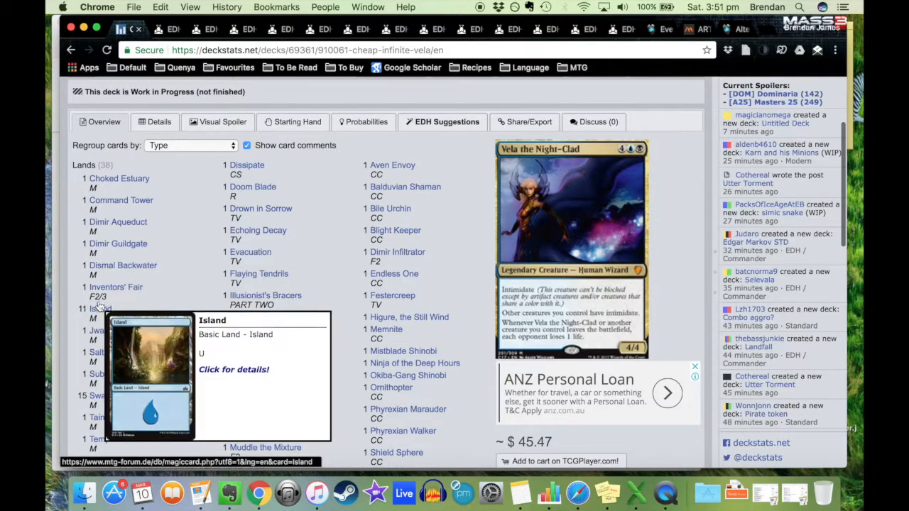
{"action": "mouse_move", "coordinate": [222, 111]}
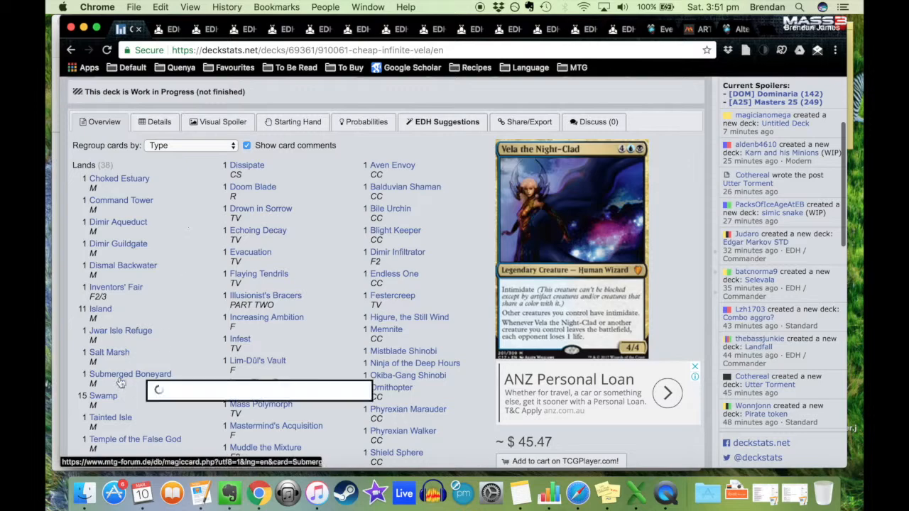
{"action": "left_click", "coordinate": [160, 122]}
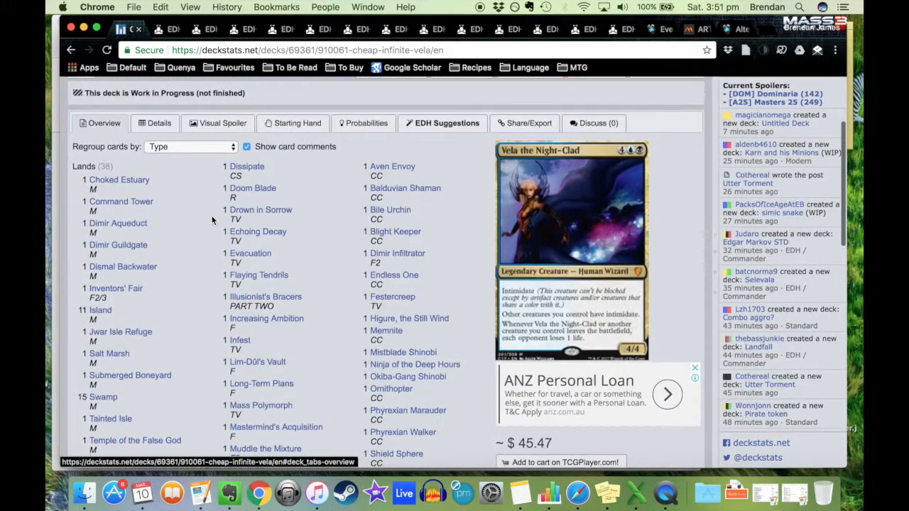
{"action": "mouse_move", "coordinate": [196, 230]}
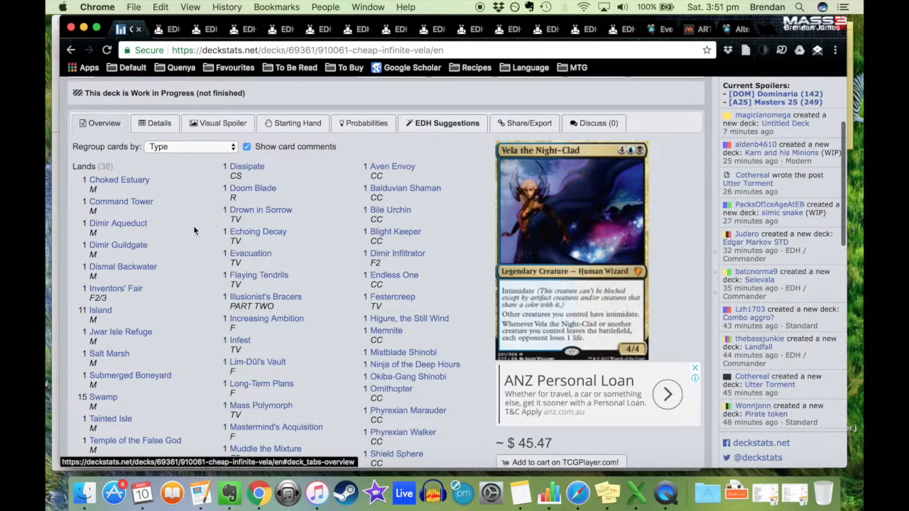
{"action": "scroll", "scroll_direction": "down", "scroll_amount": 3}
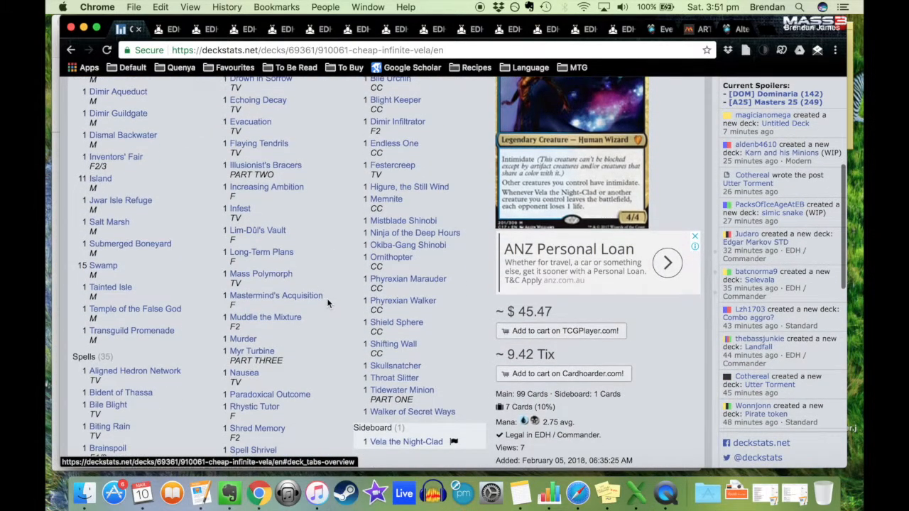
{"action": "scroll", "scroll_direction": "up", "scroll_amount": 3}
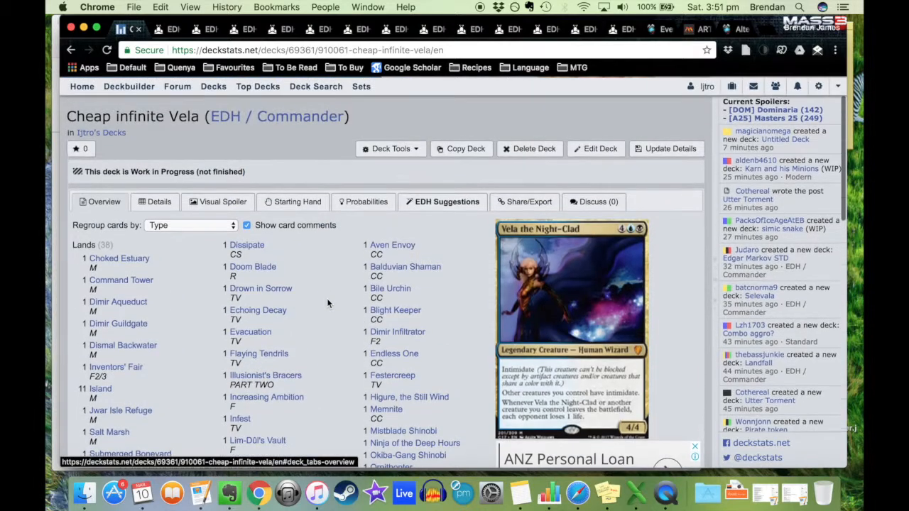
Show the Visual Spoiler again and browse the card images down to Aligned Hedron Network
{"action": "left_click", "coordinate": [219, 202]}
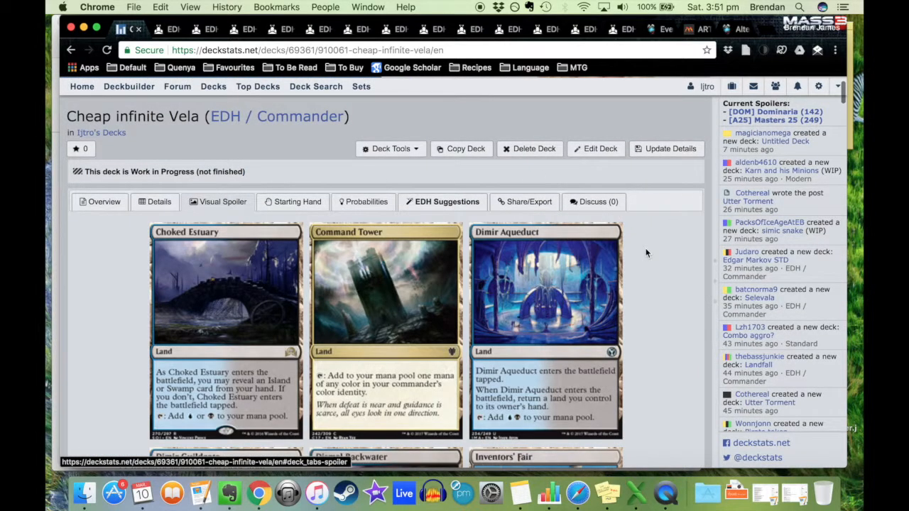
{"action": "scroll", "scroll_direction": "down", "scroll_amount": 3}
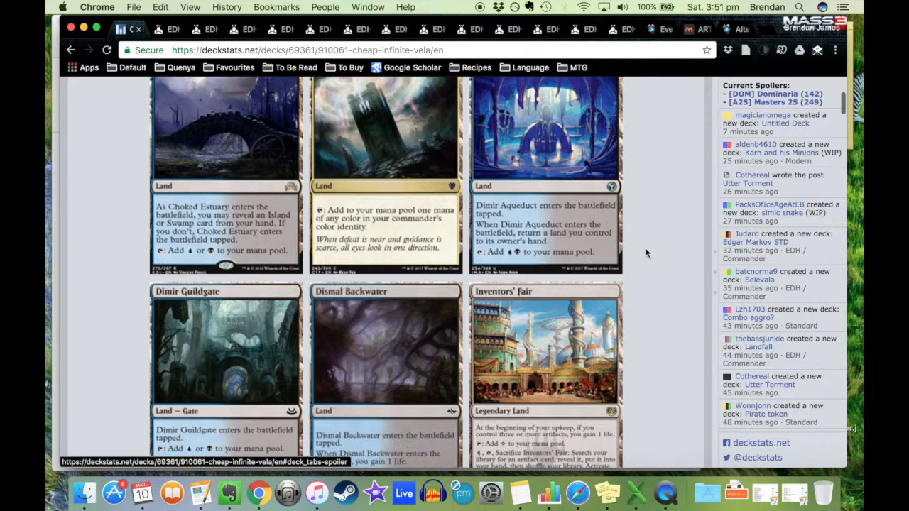
{"action": "scroll", "scroll_direction": "down", "scroll_amount": 3}
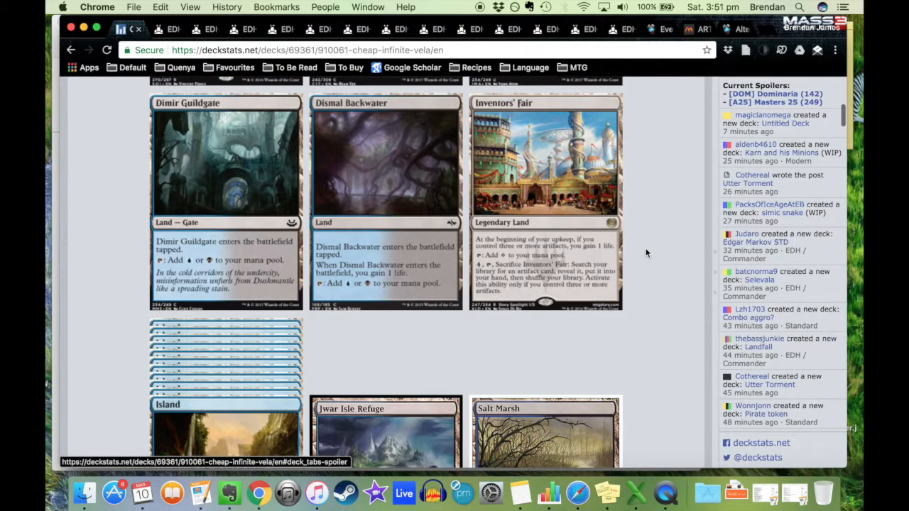
{"action": "scroll", "scroll_direction": "down", "scroll_amount": 3}
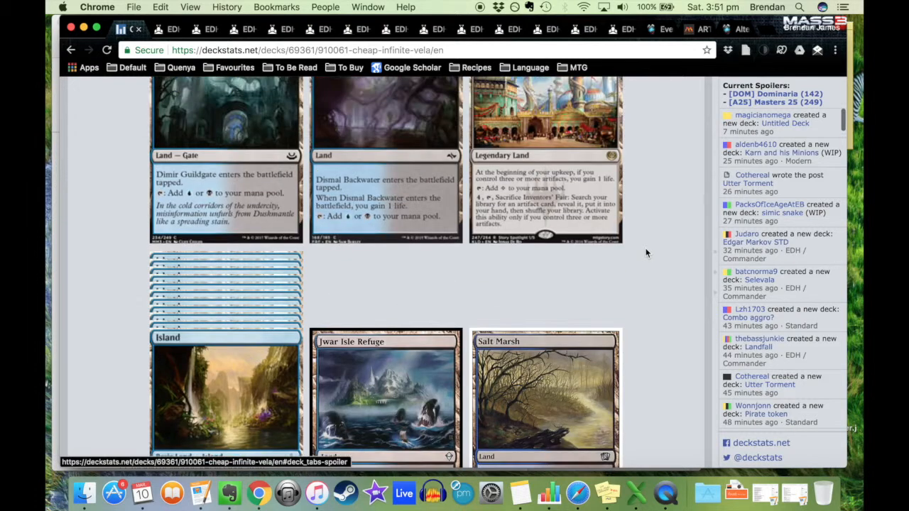
{"action": "mouse_move", "coordinate": [616, 116]}
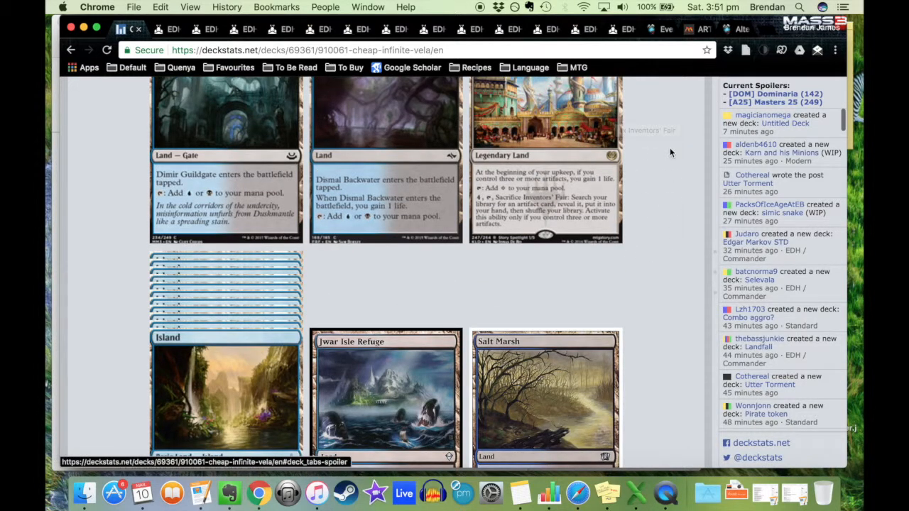
{"action": "scroll", "scroll_direction": "down", "scroll_amount": 3}
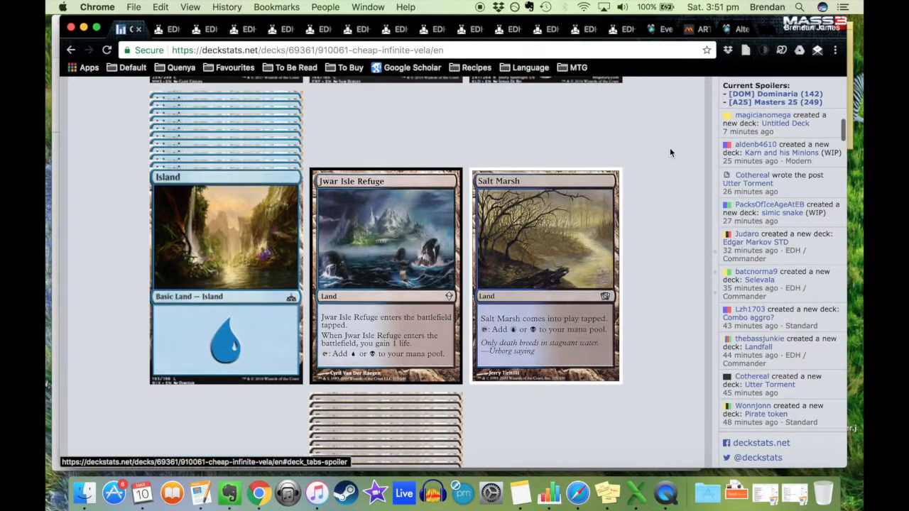
{"action": "scroll", "scroll_direction": "up", "scroll_amount": 3}
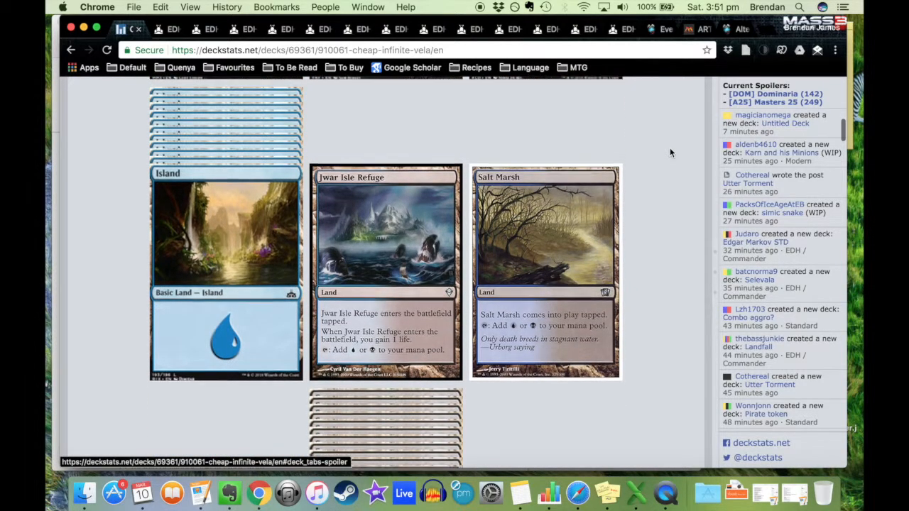
{"action": "scroll", "scroll_direction": "down", "scroll_amount": 3}
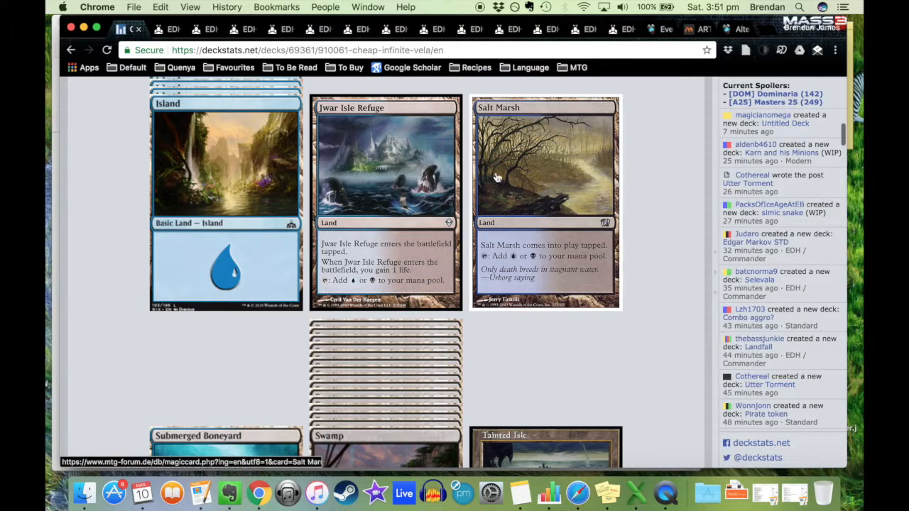
{"action": "scroll", "scroll_direction": "down", "scroll_amount": 3}
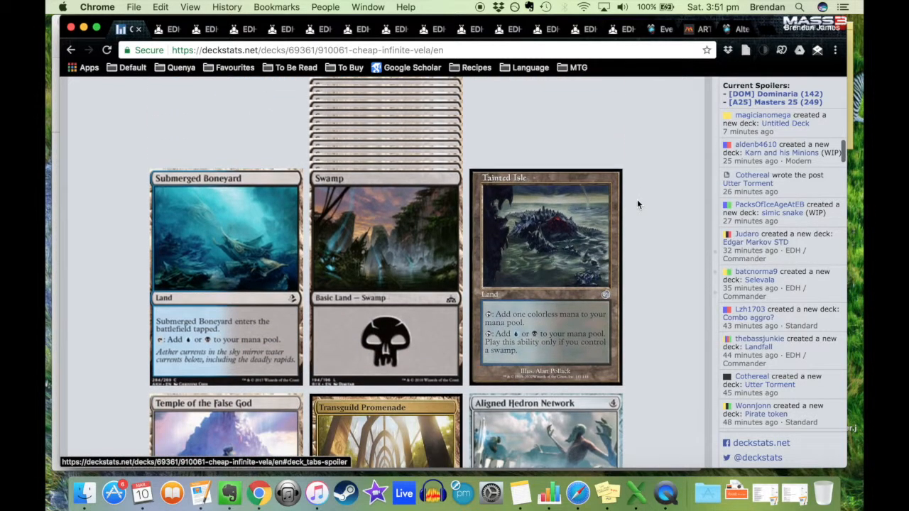
{"action": "scroll", "scroll_direction": "down", "scroll_amount": 3}
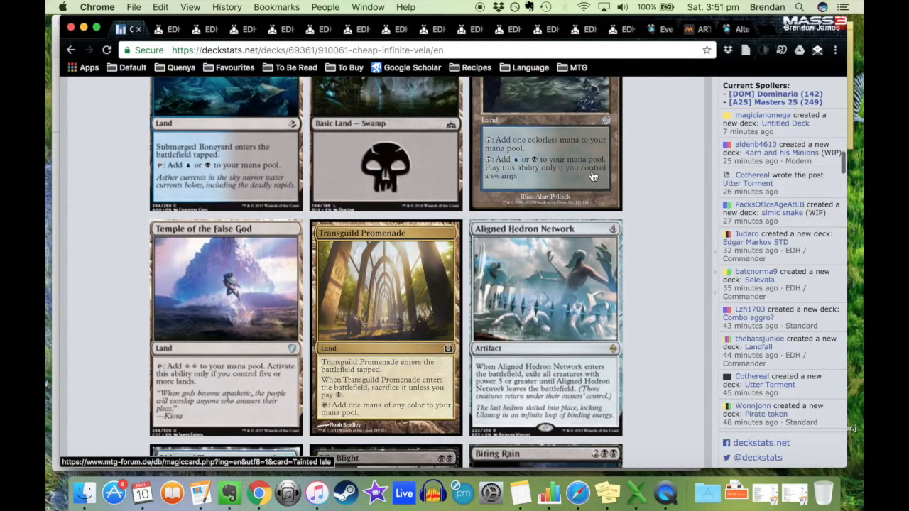
{"action": "scroll", "scroll_direction": "down", "scroll_amount": 3}
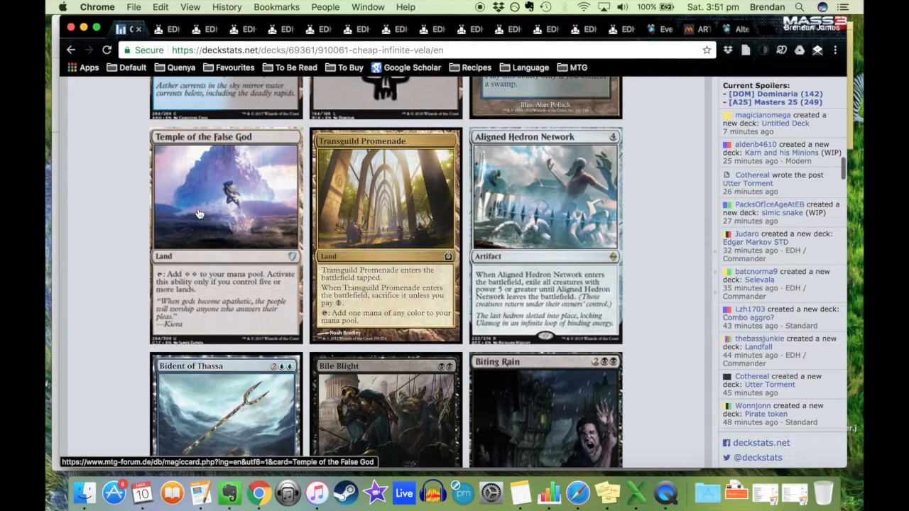
{"action": "mouse_move", "coordinate": [120, 233]}
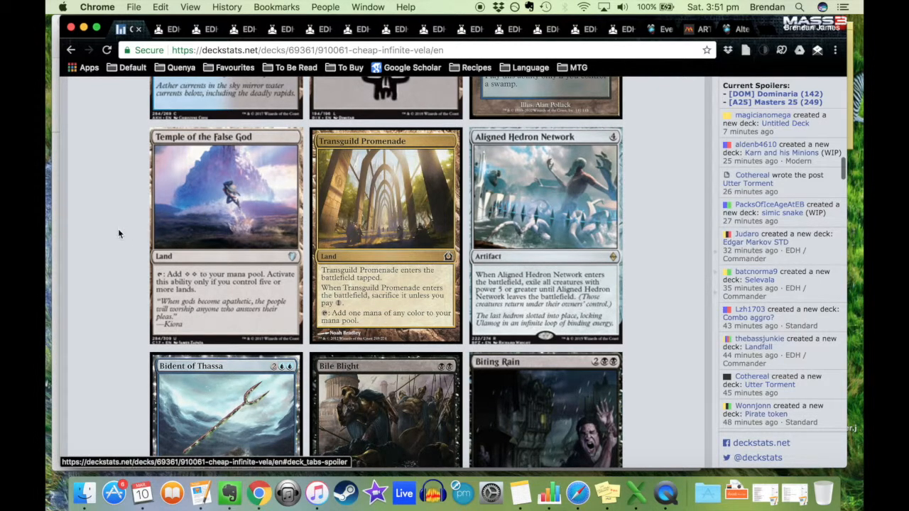
{"action": "mouse_move", "coordinate": [453, 212]}
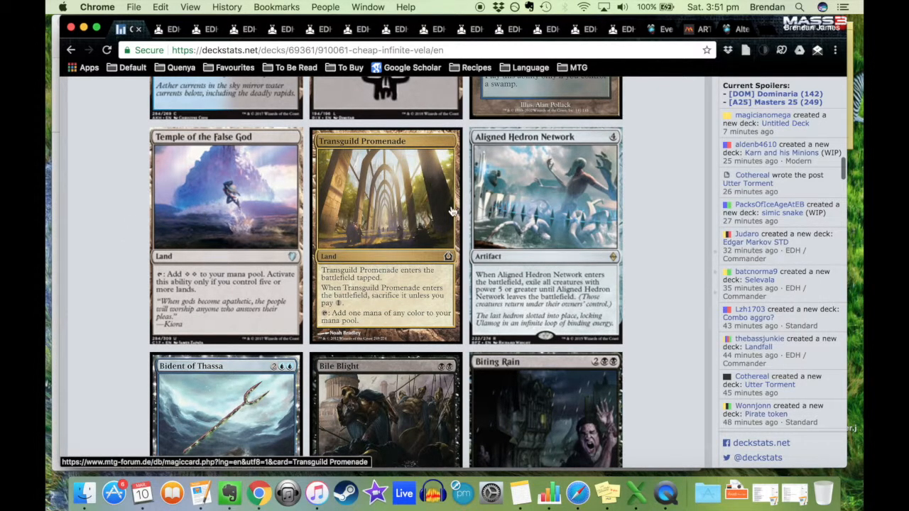
{"action": "mouse_move", "coordinate": [643, 245]}
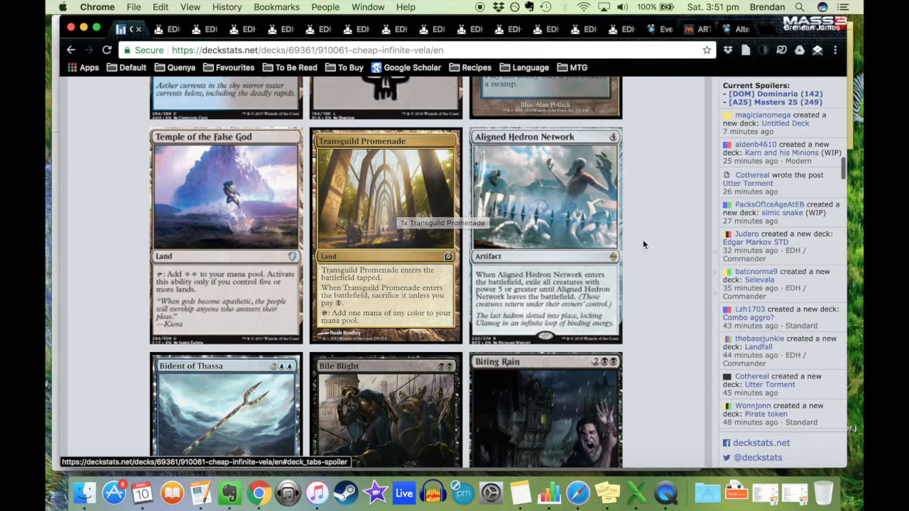
{"action": "scroll", "scroll_direction": "up", "scroll_amount": 3}
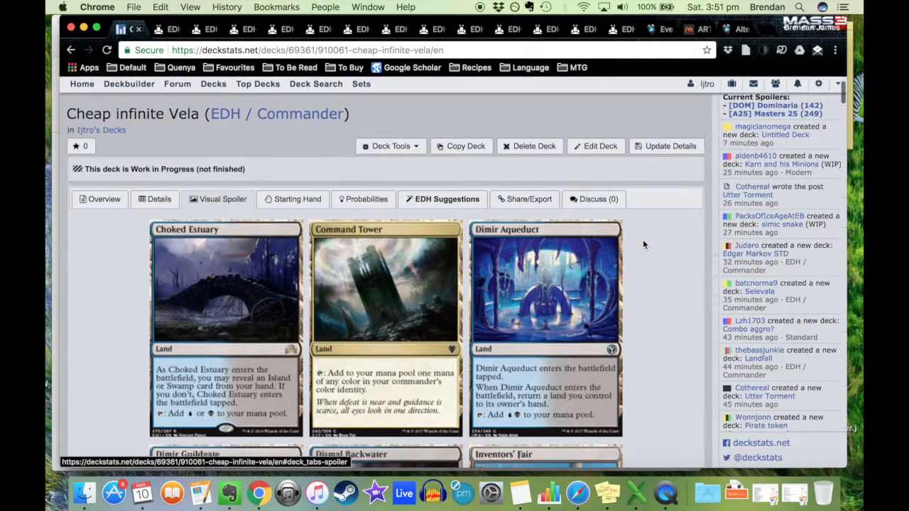
Show the Details view and scroll its priced card list to the 99-card total and EDH legality note
{"action": "left_click", "coordinate": [159, 202]}
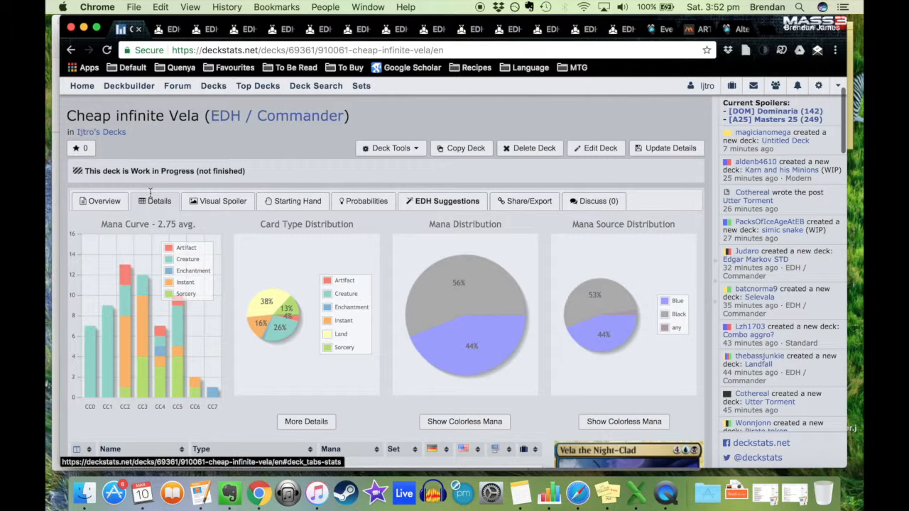
{"action": "scroll", "scroll_direction": "down", "scroll_amount": 3}
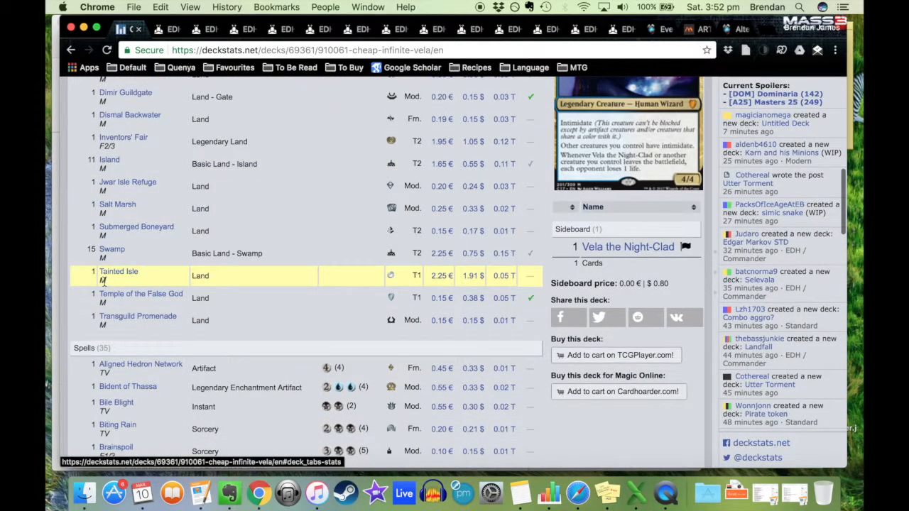
{"action": "mouse_move", "coordinate": [457, 311]}
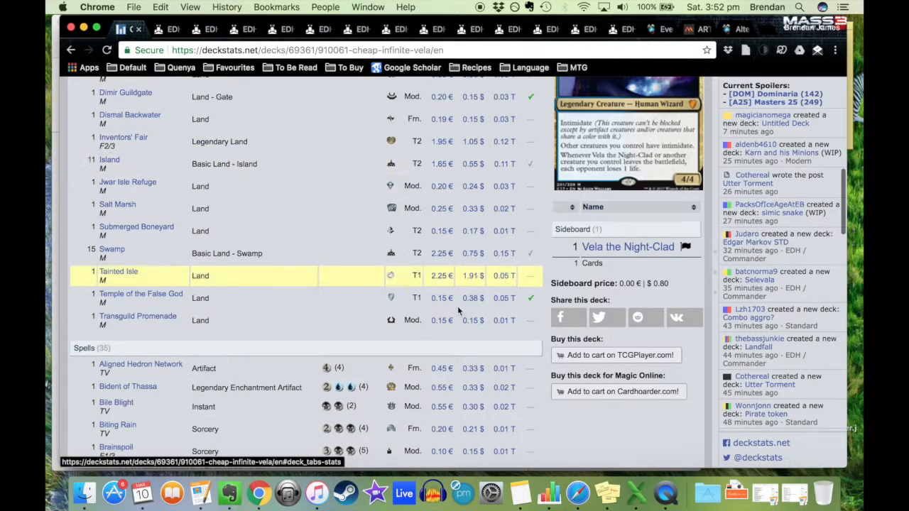
{"action": "scroll", "scroll_direction": "down", "scroll_amount": 3}
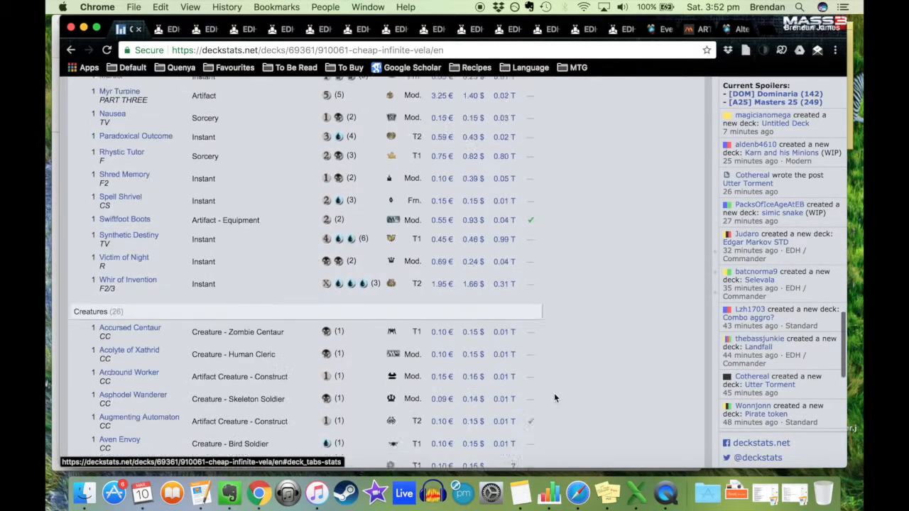
{"action": "scroll", "scroll_direction": "down", "scroll_amount": 3}
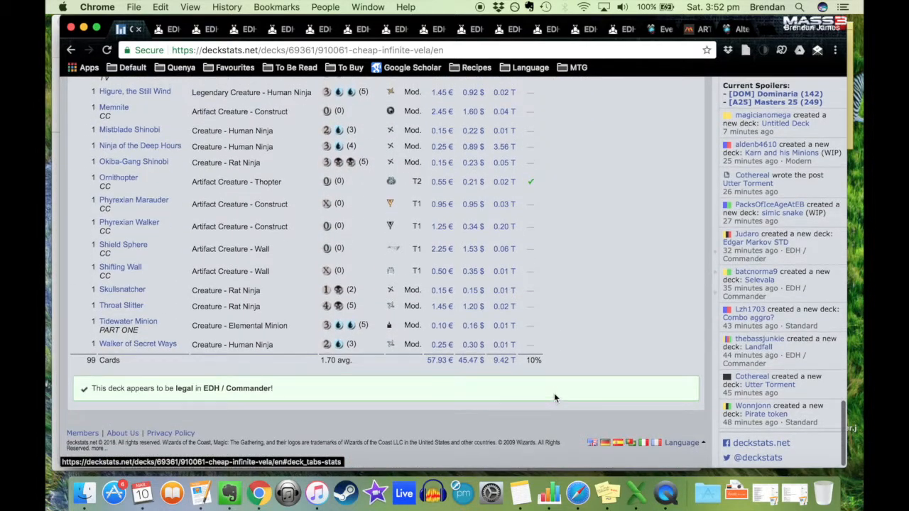
{"action": "scroll", "scroll_direction": "up", "scroll_amount": 3}
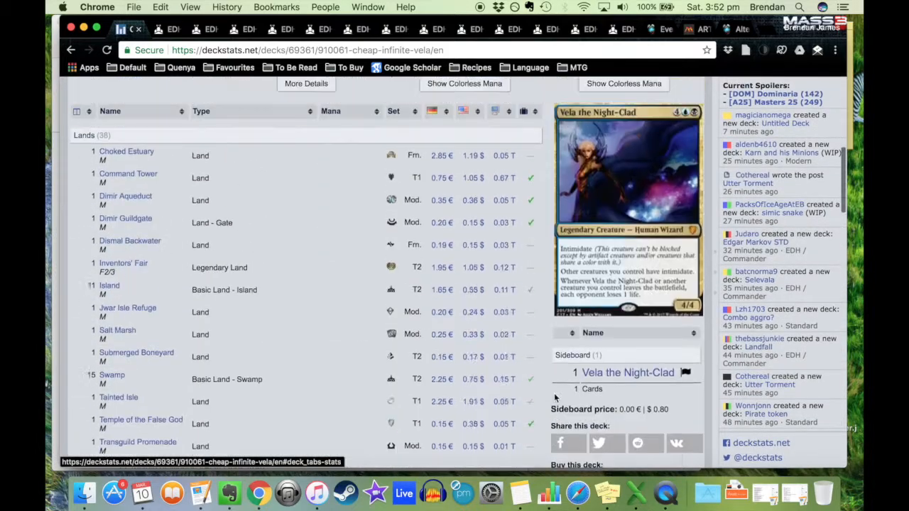
Return to the Vela deck's Overview and scroll down to the combo Description and Tags
{"action": "left_click", "coordinate": [104, 111]}
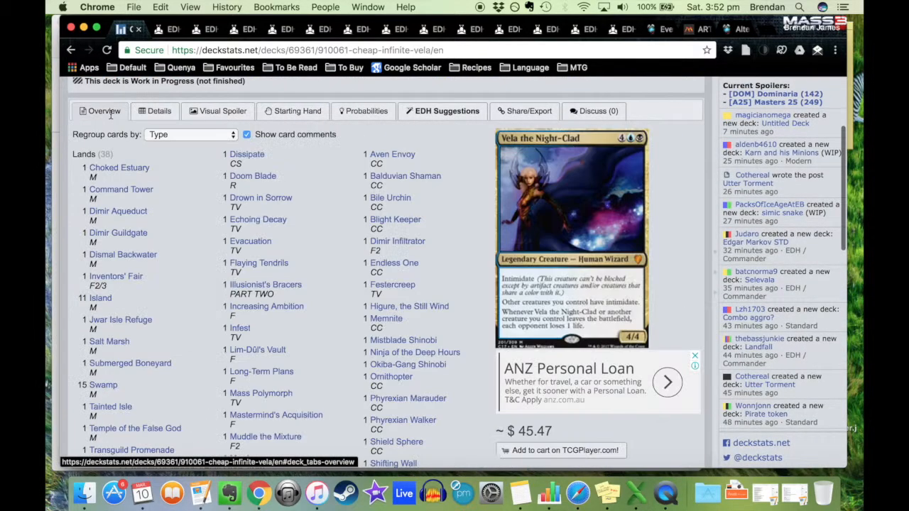
{"action": "scroll", "scroll_direction": "down", "scroll_amount": 3}
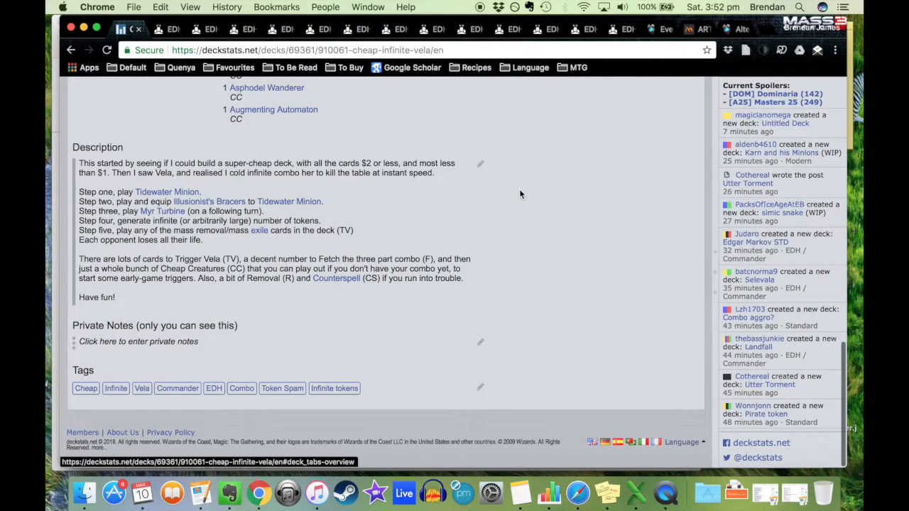
{"action": "mouse_move", "coordinate": [167, 192]}
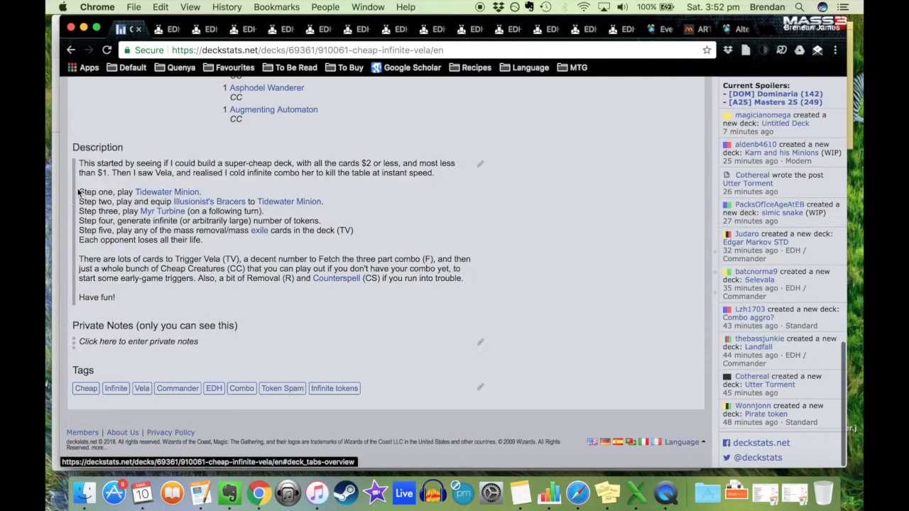
{"action": "mouse_move", "coordinate": [167, 191]}
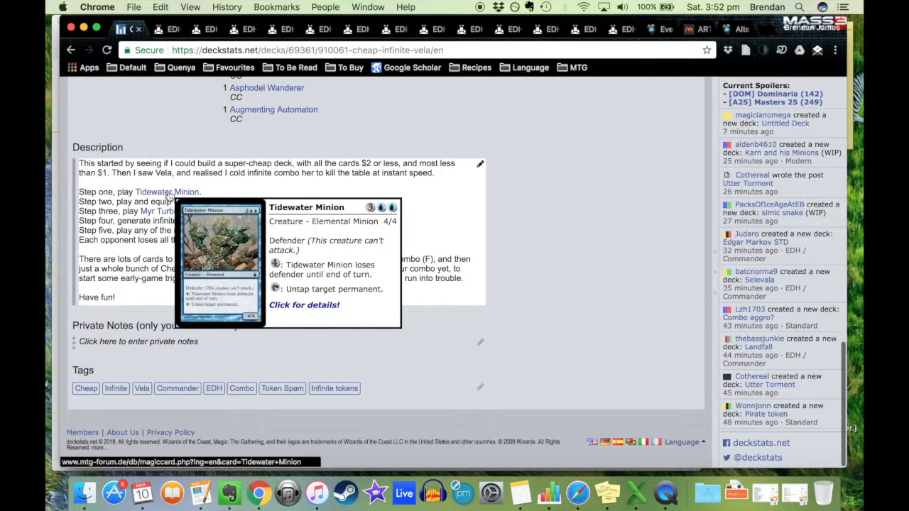
{"action": "mouse_move", "coordinate": [197, 151]}
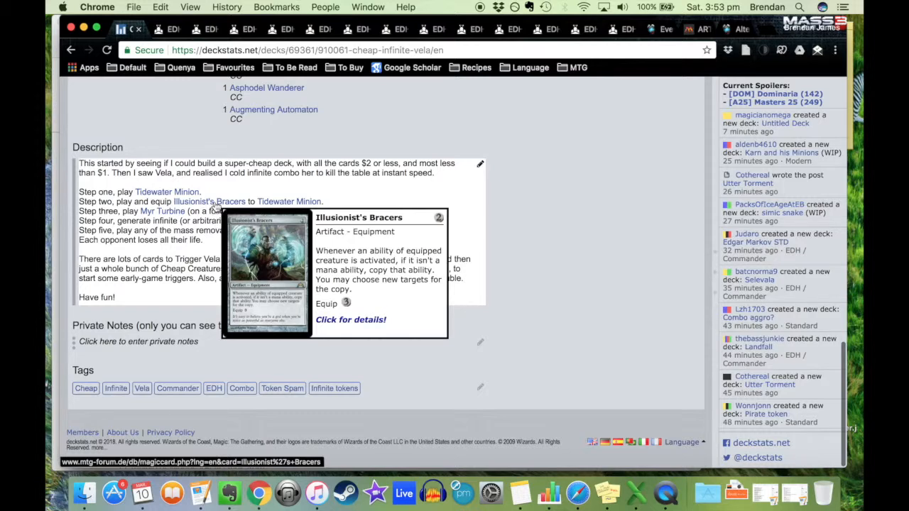
{"action": "mouse_move", "coordinate": [288, 201]}
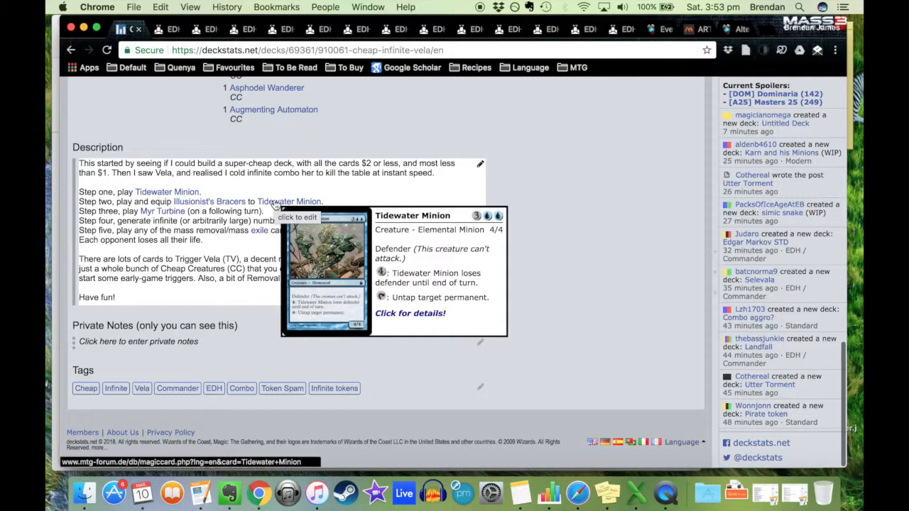
{"action": "mouse_move", "coordinate": [220, 149]}
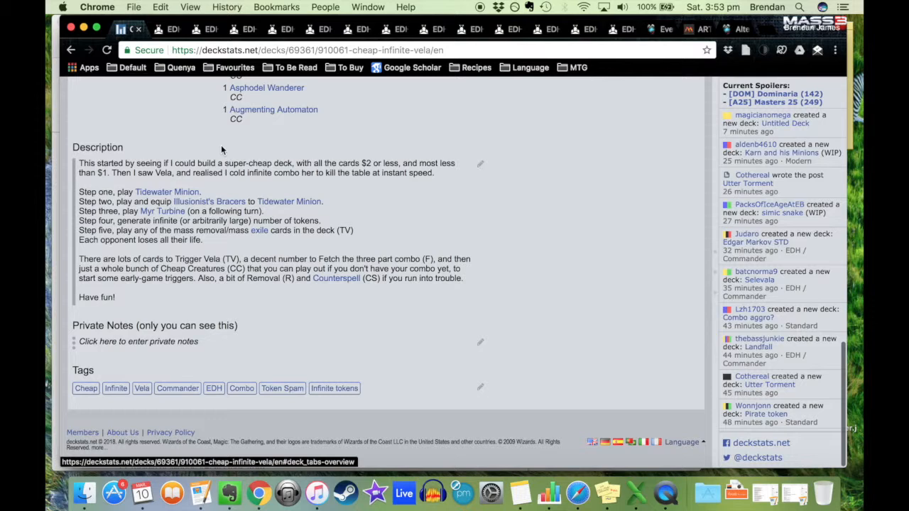
{"action": "mouse_move", "coordinate": [168, 191]}
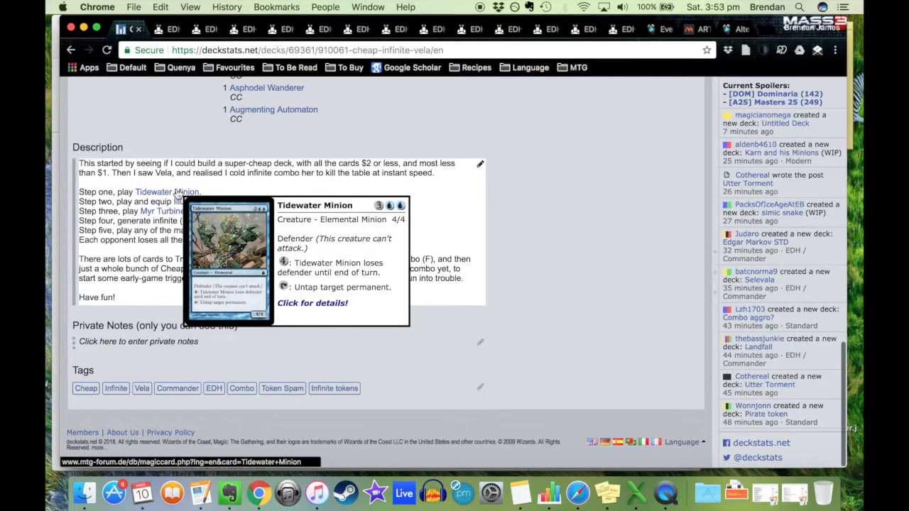
{"action": "mouse_move", "coordinate": [162, 210]}
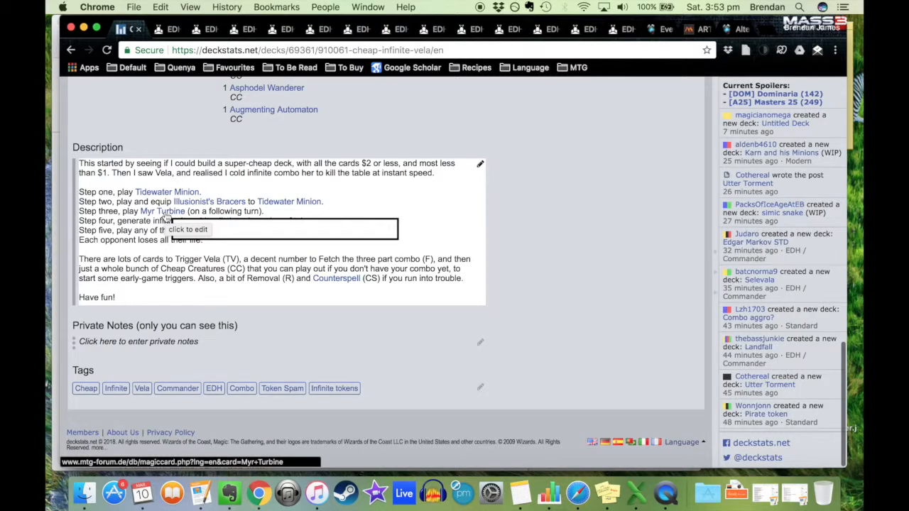
{"action": "mouse_move", "coordinate": [162, 210]}
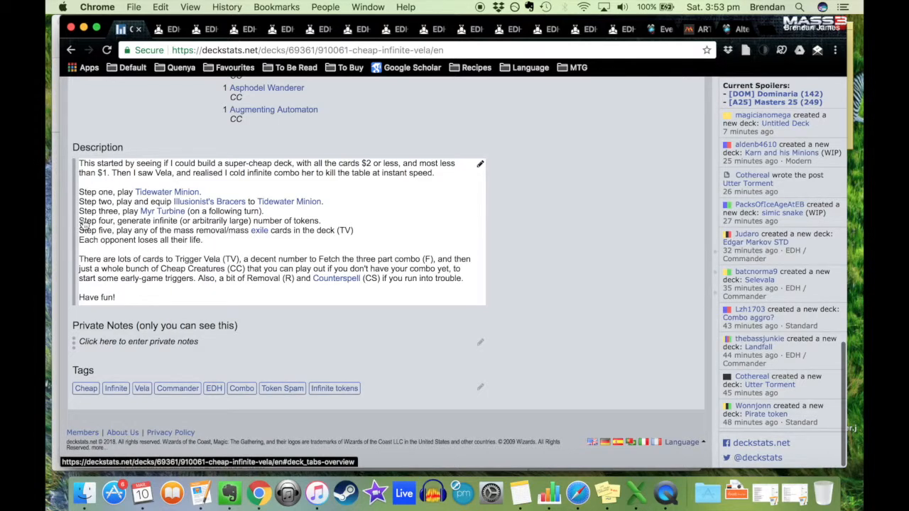
{"action": "mouse_move", "coordinate": [188, 230]}
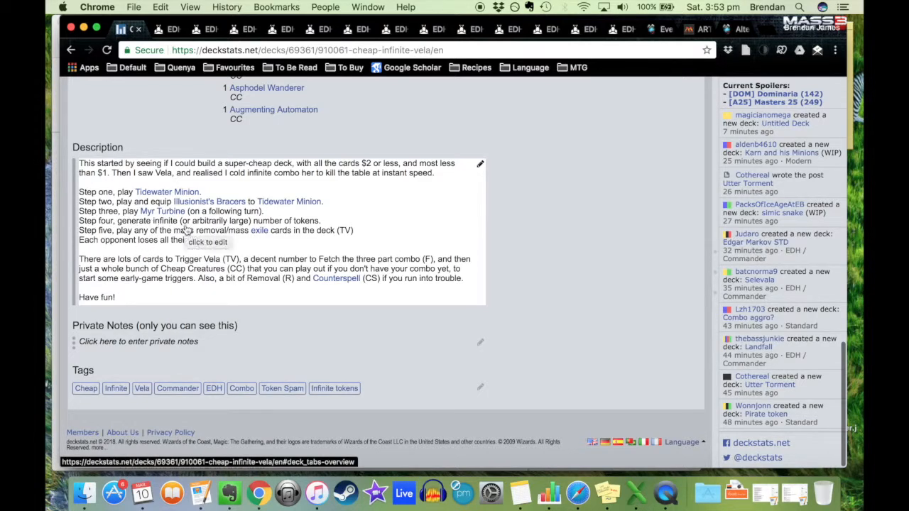
{"action": "mouse_move", "coordinate": [284, 226]}
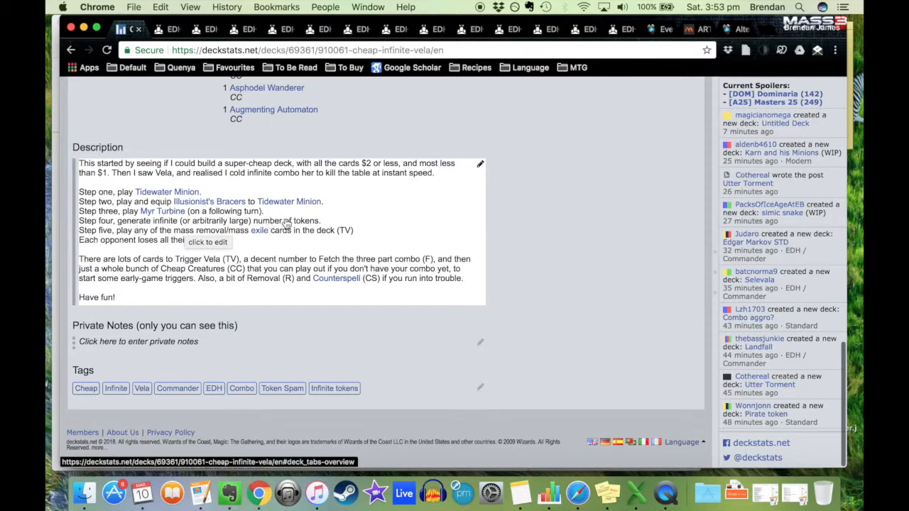
{"action": "mouse_move", "coordinate": [293, 225]}
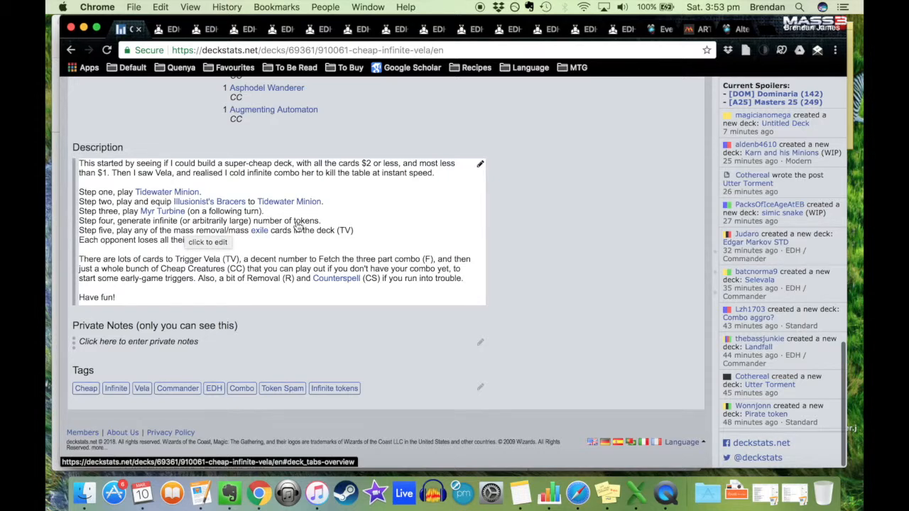
{"action": "mouse_move", "coordinate": [162, 210]}
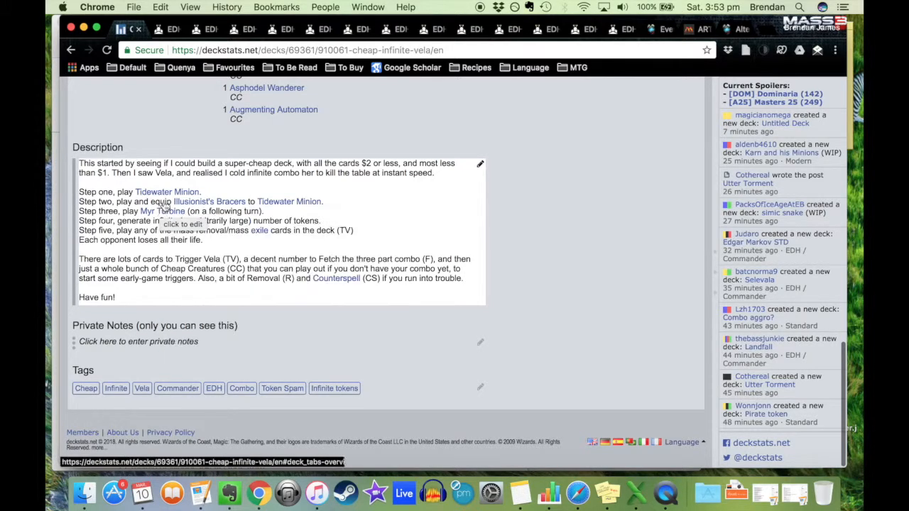
{"action": "mouse_move", "coordinate": [168, 191]}
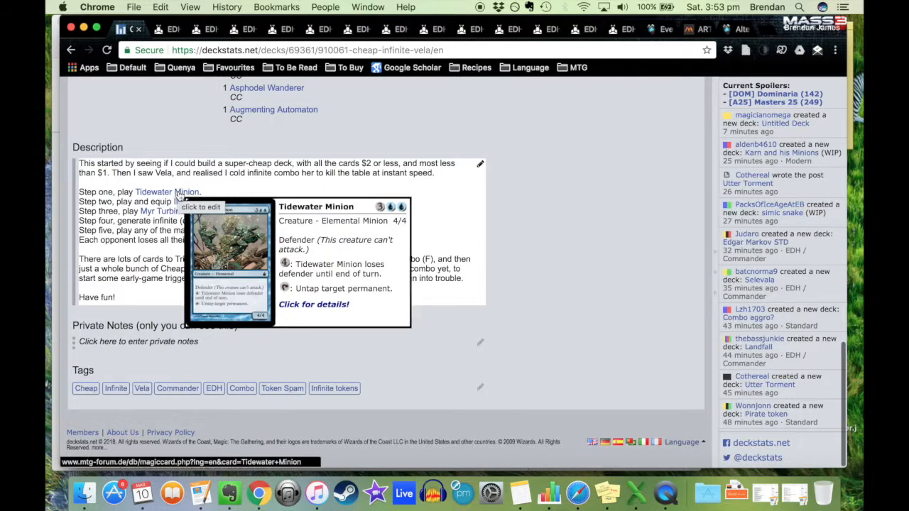
{"action": "mouse_move", "coordinate": [162, 210]}
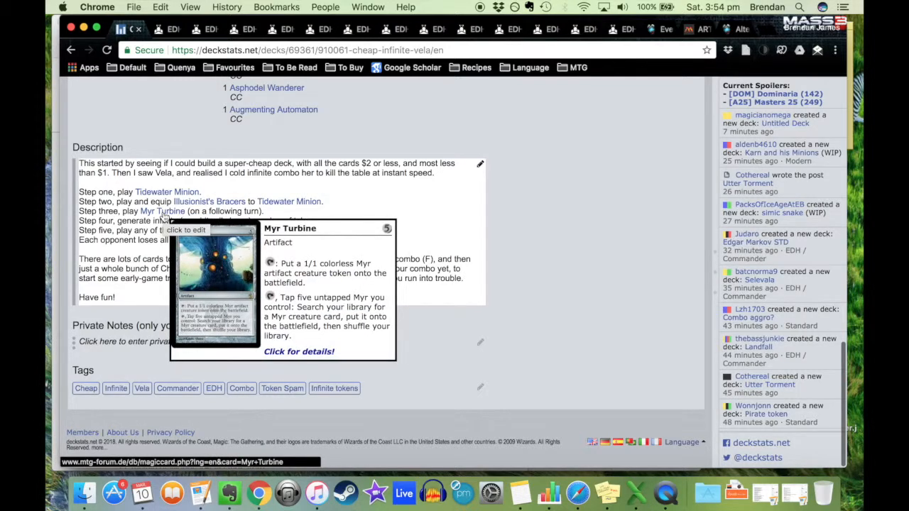
{"action": "mouse_move", "coordinate": [166, 192]}
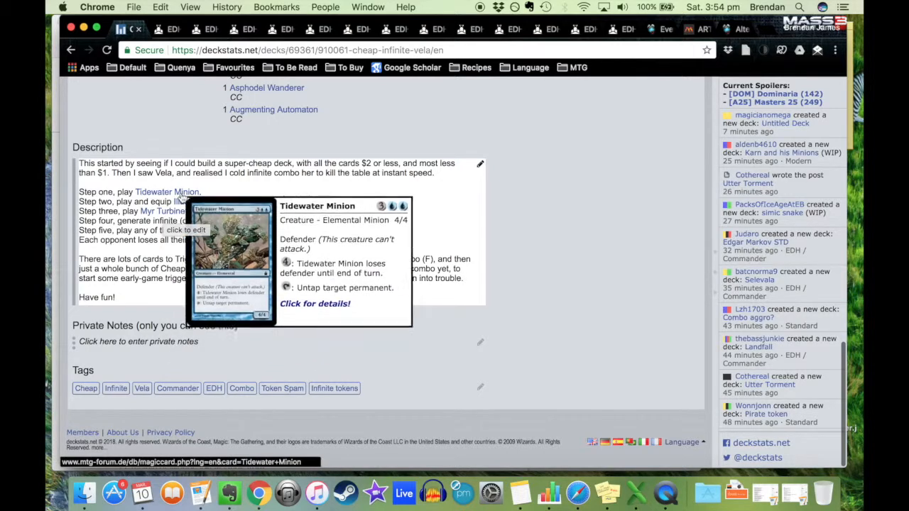
{"action": "mouse_move", "coordinate": [207, 202]}
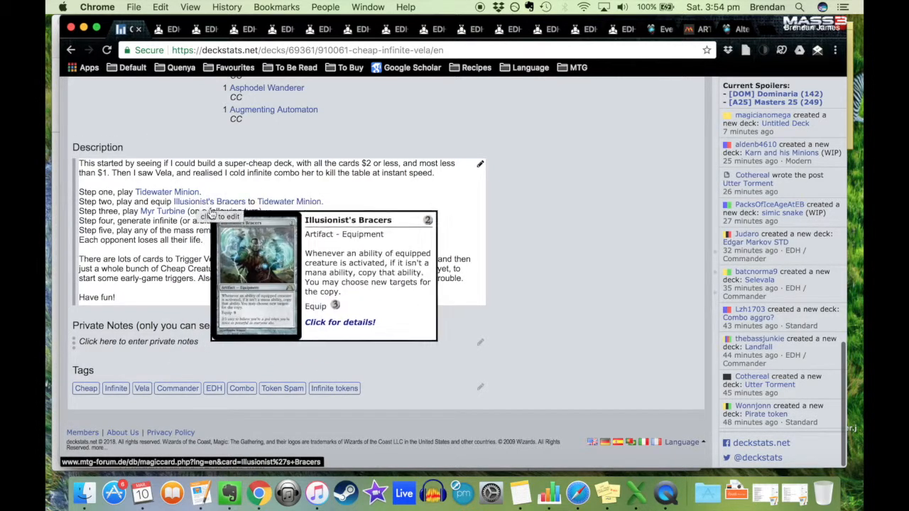
{"action": "mouse_move", "coordinate": [186, 219]}
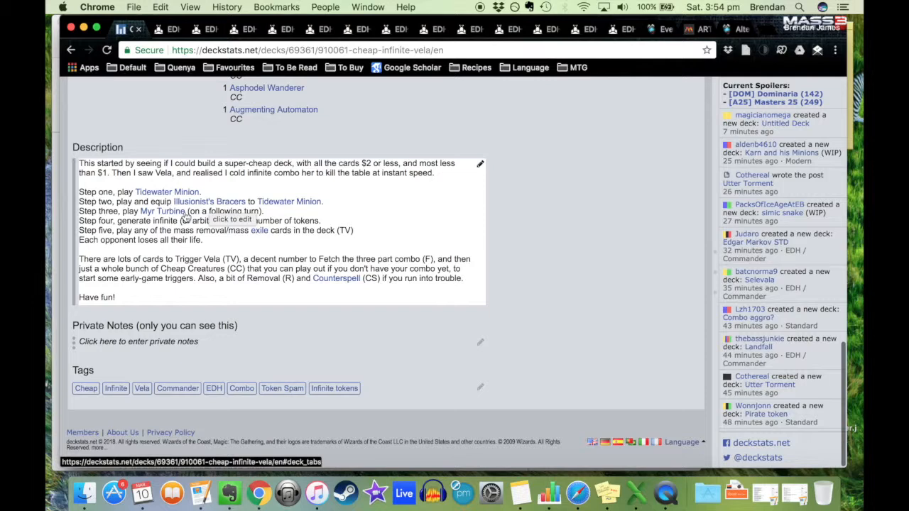
{"action": "mouse_move", "coordinate": [168, 192]}
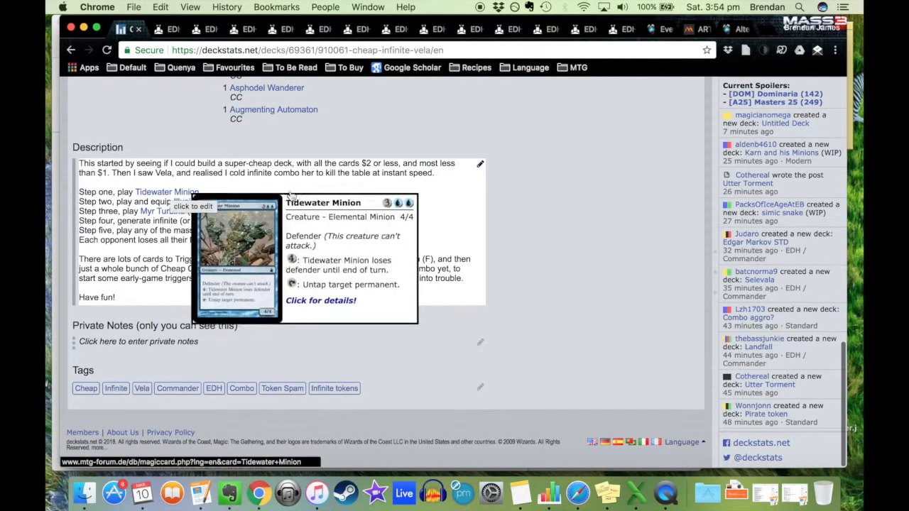
{"action": "mouse_move", "coordinate": [162, 210]}
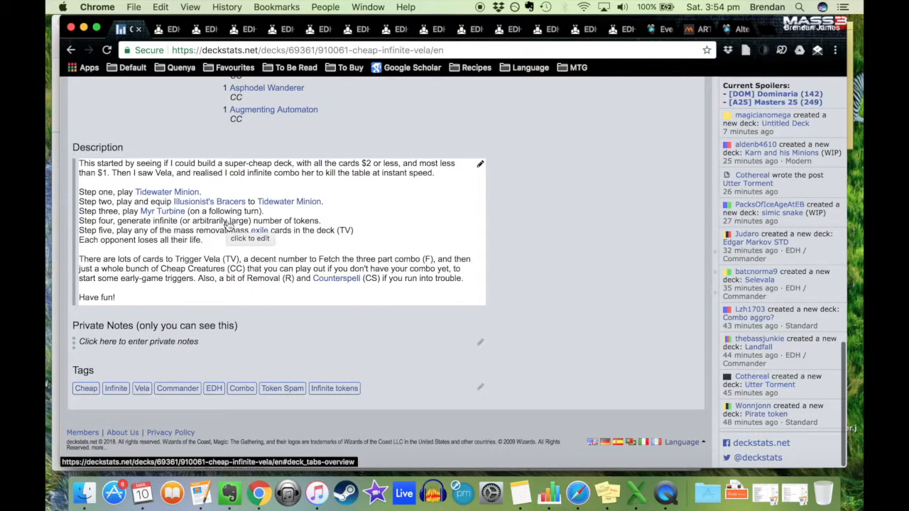
{"action": "mouse_move", "coordinate": [162, 211]}
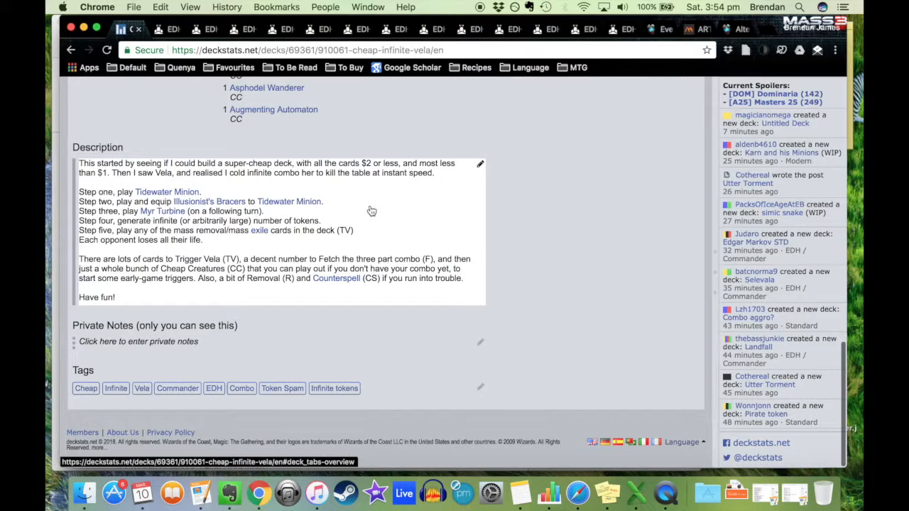
{"action": "mouse_move", "coordinate": [100, 239]}
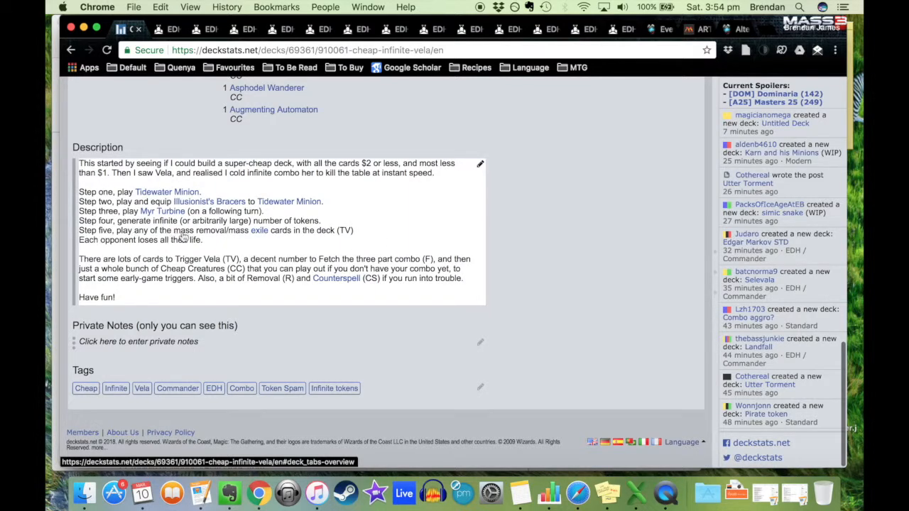
{"action": "mouse_move", "coordinate": [216, 250]}
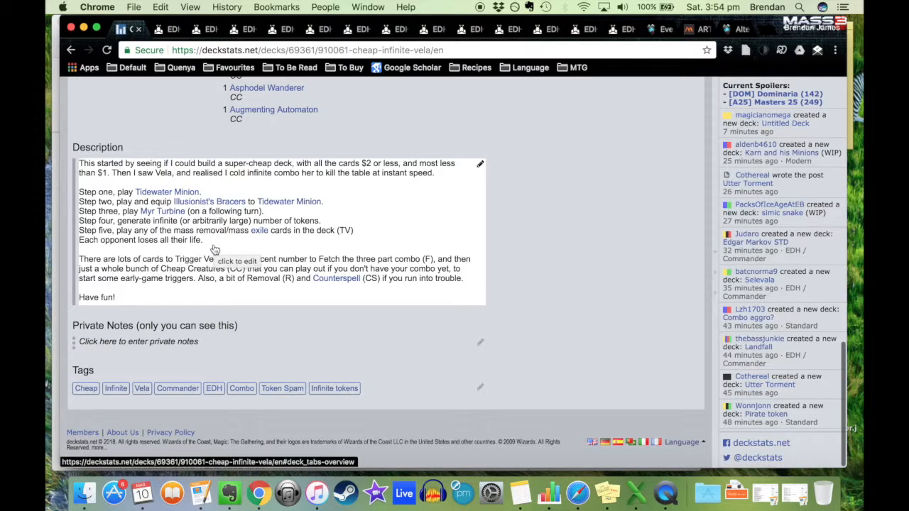
{"action": "scroll", "scroll_direction": "up", "scroll_amount": 3}
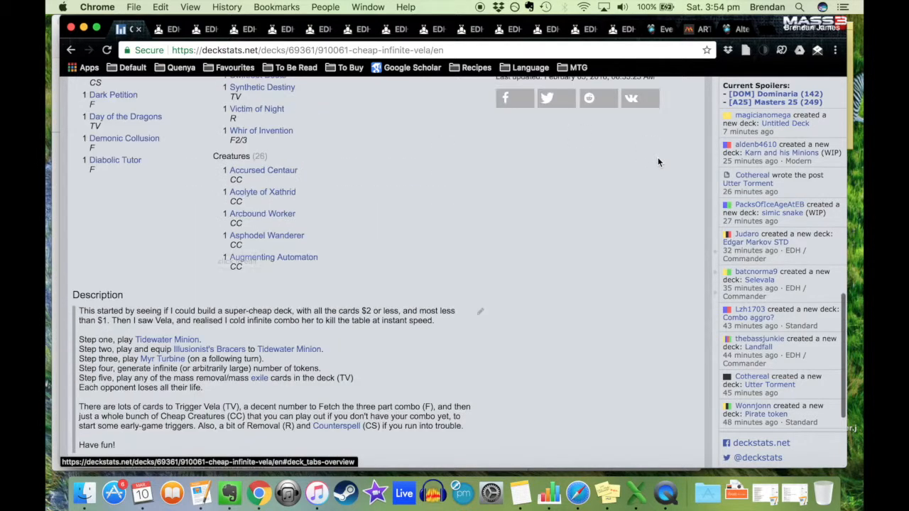
{"action": "scroll", "scroll_direction": "up", "scroll_amount": 3}
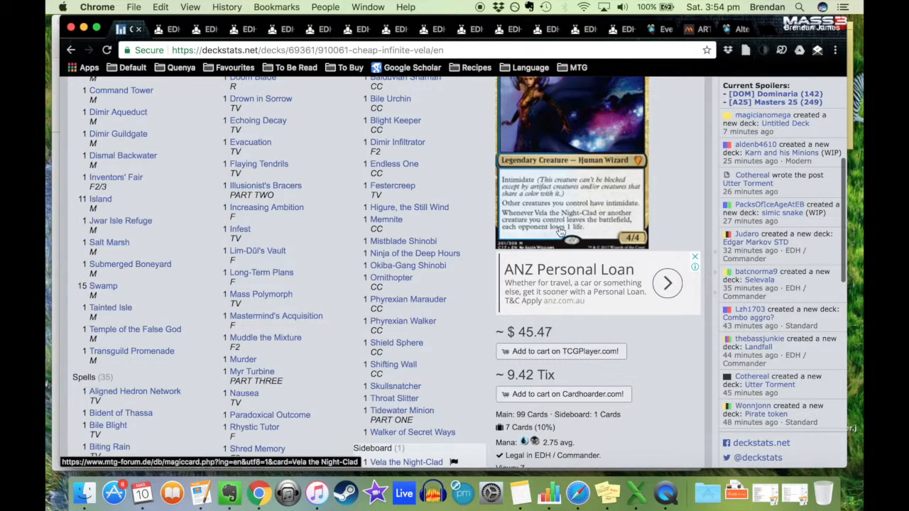
{"action": "mouse_move", "coordinate": [604, 235]}
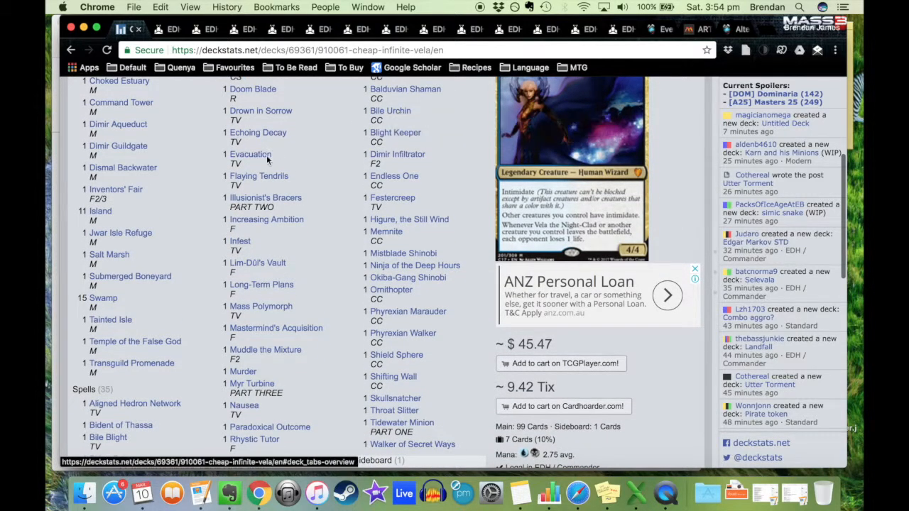
{"action": "mouse_move", "coordinate": [254, 212]}
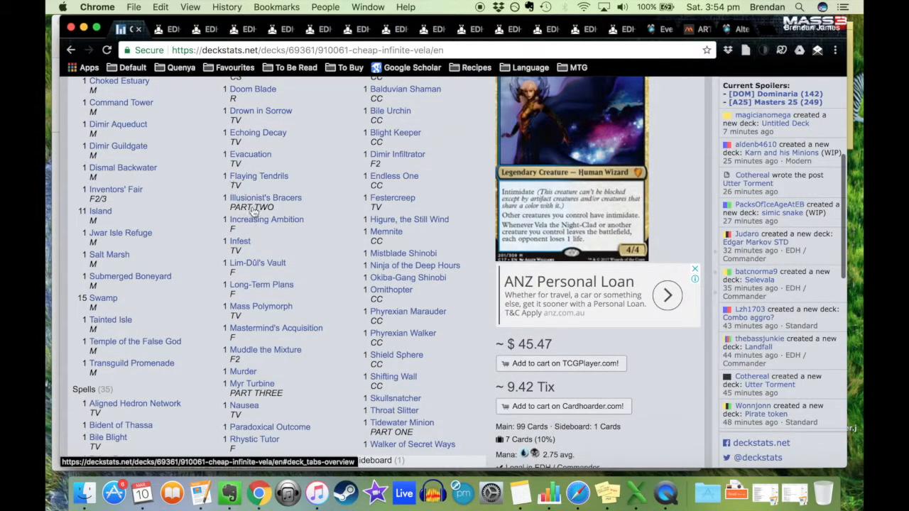
{"action": "scroll", "scroll_direction": "down", "scroll_amount": 3}
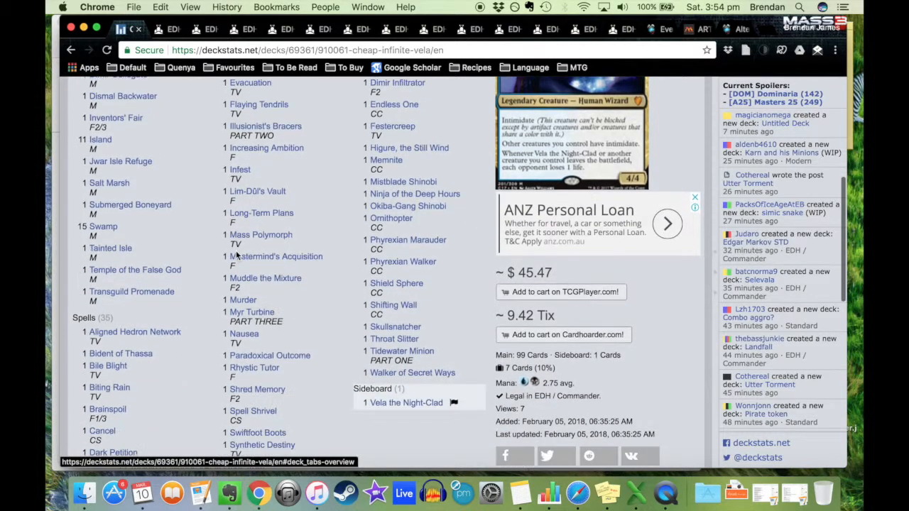
{"action": "scroll", "scroll_direction": "down", "scroll_amount": 3}
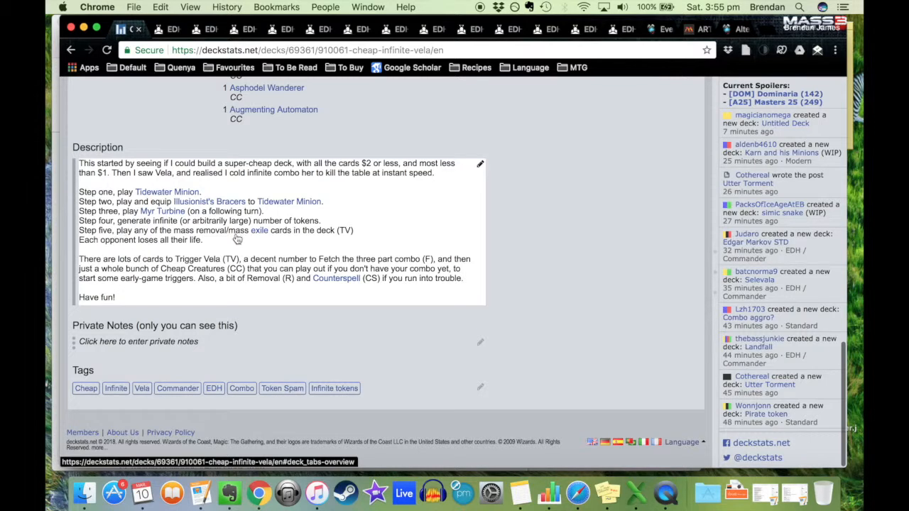
{"action": "scroll", "scroll_direction": "up", "scroll_amount": 3}
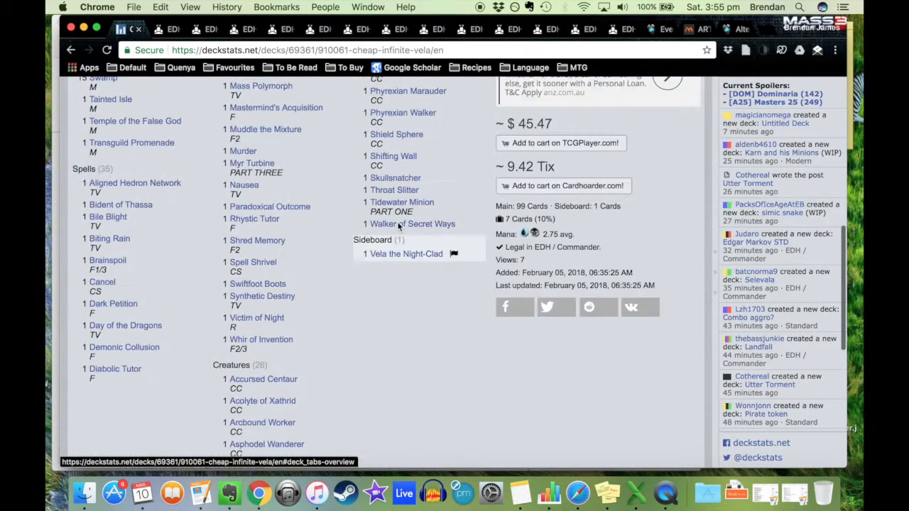
{"action": "scroll", "scroll_direction": "up", "scroll_amount": 3}
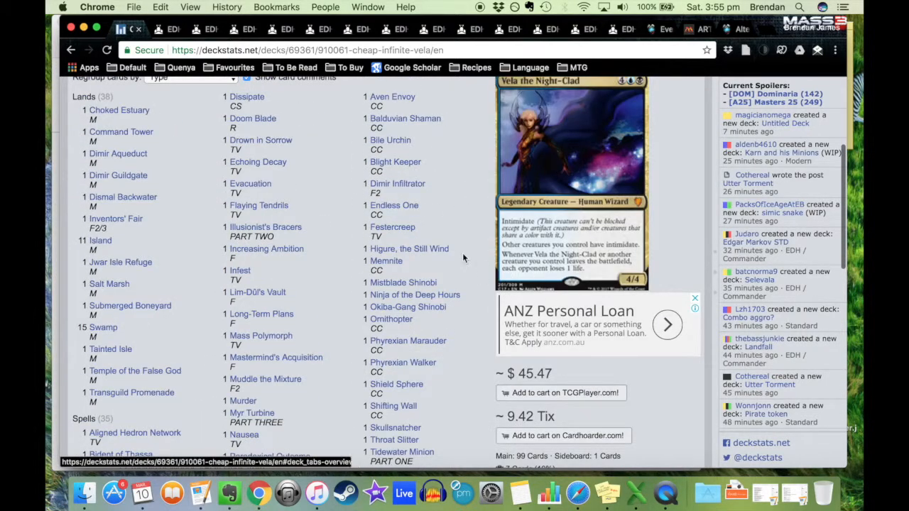
{"action": "scroll", "scroll_direction": "down", "scroll_amount": 3}
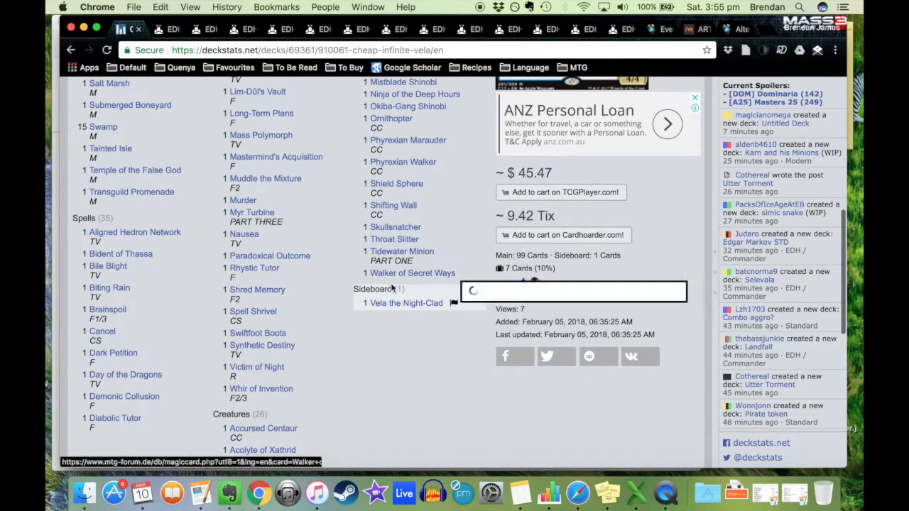
{"action": "mouse_move", "coordinate": [135, 233]}
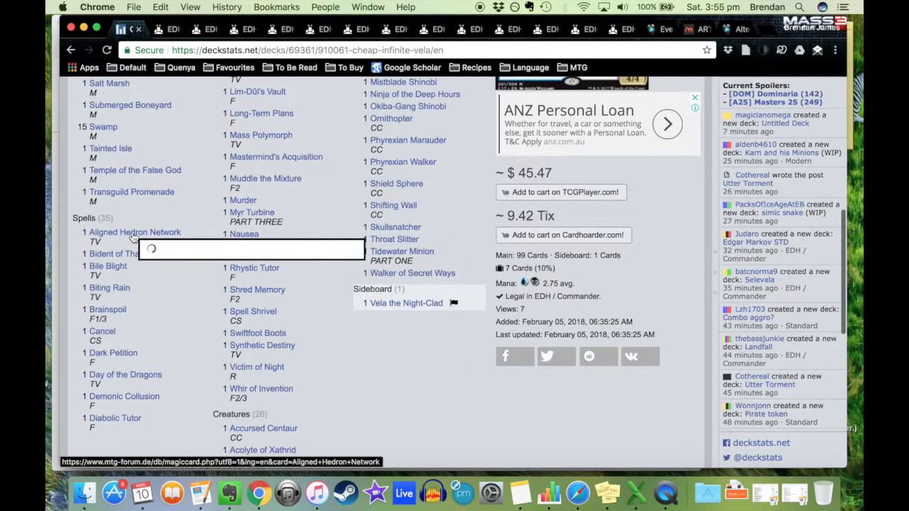
{"action": "mouse_move", "coordinate": [135, 233]}
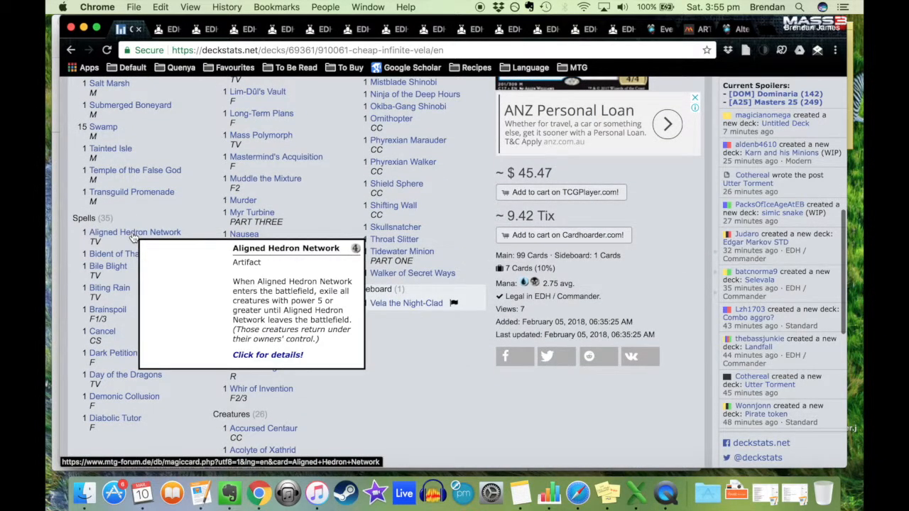
{"action": "mouse_move", "coordinate": [135, 233]}
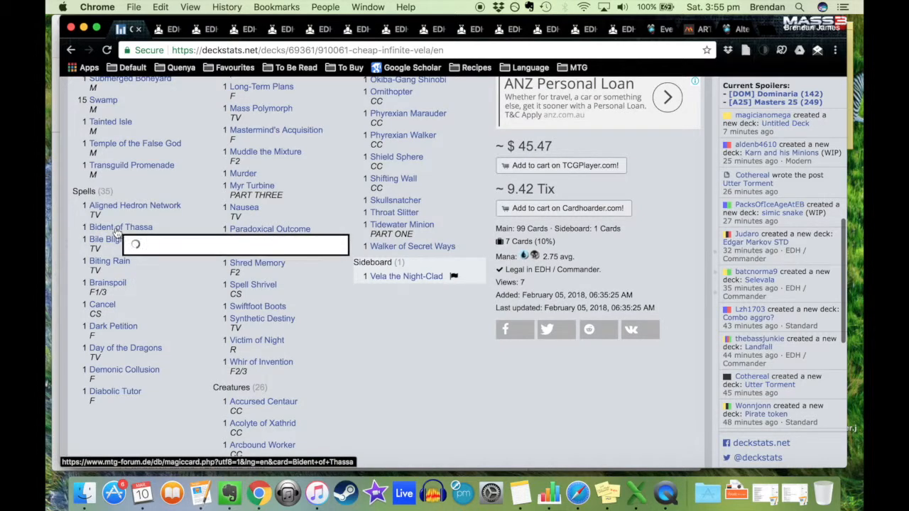
{"action": "mouse_move", "coordinate": [120, 227]}
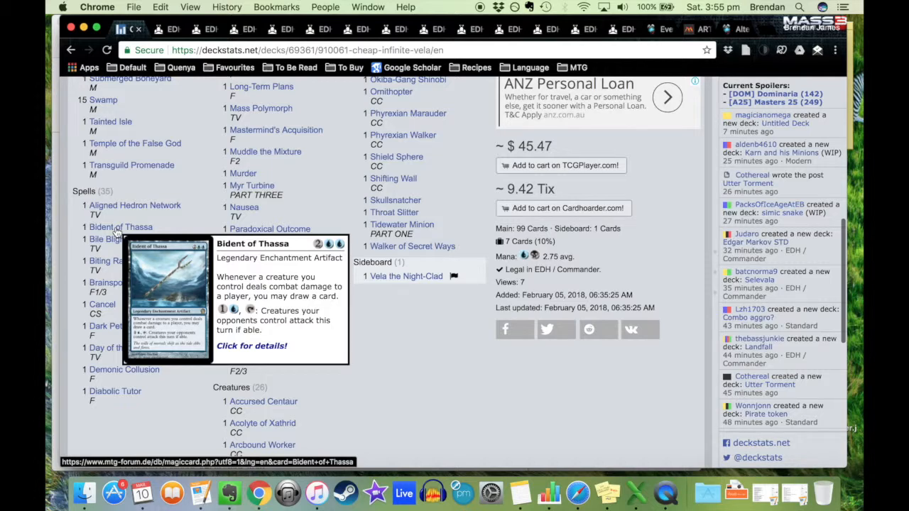
{"action": "mouse_move", "coordinate": [108, 238]}
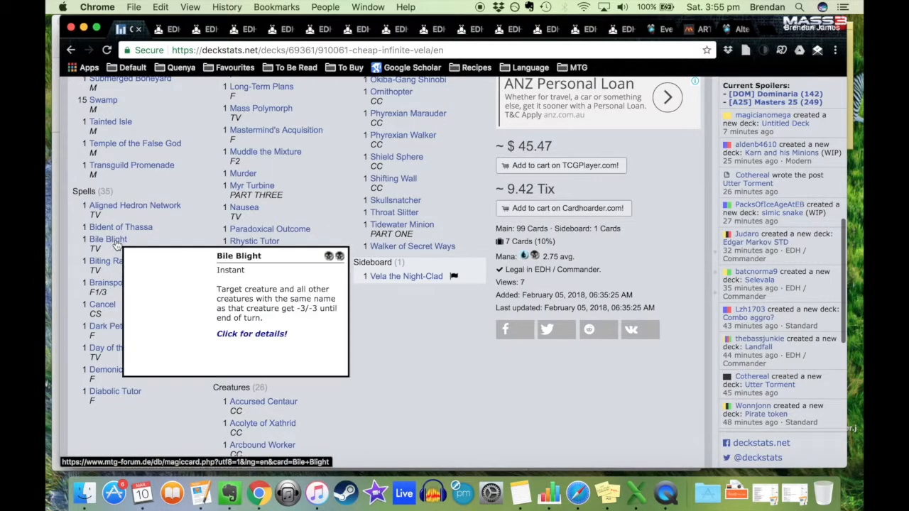
{"action": "mouse_move", "coordinate": [108, 239]}
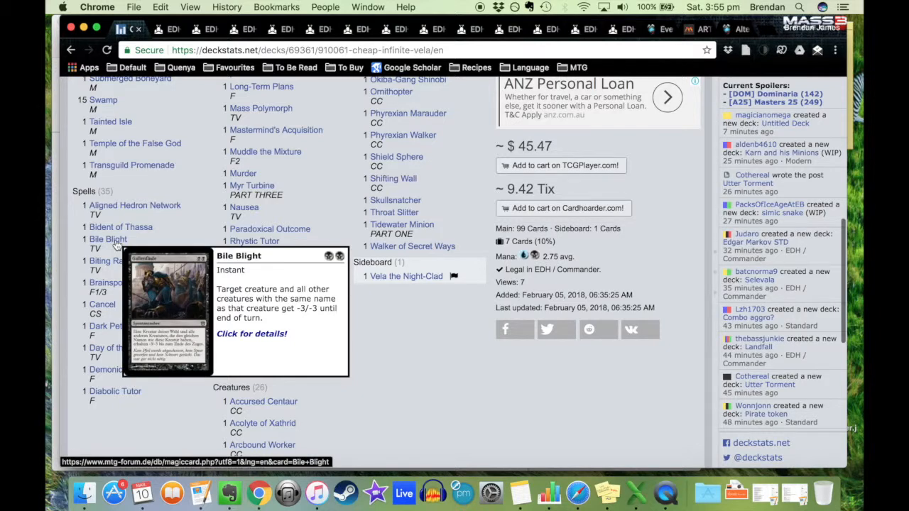
{"action": "scroll", "scroll_direction": "down", "scroll_amount": 3}
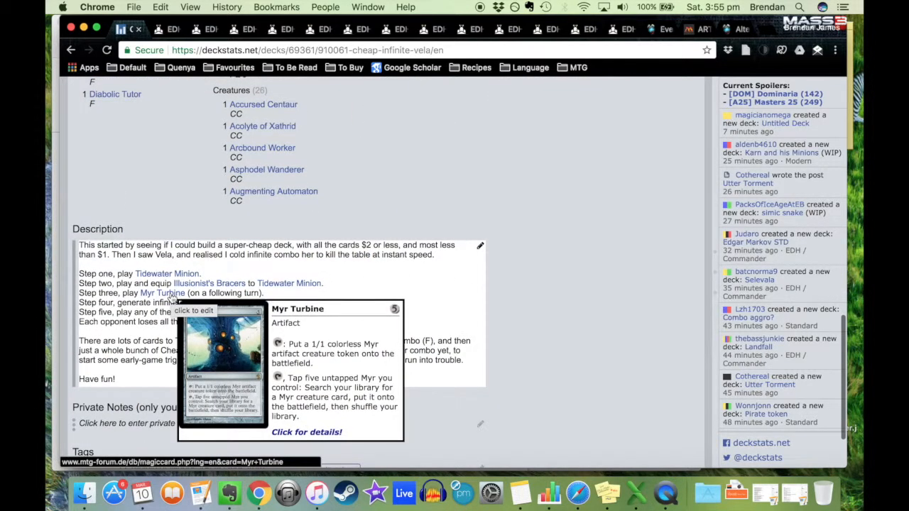
{"action": "scroll", "scroll_direction": "up", "scroll_amount": 3}
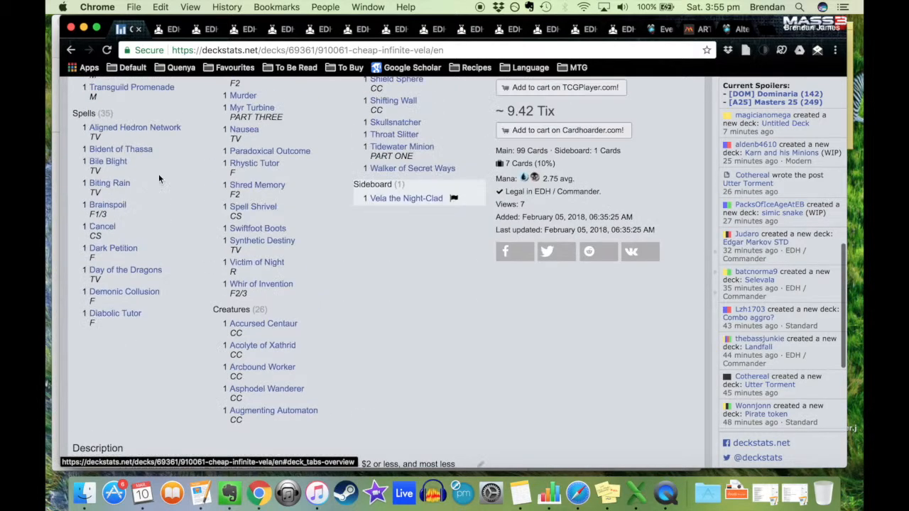
{"action": "mouse_move", "coordinate": [108, 162]}
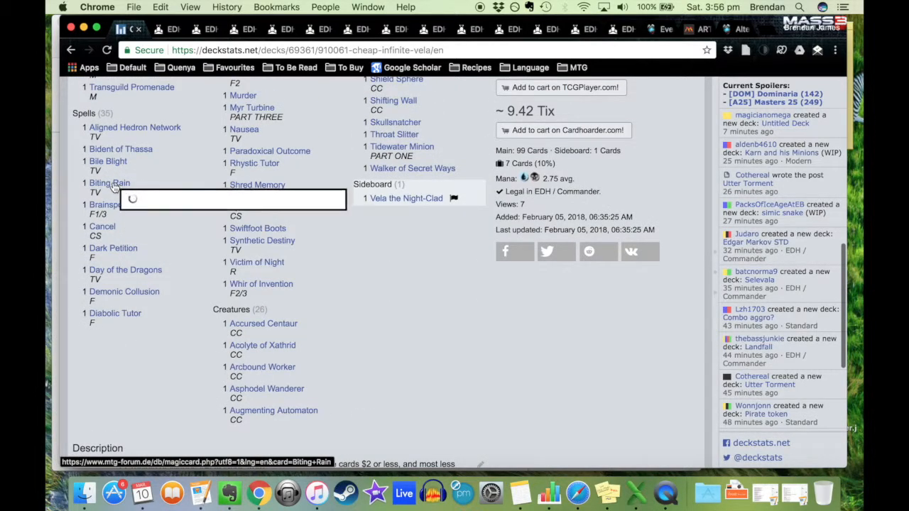
{"action": "mouse_move", "coordinate": [109, 183]}
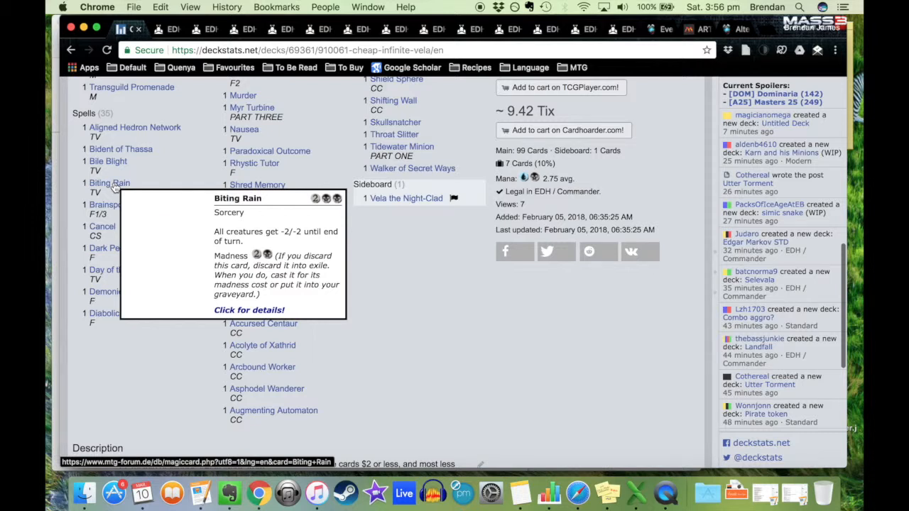
{"action": "mouse_move", "coordinate": [145, 183]}
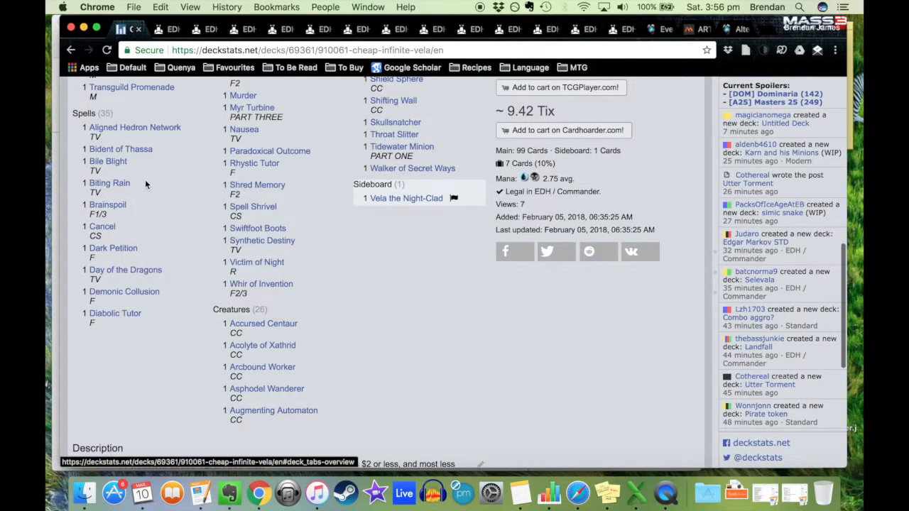
{"action": "mouse_move", "coordinate": [108, 205]}
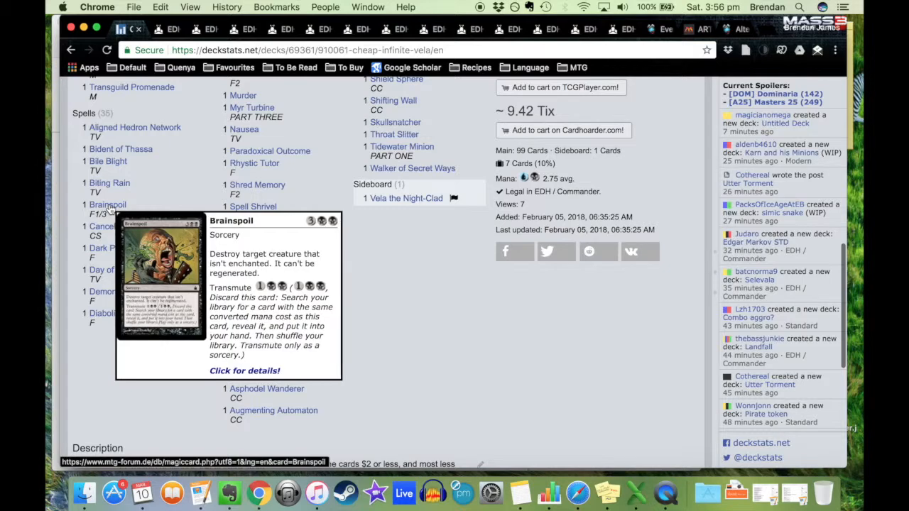
{"action": "scroll", "scroll_direction": "down", "scroll_amount": 3}
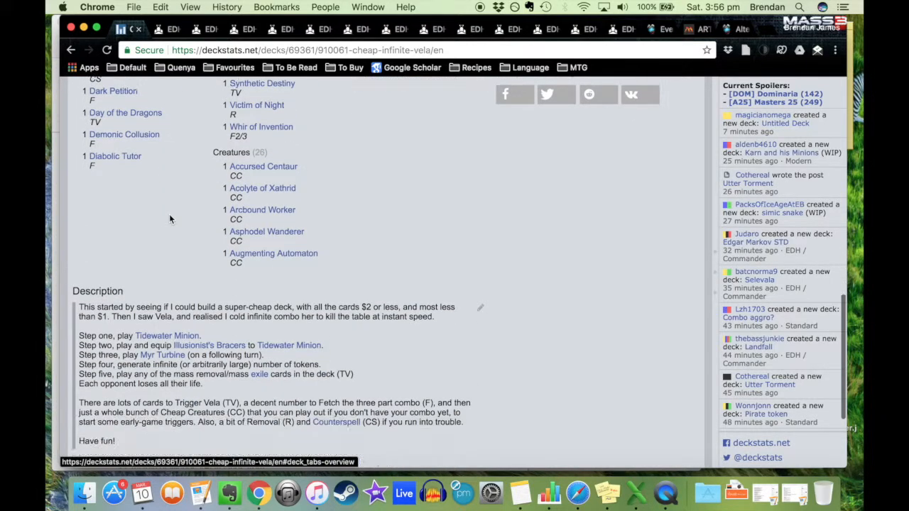
{"action": "mouse_move", "coordinate": [162, 355]}
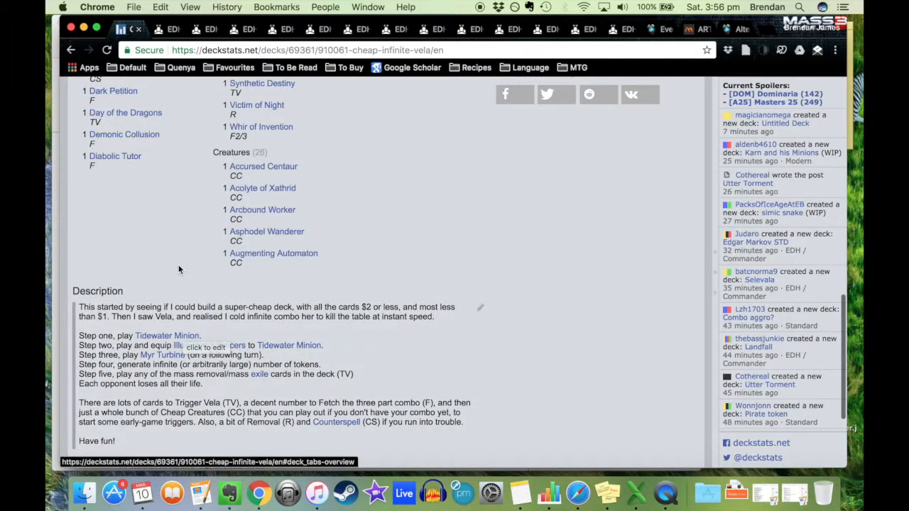
{"action": "scroll", "scroll_direction": "up", "scroll_amount": 3}
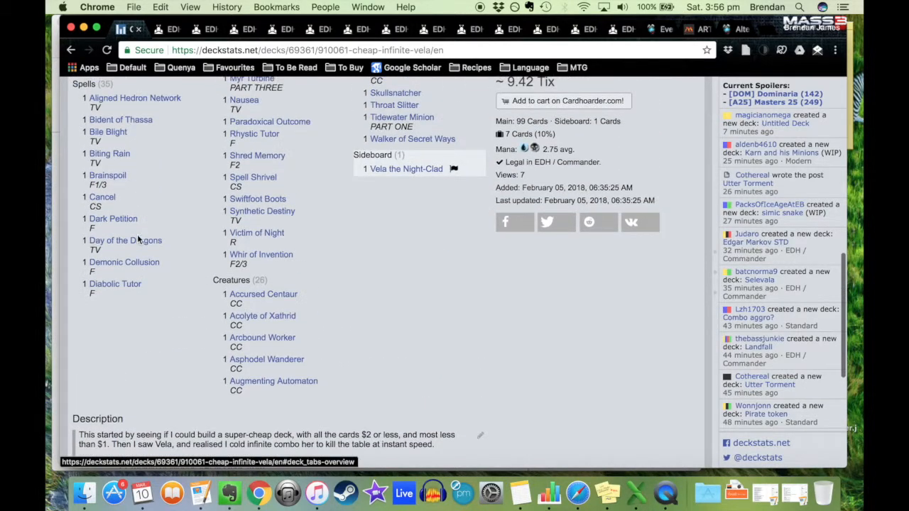
{"action": "mouse_move", "coordinate": [108, 190]}
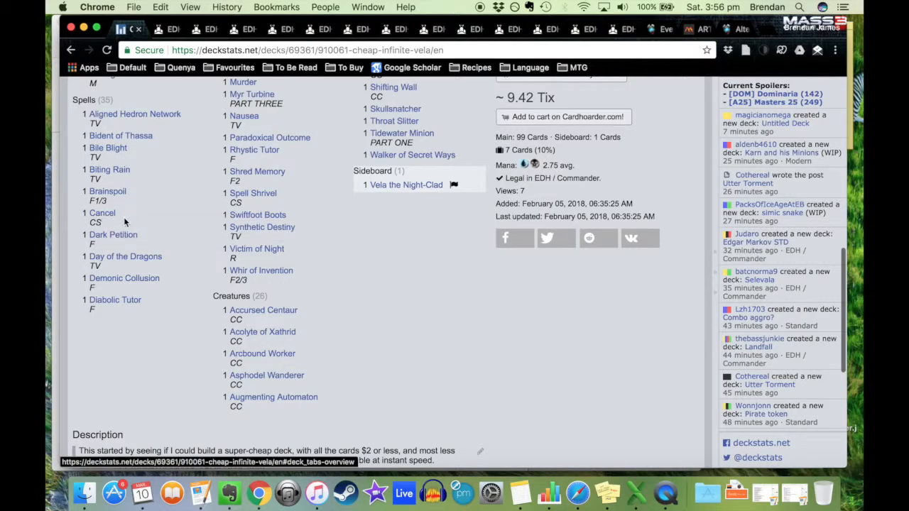
{"action": "mouse_move", "coordinate": [102, 213]}
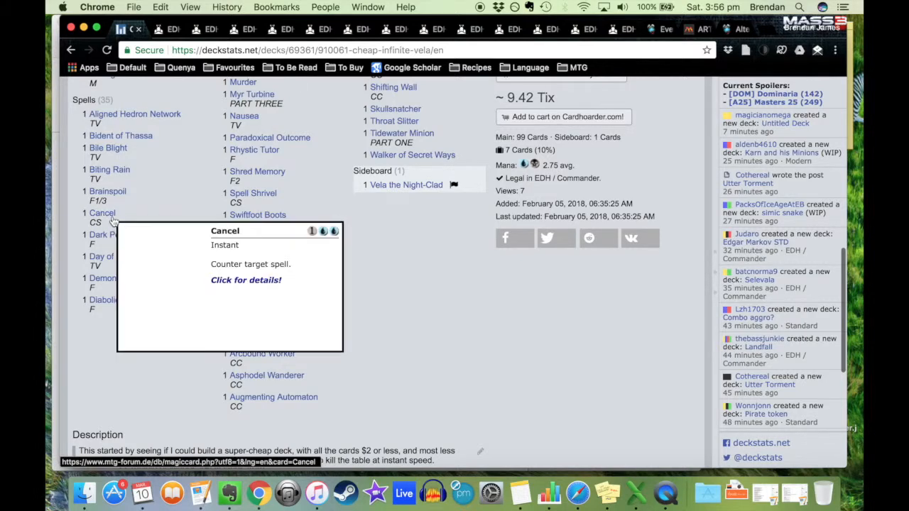
{"action": "mouse_move", "coordinate": [113, 234]}
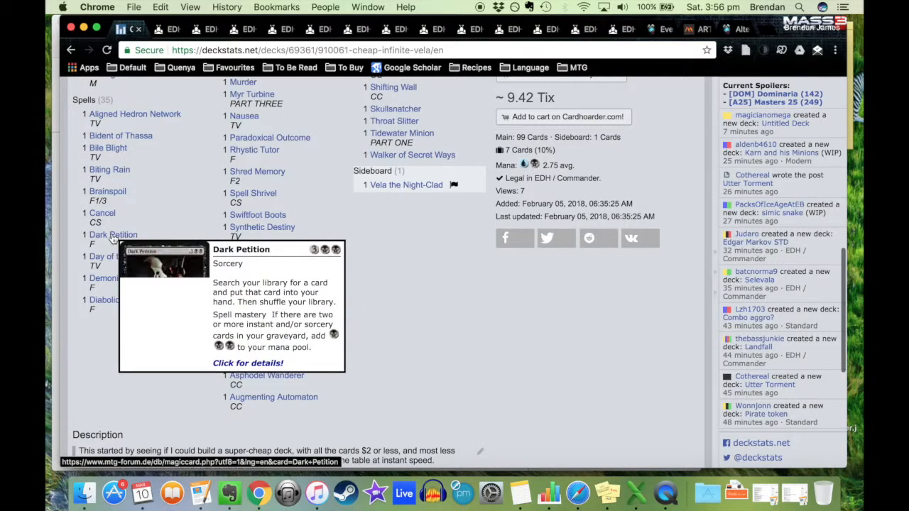
{"action": "mouse_move", "coordinate": [125, 256]}
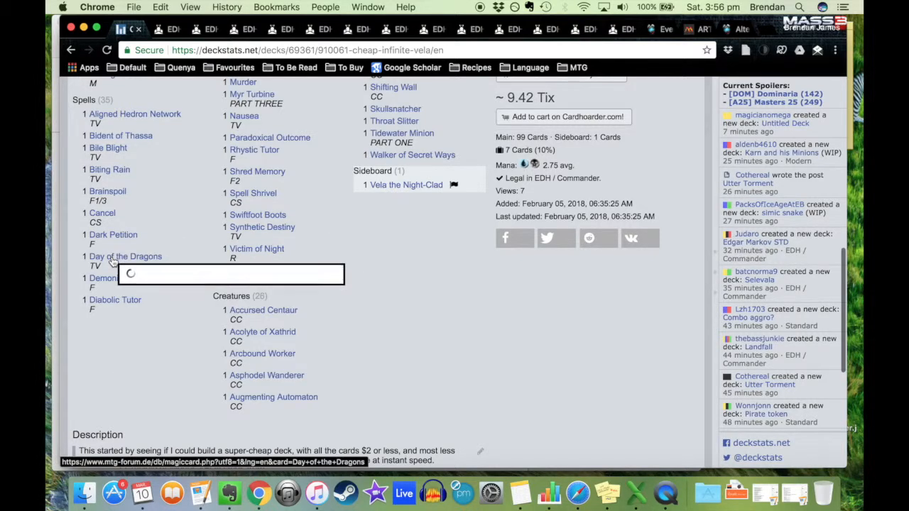
{"action": "mouse_move", "coordinate": [125, 256]}
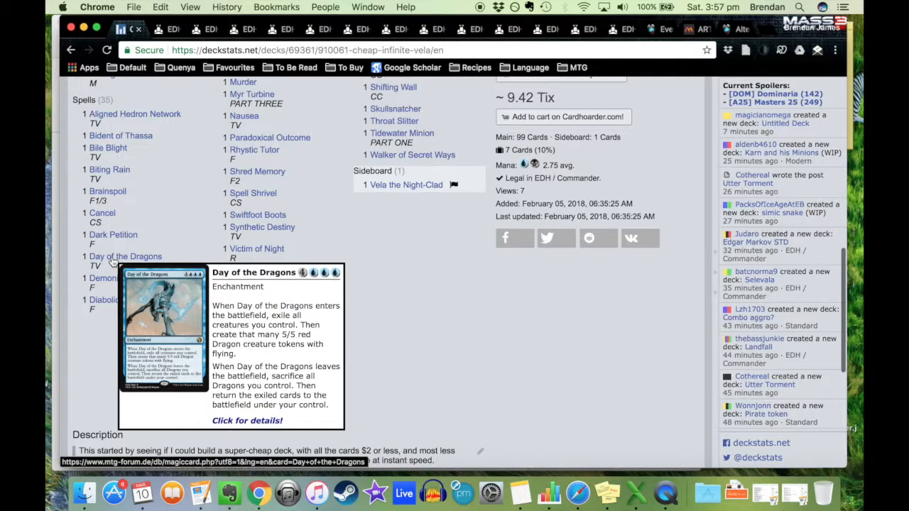
{"action": "mouse_move", "coordinate": [125, 283]}
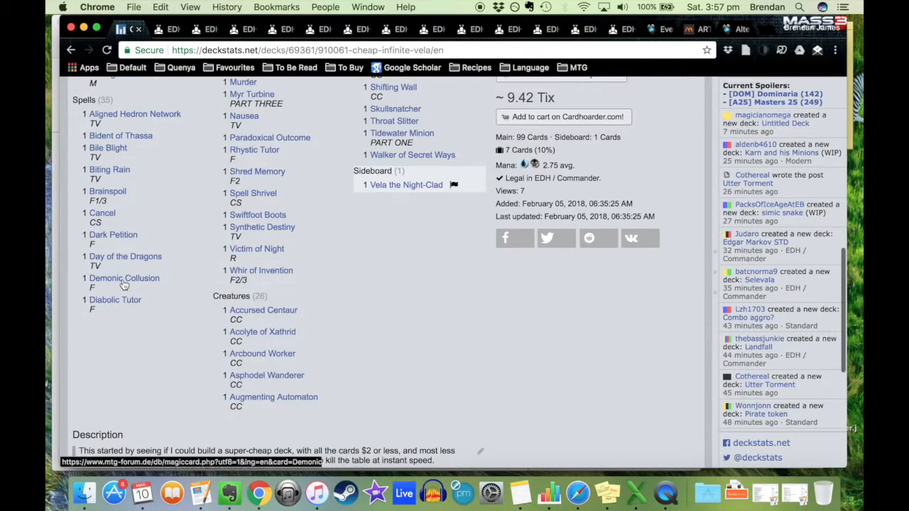
{"action": "scroll", "scroll_direction": "up", "scroll_amount": 3}
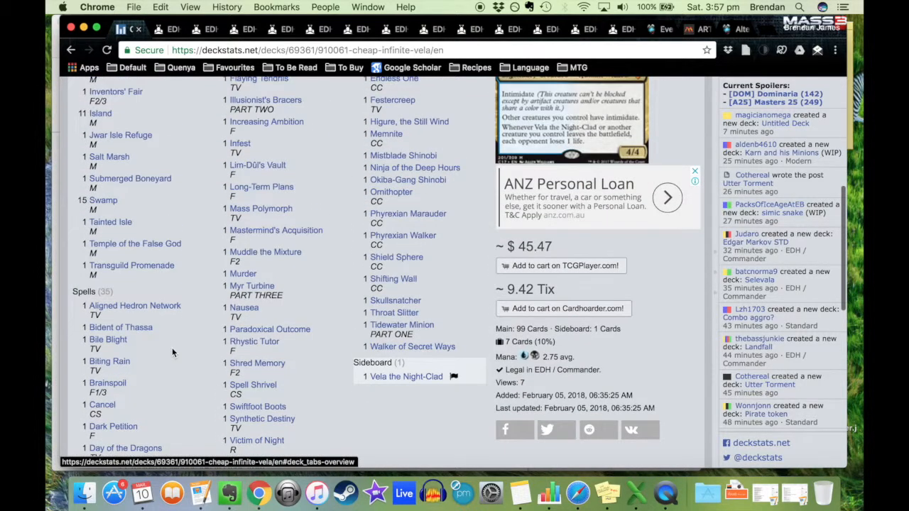
{"action": "scroll", "scroll_direction": "up", "scroll_amount": 3}
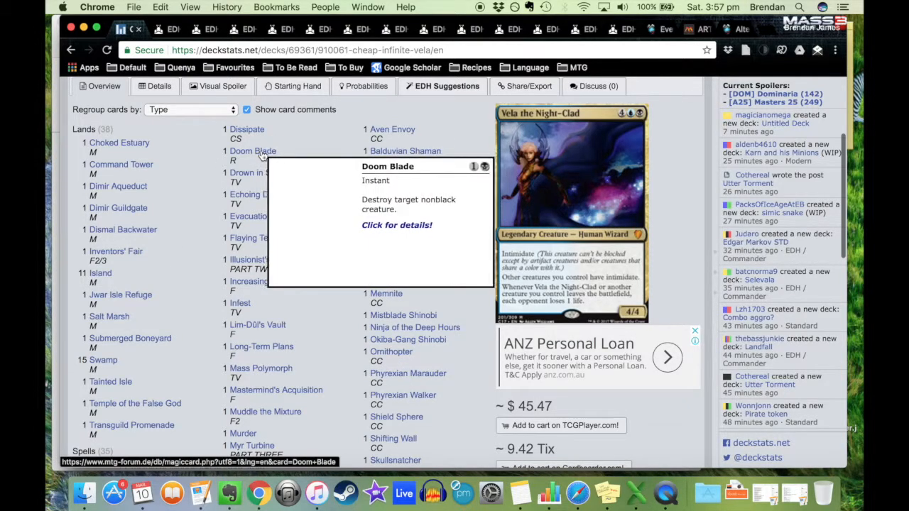
{"action": "mouse_move", "coordinate": [261, 173]}
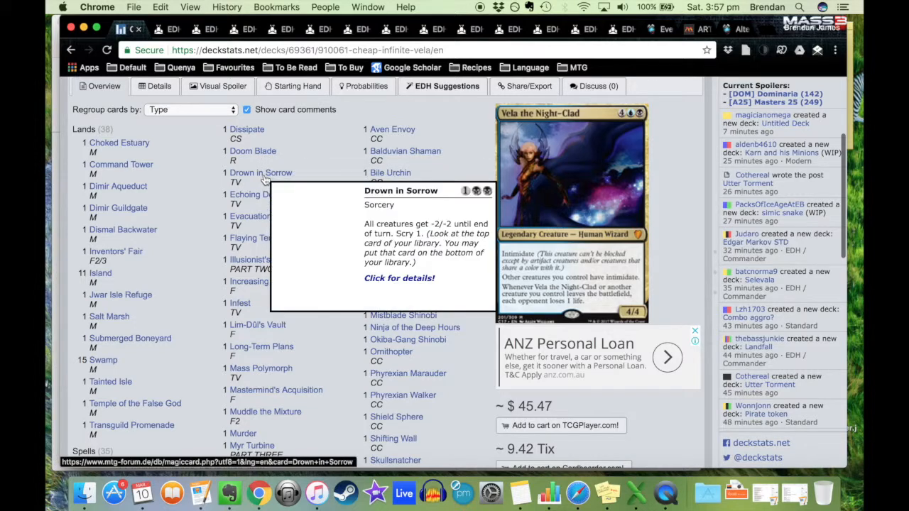
{"action": "mouse_move", "coordinate": [258, 193]}
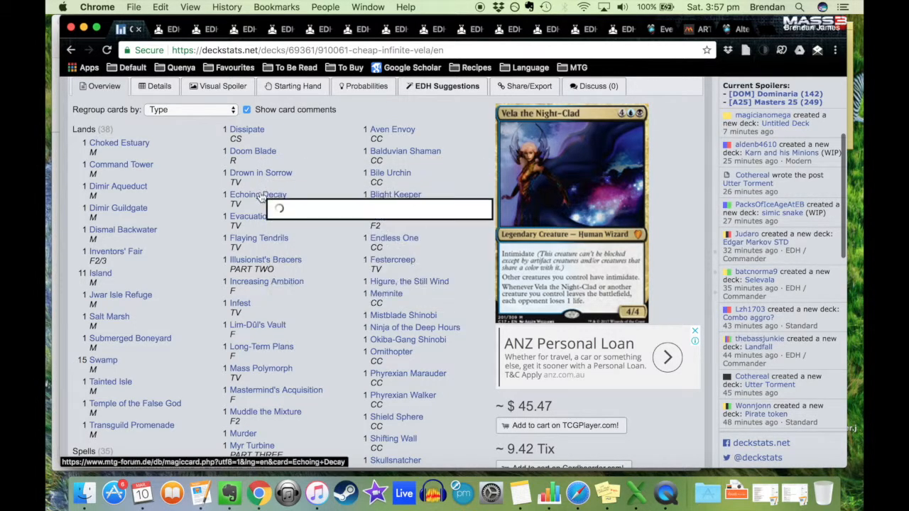
{"action": "mouse_move", "coordinate": [259, 195]}
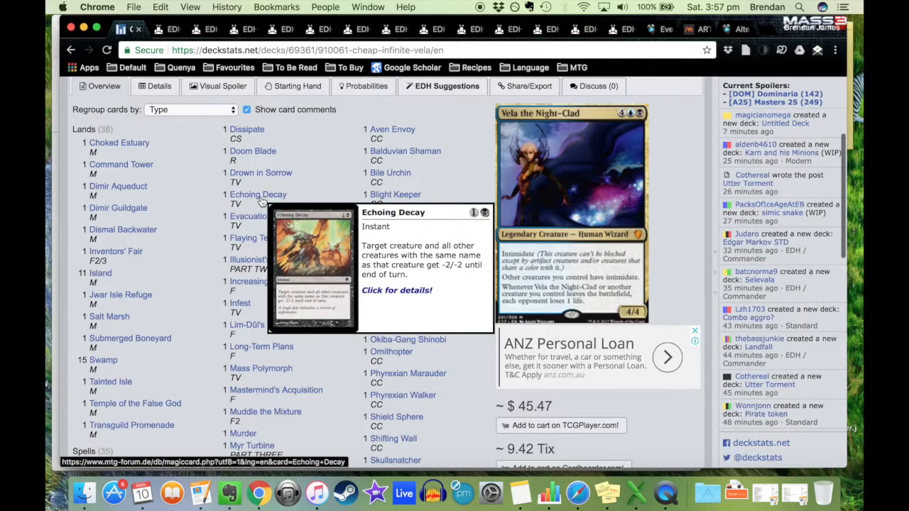
{"action": "mouse_move", "coordinate": [259, 239]}
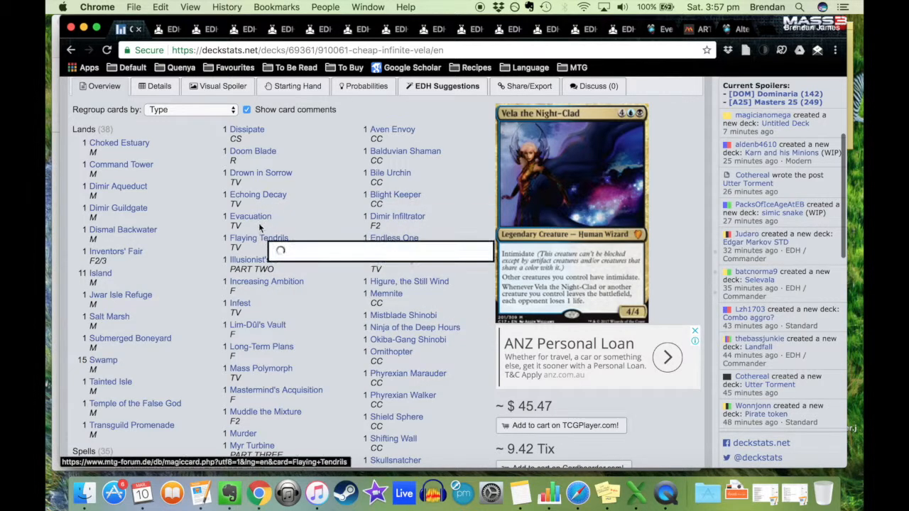
{"action": "mouse_move", "coordinate": [250, 220]}
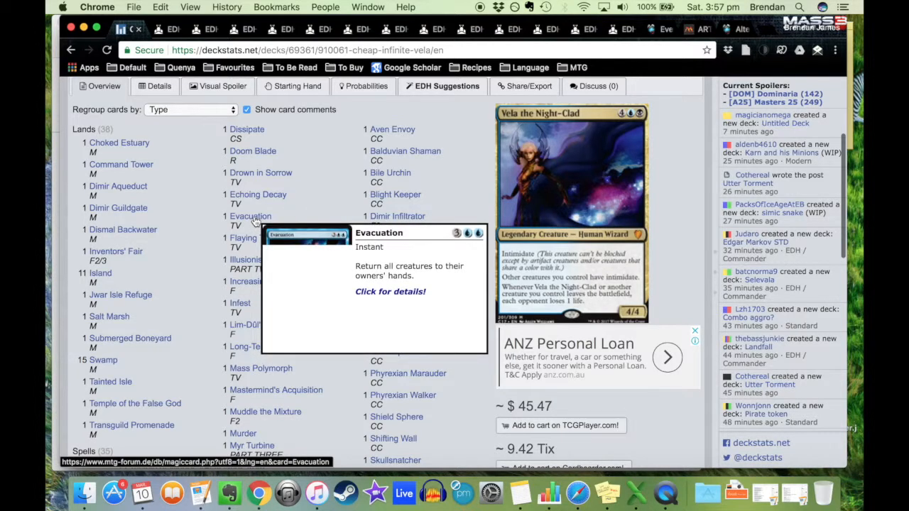
{"action": "mouse_move", "coordinate": [259, 239]}
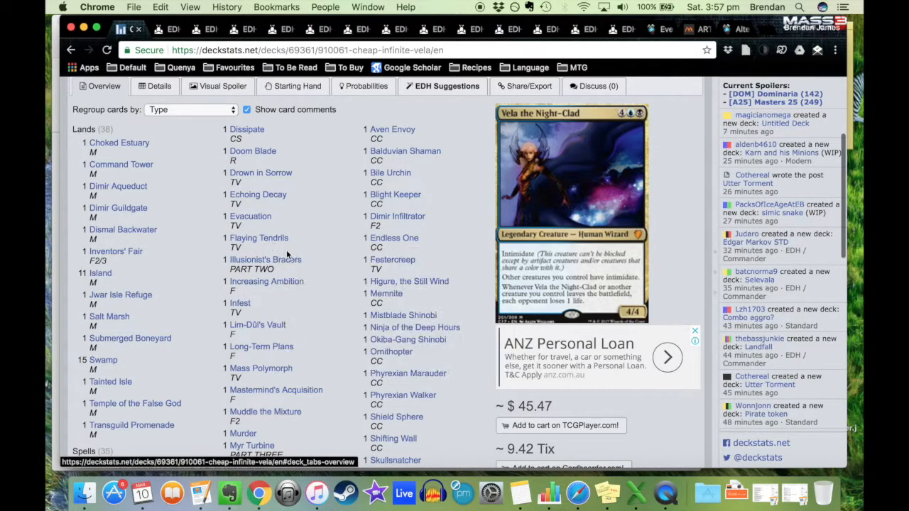
{"action": "mouse_move", "coordinate": [267, 281]}
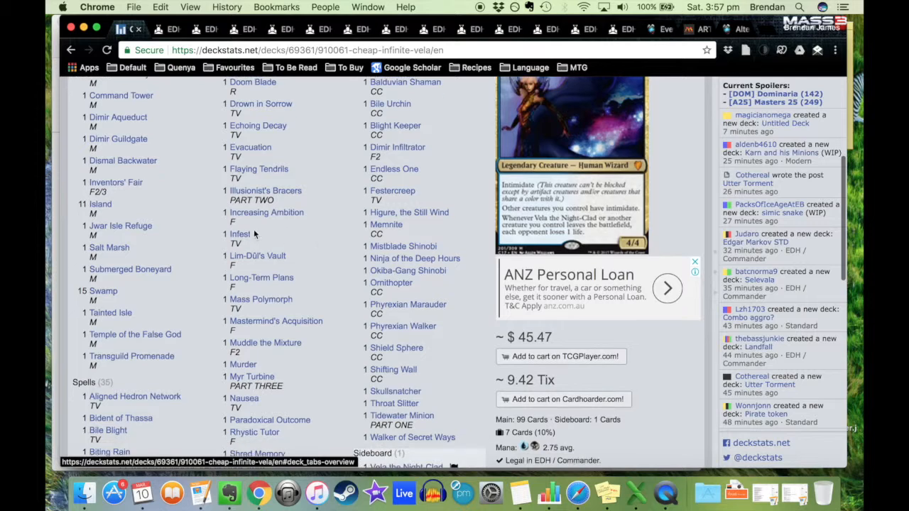
{"action": "mouse_move", "coordinate": [241, 233]}
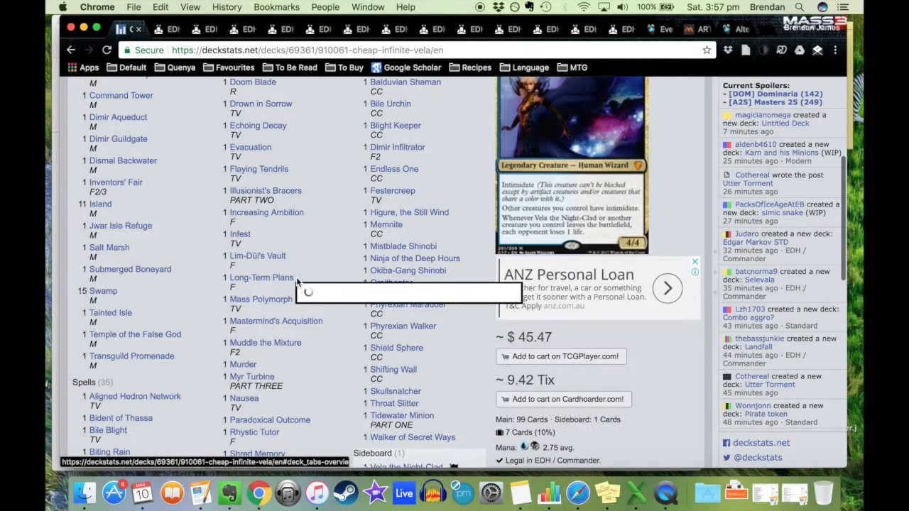
Scroll the Vela deck page down to the Description explaining the infinite combo step by step
{"action": "scroll", "scroll_direction": "down", "scroll_amount": 3}
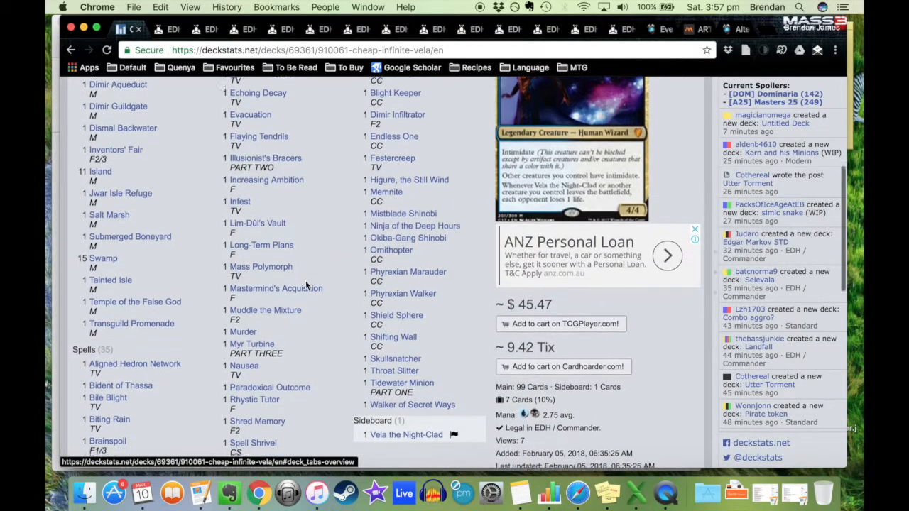
{"action": "scroll", "scroll_direction": "down", "scroll_amount": 3}
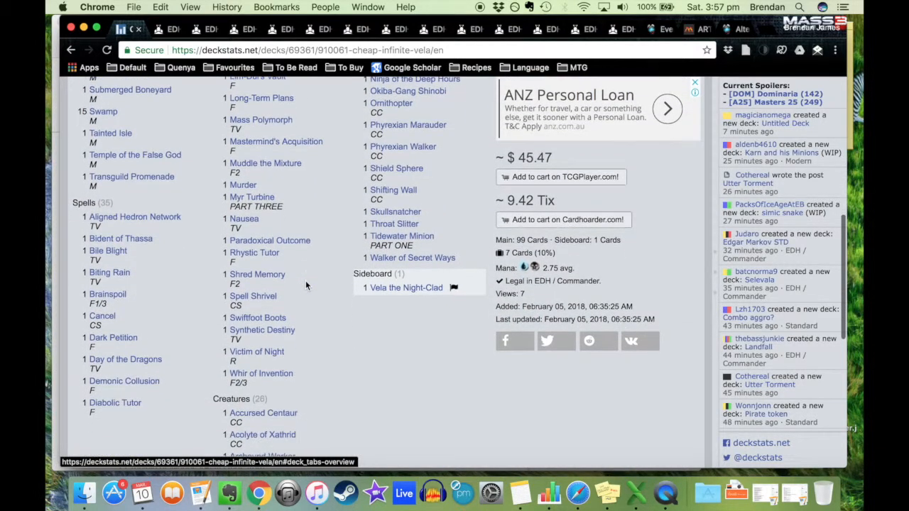
{"action": "scroll", "scroll_direction": "down", "scroll_amount": 3}
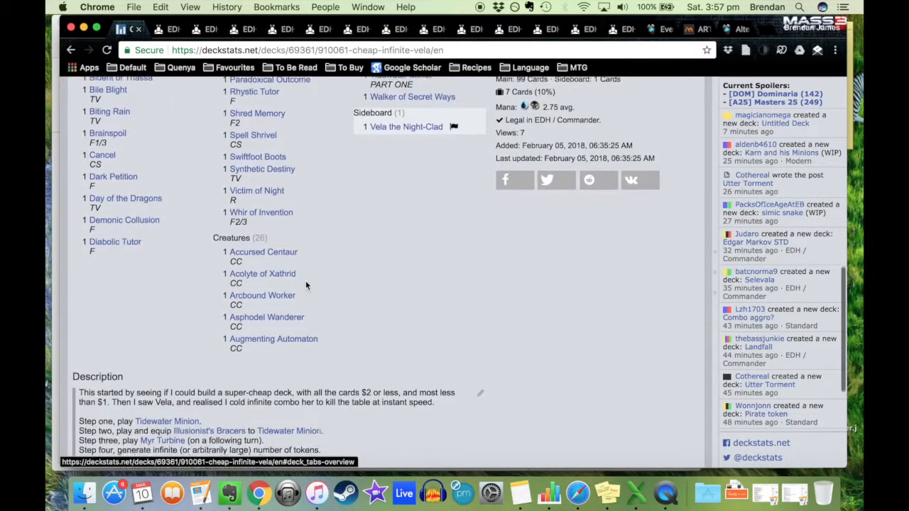
{"action": "scroll", "scroll_direction": "down", "scroll_amount": 3}
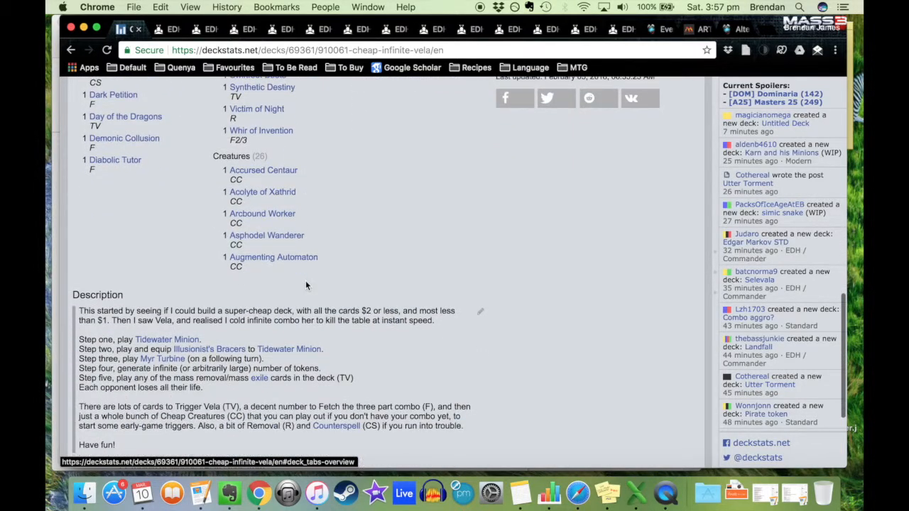
{"action": "mouse_move", "coordinate": [168, 340]}
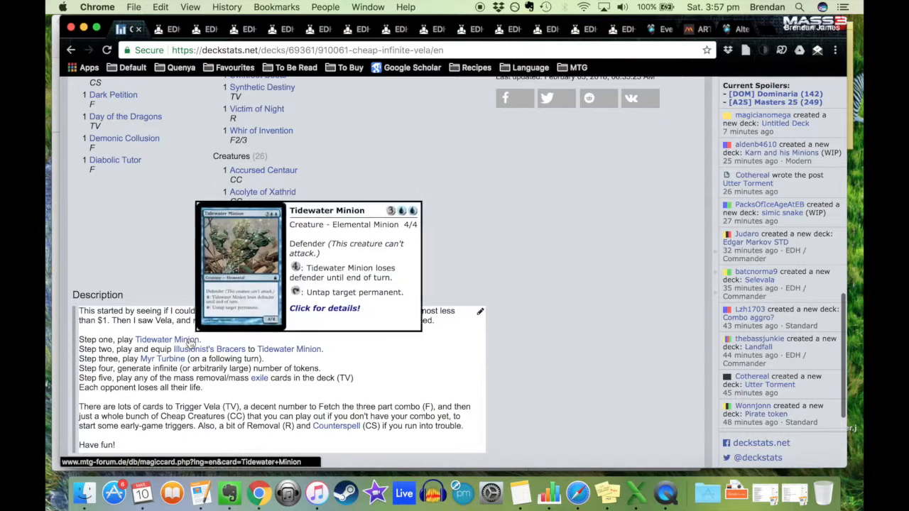
{"action": "mouse_move", "coordinate": [210, 350]}
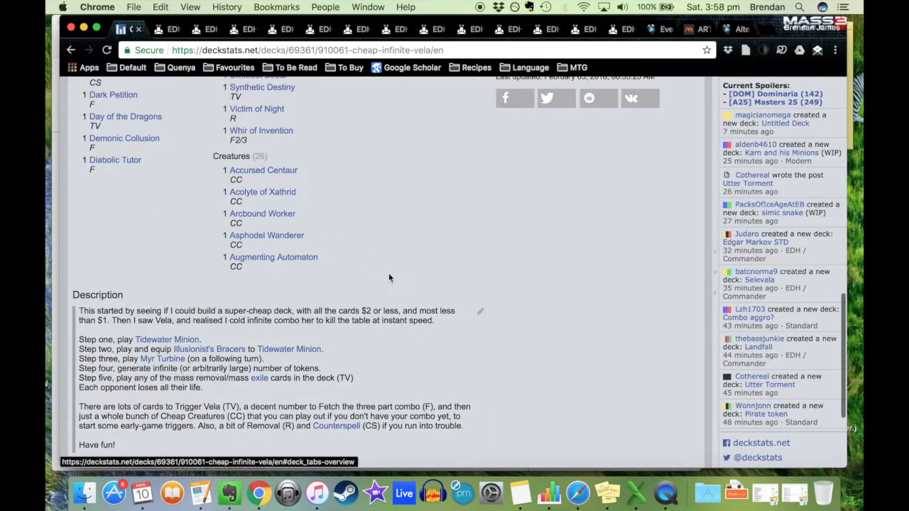
{"action": "mouse_move", "coordinate": [401, 262]}
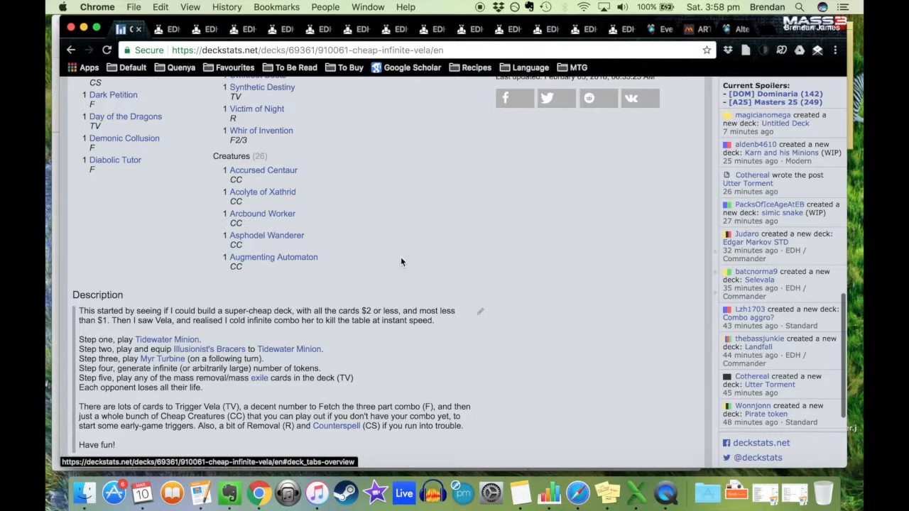
{"action": "scroll", "scroll_direction": "up", "scroll_amount": 3}
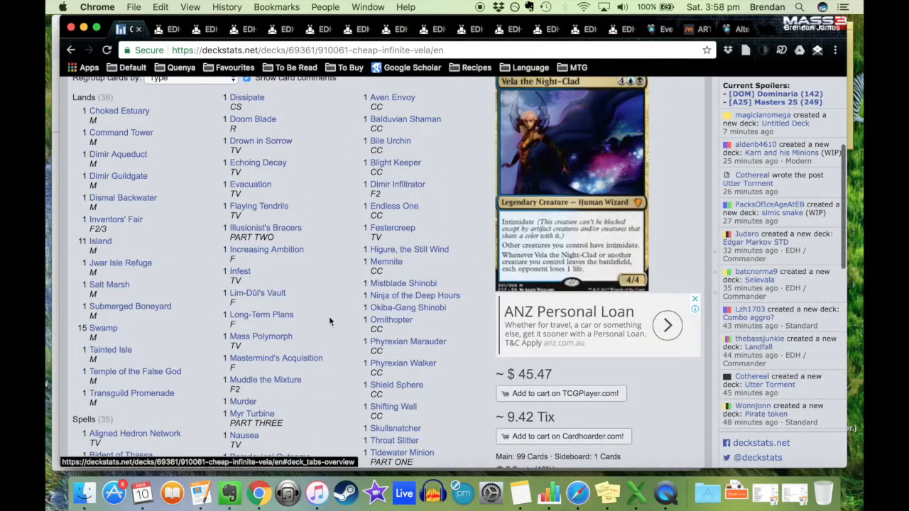
{"action": "scroll", "scroll_direction": "down", "scroll_amount": 3}
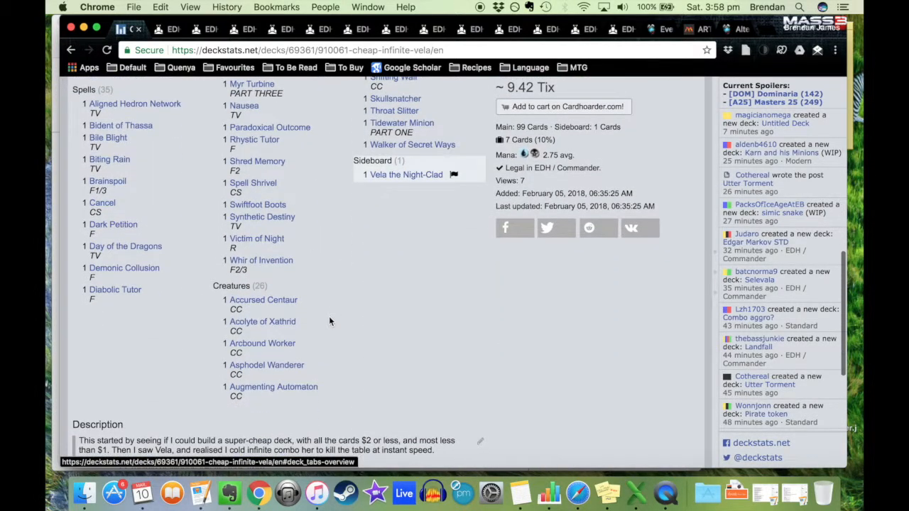
{"action": "scroll", "scroll_direction": "up", "scroll_amount": 3}
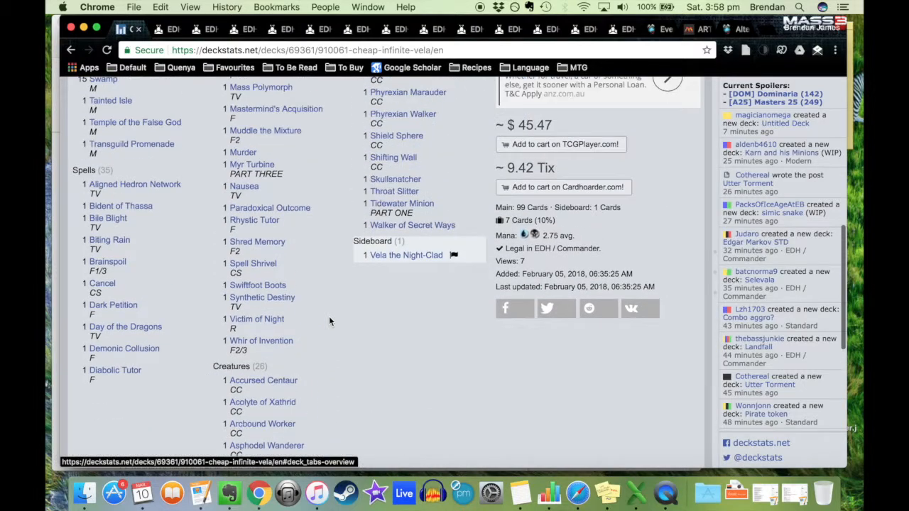
{"action": "scroll", "scroll_direction": "down", "scroll_amount": 3}
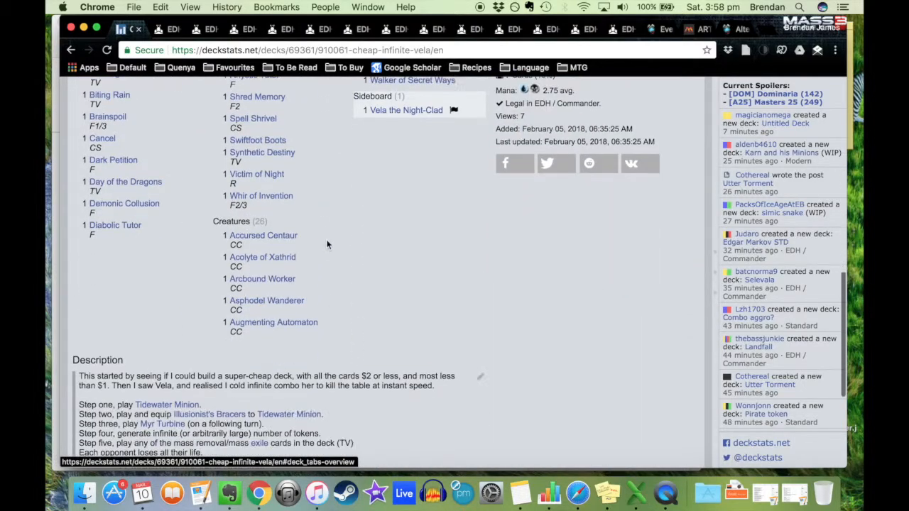
{"action": "mouse_move", "coordinate": [263, 236]}
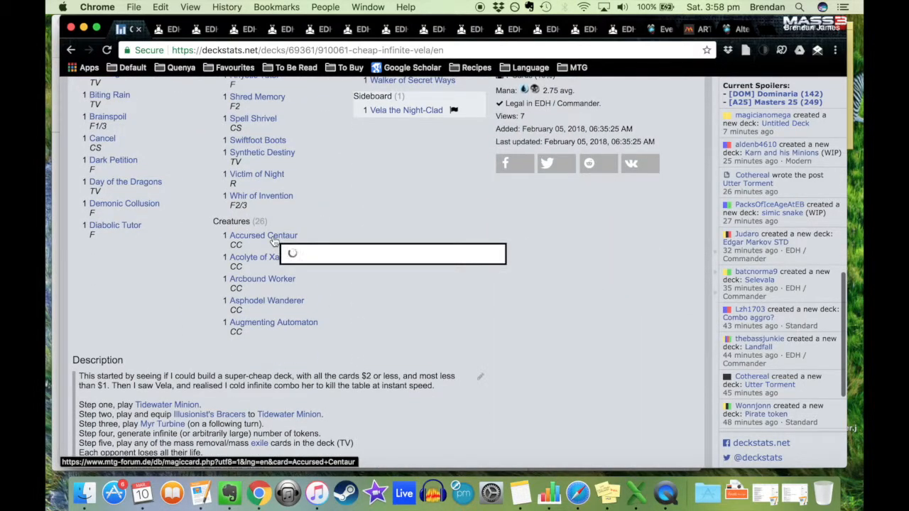
{"action": "mouse_move", "coordinate": [262, 258]}
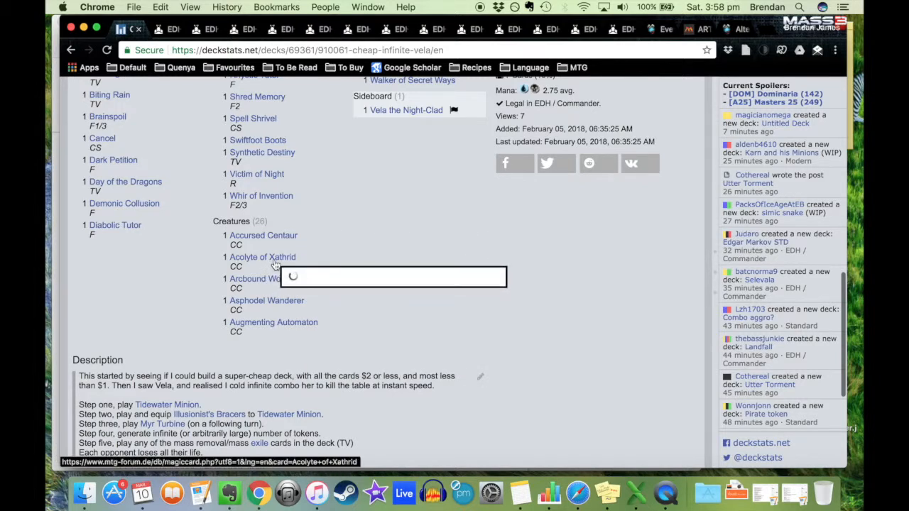
{"action": "mouse_move", "coordinate": [262, 279]}
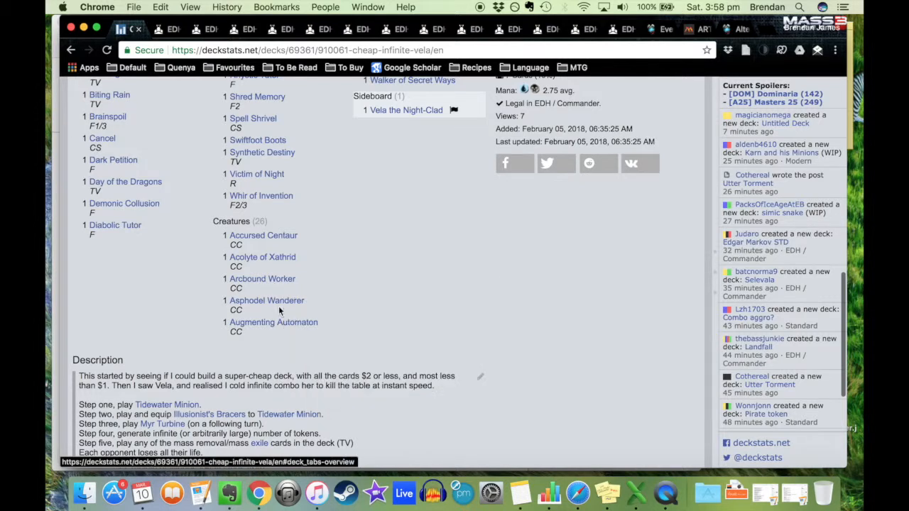
{"action": "mouse_move", "coordinate": [267, 301]}
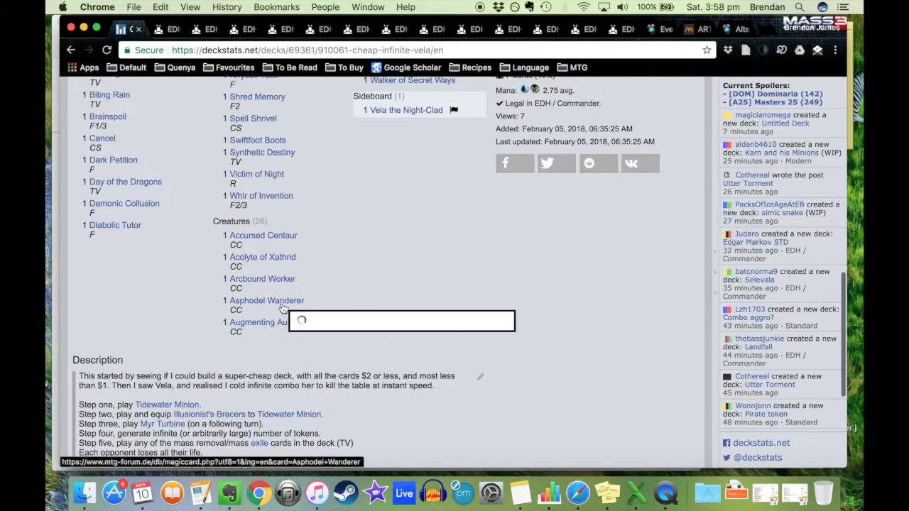
{"action": "mouse_move", "coordinate": [267, 302]}
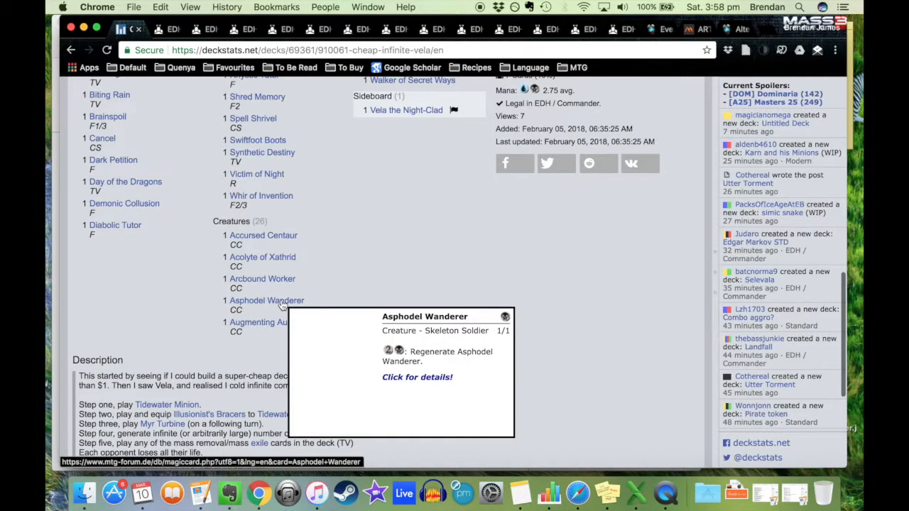
{"action": "mouse_move", "coordinate": [267, 321]}
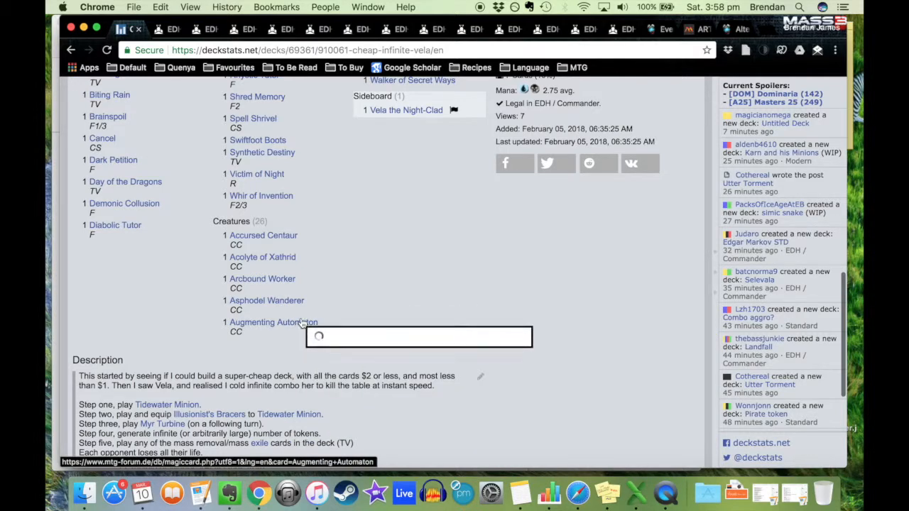
{"action": "scroll", "scroll_direction": "down", "scroll_amount": 3}
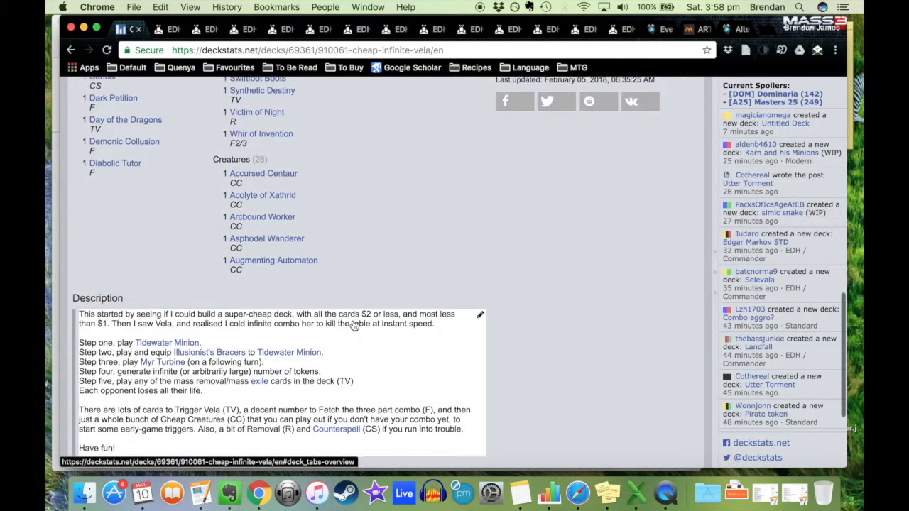
{"action": "scroll", "scroll_direction": "up", "scroll_amount": 3}
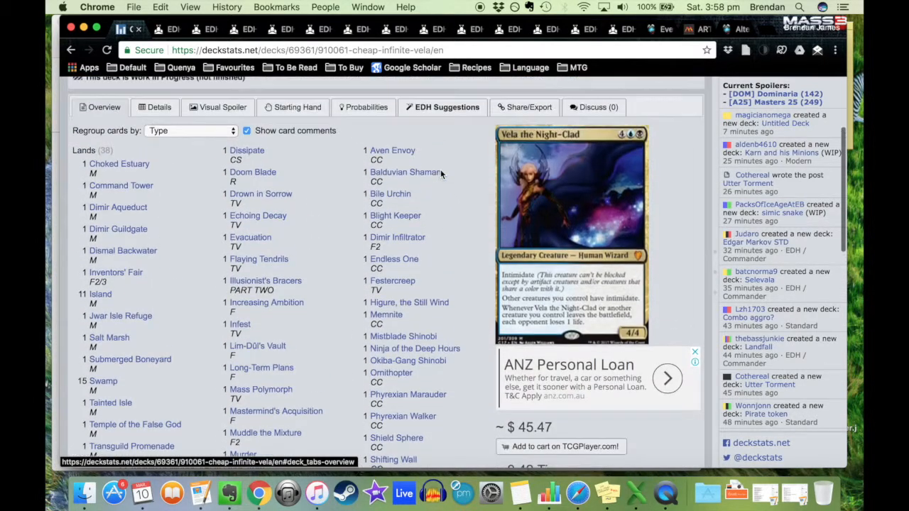
{"action": "scroll", "scroll_direction": "up", "scroll_amount": 3}
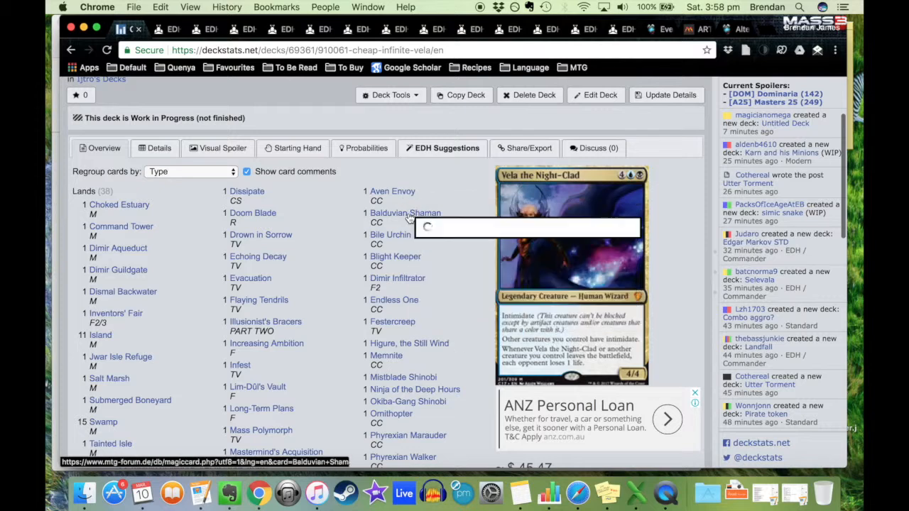
{"action": "mouse_move", "coordinate": [389, 234]}
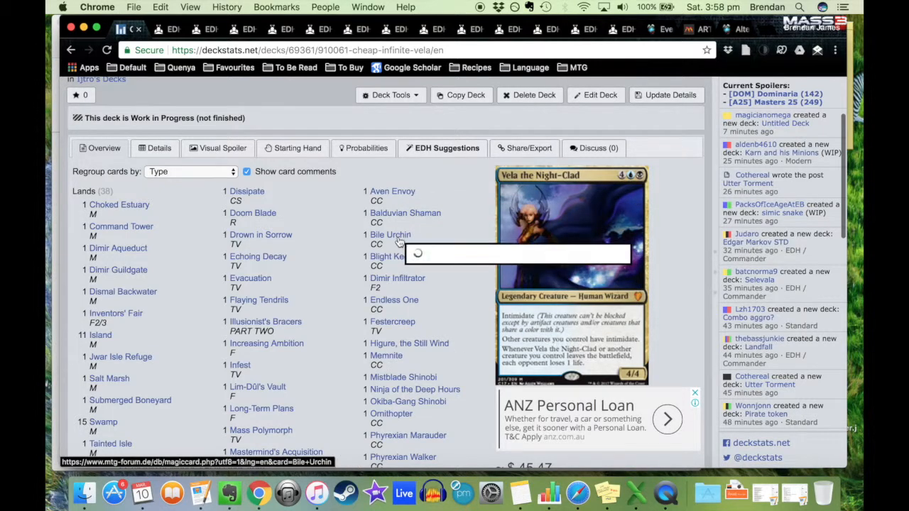
{"action": "mouse_move", "coordinate": [395, 255]}
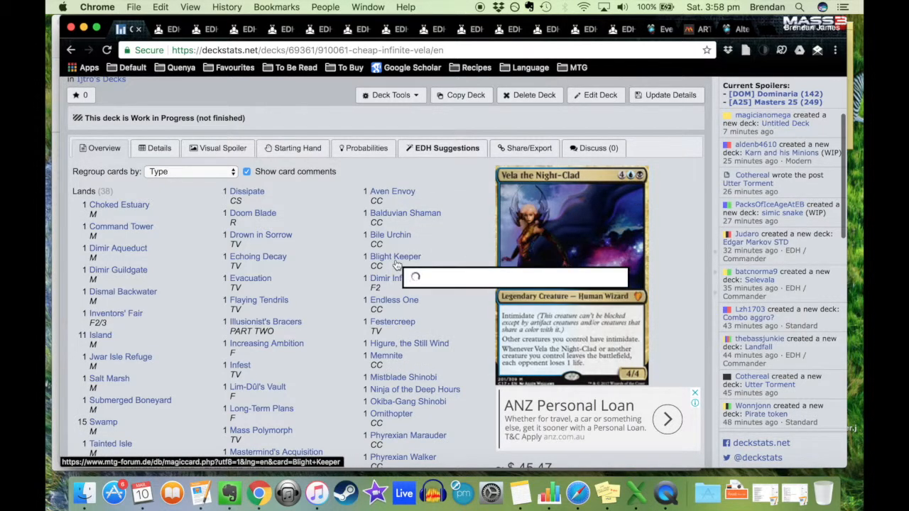
{"action": "mouse_move", "coordinate": [395, 256]}
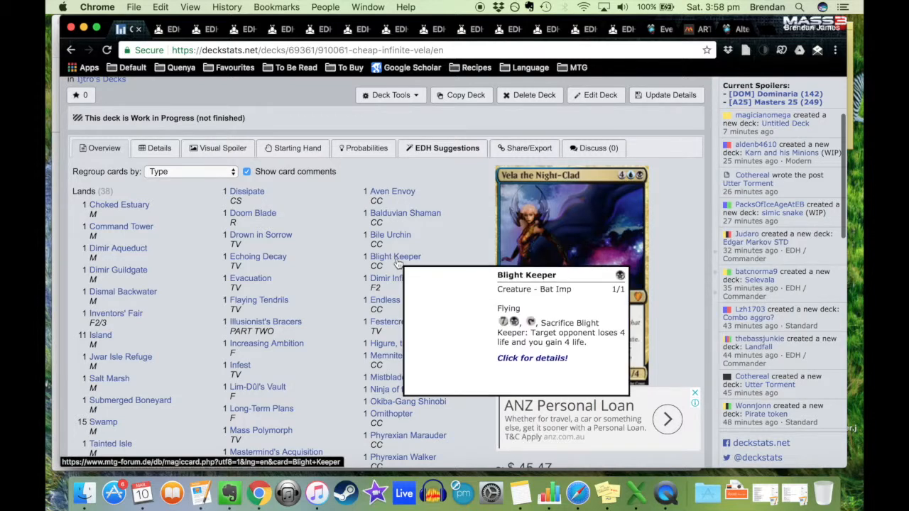
{"action": "mouse_move", "coordinate": [398, 277]}
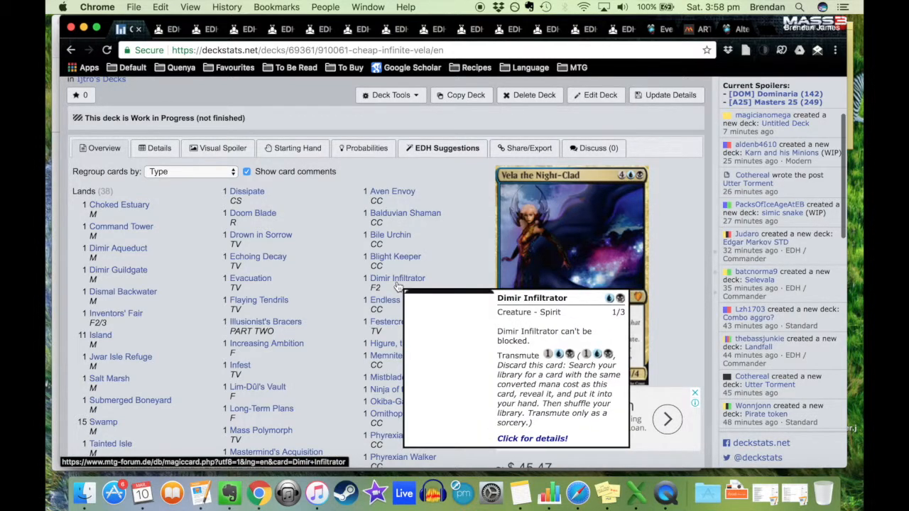
{"action": "scroll", "scroll_direction": "down", "scroll_amount": 3}
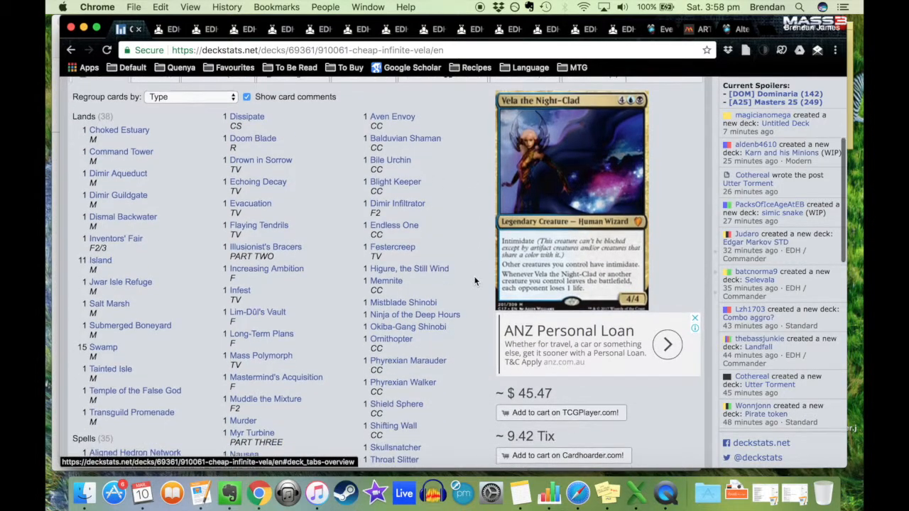
{"action": "mouse_move", "coordinate": [409, 268]}
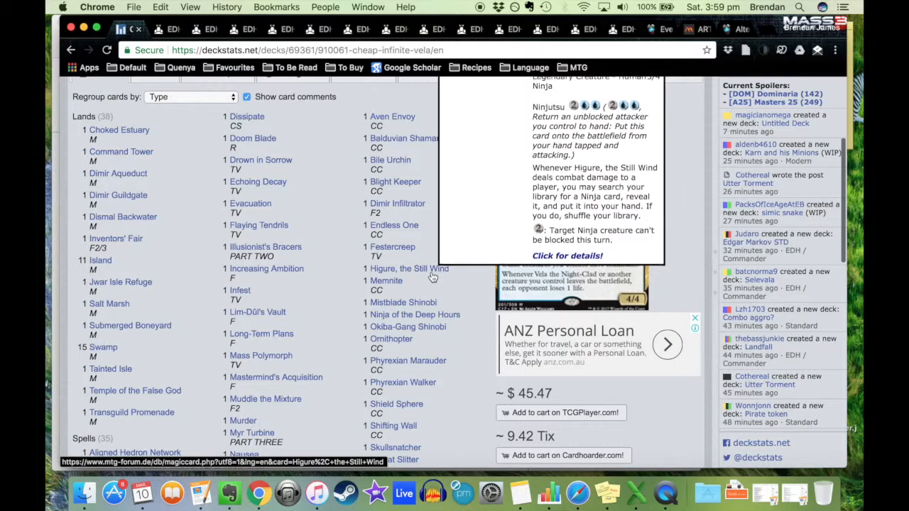
{"action": "mouse_move", "coordinate": [409, 268]}
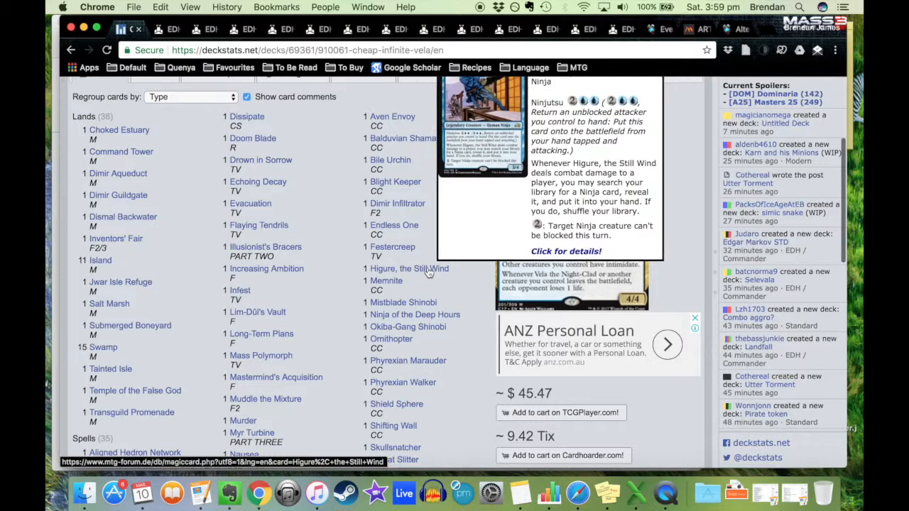
{"action": "mouse_move", "coordinate": [387, 281]}
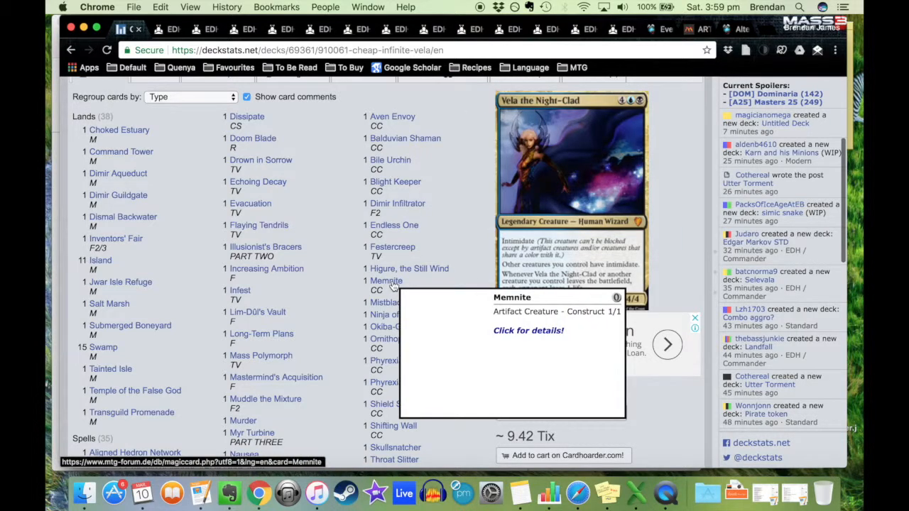
{"action": "scroll", "scroll_direction": "down", "scroll_amount": 3}
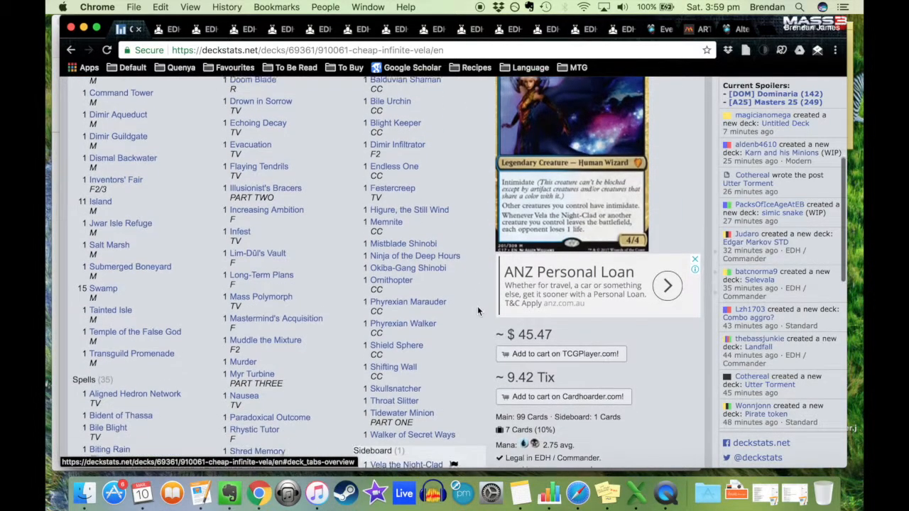
{"action": "scroll", "scroll_direction": "down", "scroll_amount": 3}
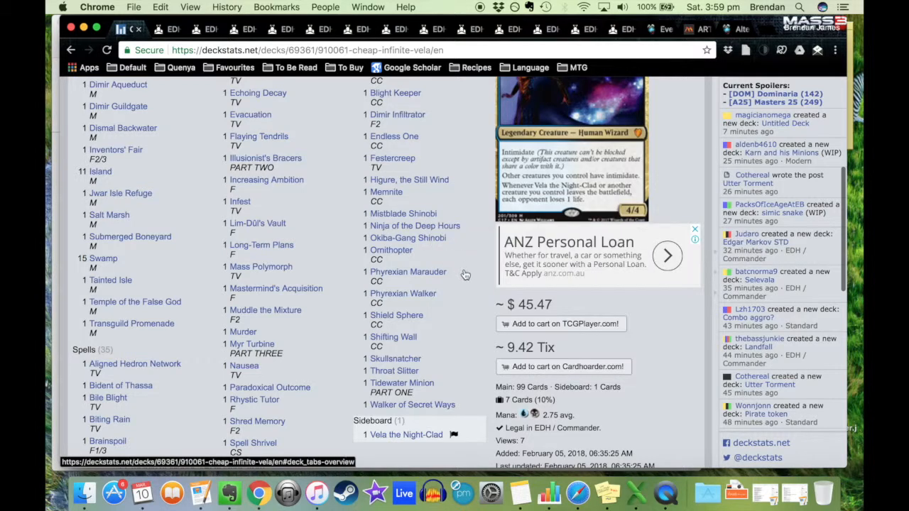
{"action": "scroll", "scroll_direction": "down", "scroll_amount": 3}
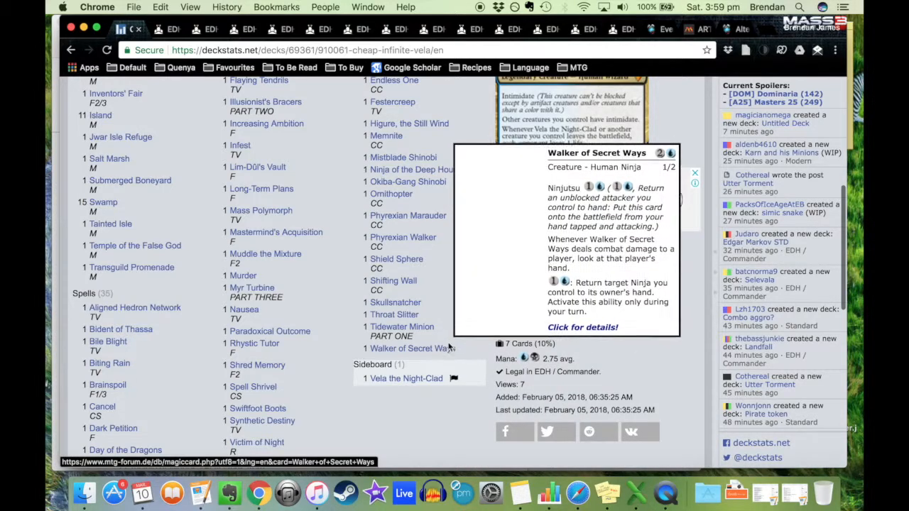
{"action": "mouse_move", "coordinate": [395, 316]}
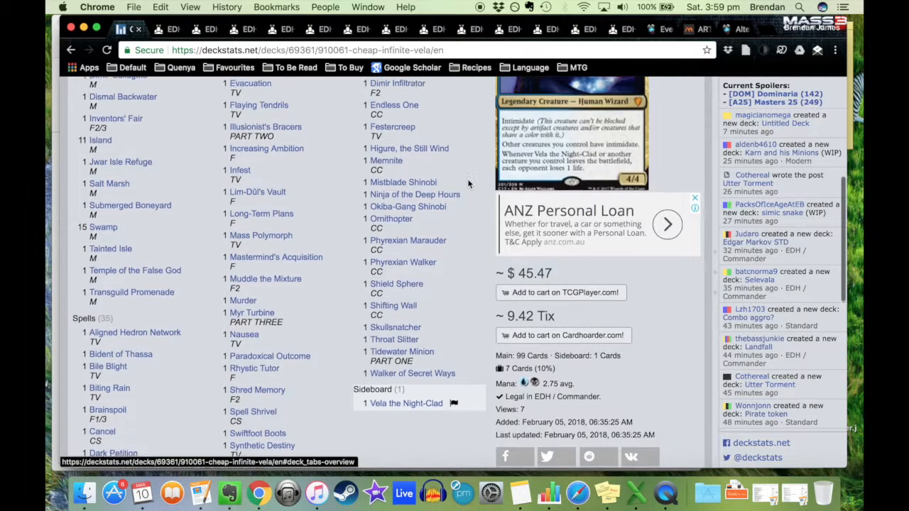
{"action": "scroll", "scroll_direction": "up", "scroll_amount": 3}
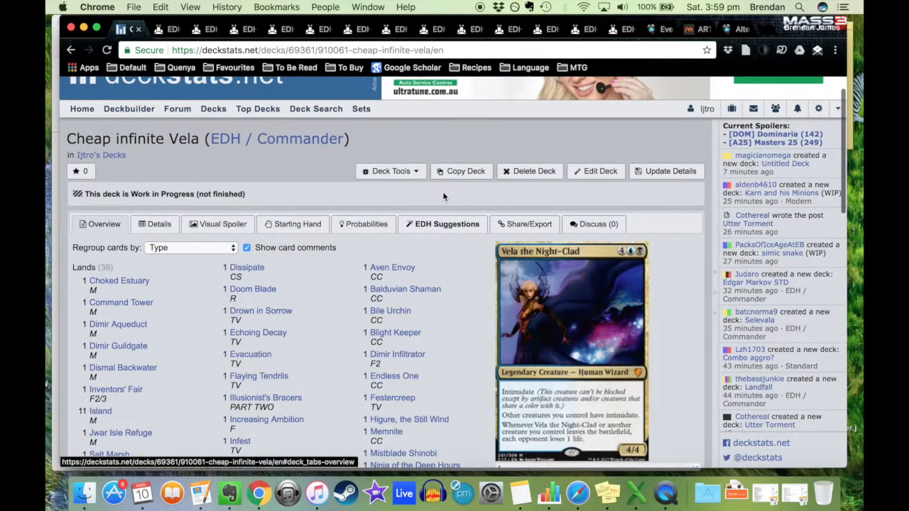
{"action": "scroll", "scroll_direction": "down", "scroll_amount": 3}
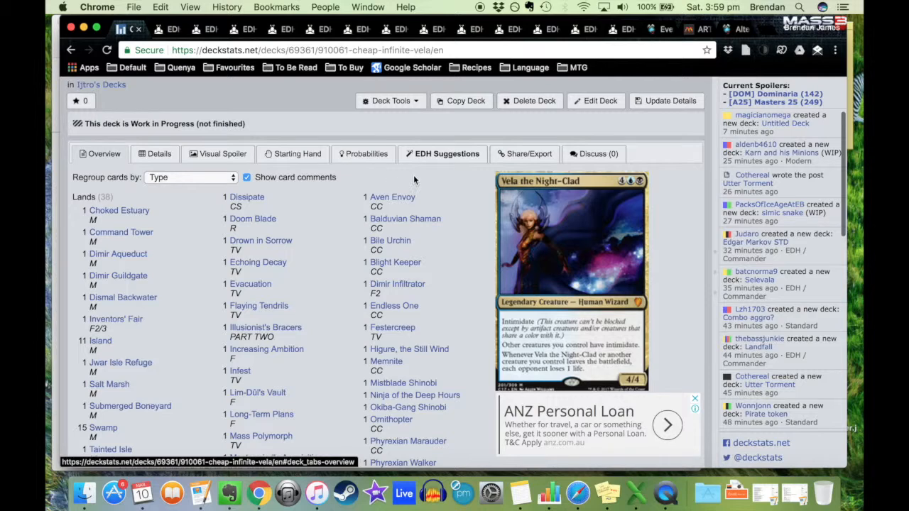
{"action": "mouse_move", "coordinate": [125, 154]}
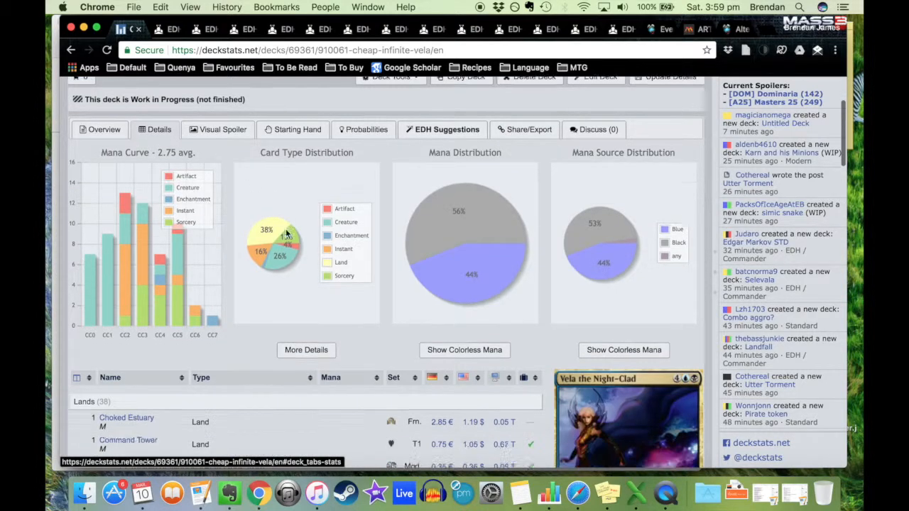
Scroll through the Details charts and priced card table down to the legality notice
{"action": "scroll", "scroll_direction": "down", "scroll_amount": 3}
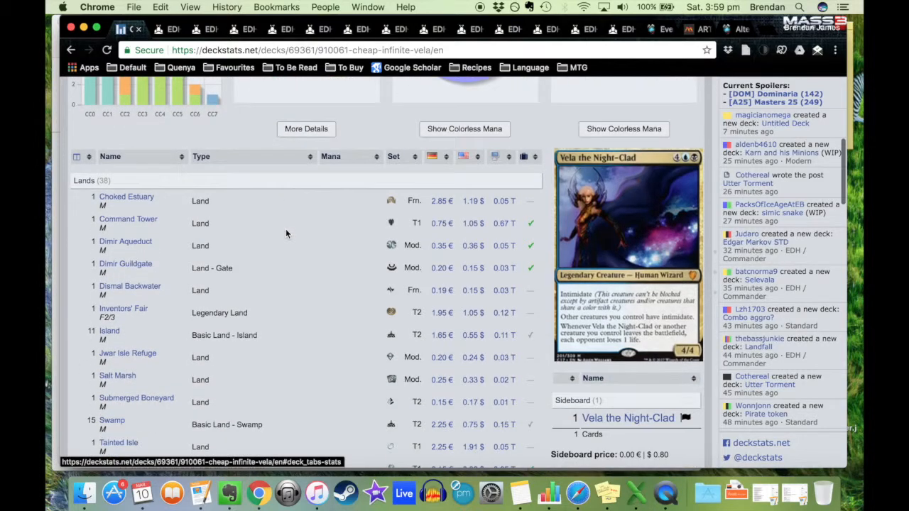
{"action": "scroll", "scroll_direction": "down", "scroll_amount": 3}
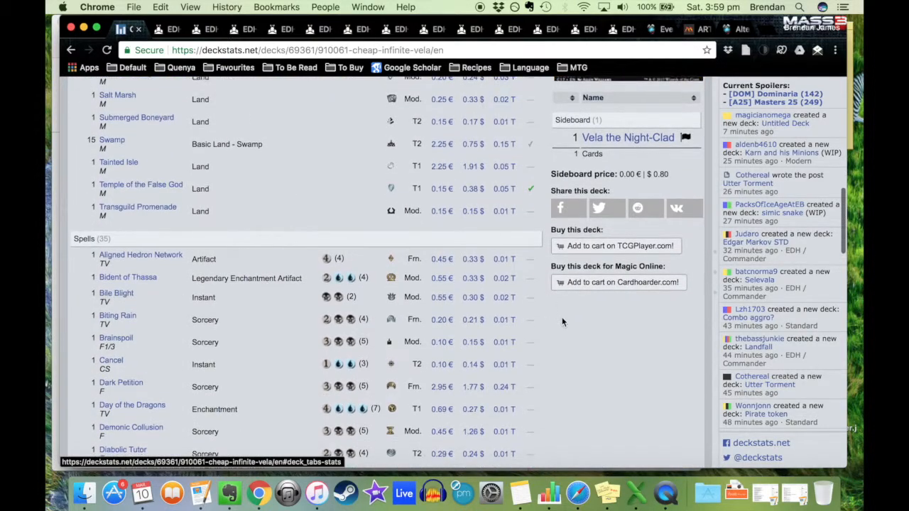
{"action": "scroll", "scroll_direction": "down", "scroll_amount": 3}
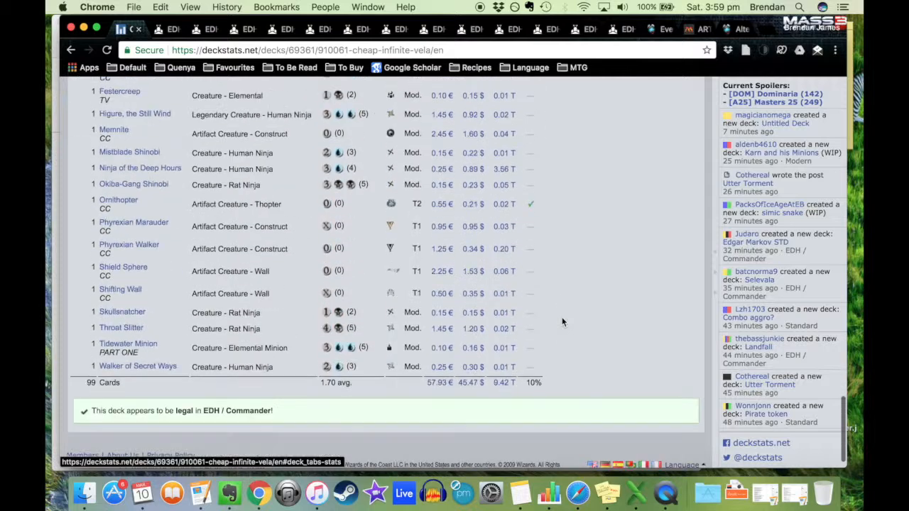
{"action": "scroll", "scroll_direction": "down", "scroll_amount": 3}
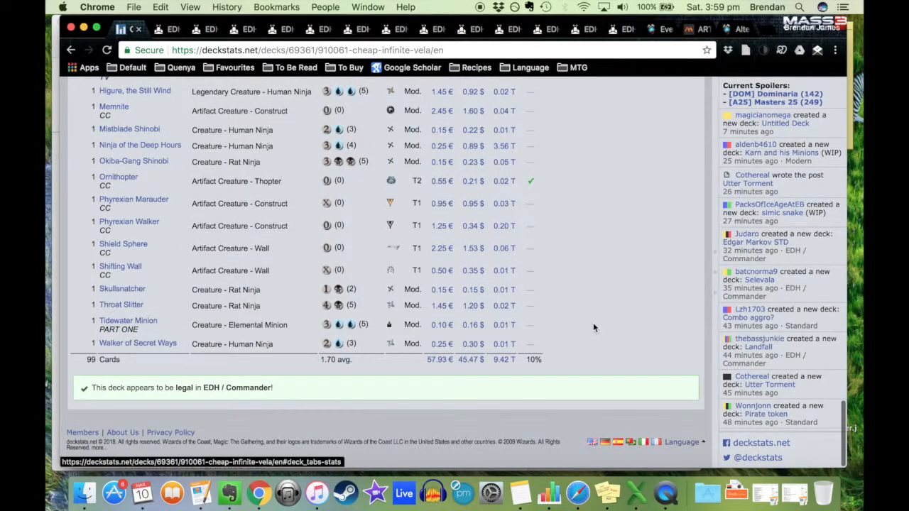
{"action": "mouse_move", "coordinate": [469, 368]}
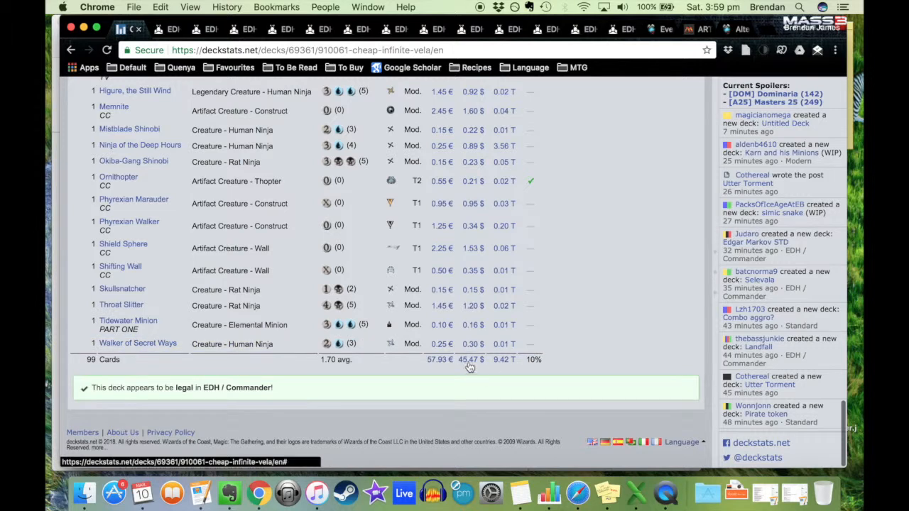
{"action": "mouse_move", "coordinate": [642, 241]}
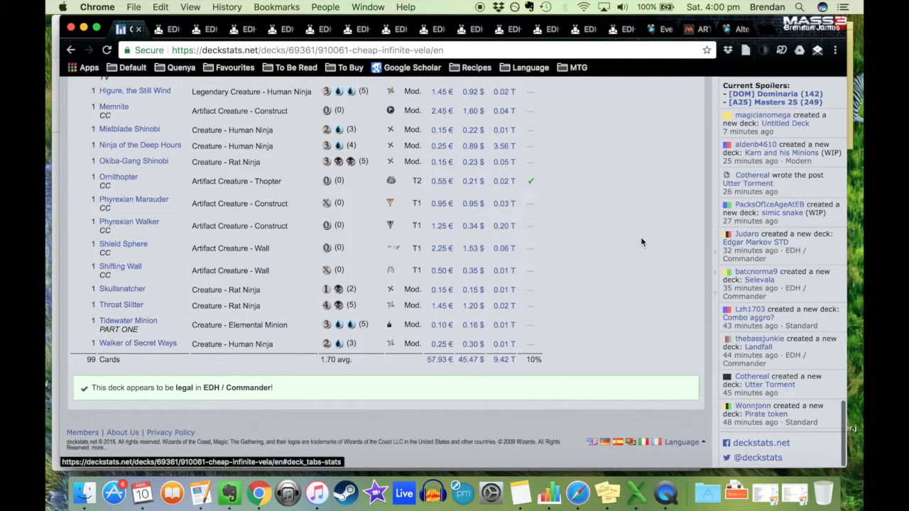
Review the creature table to its 99-card total, then scroll back up to the overview charts
{"action": "scroll", "scroll_direction": "up", "scroll_amount": 3}
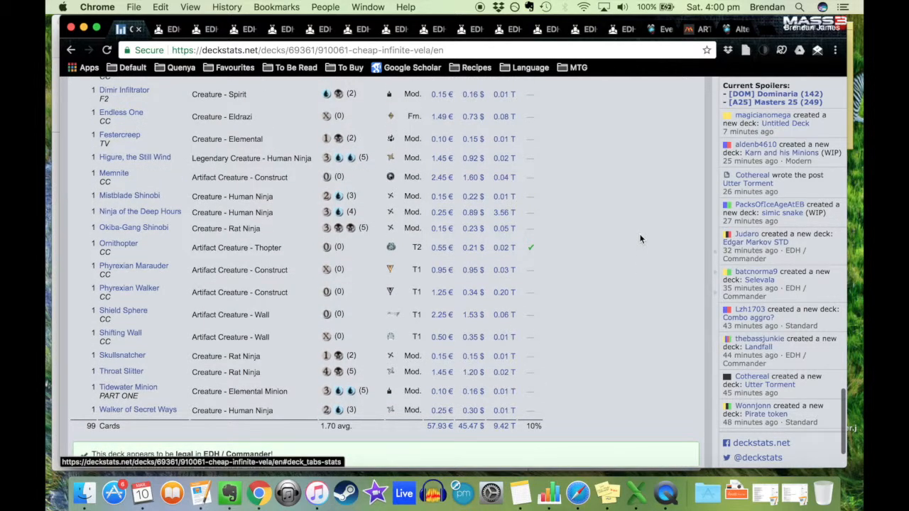
{"action": "scroll", "scroll_direction": "down", "scroll_amount": 3}
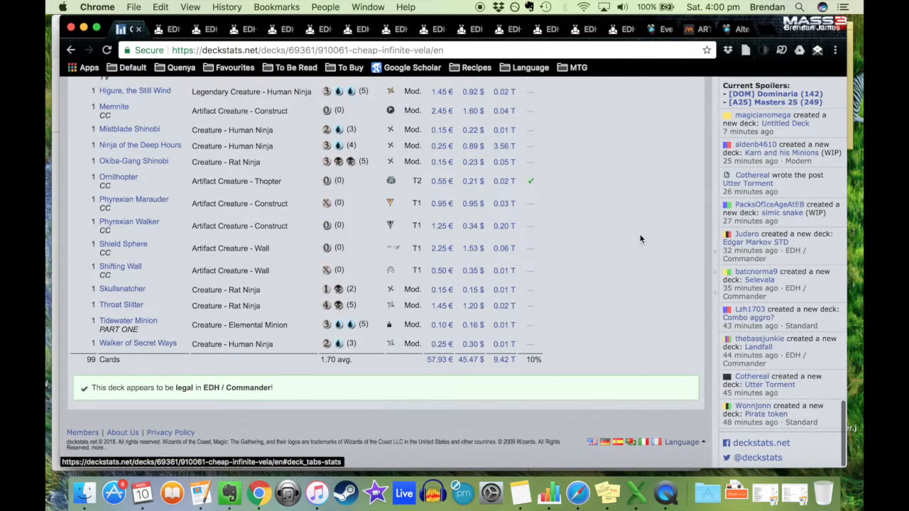
{"action": "scroll", "scroll_direction": "up", "scroll_amount": 3}
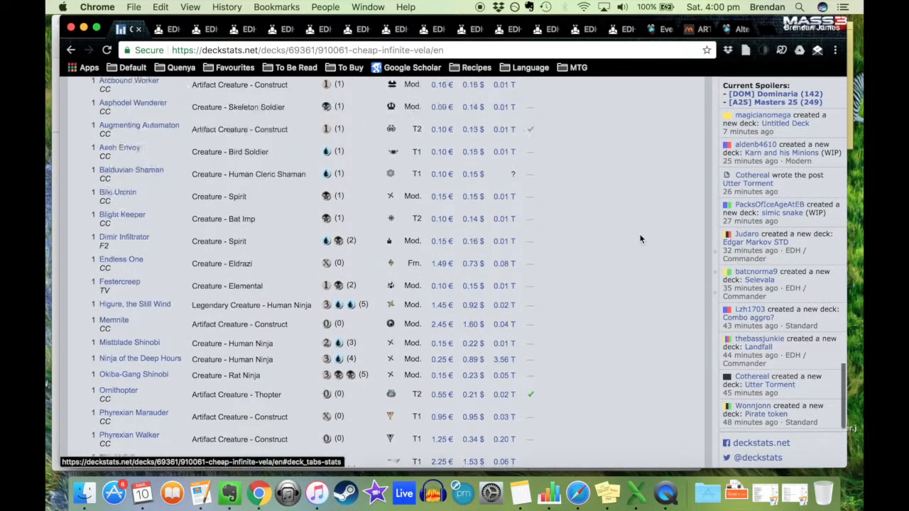
{"action": "scroll", "scroll_direction": "down", "scroll_amount": 3}
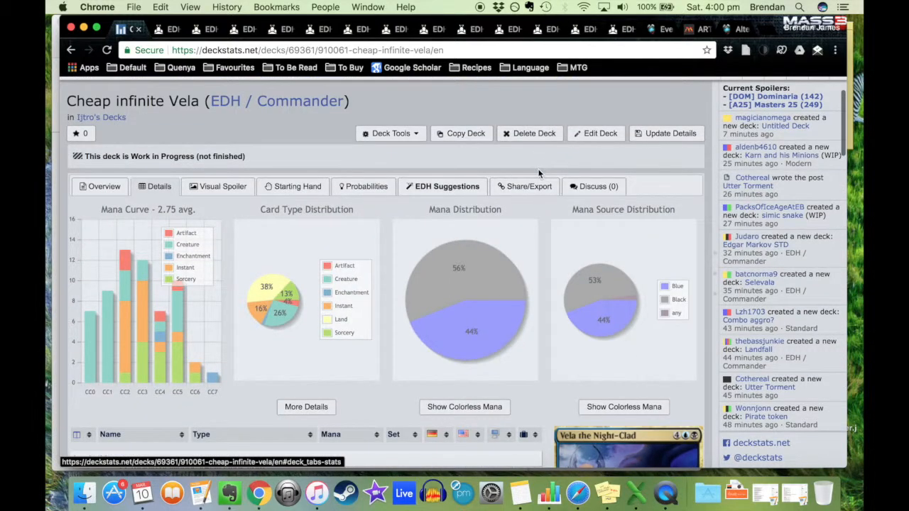
{"action": "scroll", "scroll_direction": "down", "scroll_amount": 3}
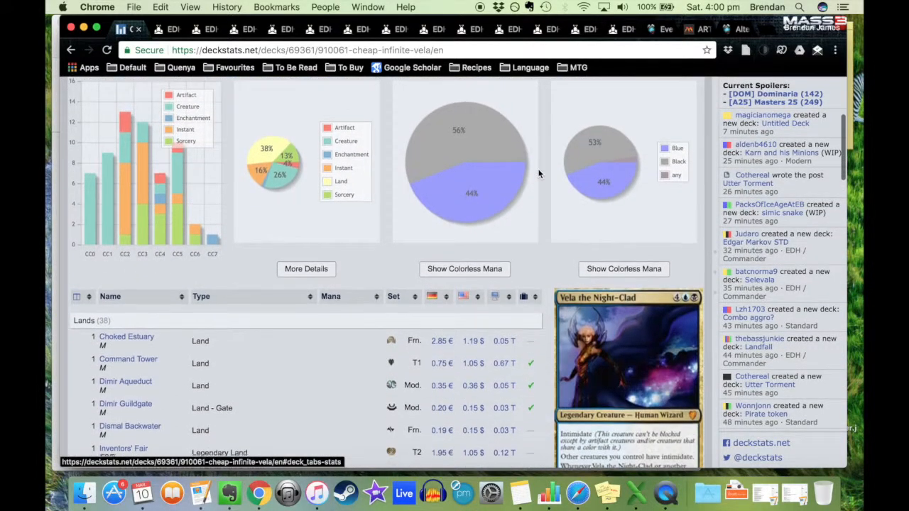
{"action": "scroll", "scroll_direction": "up", "scroll_amount": 3}
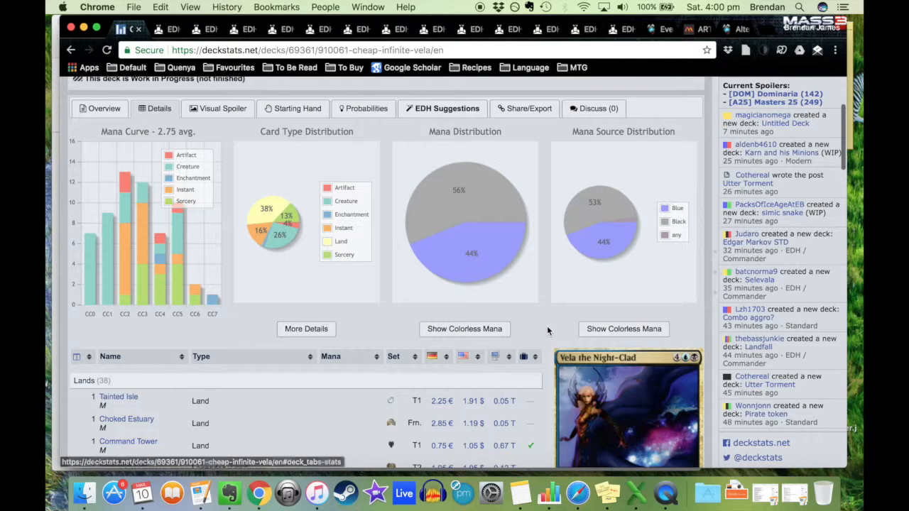
{"action": "scroll", "scroll_direction": "up", "scroll_amount": 3}
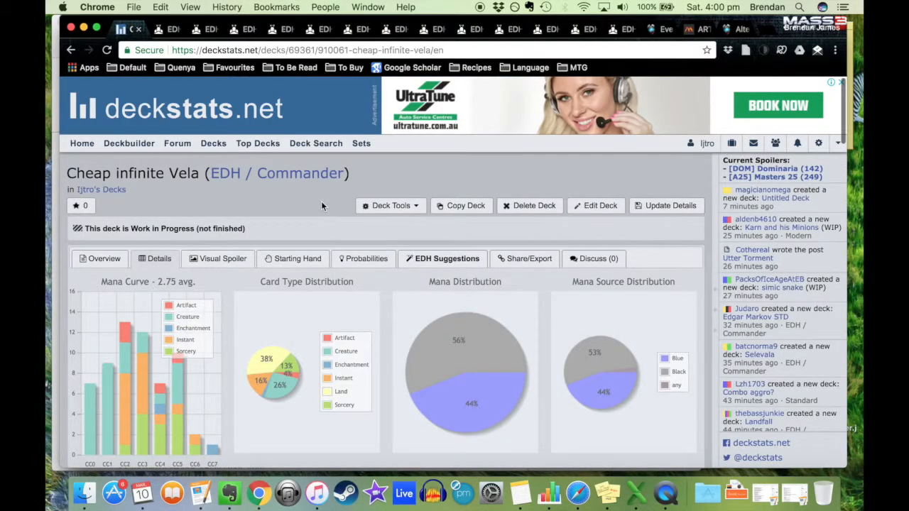
{"action": "mouse_move", "coordinate": [708, 143]}
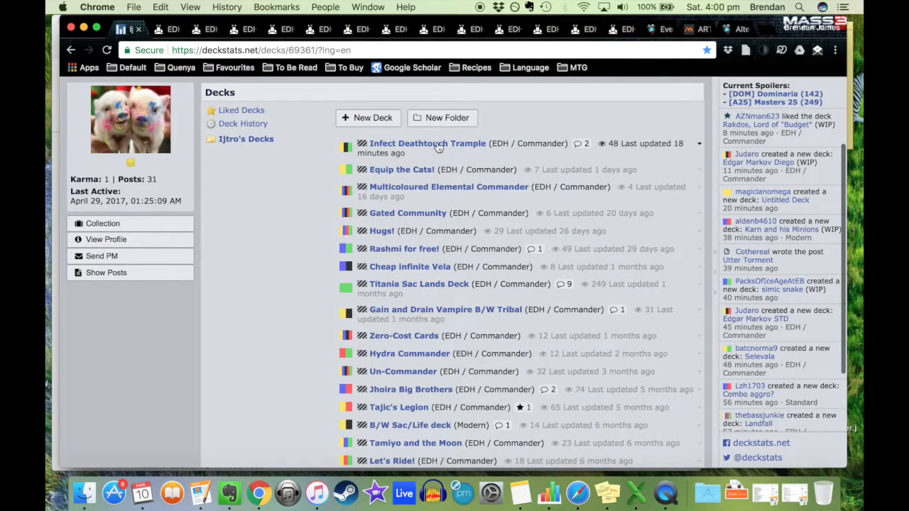
{"action": "mouse_move", "coordinate": [426, 142]}
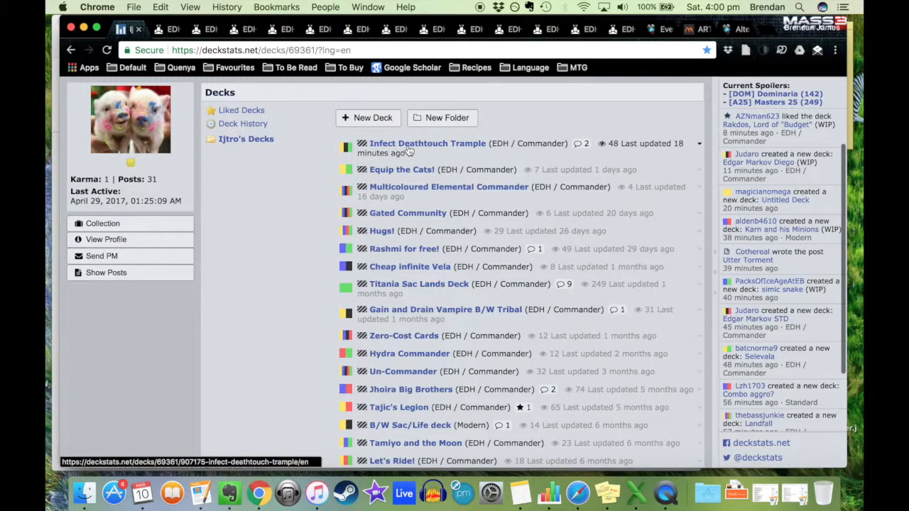
{"action": "mouse_move", "coordinate": [284, 139]}
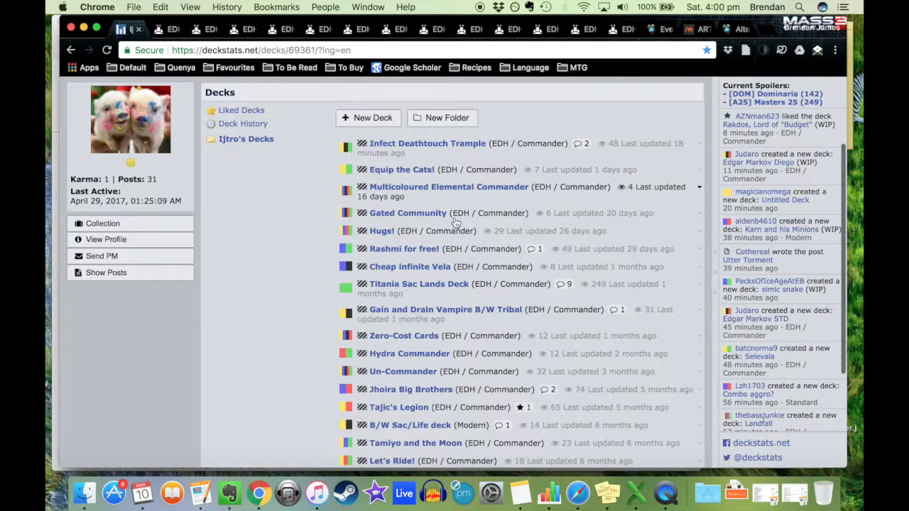
{"action": "mouse_move", "coordinate": [452, 192]}
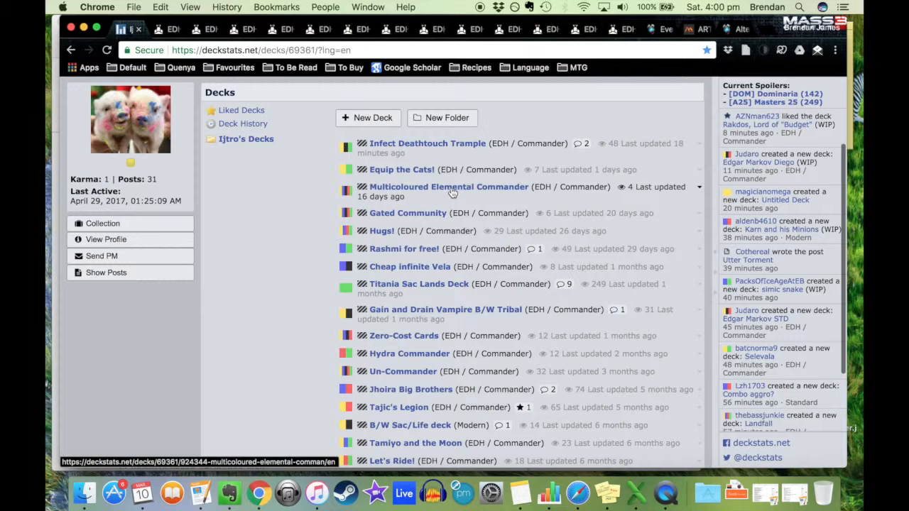
{"action": "left_click", "coordinate": [449, 186]}
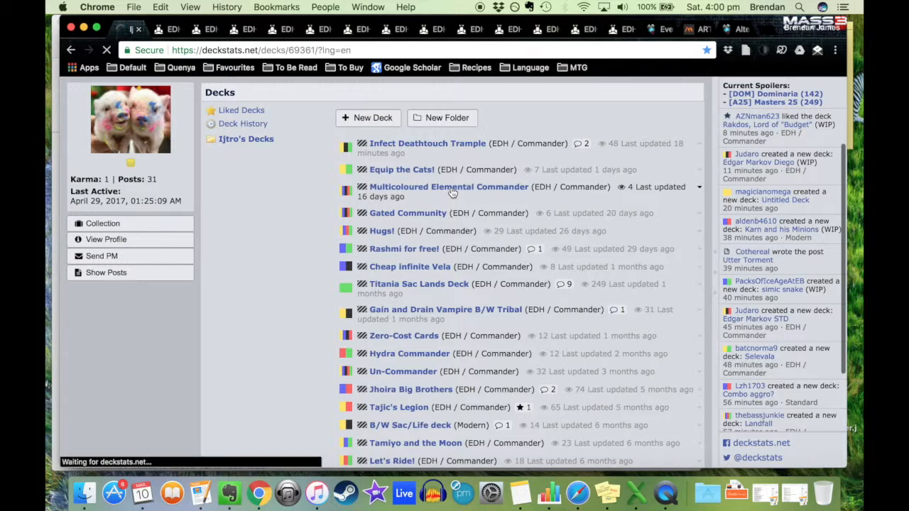
Look over the Multicoloured Elemental Commander deck's card list, then go back to the deck list
{"action": "left_click", "coordinate": [448, 188]}
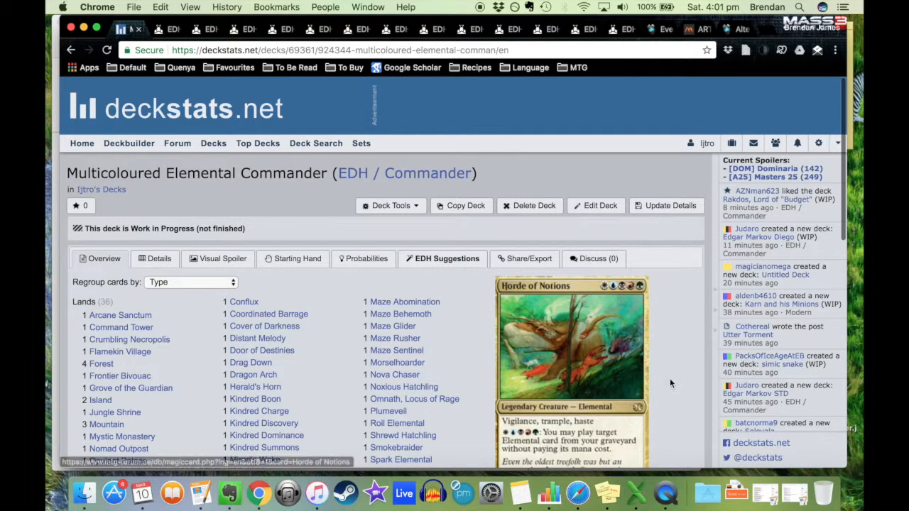
{"action": "scroll", "scroll_direction": "down", "scroll_amount": 3}
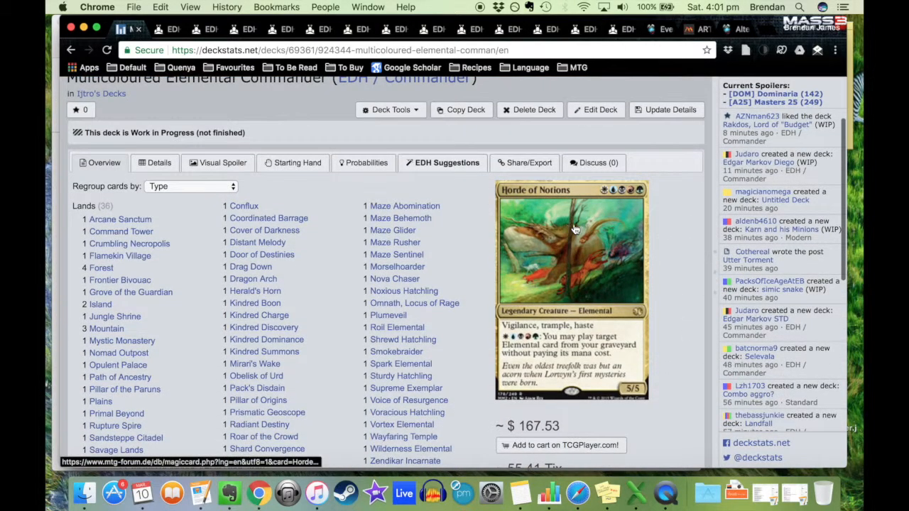
{"action": "scroll", "scroll_direction": "up", "scroll_amount": 3}
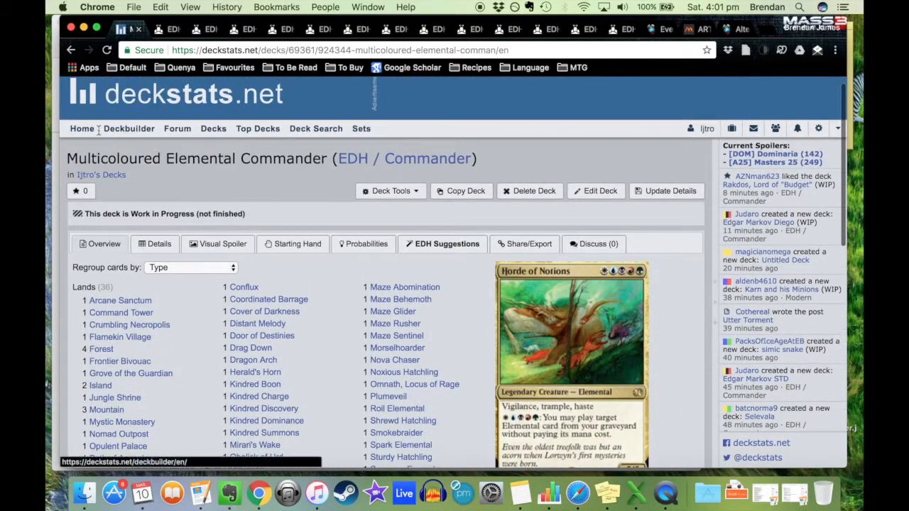
{"action": "mouse_move", "coordinate": [426, 112]}
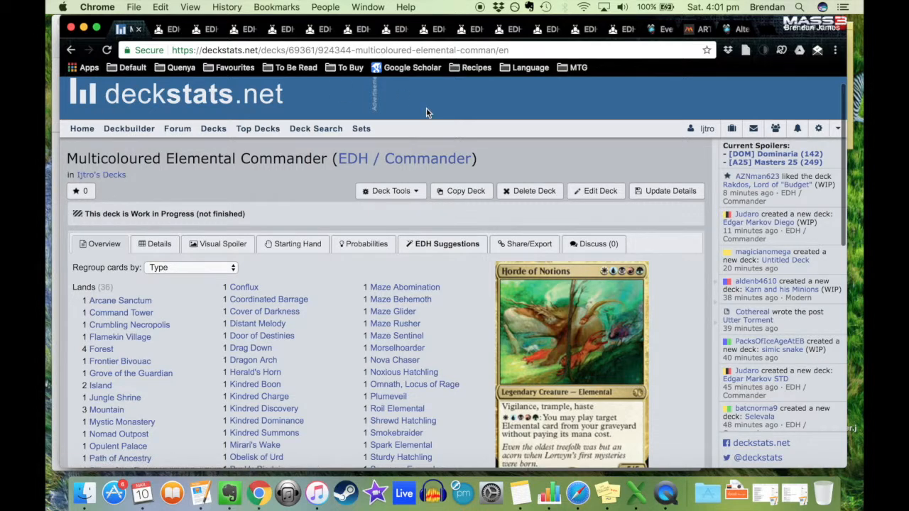
{"action": "mouse_move", "coordinate": [500, 117]}
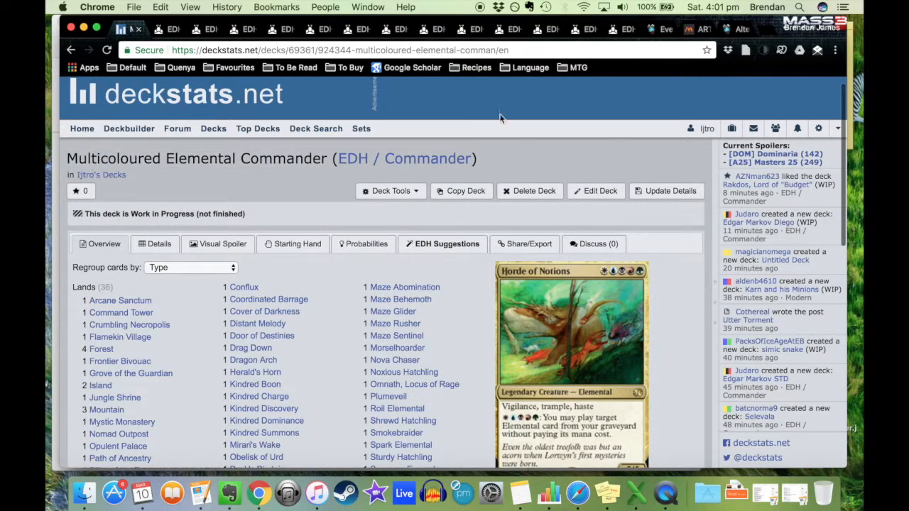
{"action": "left_click", "coordinate": [665, 191]}
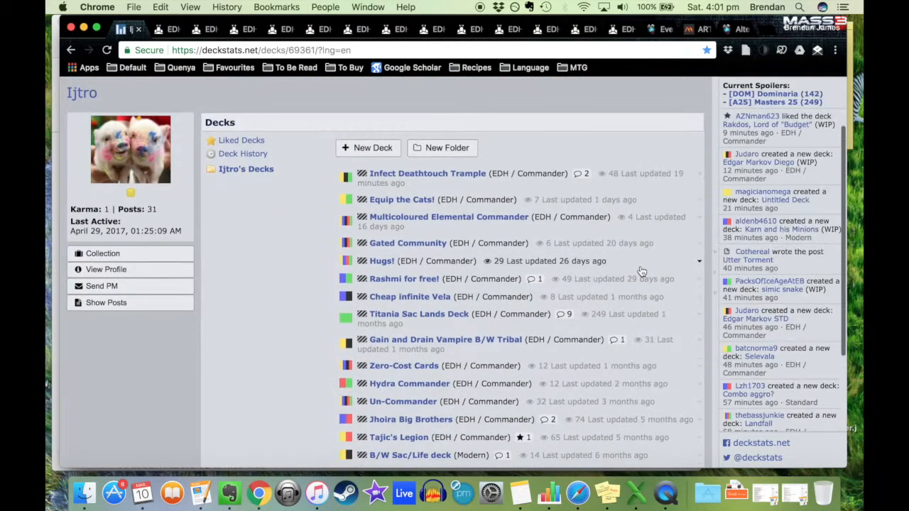
{"action": "mouse_move", "coordinate": [415, 240]}
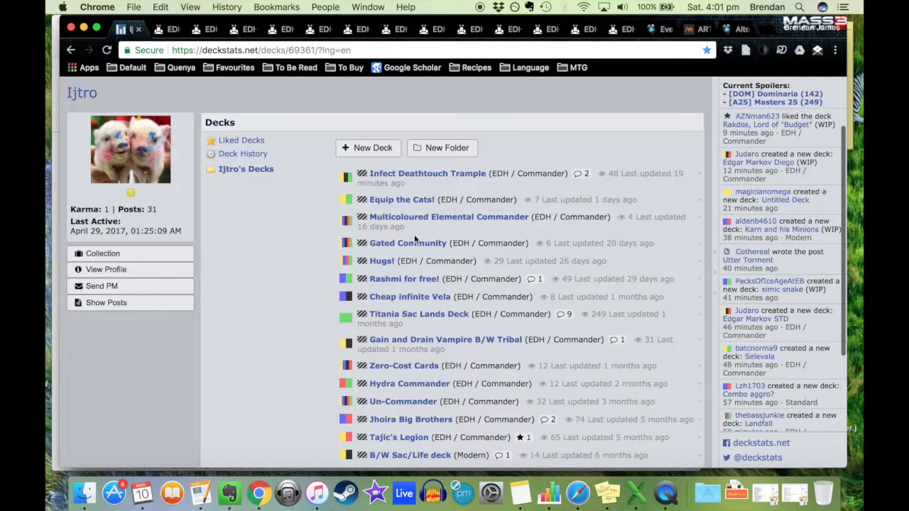
{"action": "mouse_move", "coordinate": [381, 262]}
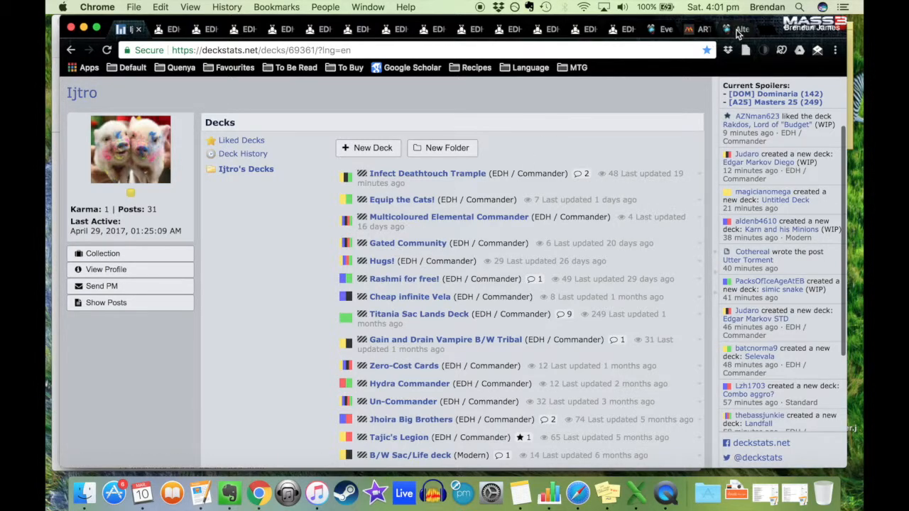
Scroll the MTG Wiki alternate-win cards table to the alternate-loss cards, then return to the deckstats tab
{"action": "left_click", "coordinate": [710, 29]}
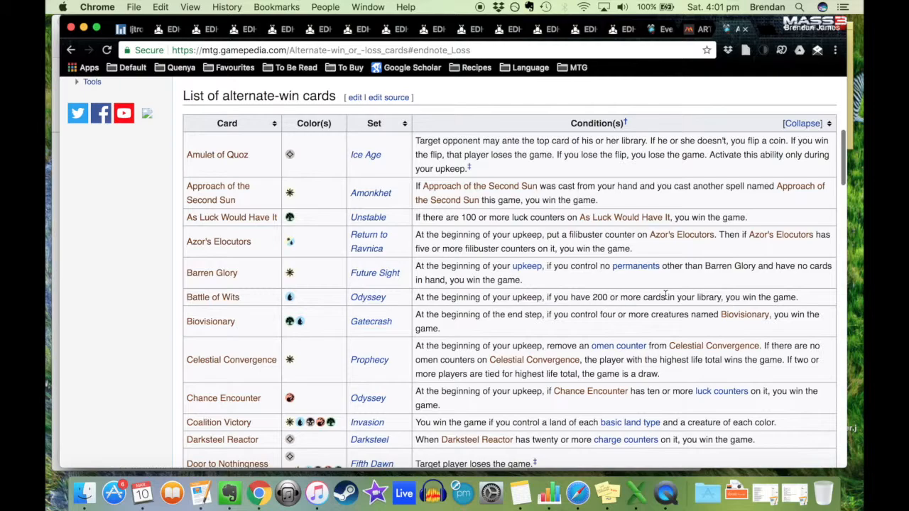
{"action": "scroll", "scroll_direction": "down", "scroll_amount": 3}
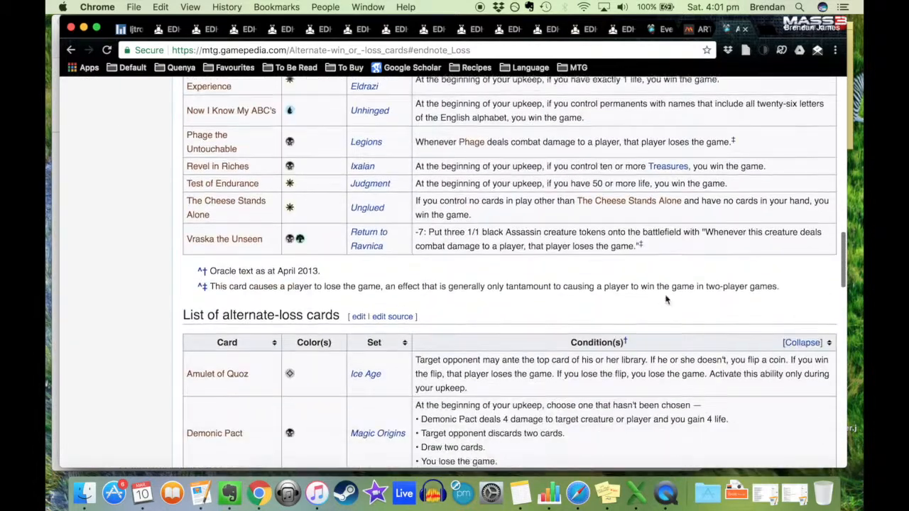
{"action": "scroll", "scroll_direction": "down", "scroll_amount": 3}
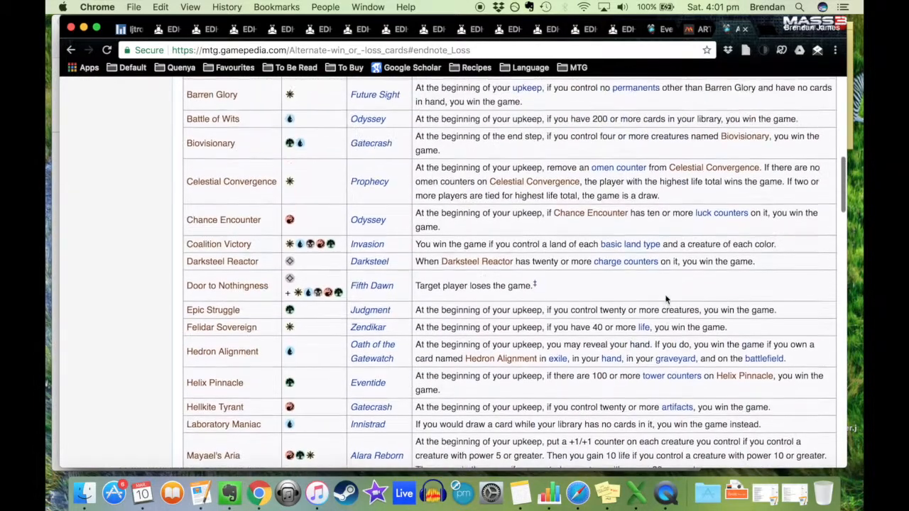
{"action": "scroll", "scroll_direction": "up", "scroll_amount": 3}
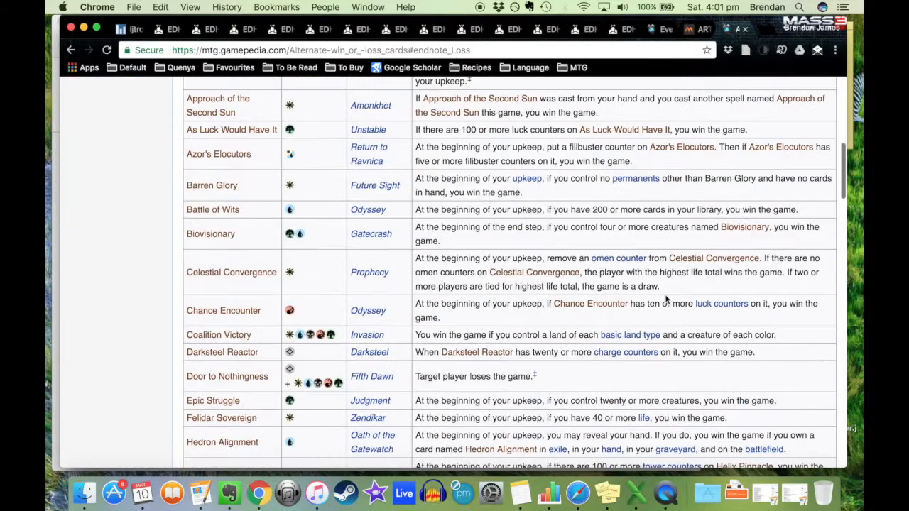
{"action": "left_click", "coordinate": [125, 28]}
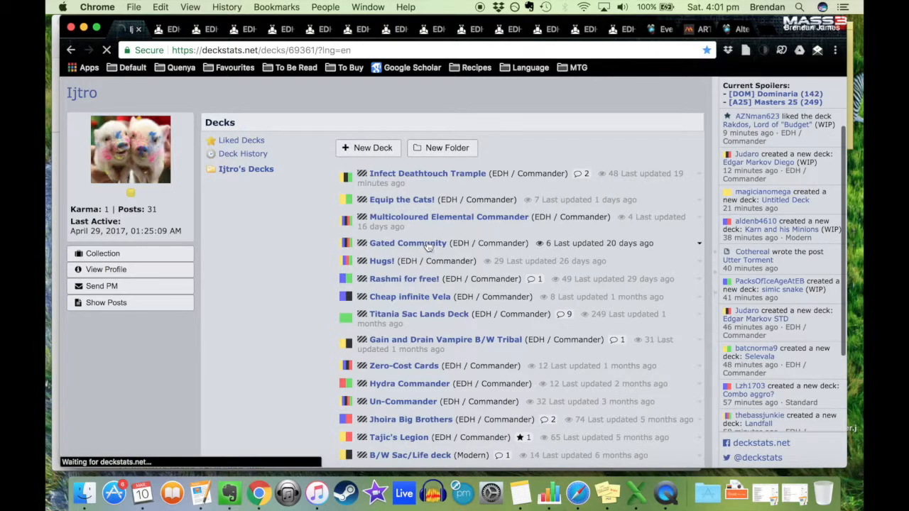
{"action": "left_click", "coordinate": [408, 243]}
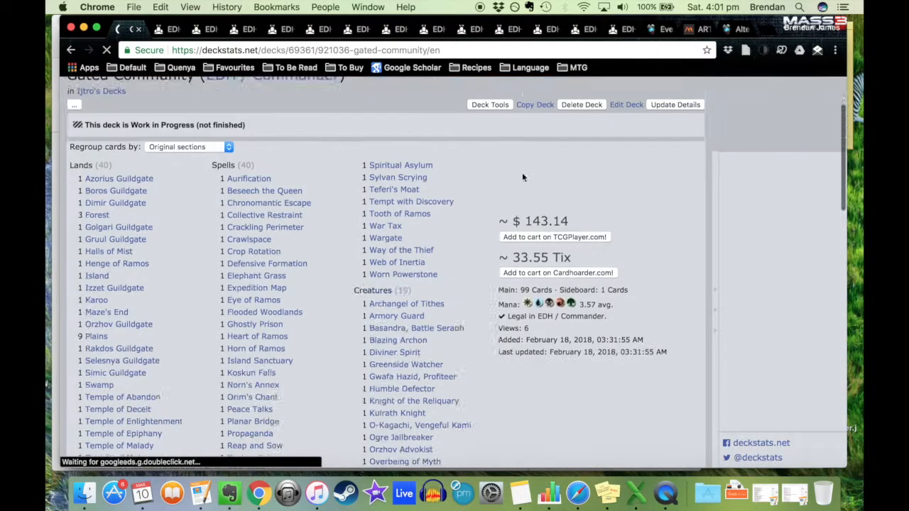
{"action": "scroll", "scroll_direction": "down", "scroll_amount": 3}
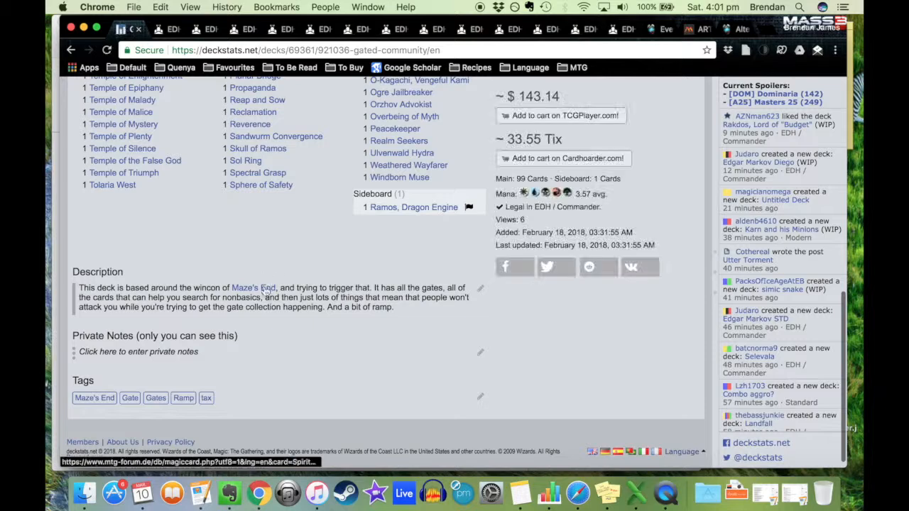
{"action": "mouse_move", "coordinate": [253, 287]}
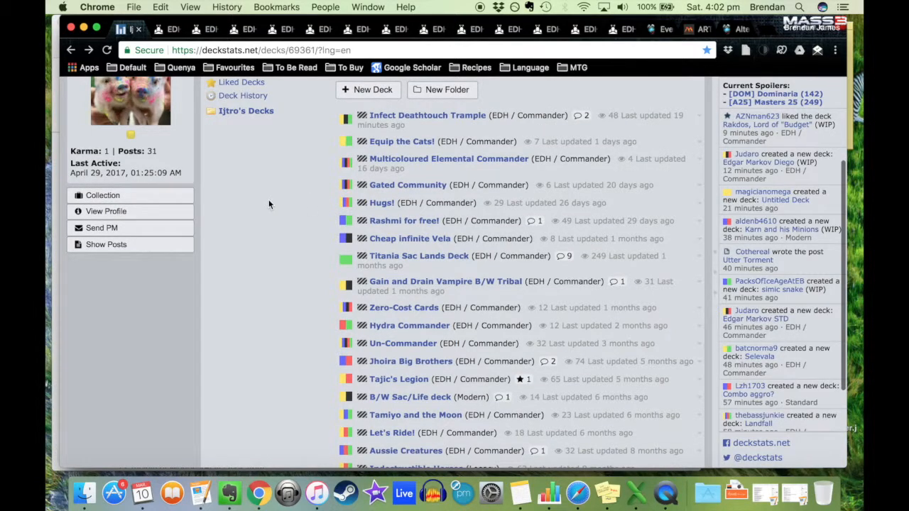
{"action": "scroll", "scroll_direction": "down", "scroll_amount": 3}
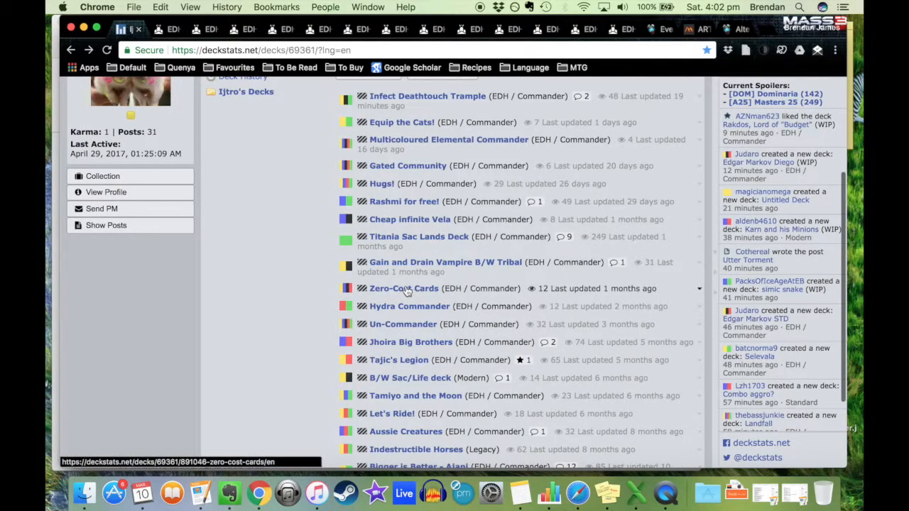
{"action": "mouse_move", "coordinate": [302, 237]}
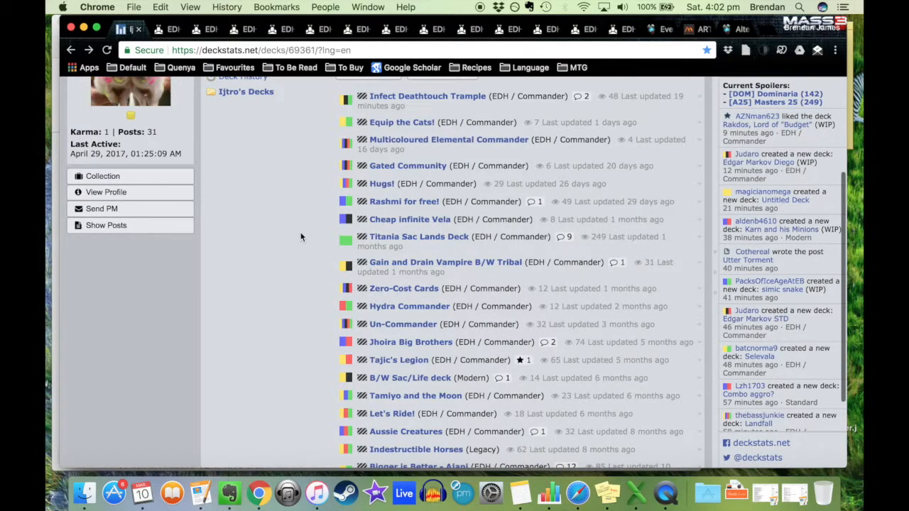
{"action": "mouse_move", "coordinate": [403, 324]}
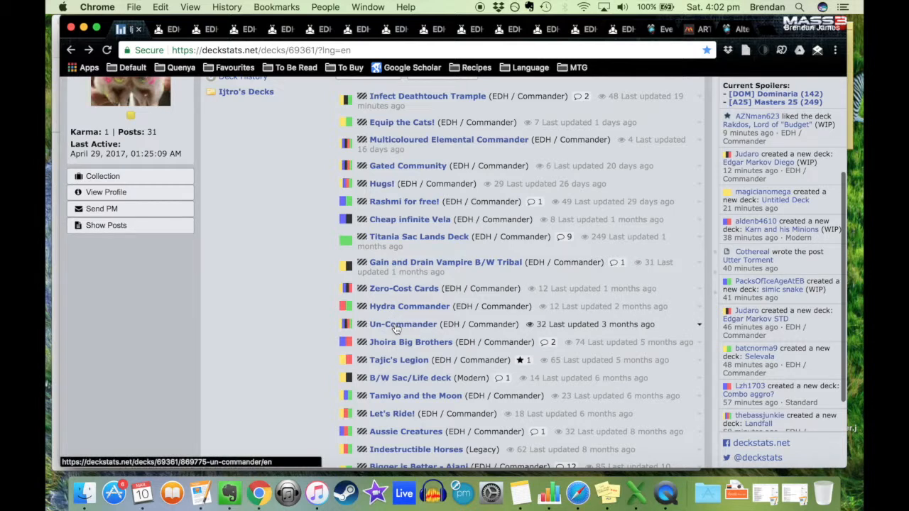
{"action": "mouse_move", "coordinate": [402, 307]}
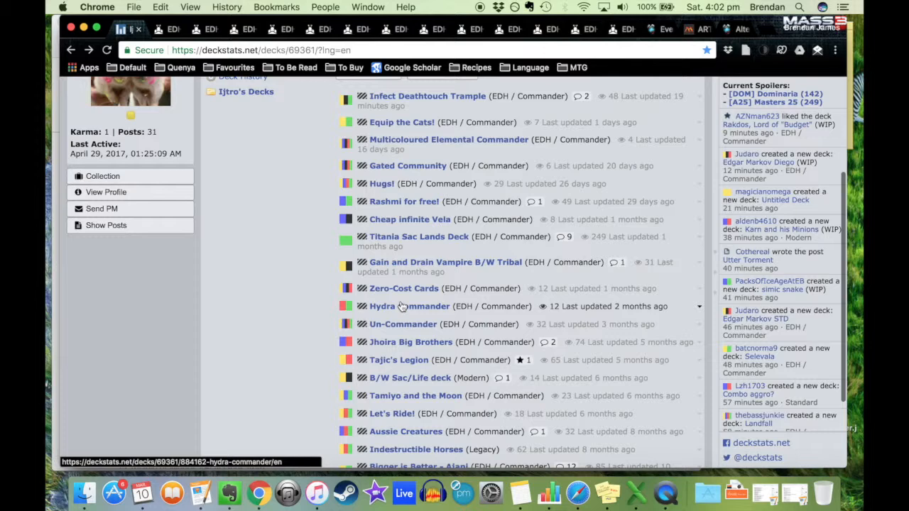
{"action": "mouse_move", "coordinate": [225, 208]}
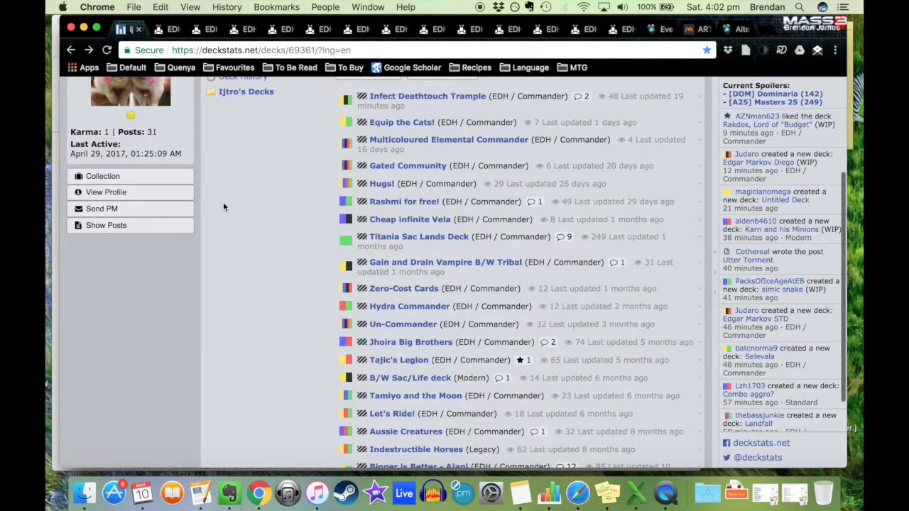
{"action": "scroll", "scroll_direction": "up", "scroll_amount": 3}
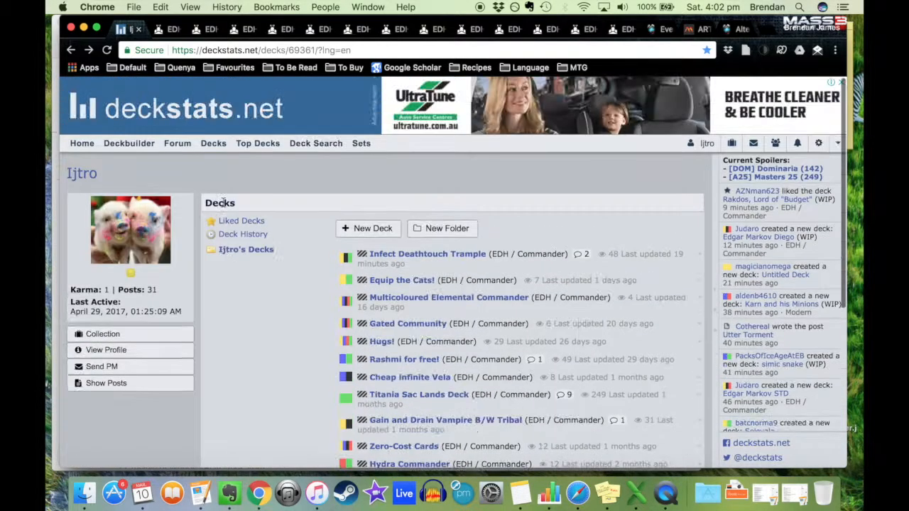
{"action": "scroll", "scroll_direction": "down", "scroll_amount": 3}
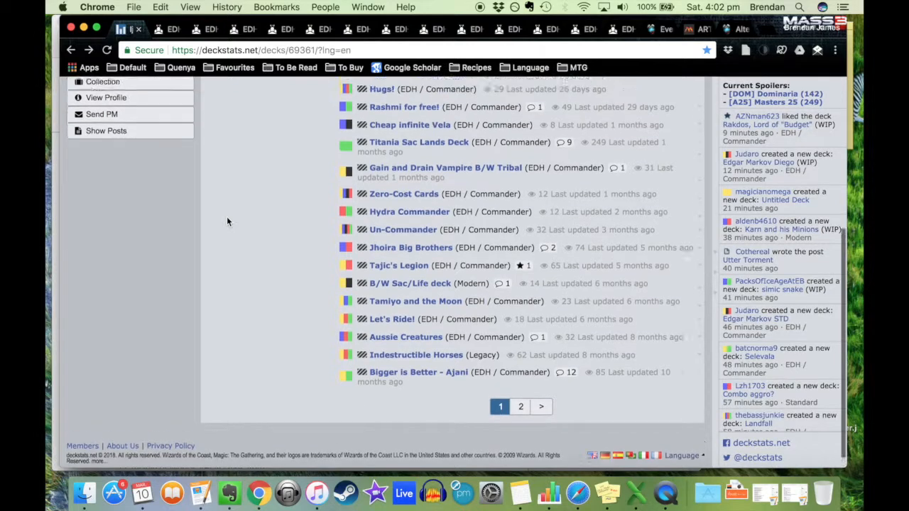
{"action": "scroll", "scroll_direction": "up", "scroll_amount": 3}
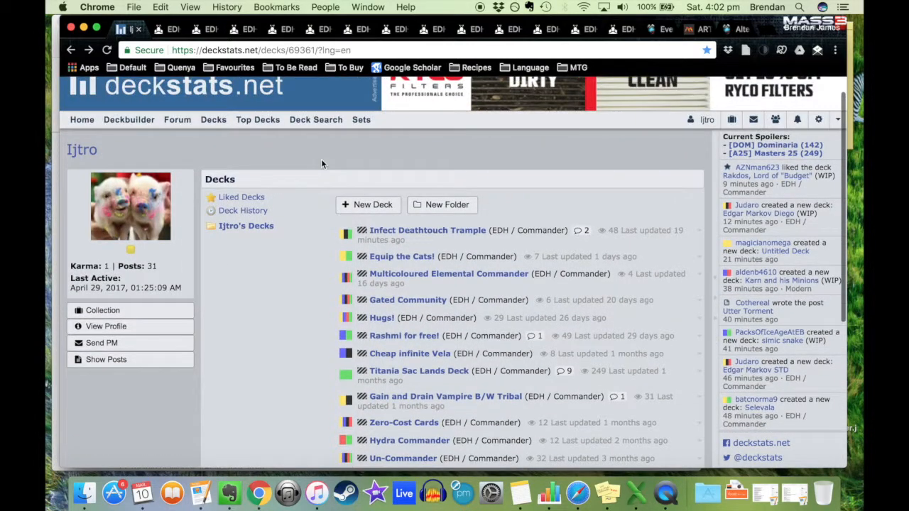